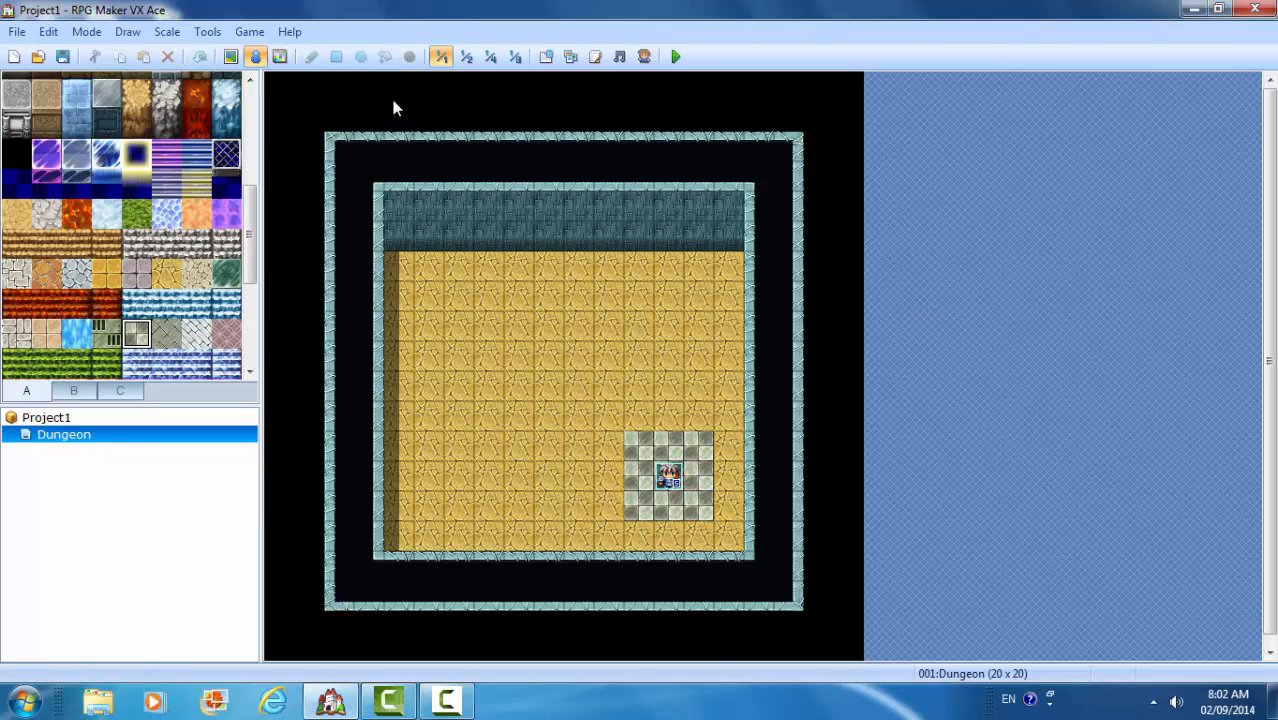
pyautogui.moveTo(340, 150)
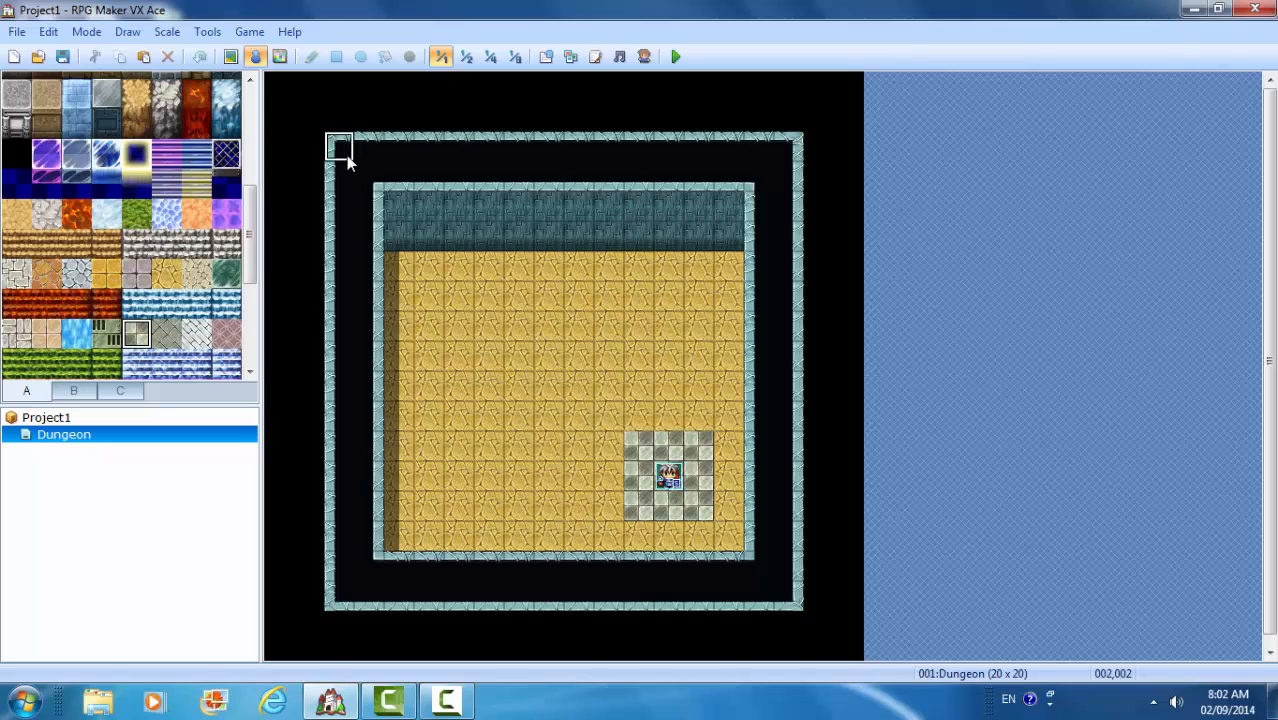
# - Create a new event on the top-left tile of the Dungeon map with a Parallel Process trigger
pyautogui.doubleClick(338, 148)
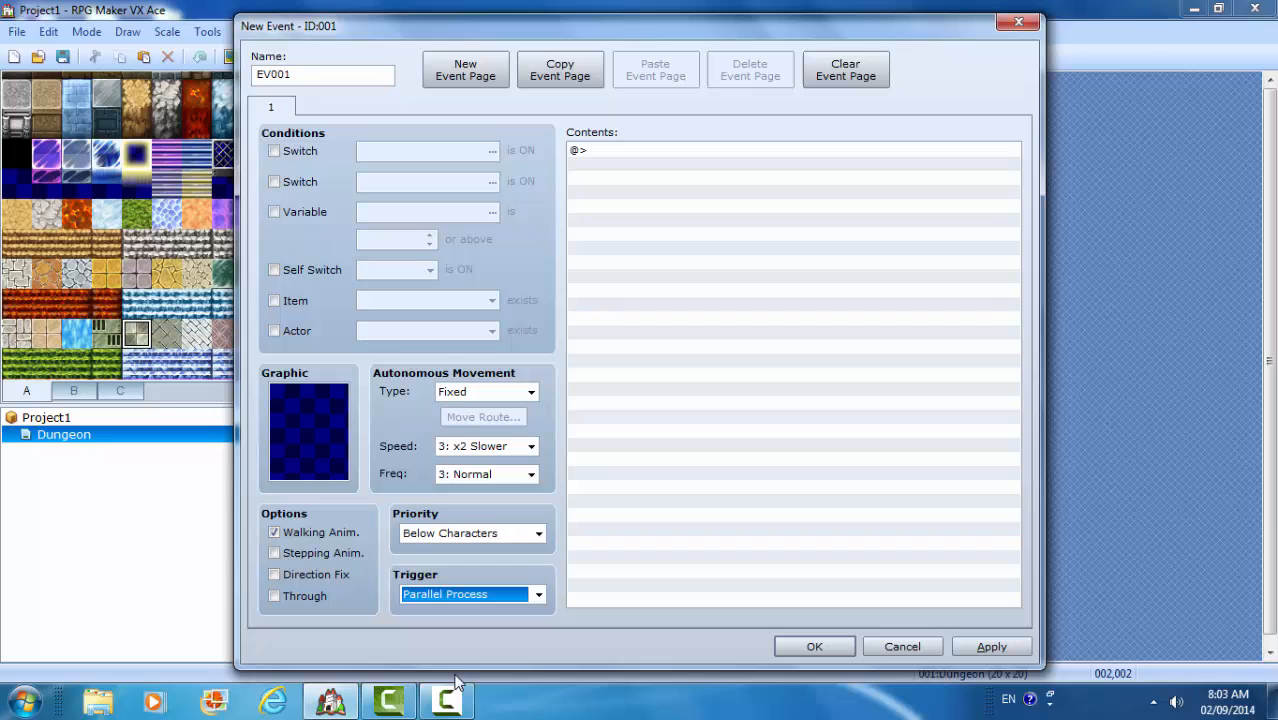
# - Add a Control Variables command using a new variable 0001 named PlayerX
pyautogui.doubleClick(792, 150)
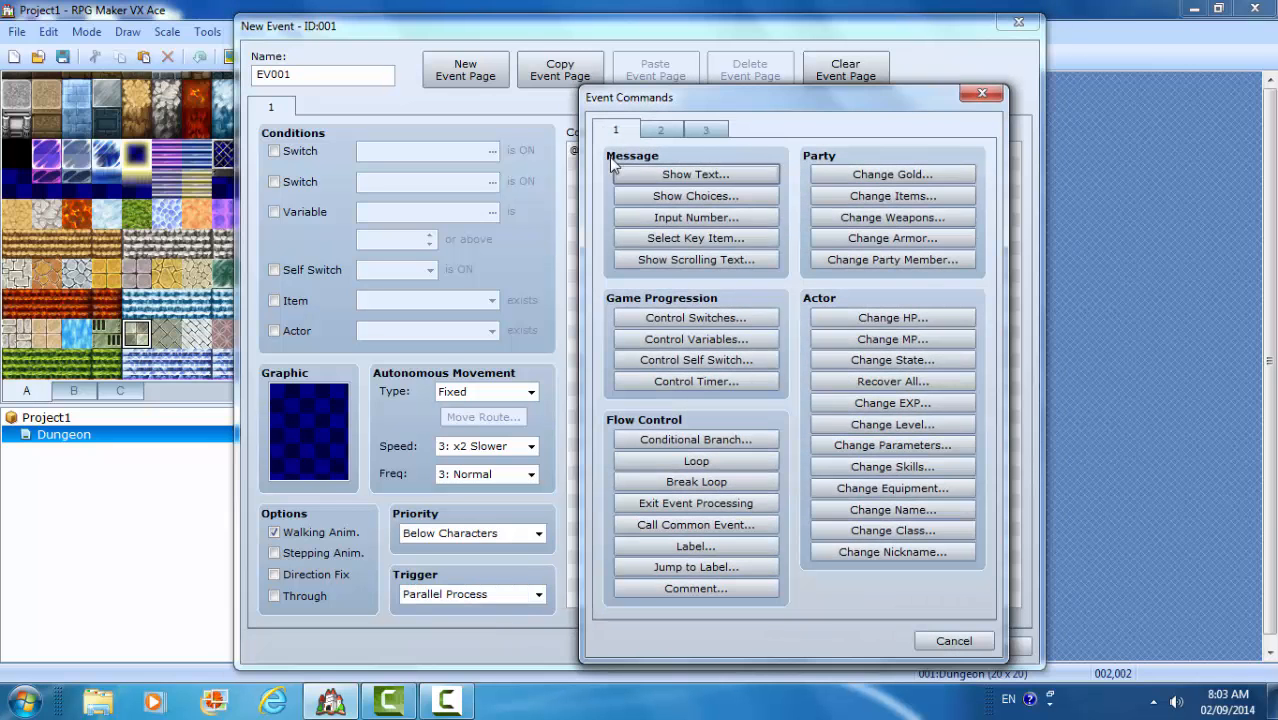
pyautogui.click(696, 338)
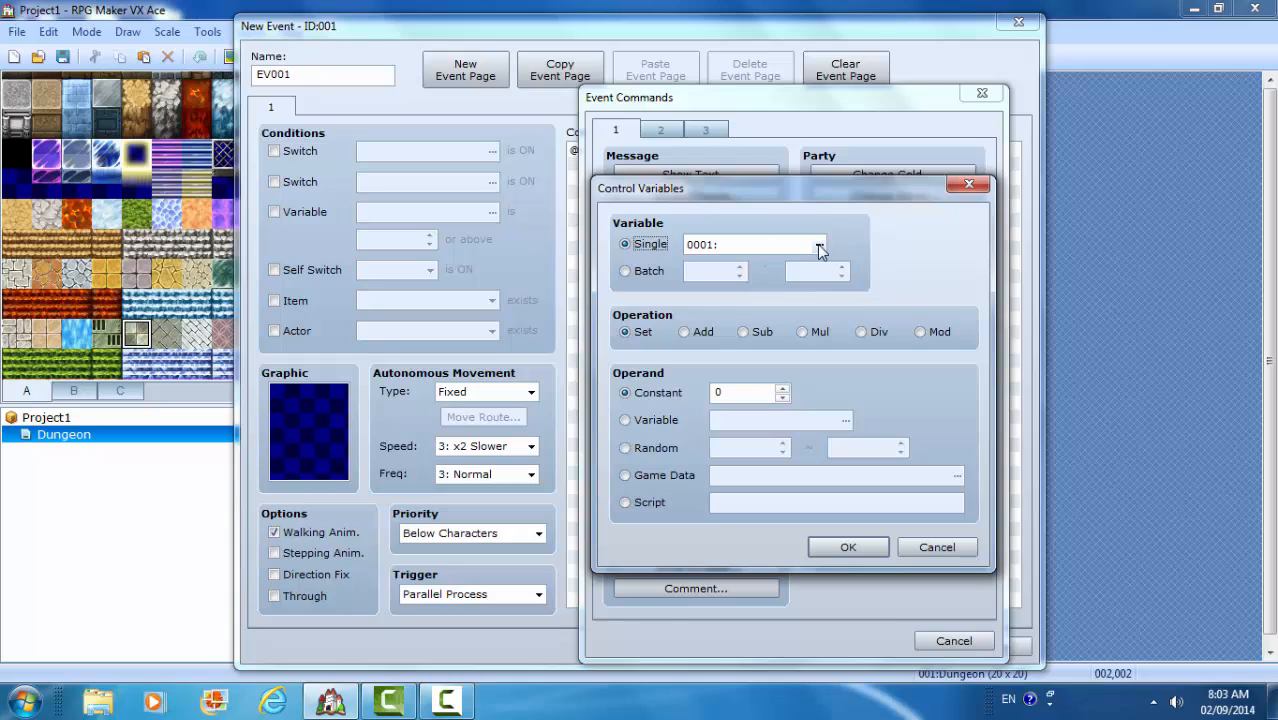
pyautogui.click(820, 244)
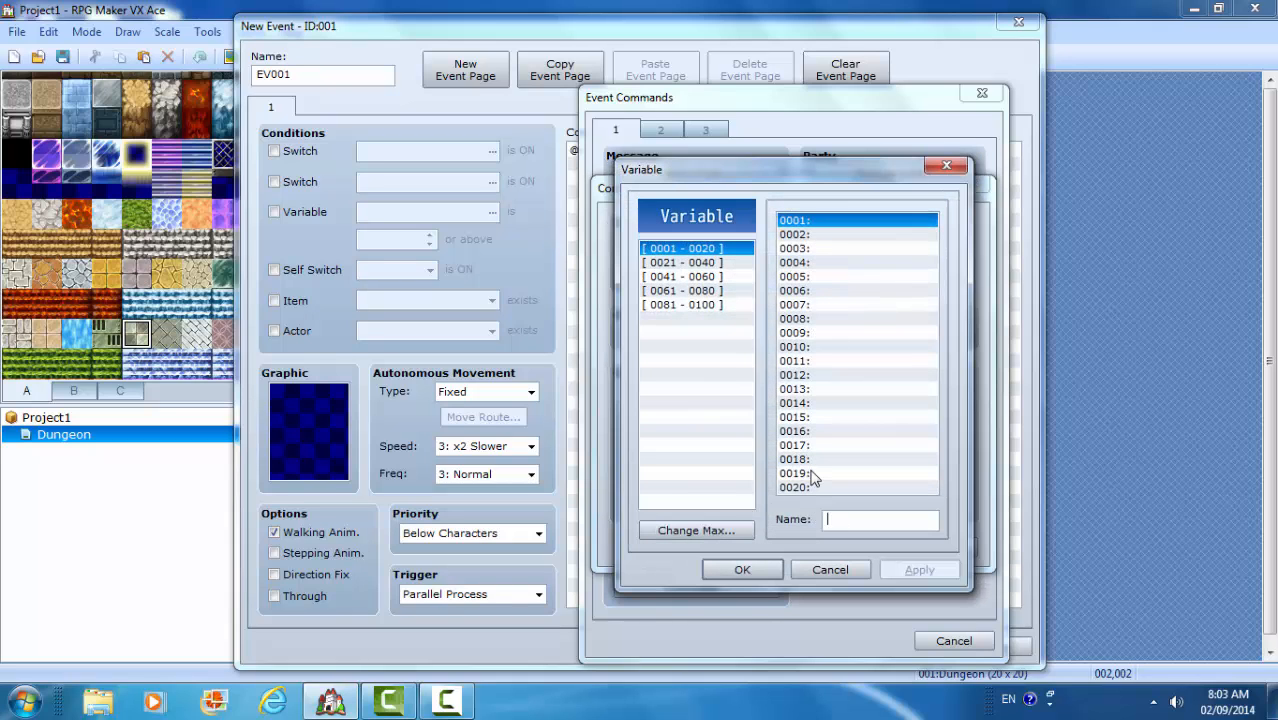
pyautogui.write('PlayerX')
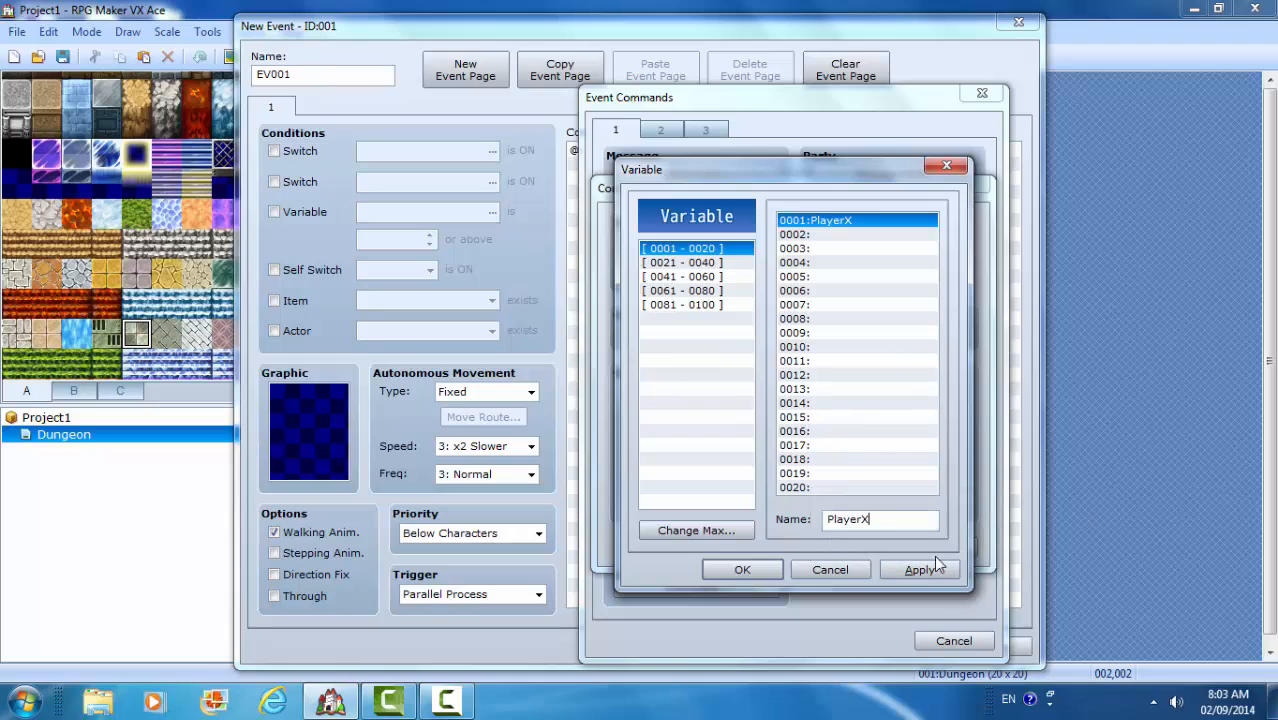
pyautogui.click(742, 568)
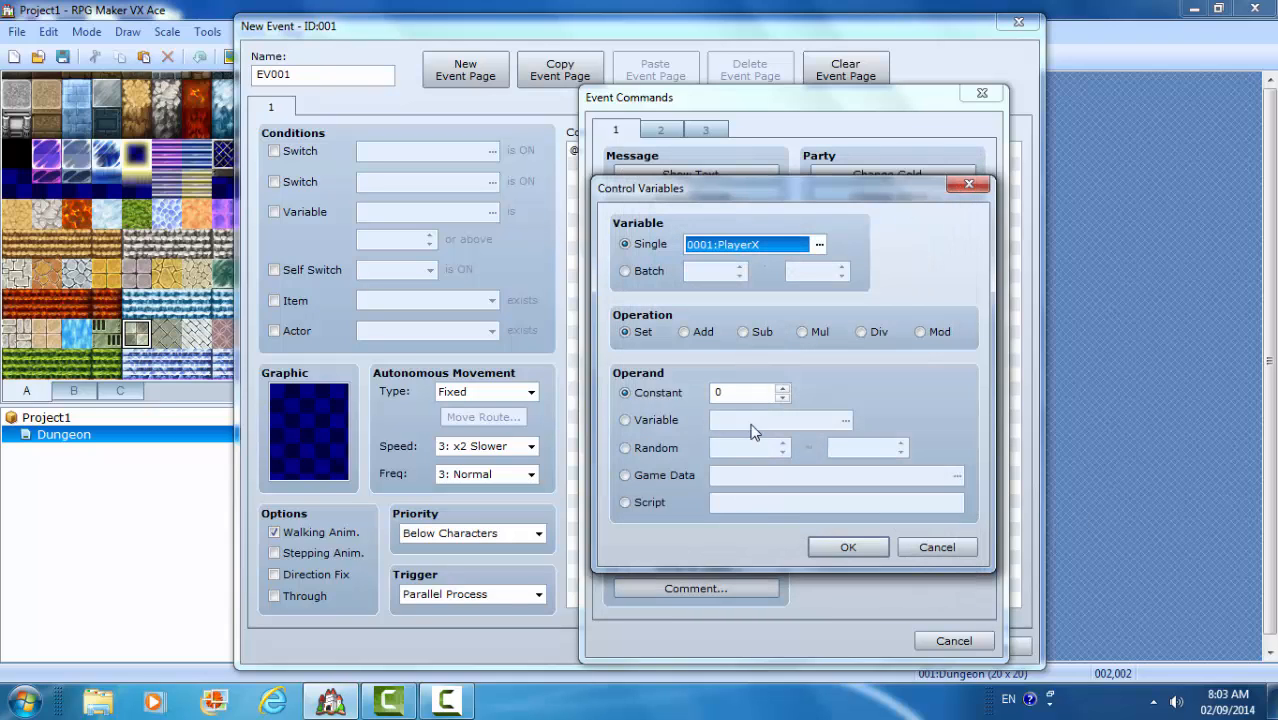
pyautogui.moveTo(622, 478)
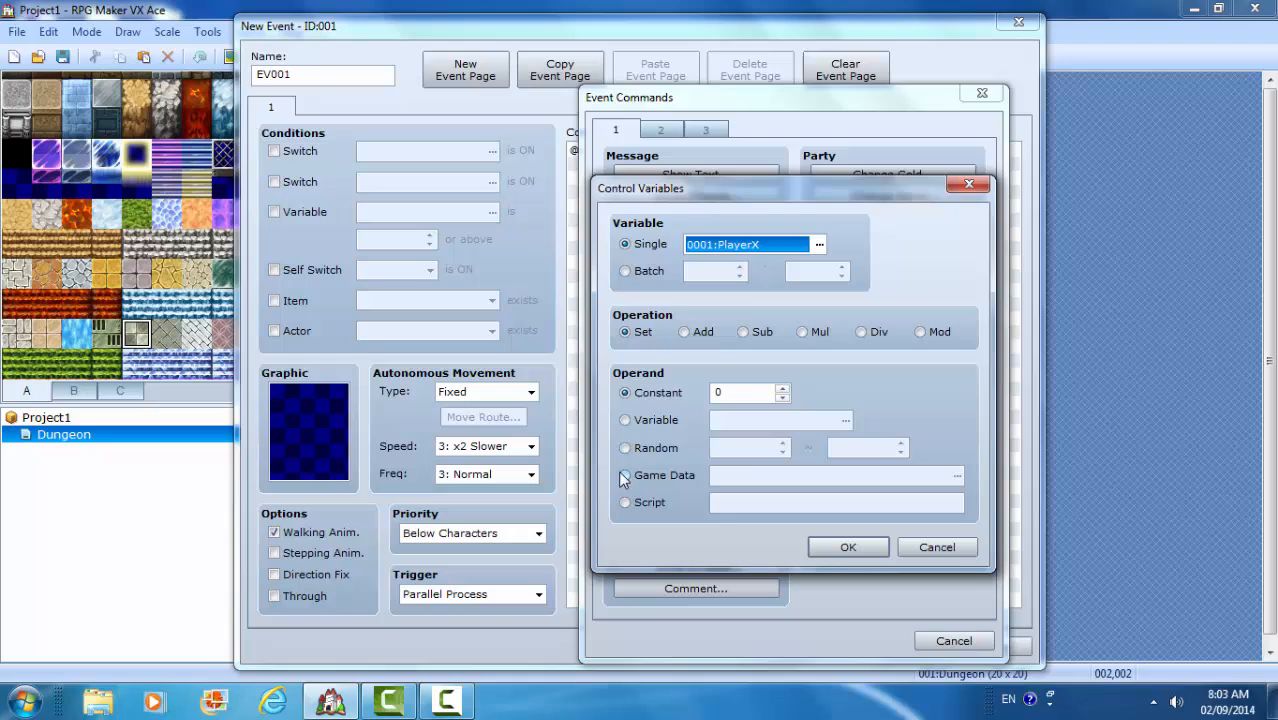
# - Set PlayerX's operand to Game Data > Character Player's Map X and add the command
pyautogui.click(624, 476)
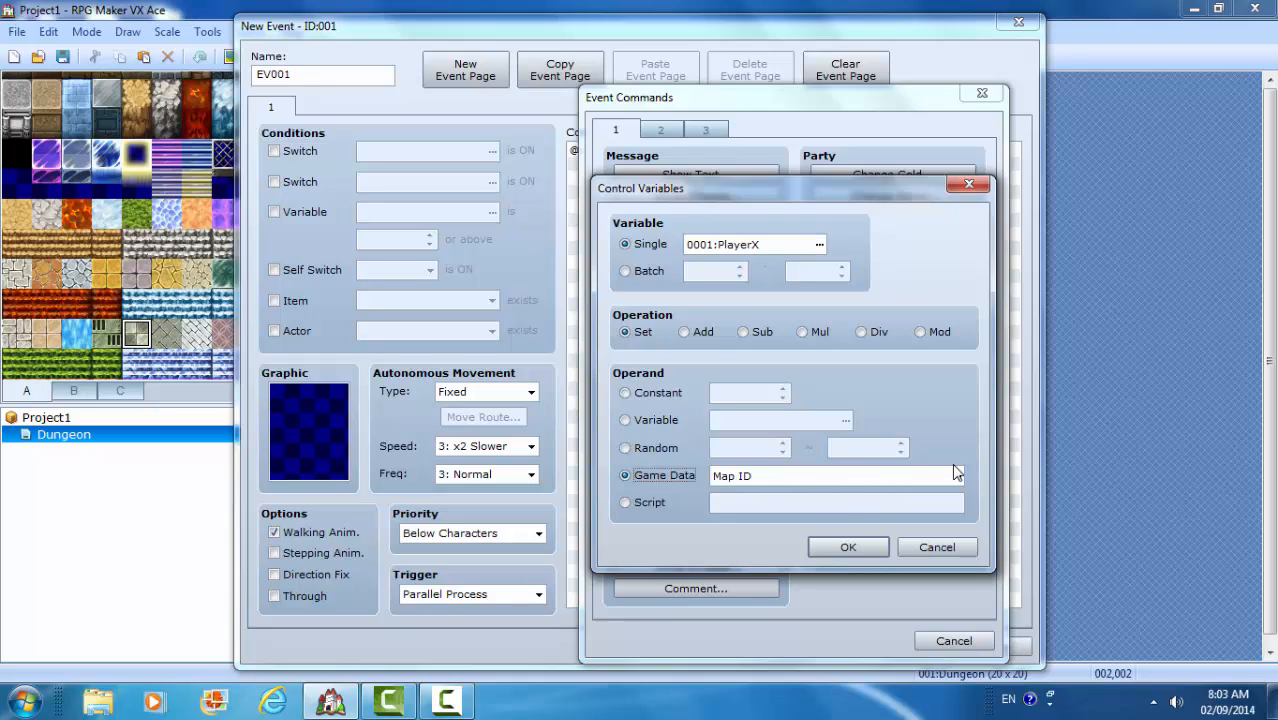
pyautogui.click(836, 476)
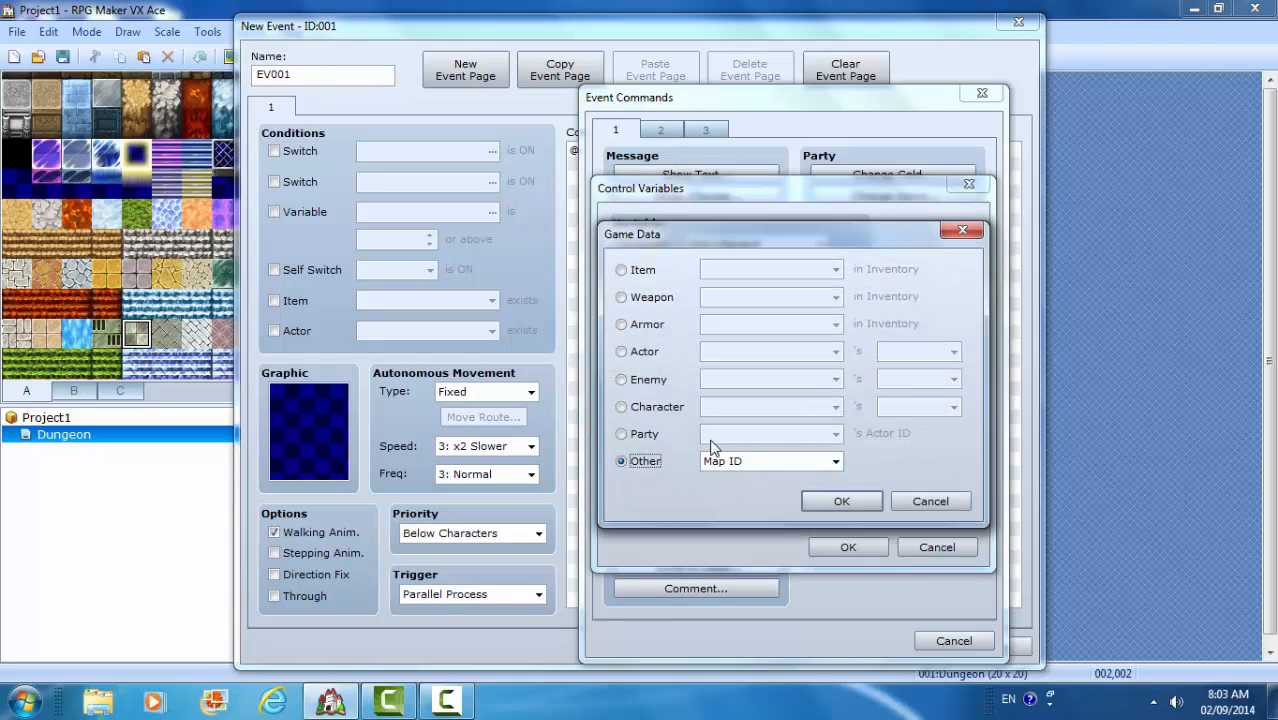
pyautogui.click(622, 406)
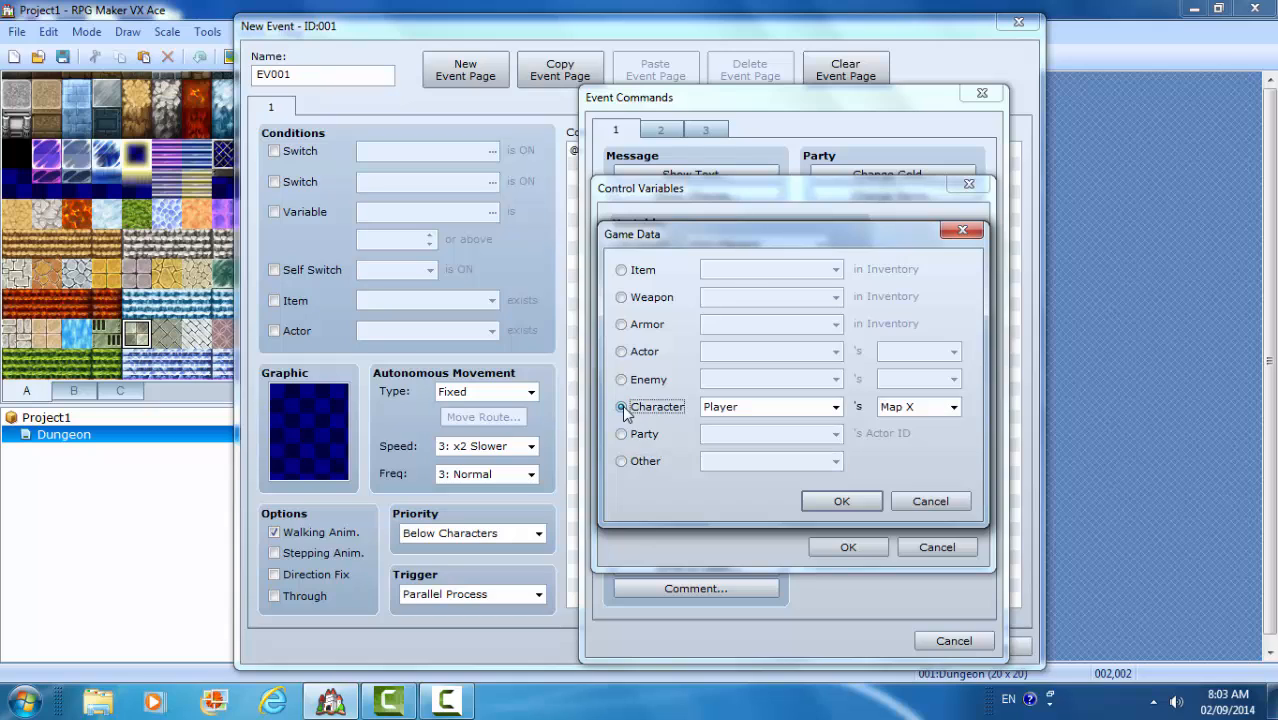
pyautogui.moveTo(910, 406)
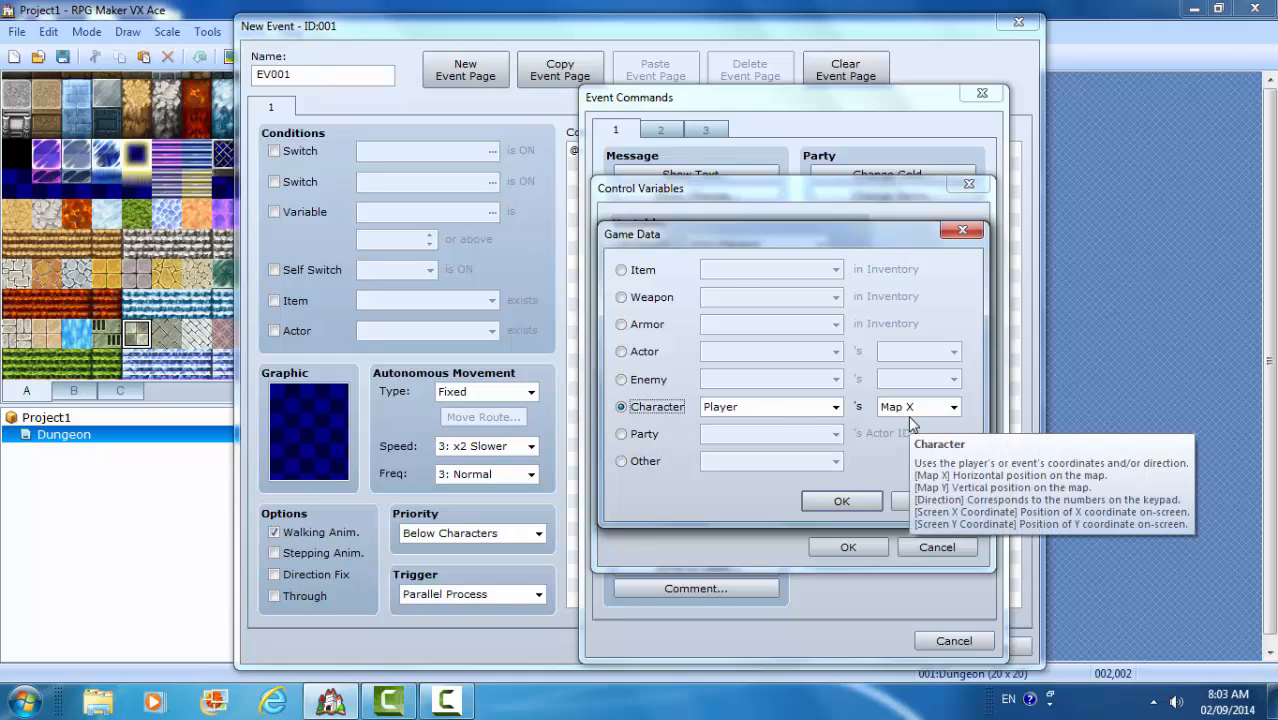
pyautogui.click(840, 500)
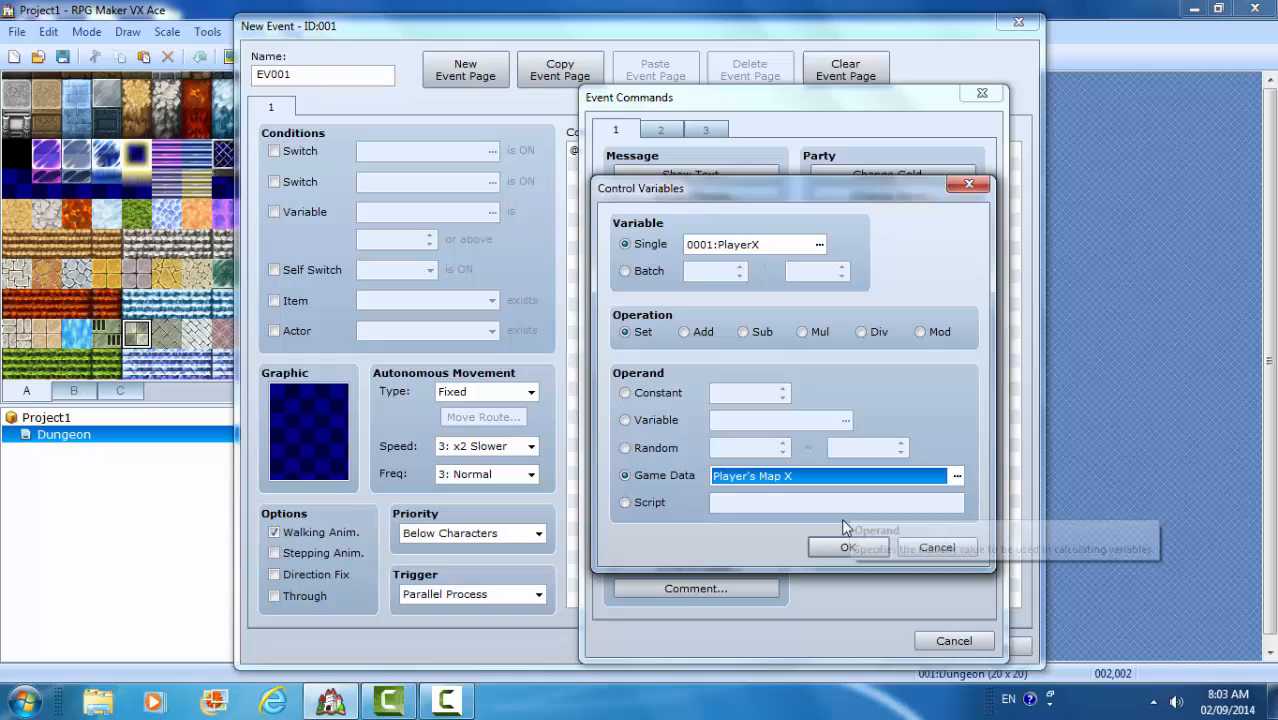
pyautogui.click(848, 548)
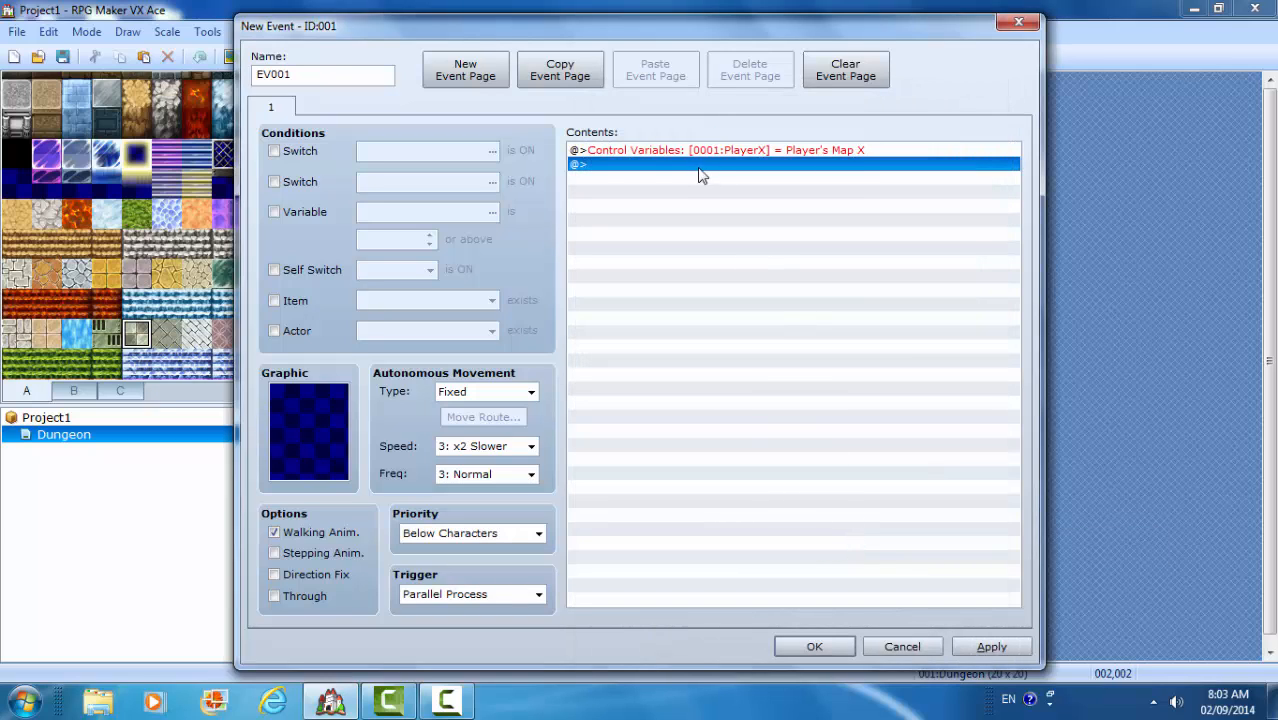
pyautogui.moveTo(744, 164)
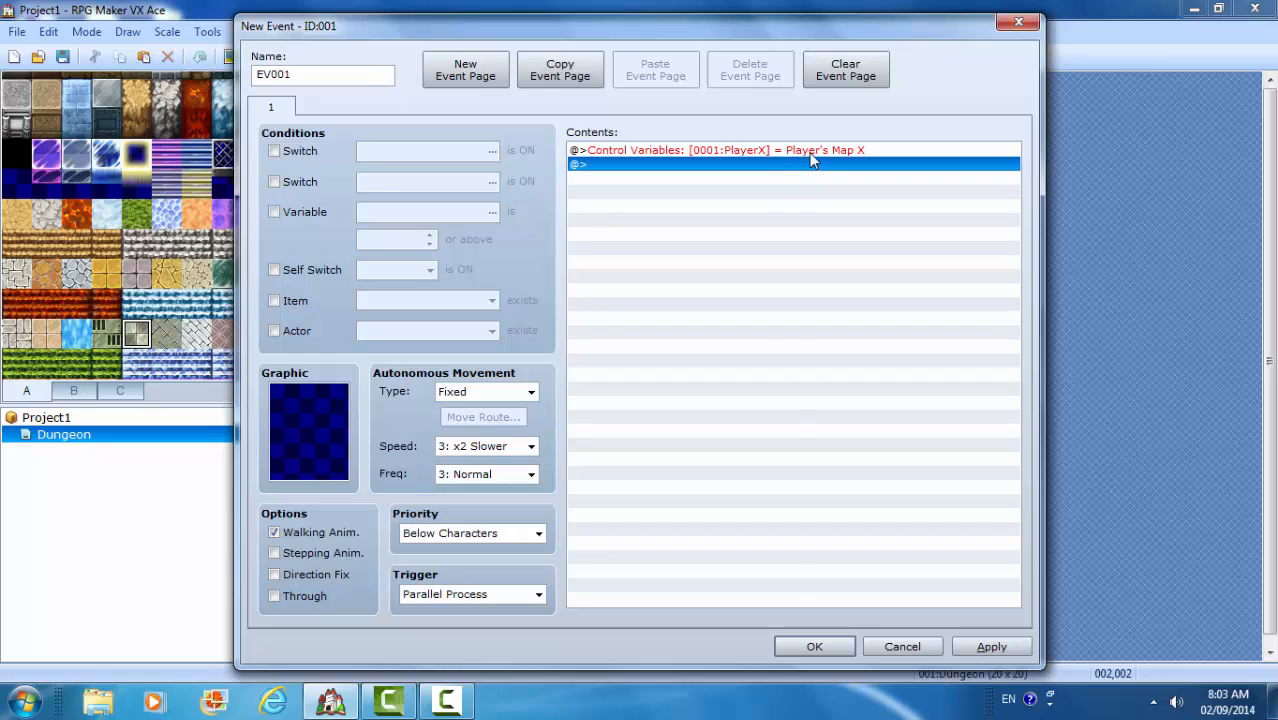
pyautogui.moveTo(818, 160)
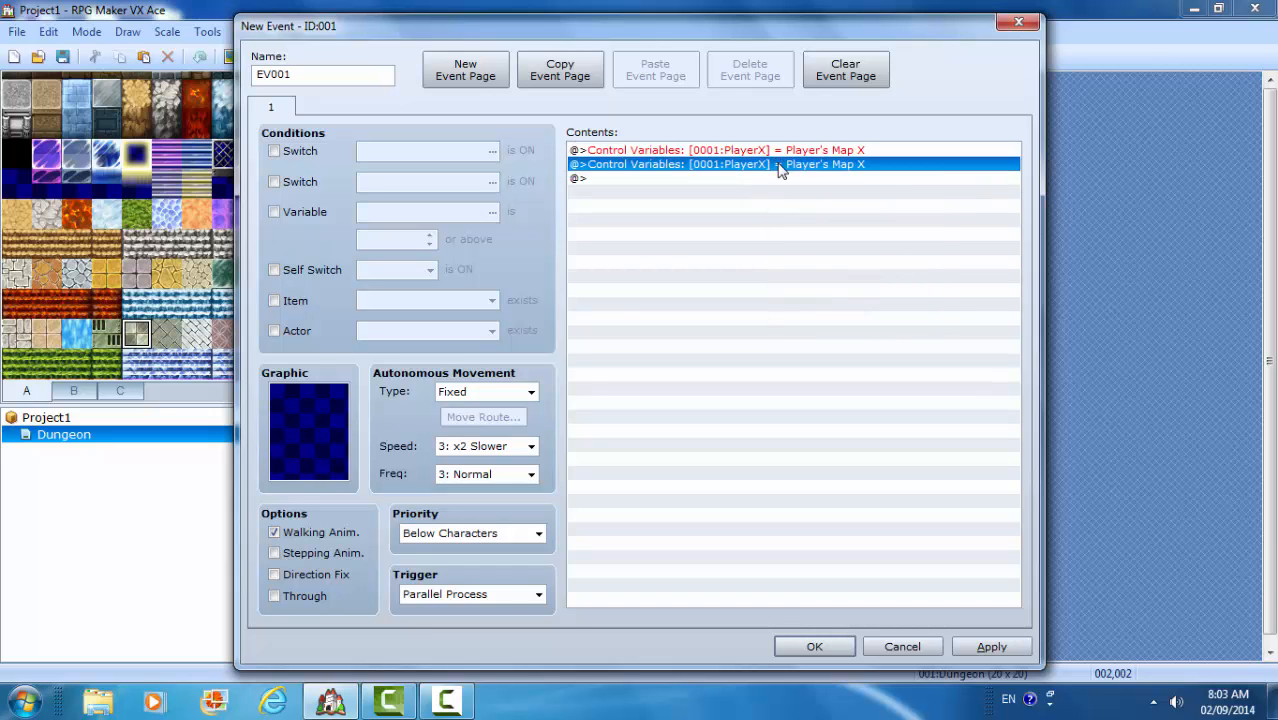
# - Edit the duplicated command to store Player's Map Y in new variable 0002 PlayerY
pyautogui.doubleClick(780, 164)
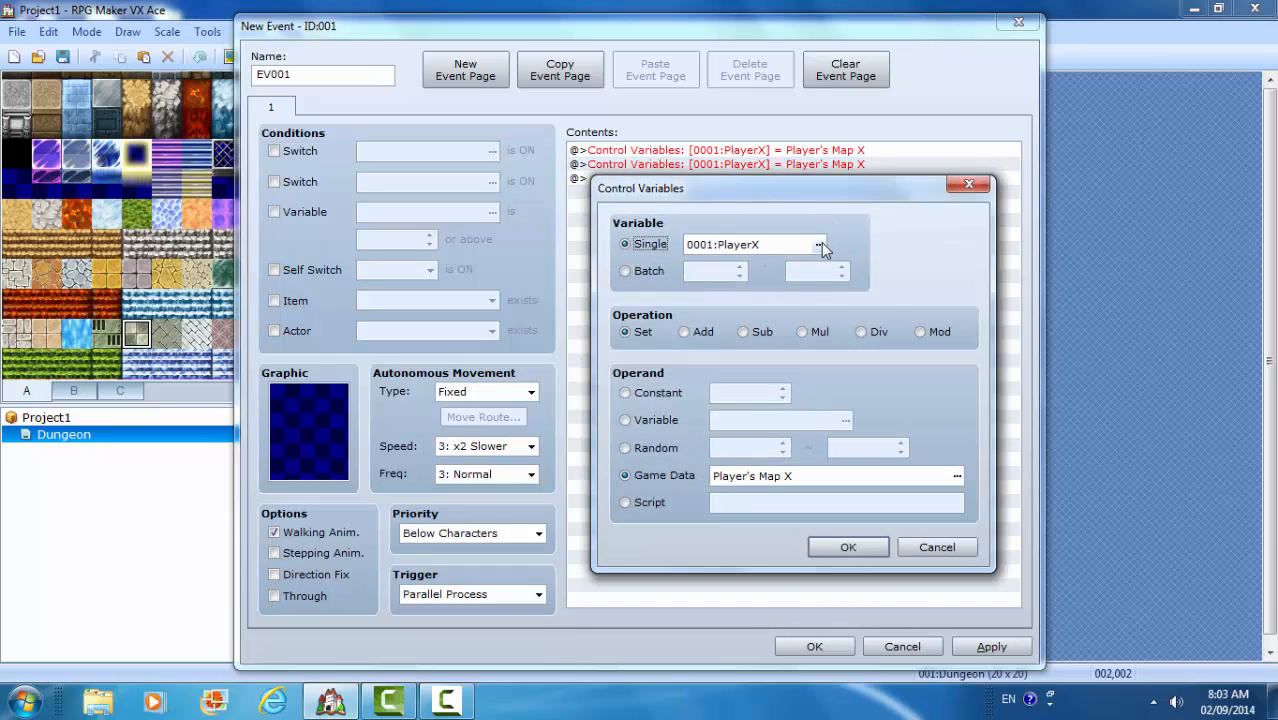
pyautogui.click(820, 244)
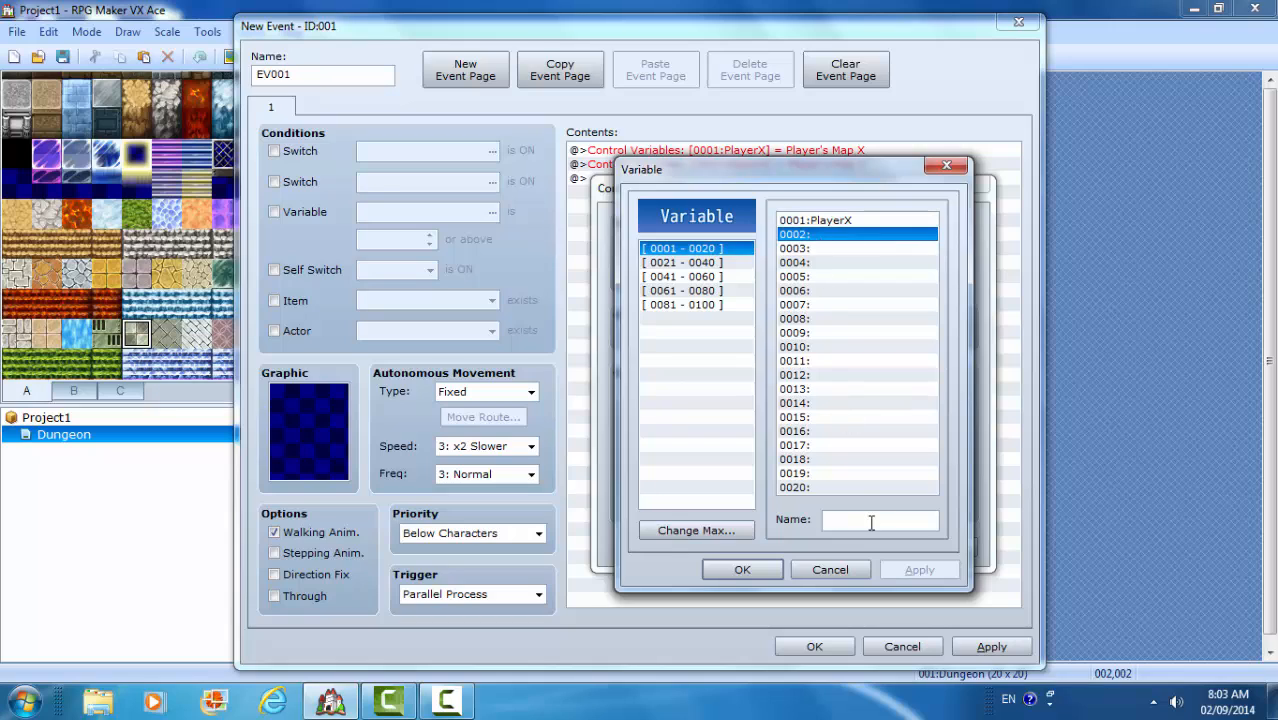
pyautogui.write('Pl')
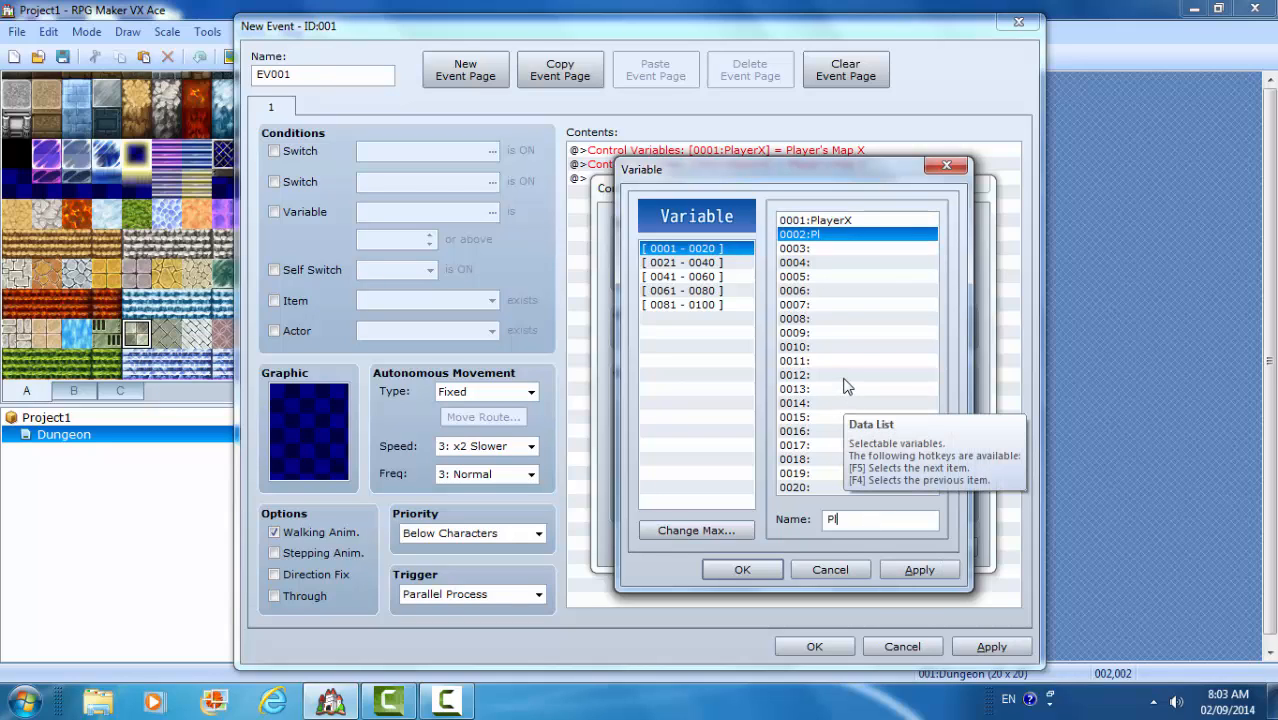
pyautogui.write('ayer')
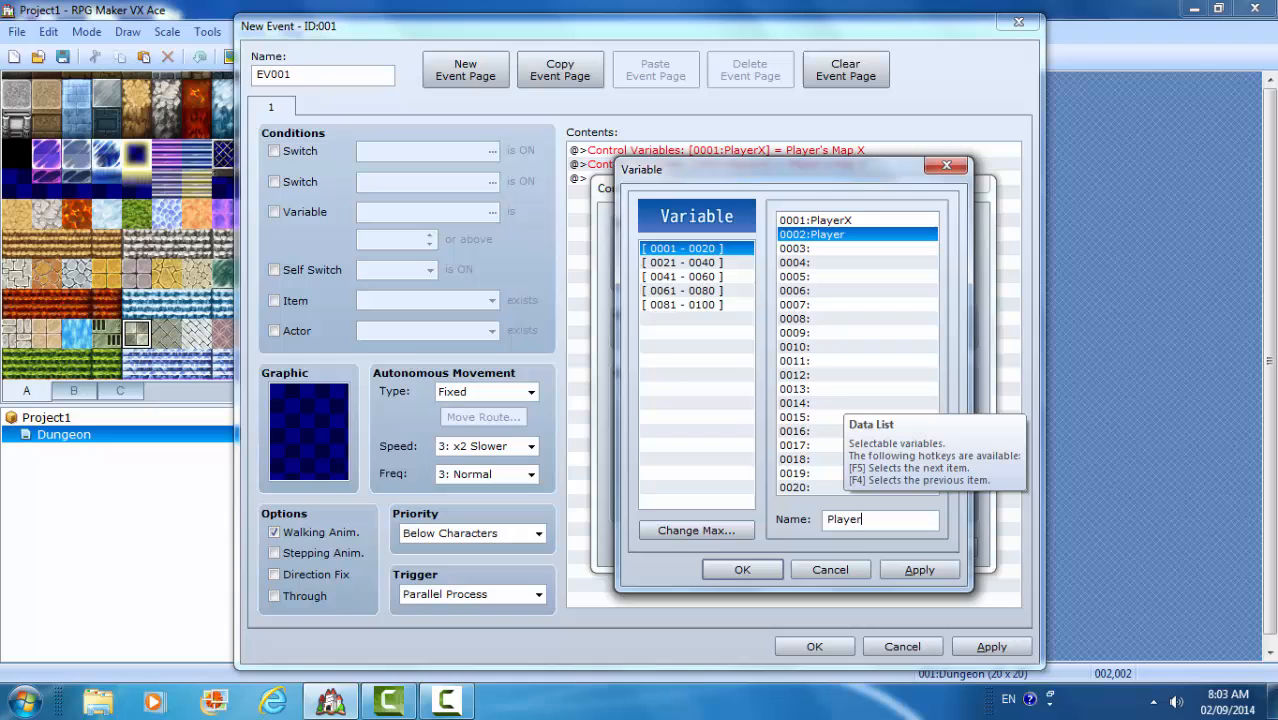
pyautogui.write('Y')
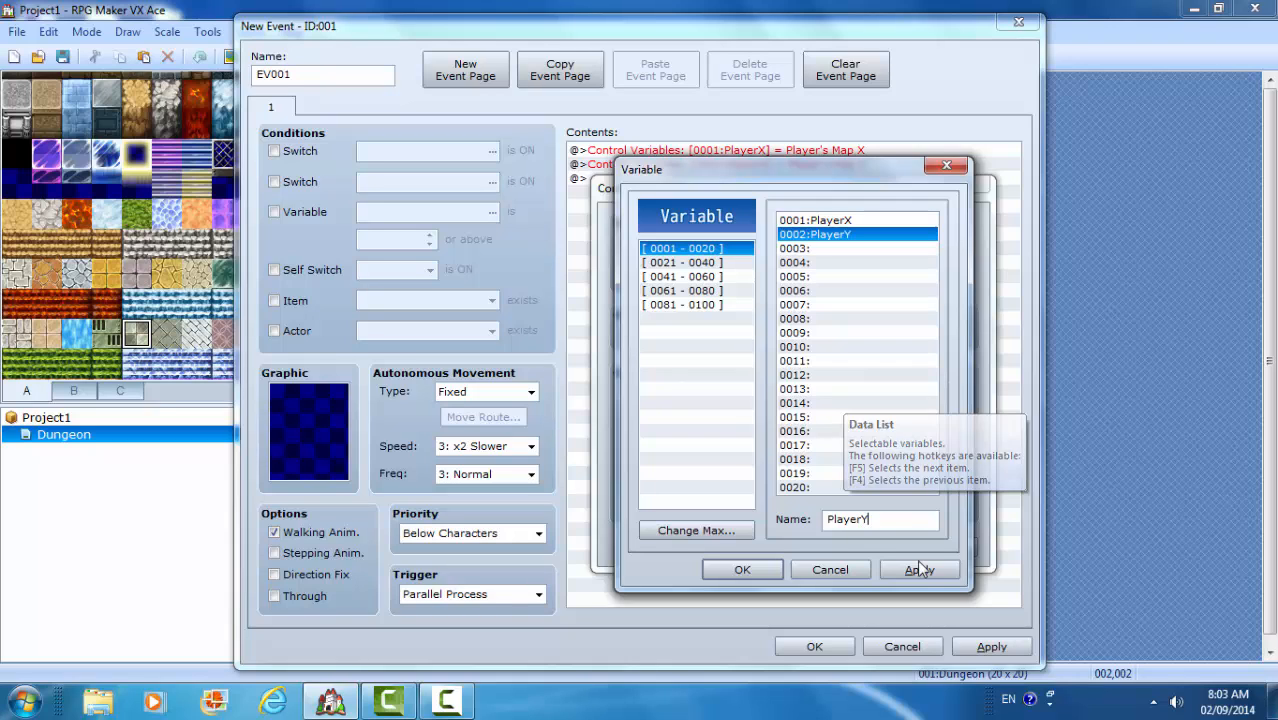
pyautogui.click(742, 568)
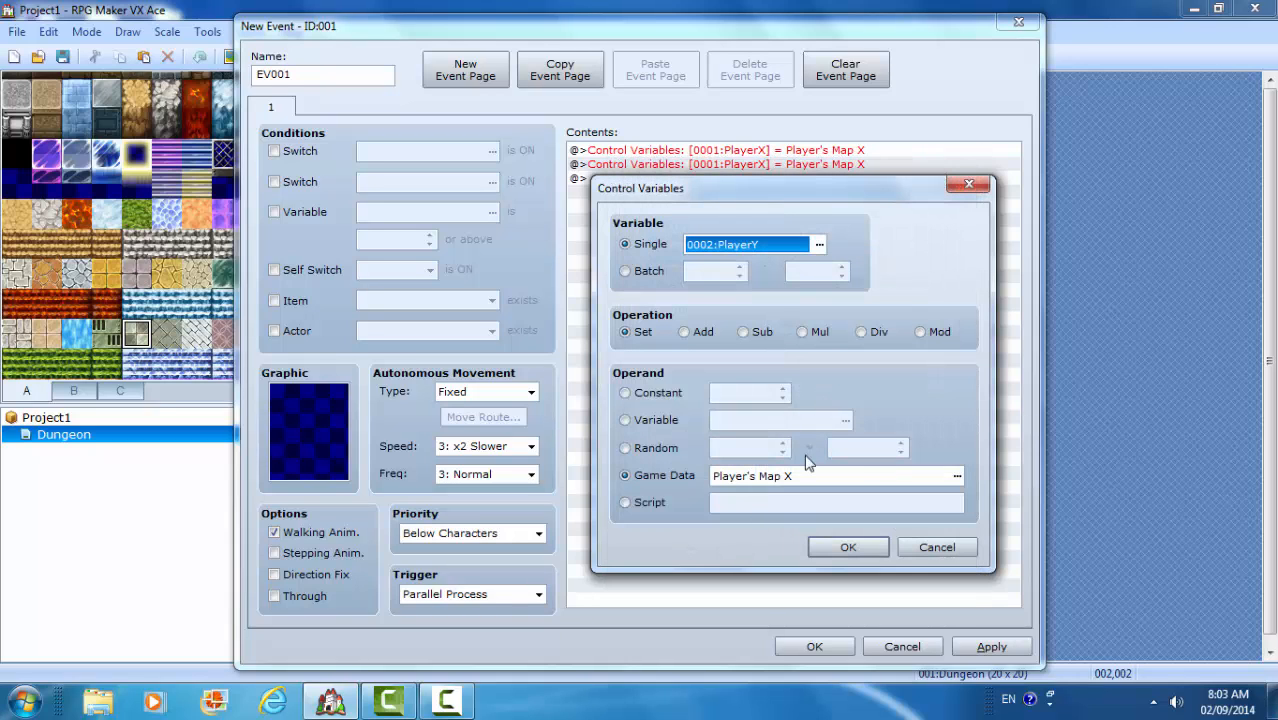
pyautogui.click(956, 476)
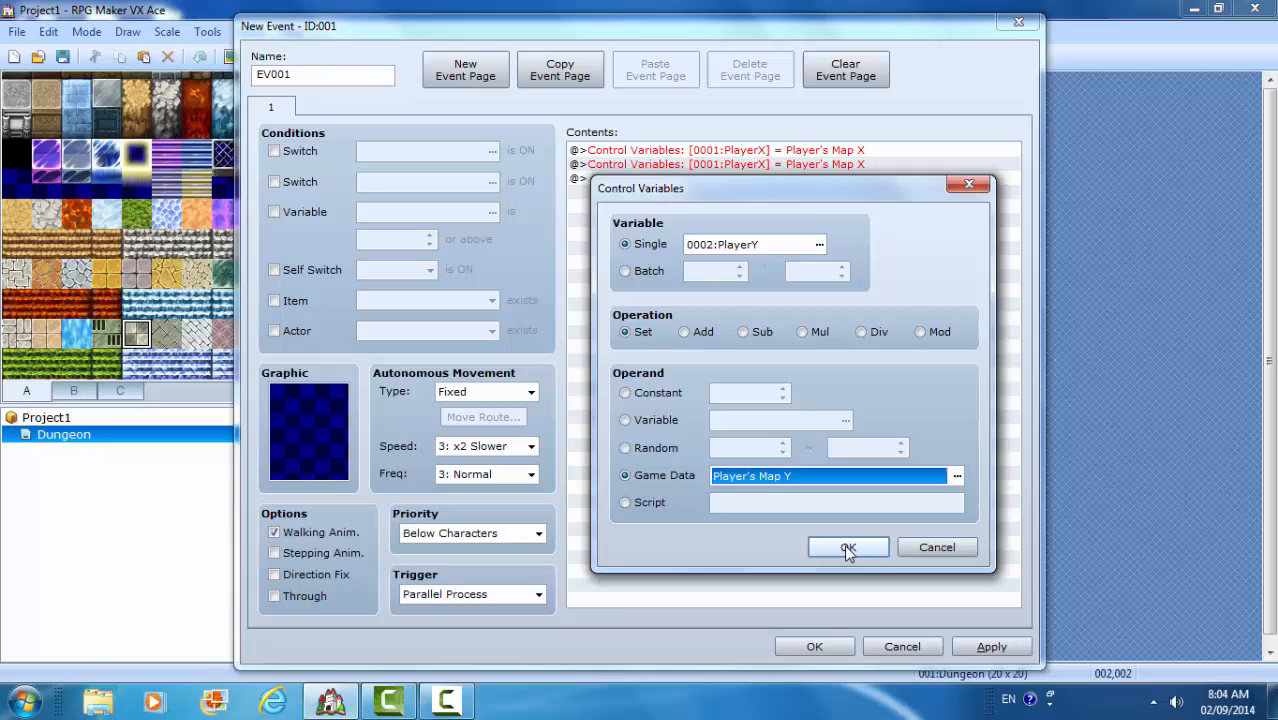
pyautogui.click(846, 548)
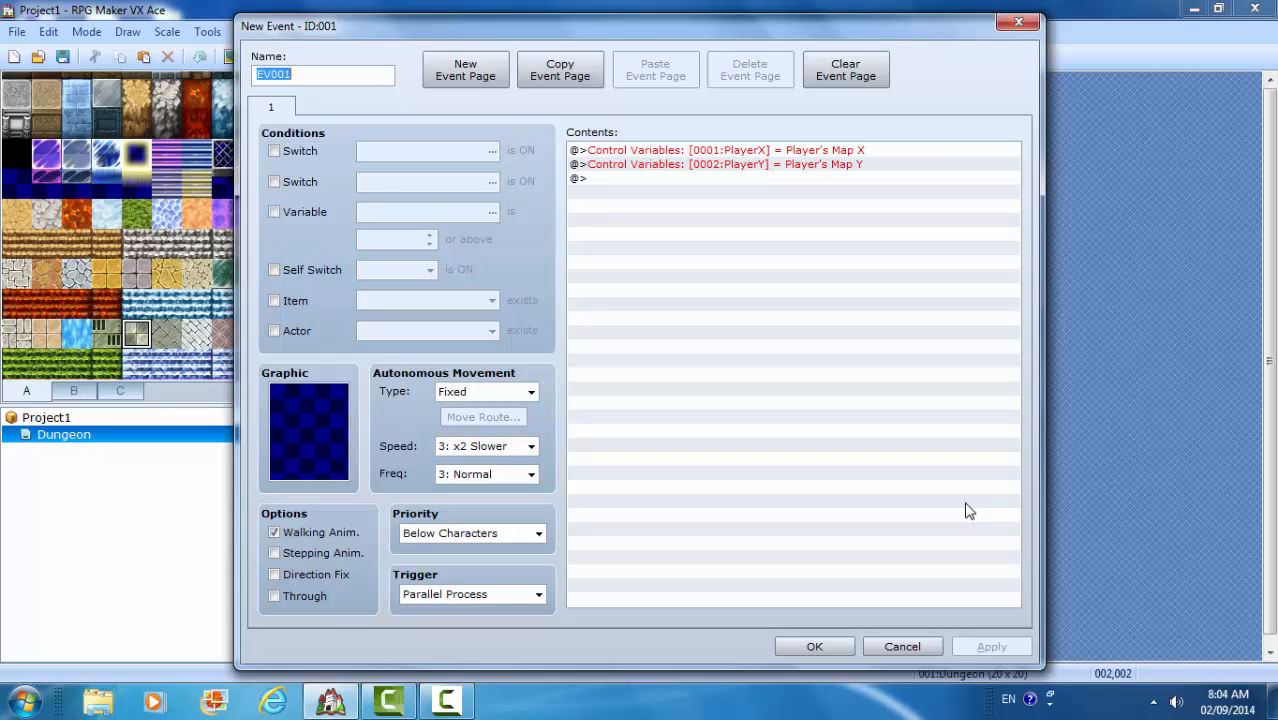
pyautogui.moveTo(1036, 12)
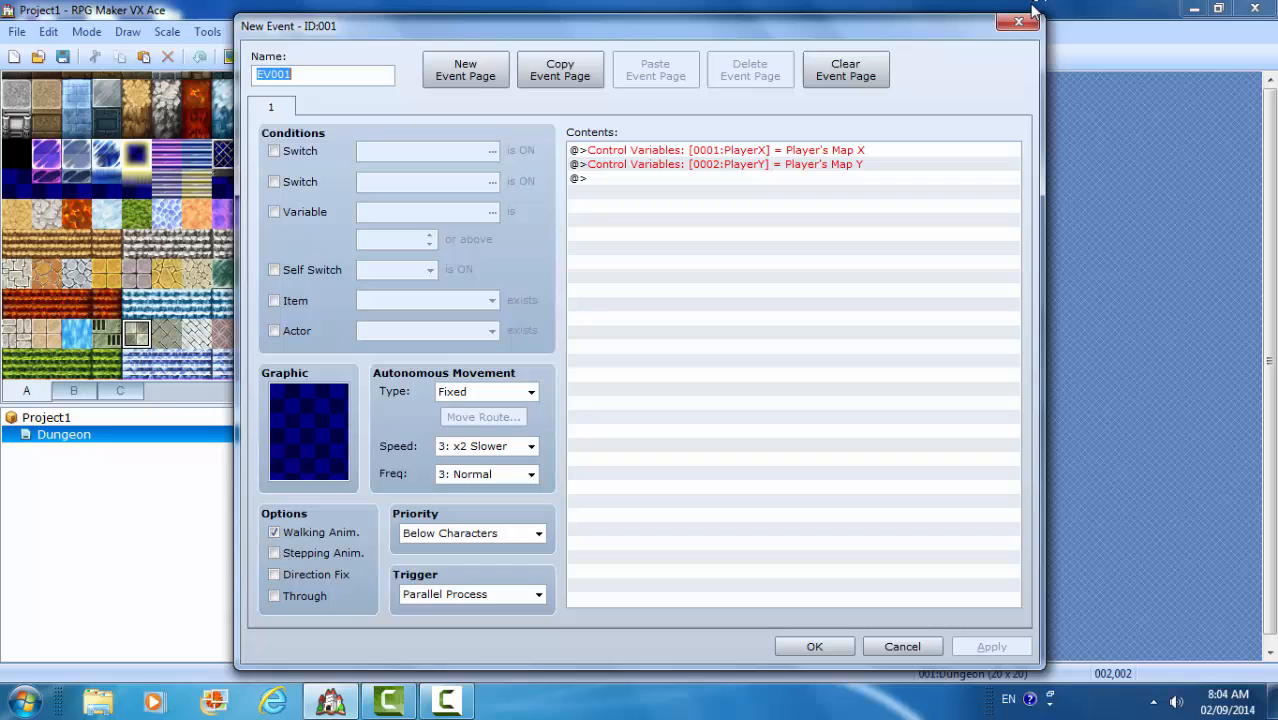
# - Close EV001 and give a new event EV002 a graphic from the Hexagram sheet
pyautogui.click(814, 646)
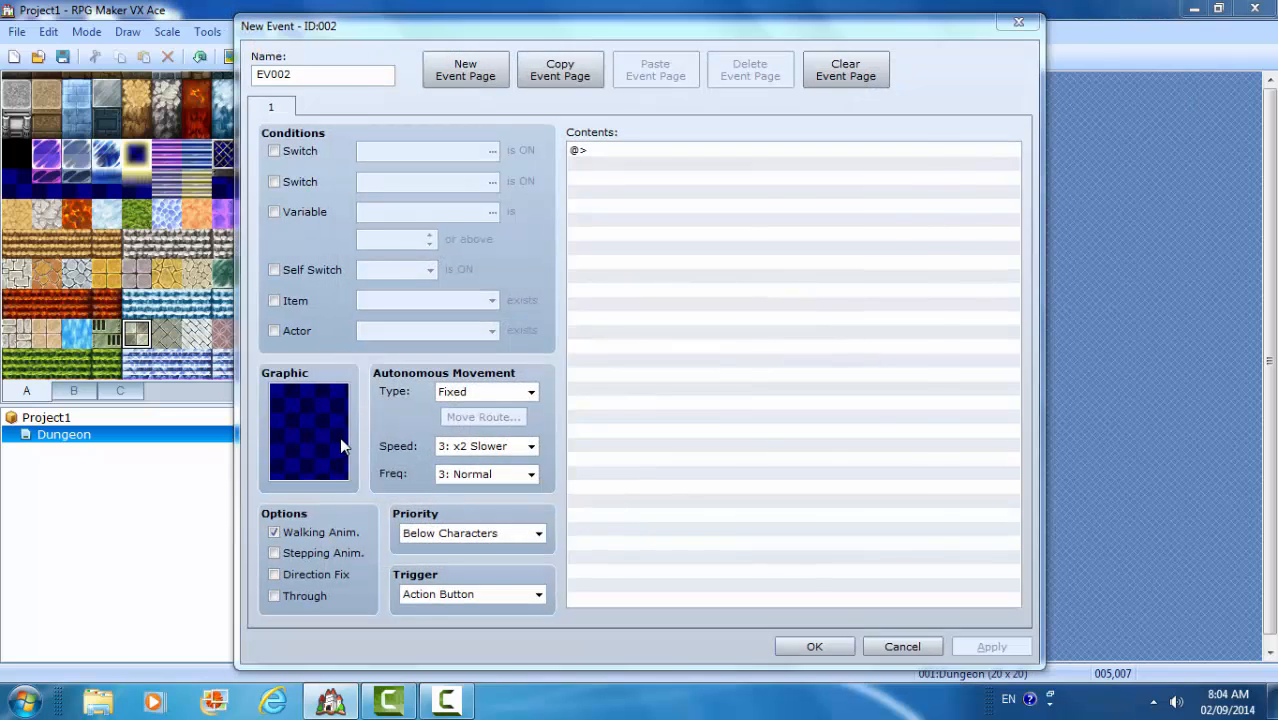
pyautogui.doubleClick(308, 430)
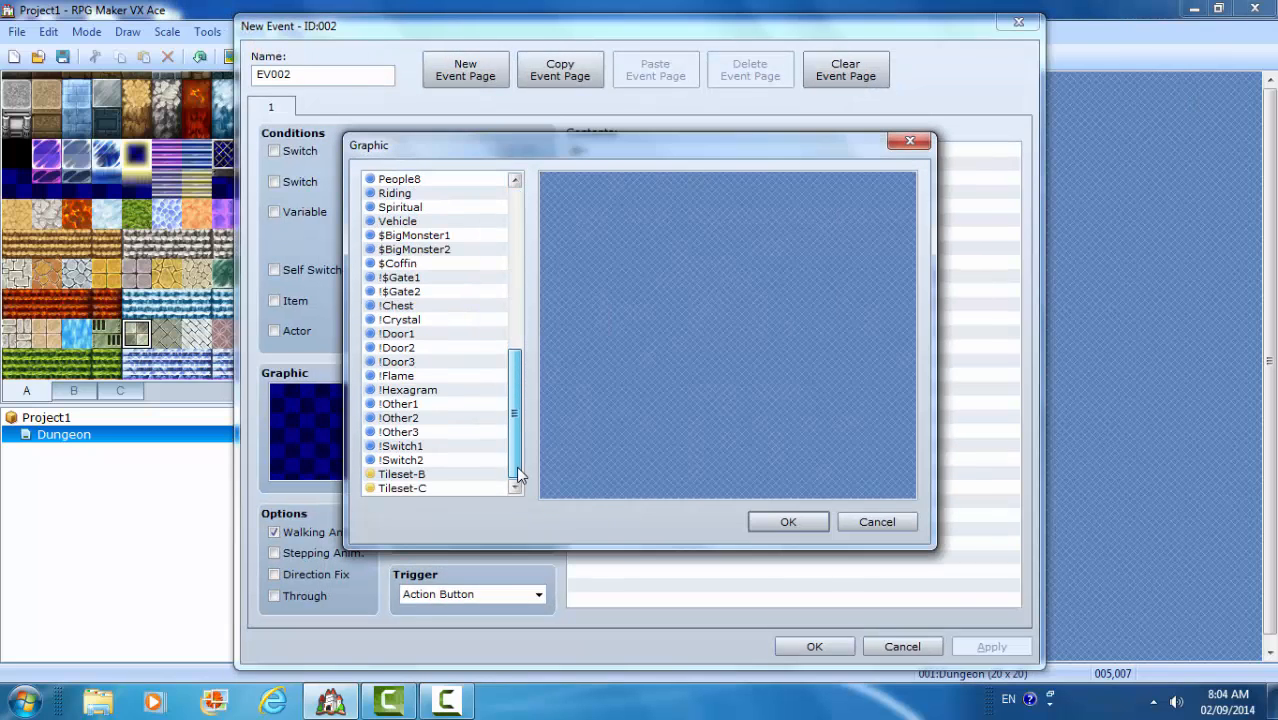
pyautogui.click(408, 388)
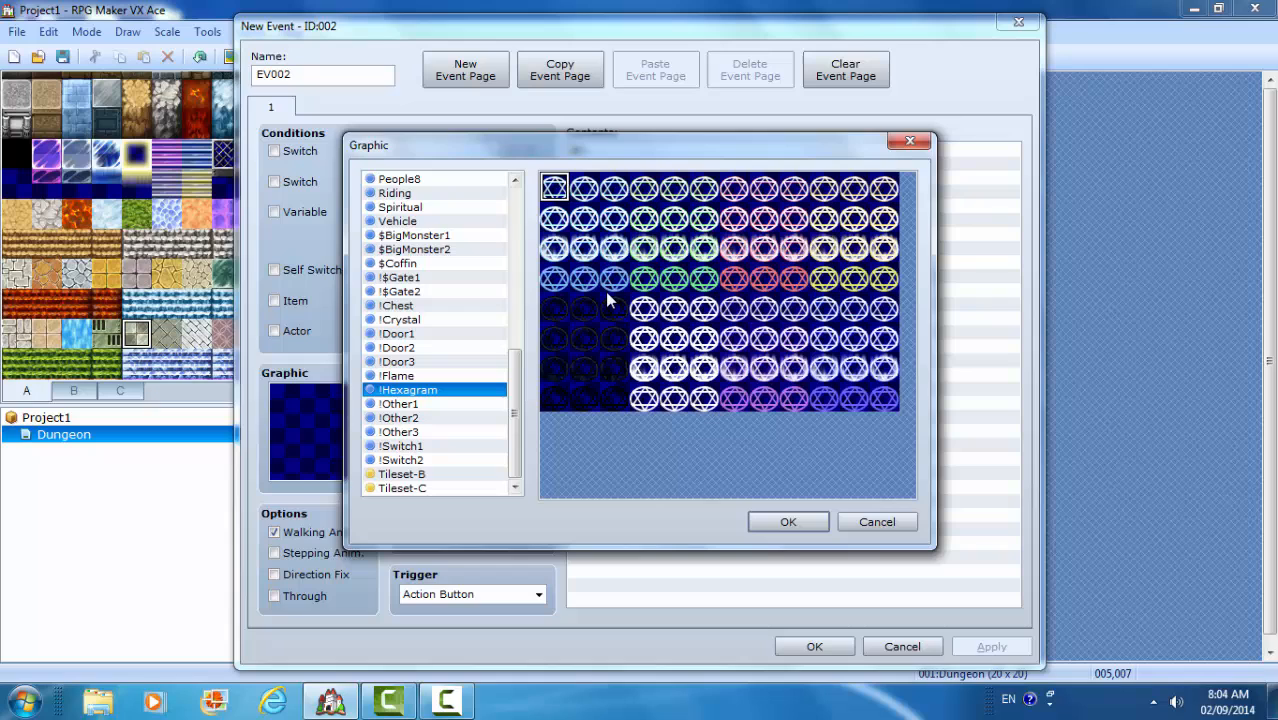
pyautogui.moveTo(584, 228)
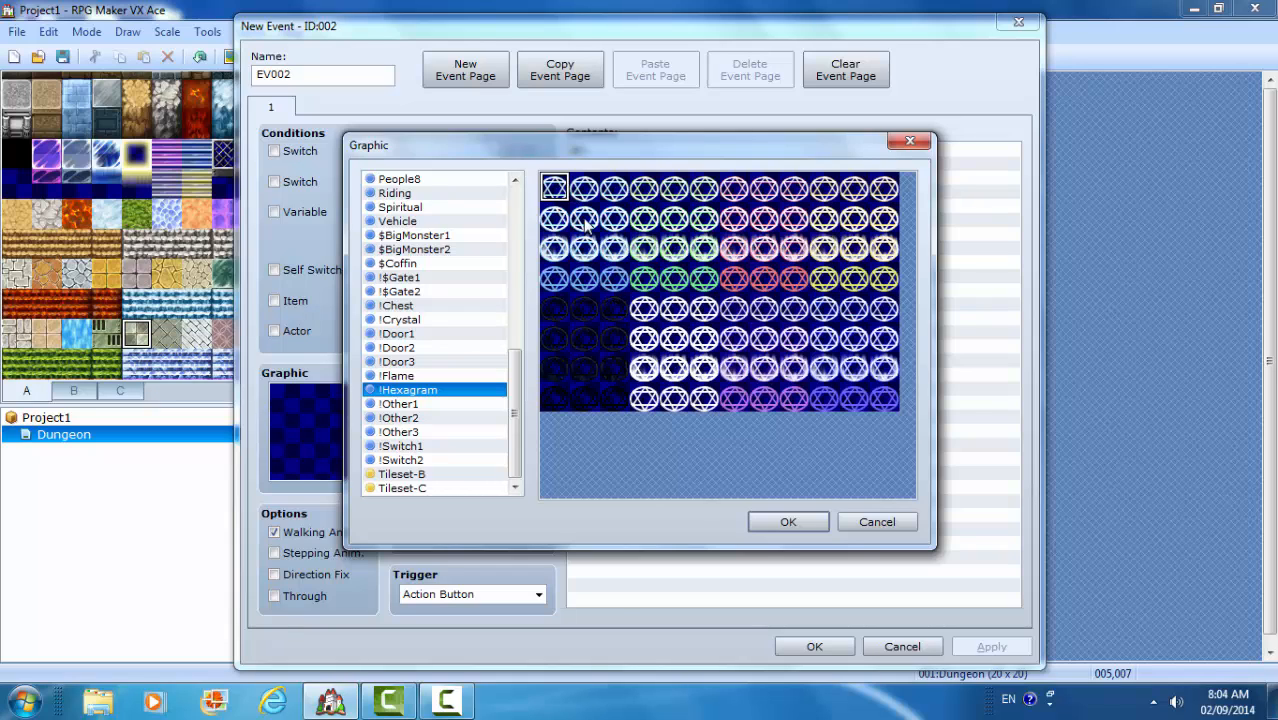
pyautogui.click(788, 520)
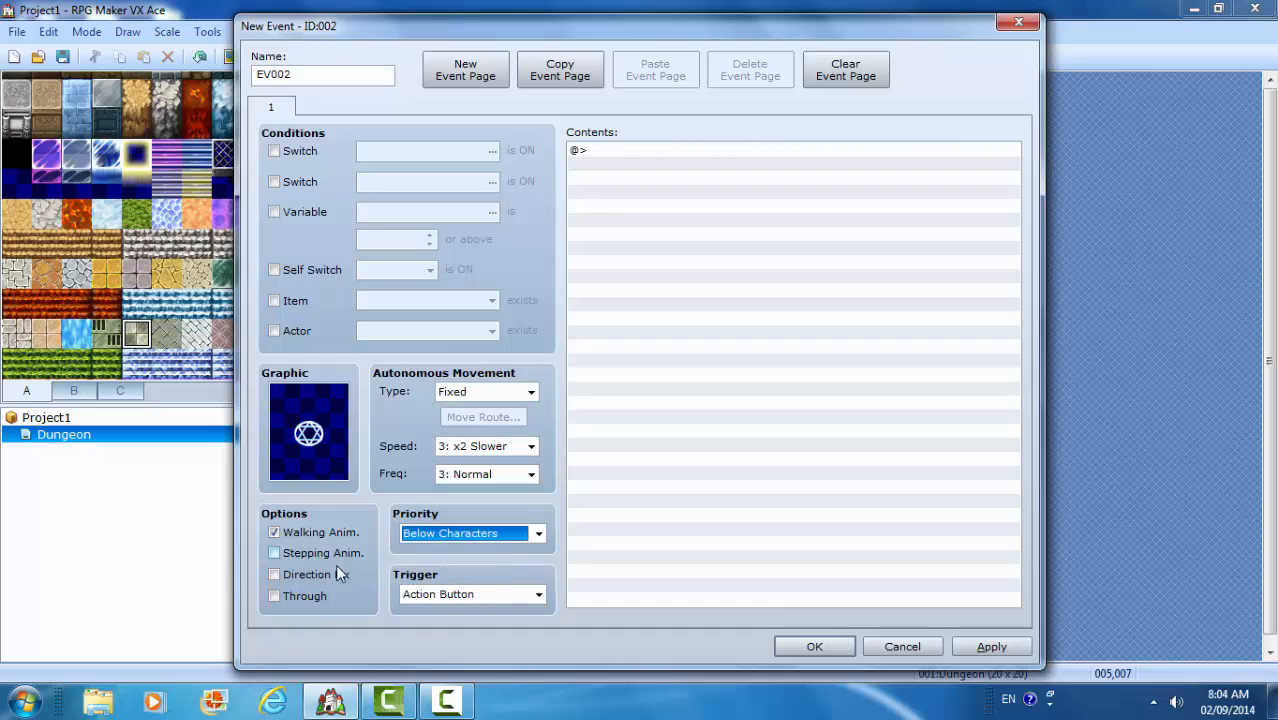
# - Set EV002 to Parallel Process, turn off Walking Anim. and enable Through
pyautogui.click(538, 594)
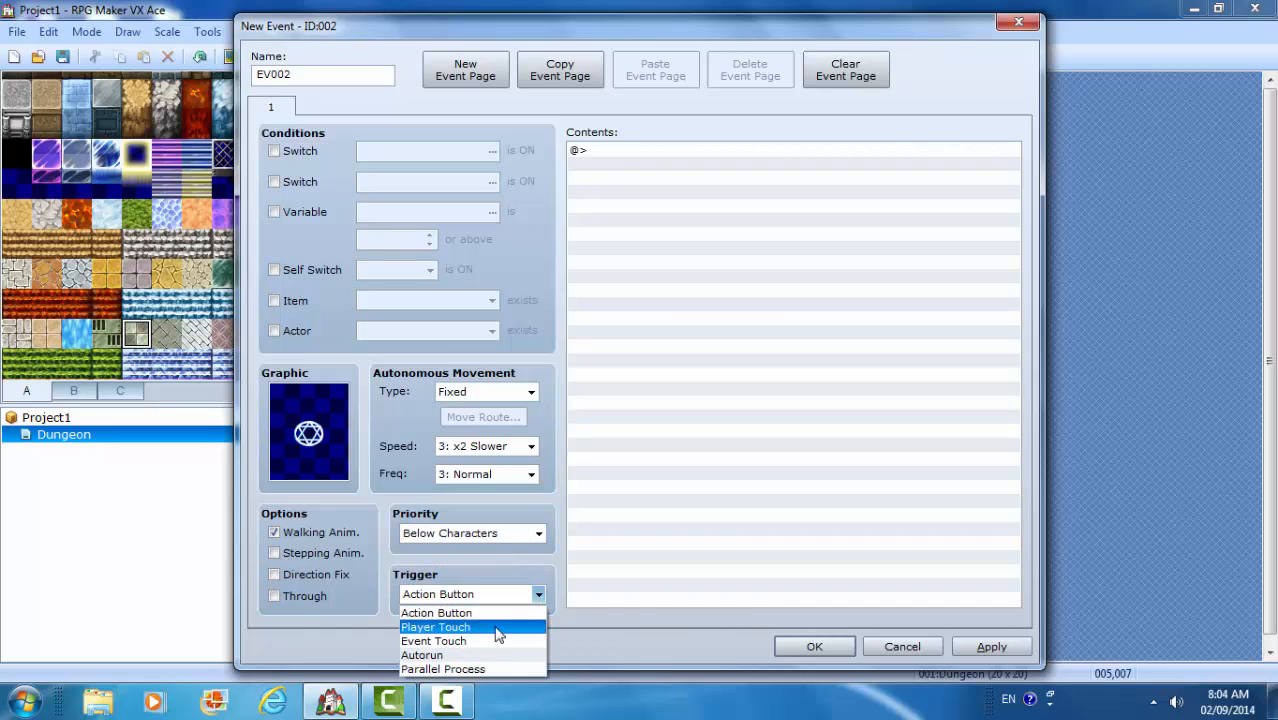
pyautogui.click(442, 668)
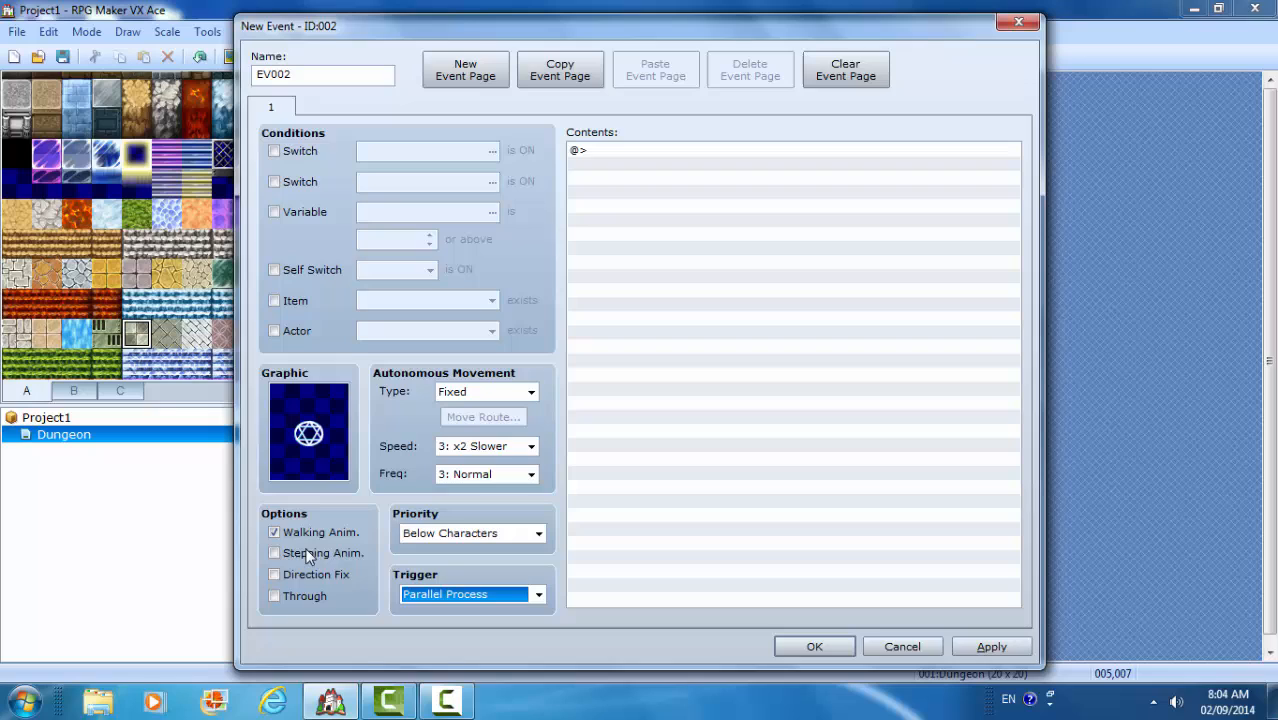
pyautogui.click(274, 532)
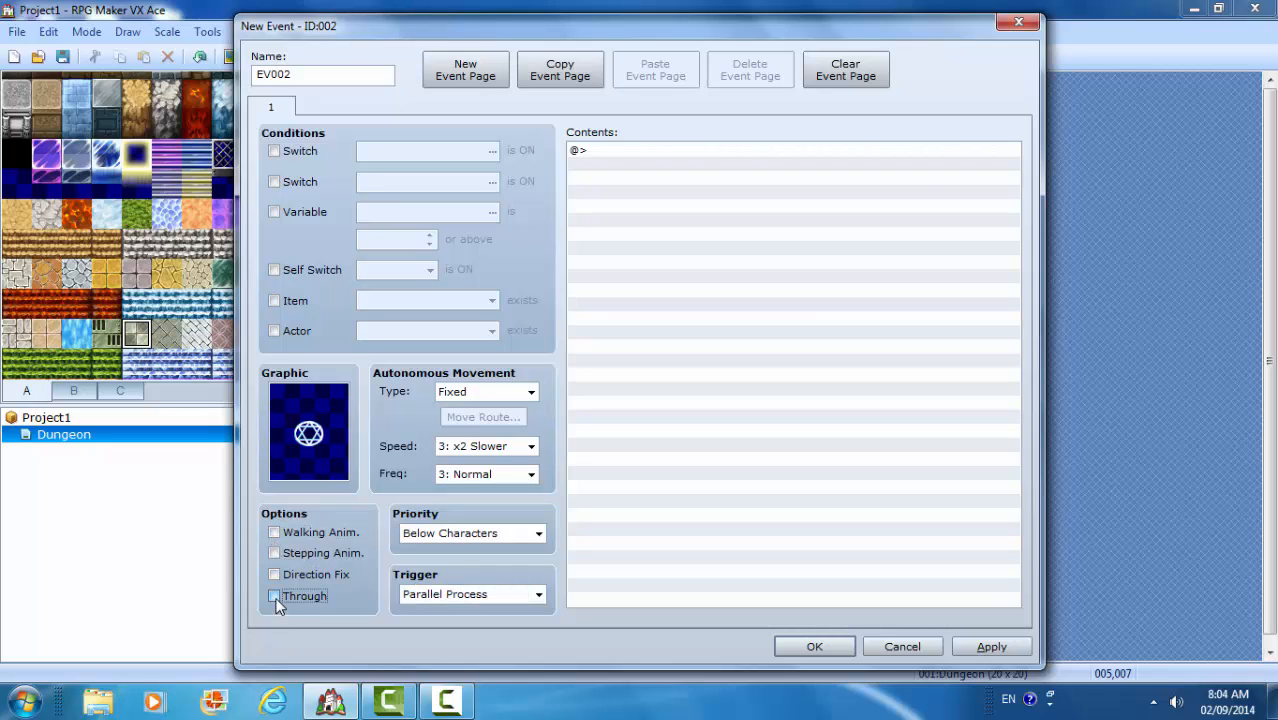
pyautogui.click(274, 596)
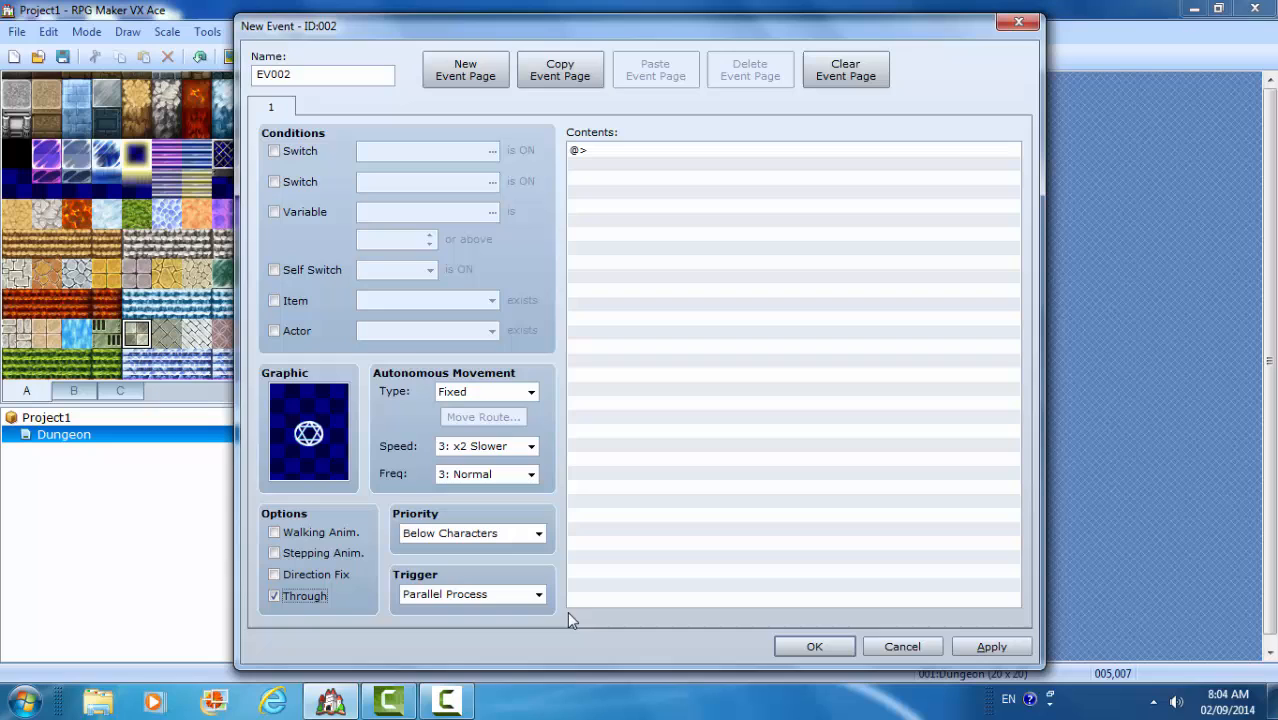
pyautogui.moveTo(444, 576)
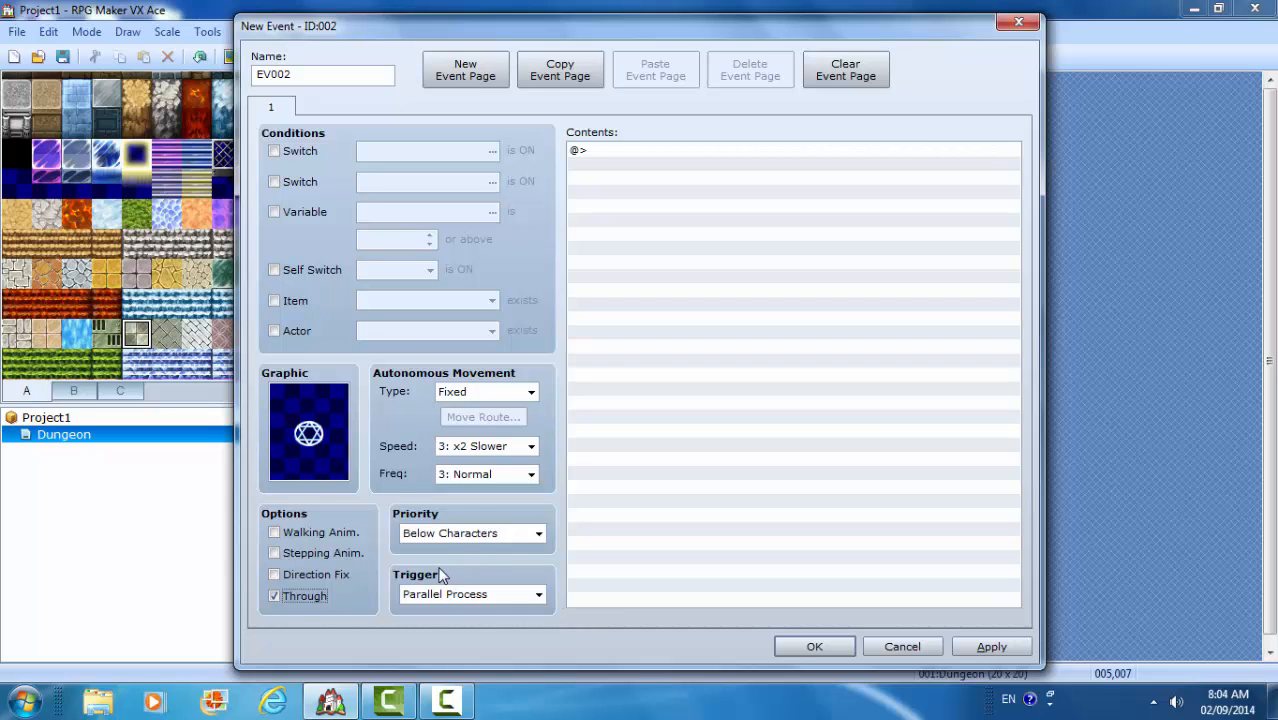
pyautogui.moveTo(416, 574)
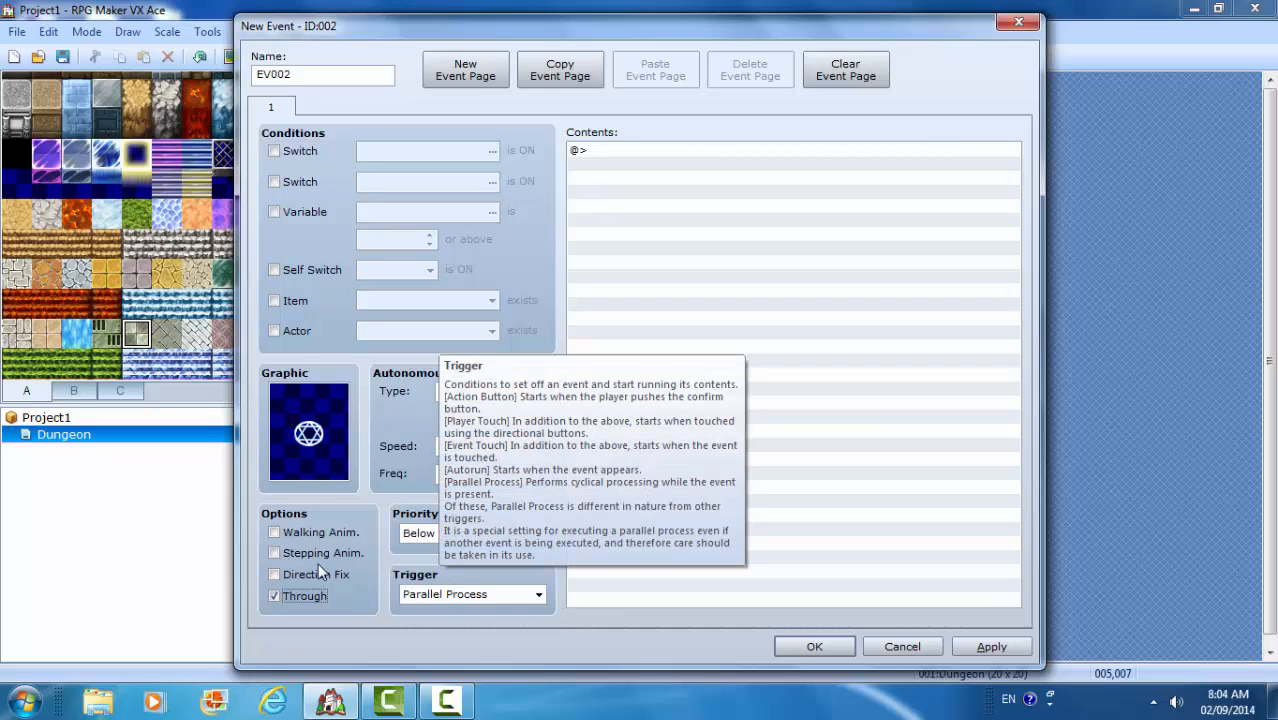
pyautogui.moveTo(70, 676)
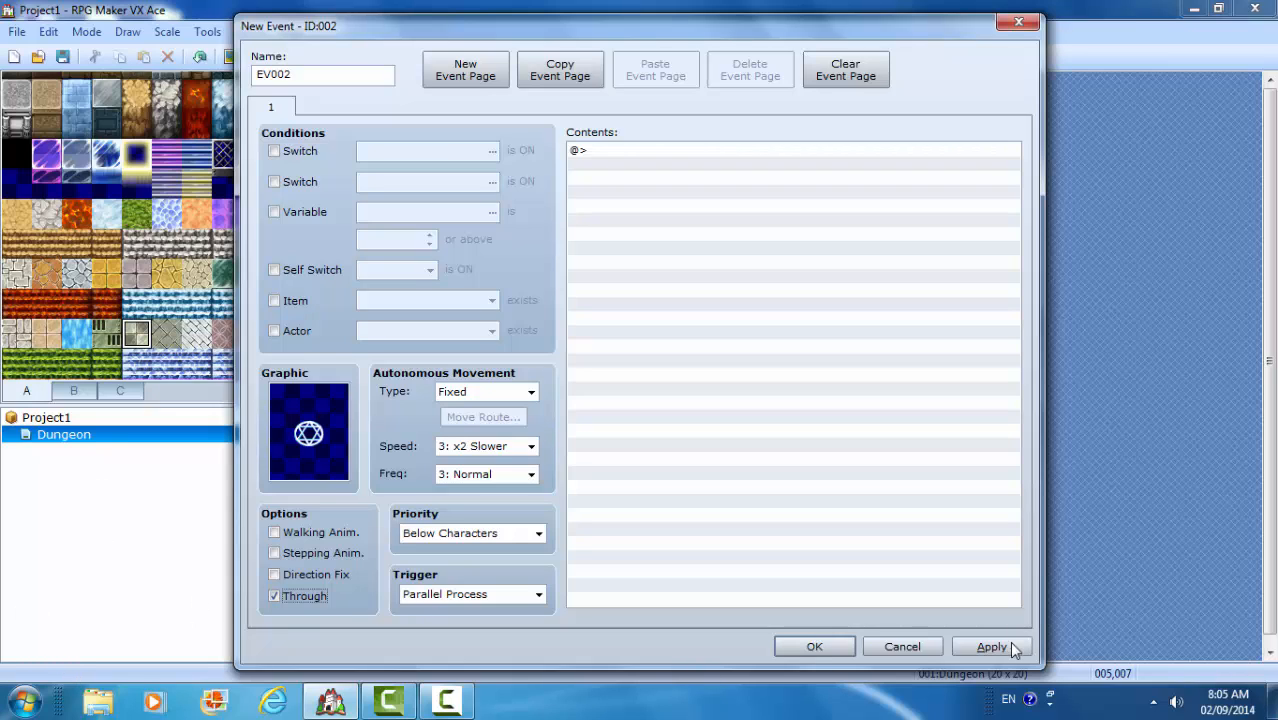
# - Rename the event to Hexagram, apply, and return to the map
pyautogui.tripleClick(324, 74)
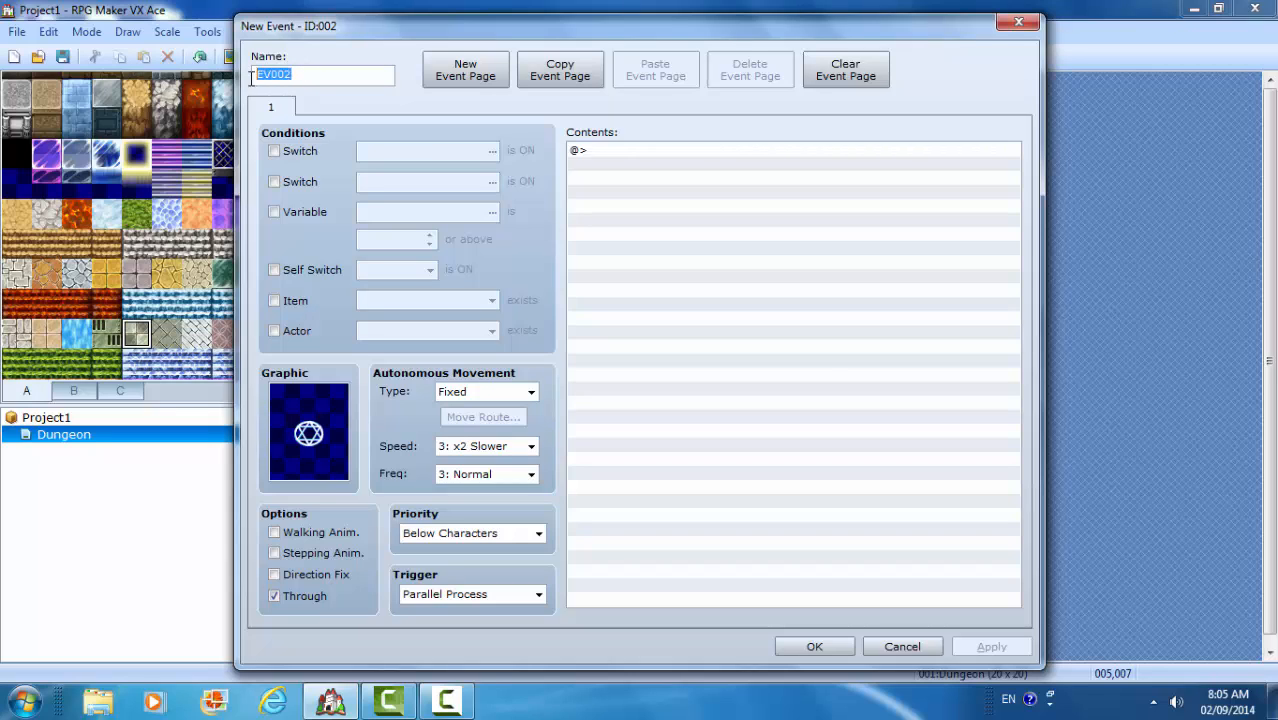
pyautogui.write('Hexa')
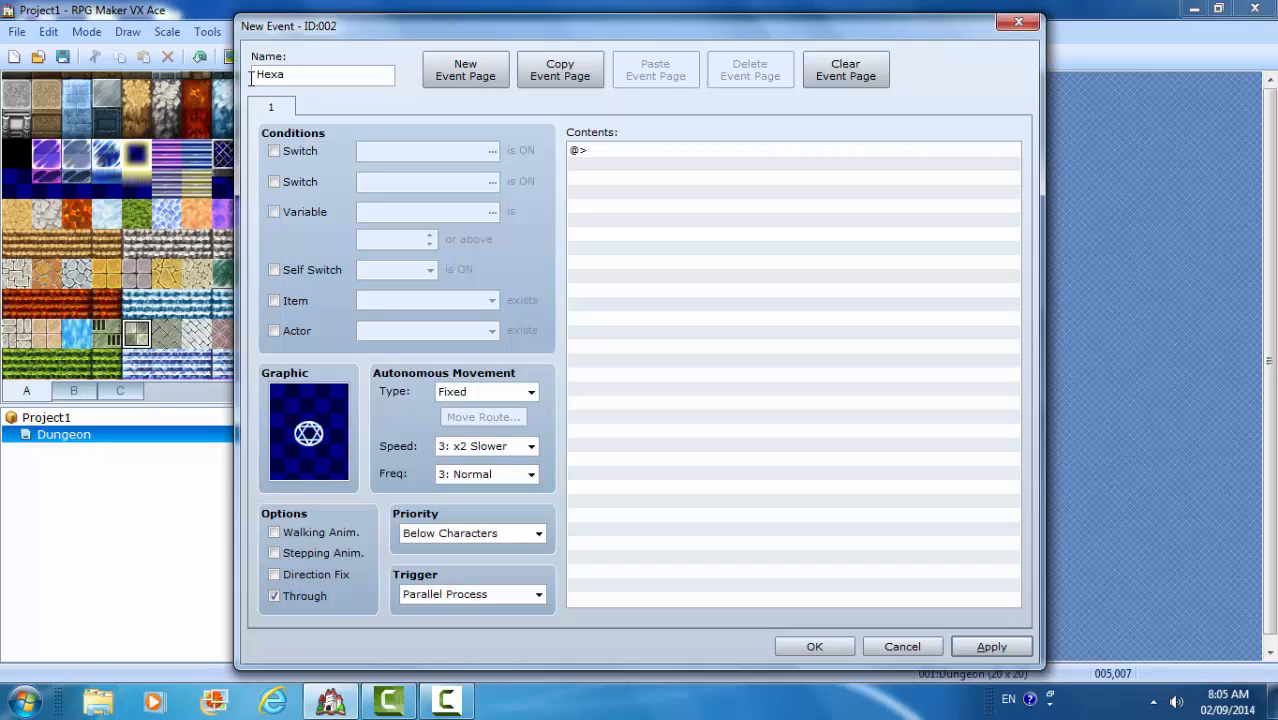
pyautogui.write('gram')
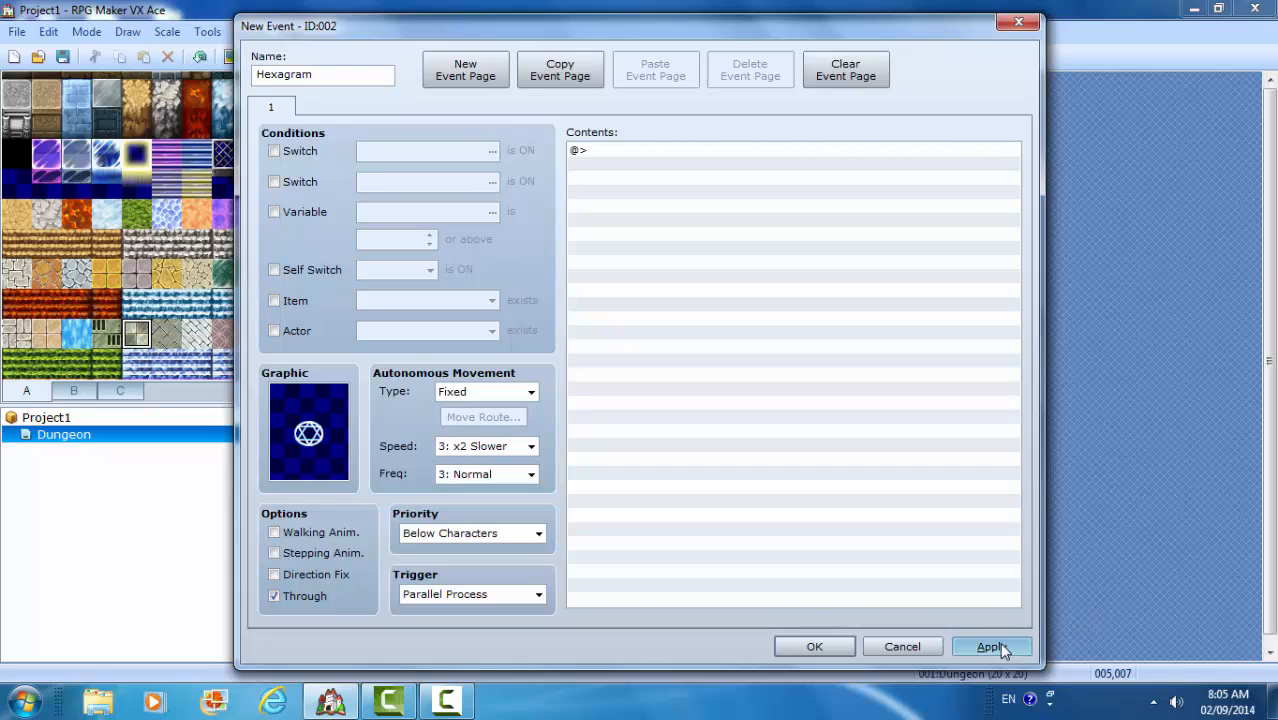
pyautogui.click(988, 646)
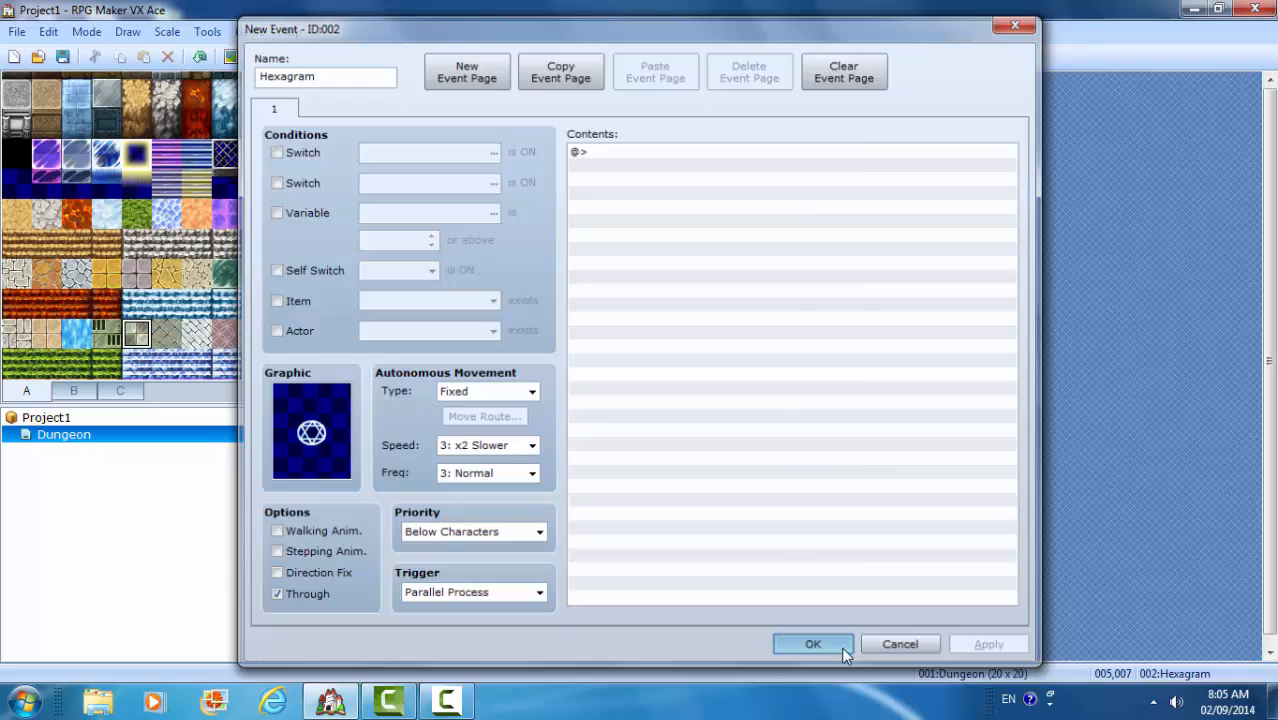
pyautogui.click(812, 644)
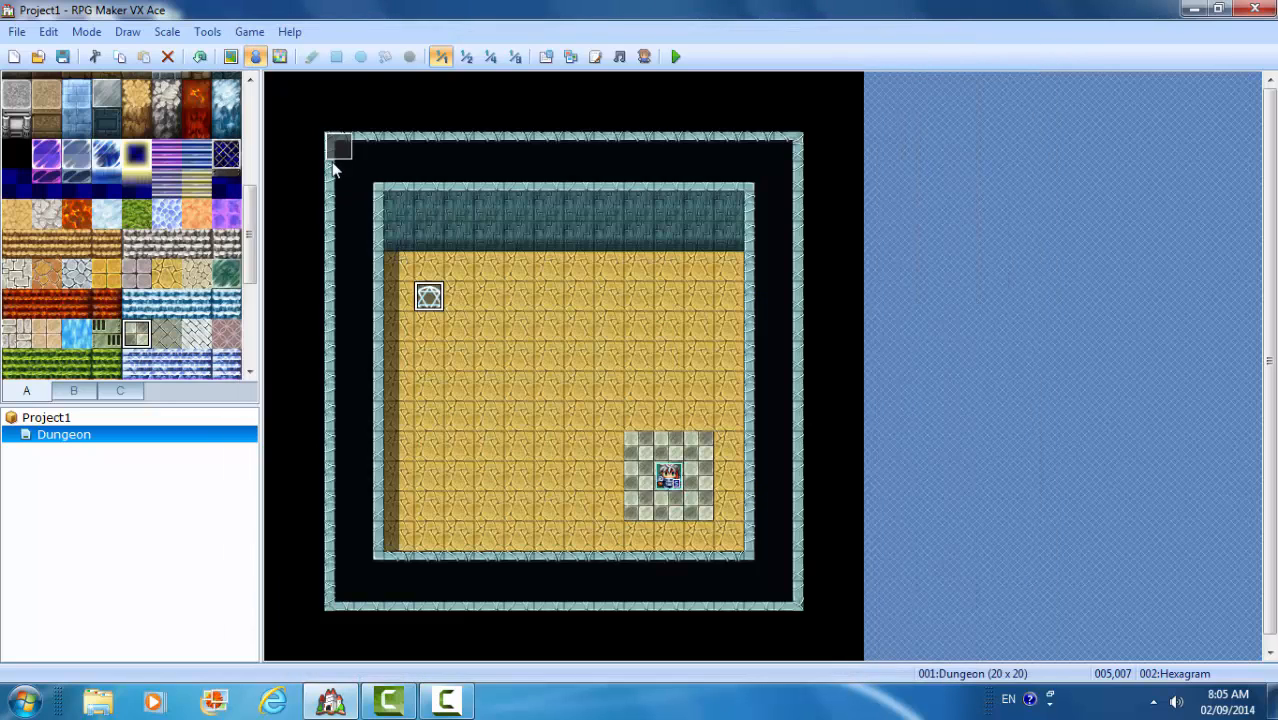
# - In EV001, add a Control Variables command with new variable 0003 named HexagramX
pyautogui.doubleClick(428, 296)
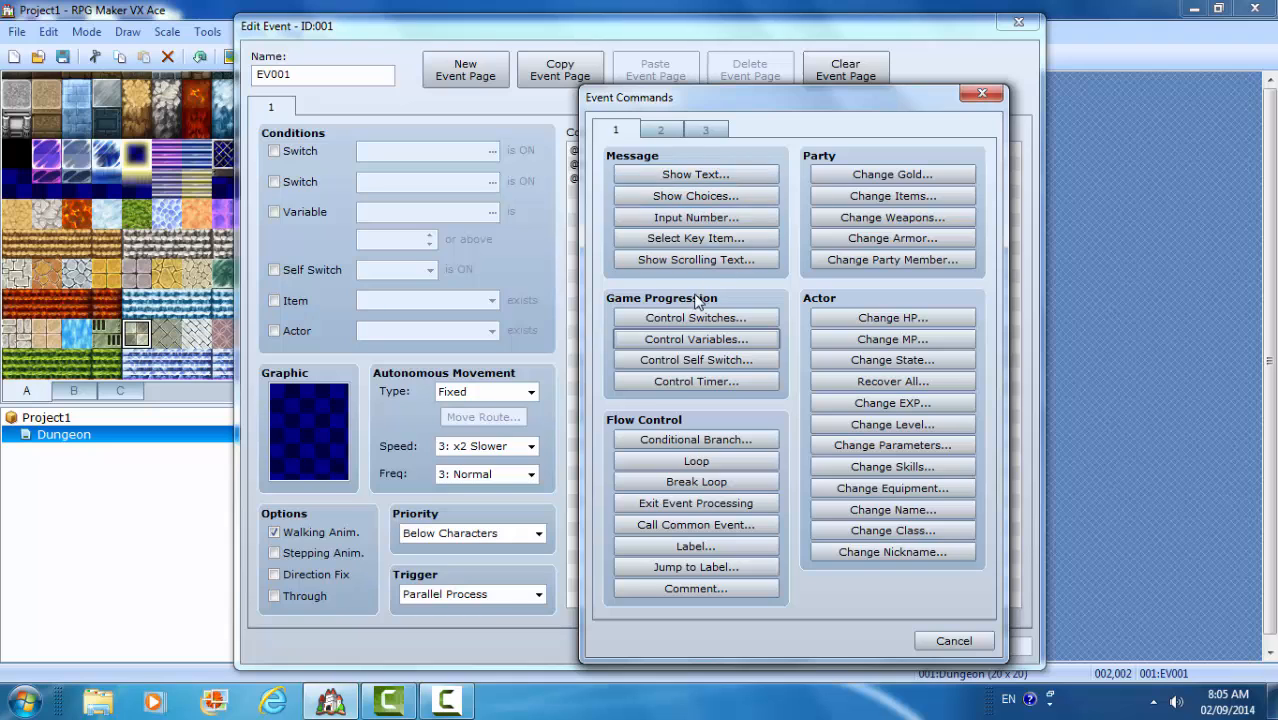
pyautogui.click(696, 338)
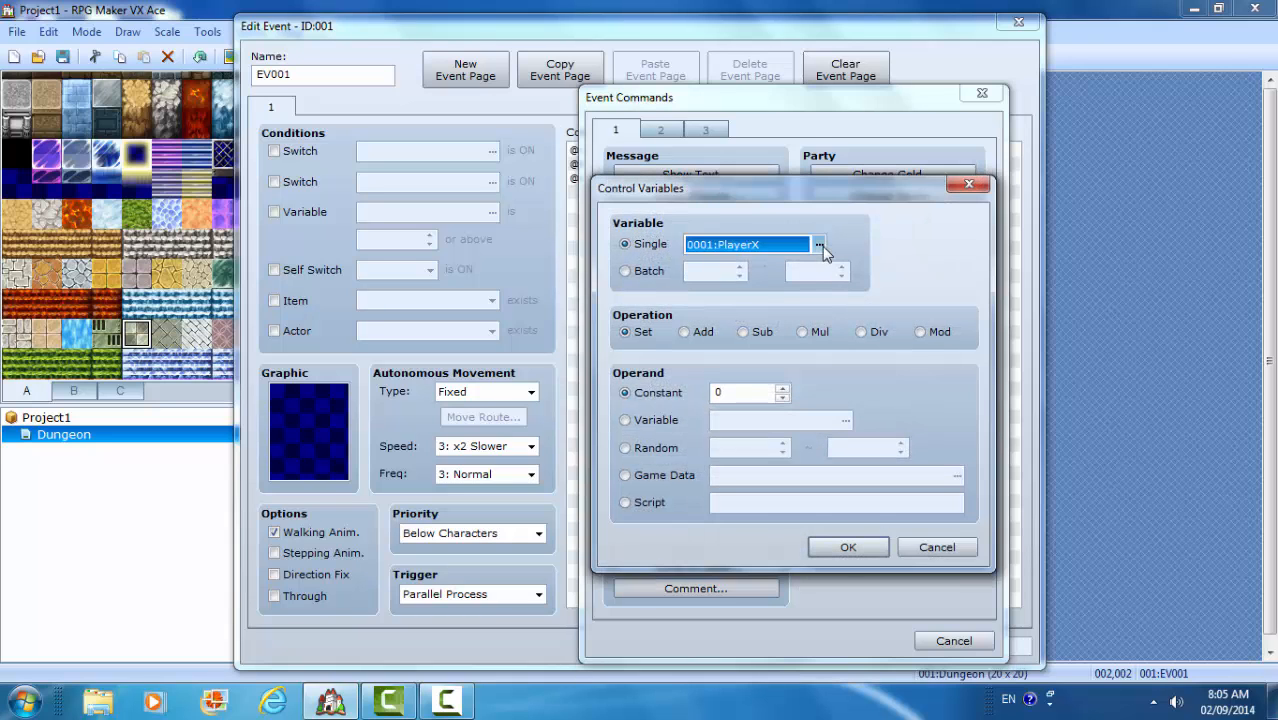
pyautogui.click(820, 244)
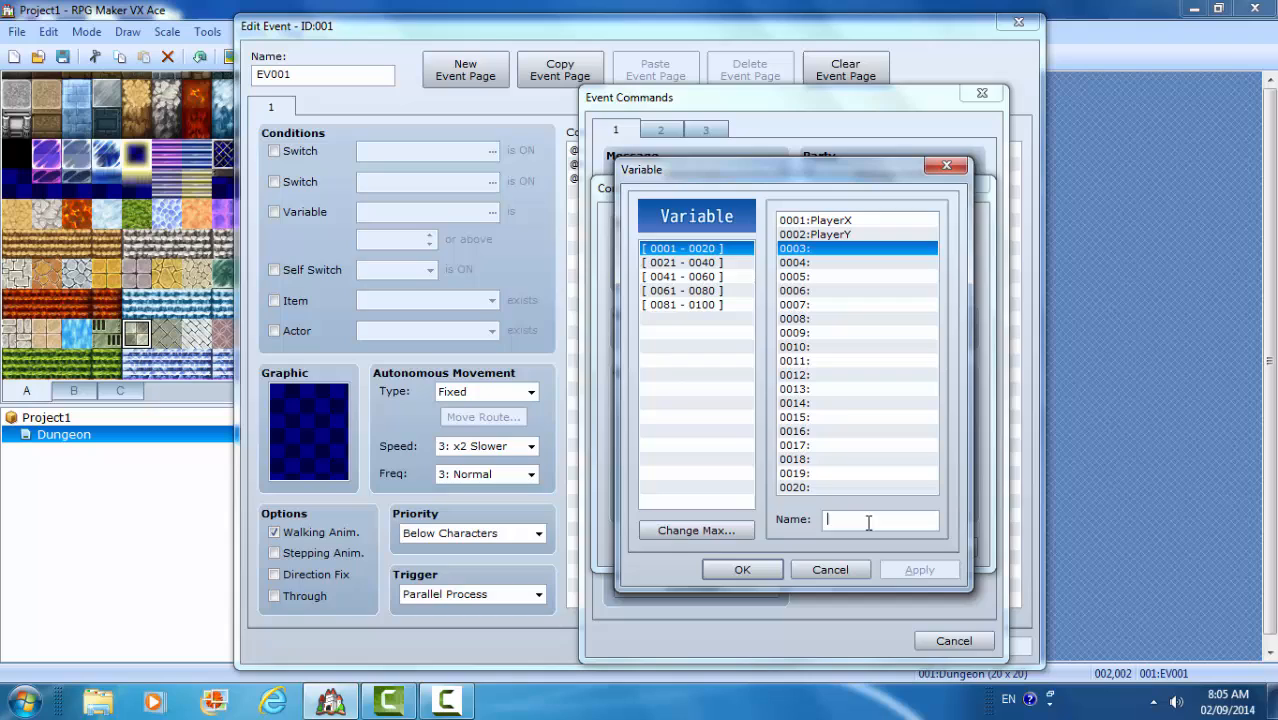
pyautogui.write('Hea')
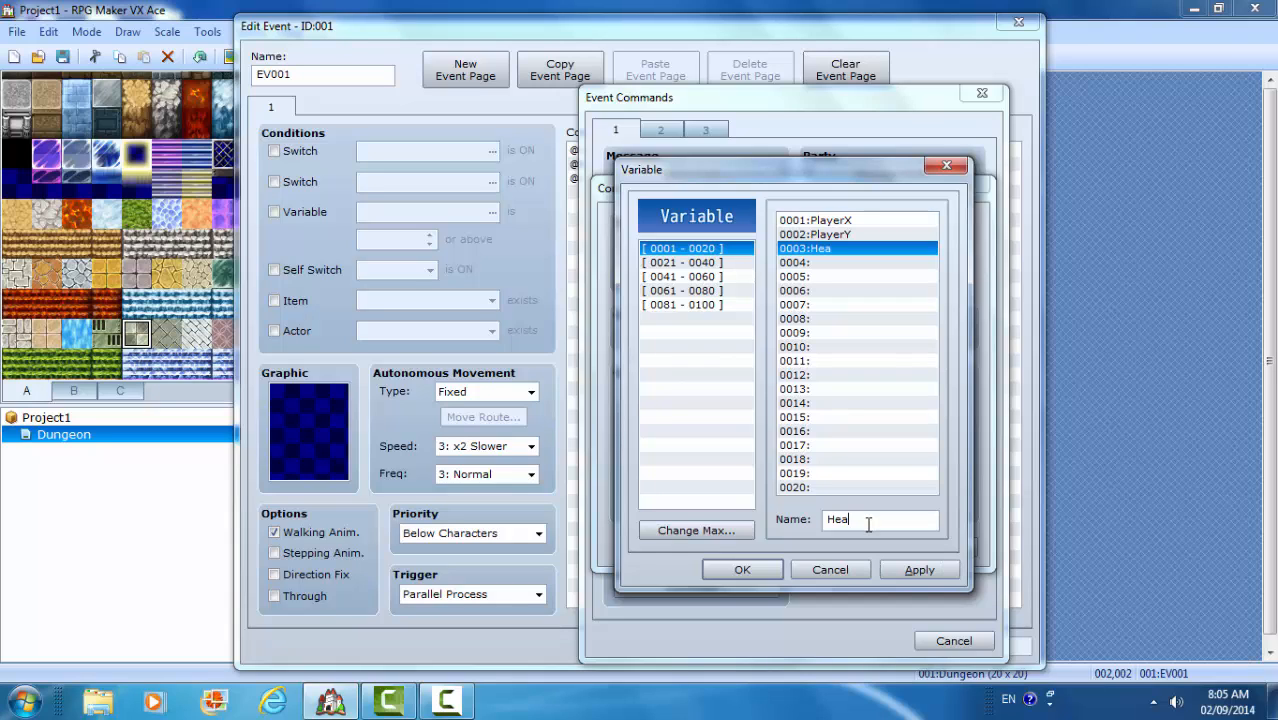
pyautogui.press('BackSpace')
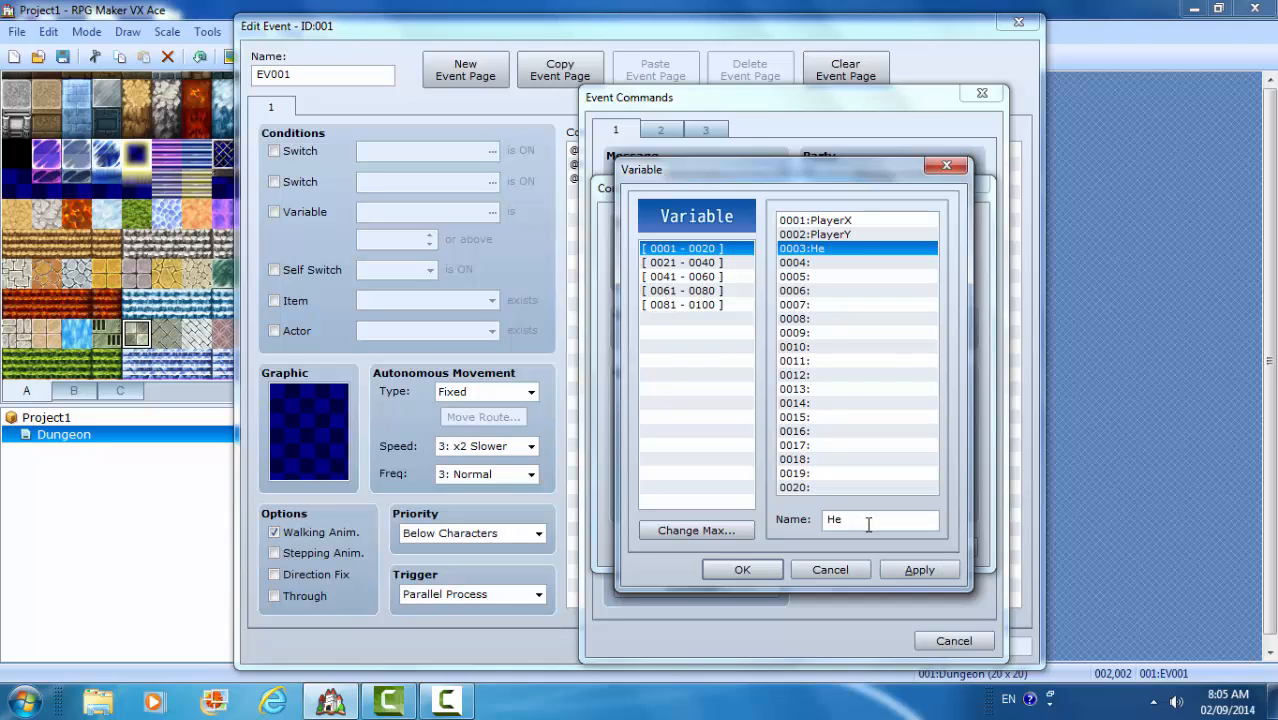
pyautogui.write('xagram')
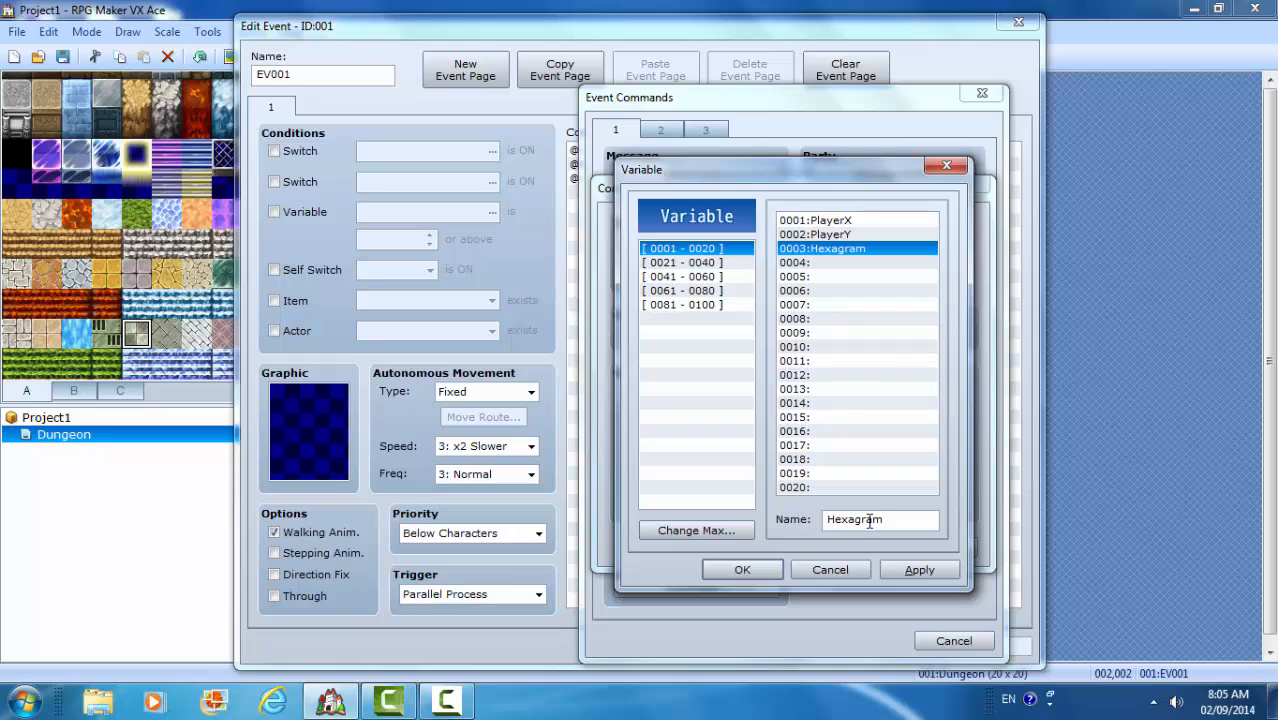
pyautogui.write('X')
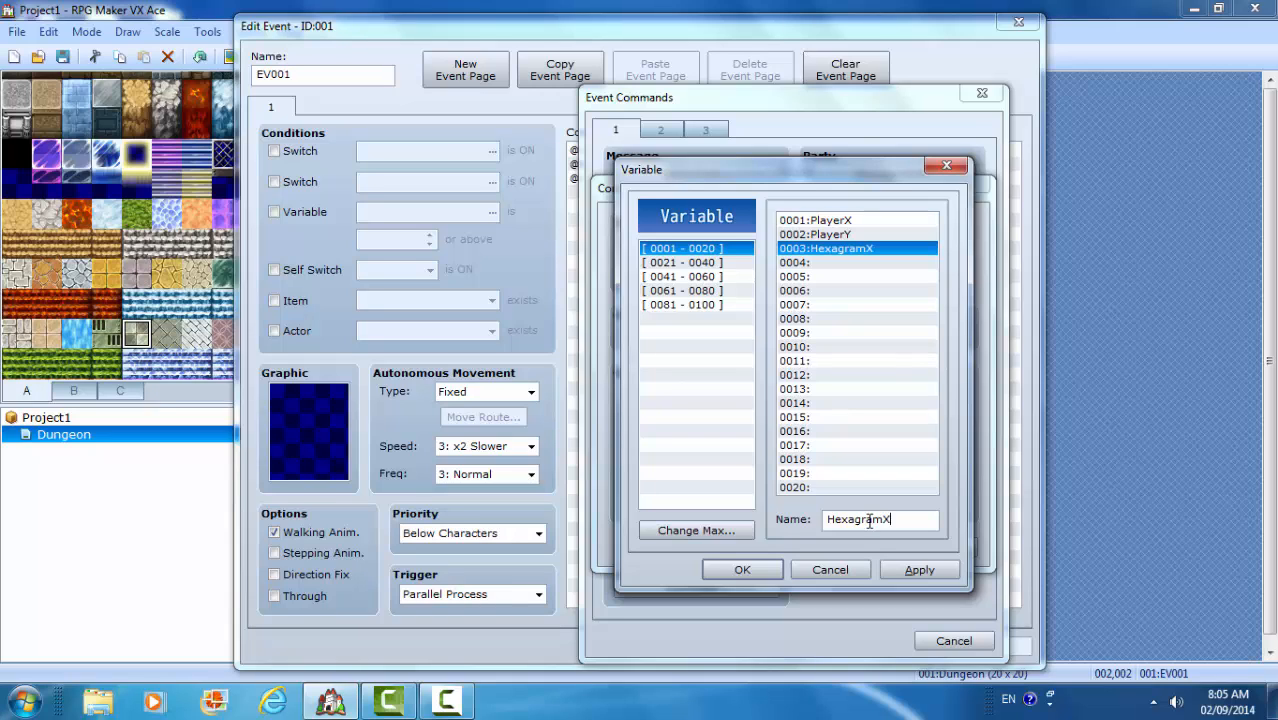
pyautogui.click(742, 568)
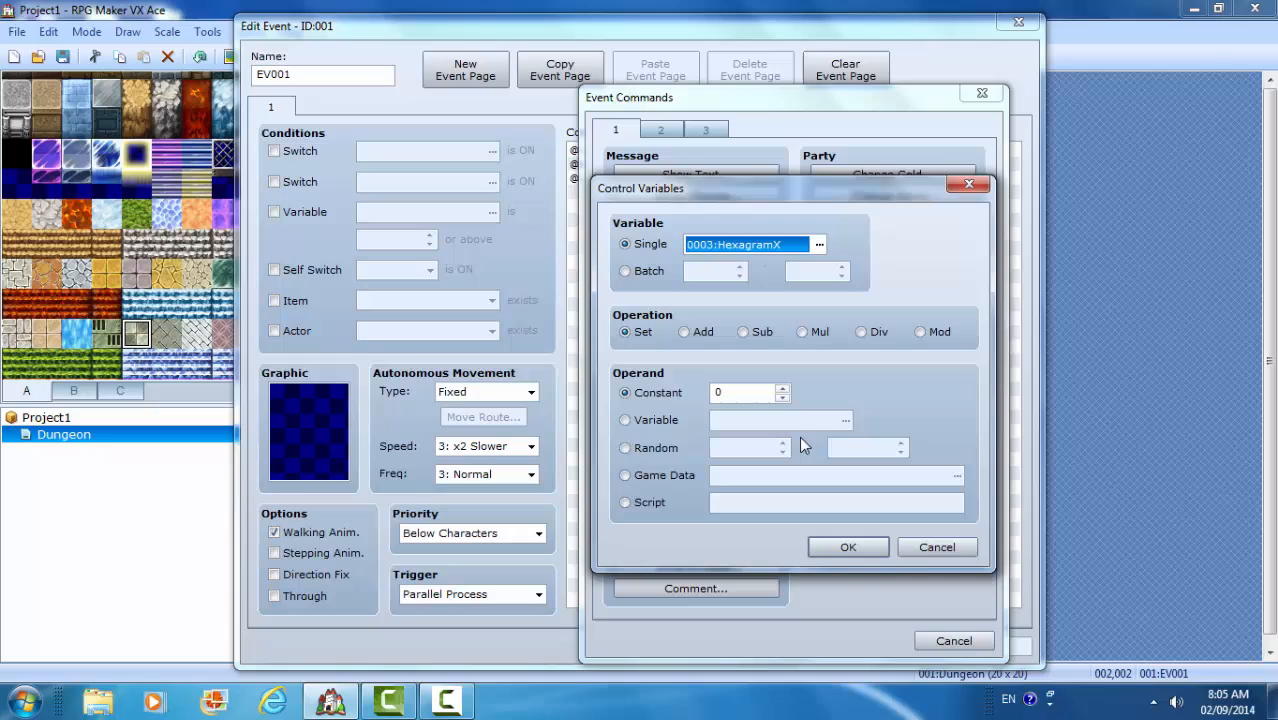
# - Set HexagramX's operand to Game Data > Character 002:Hexagram's Map X and add it
pyautogui.click(624, 476)
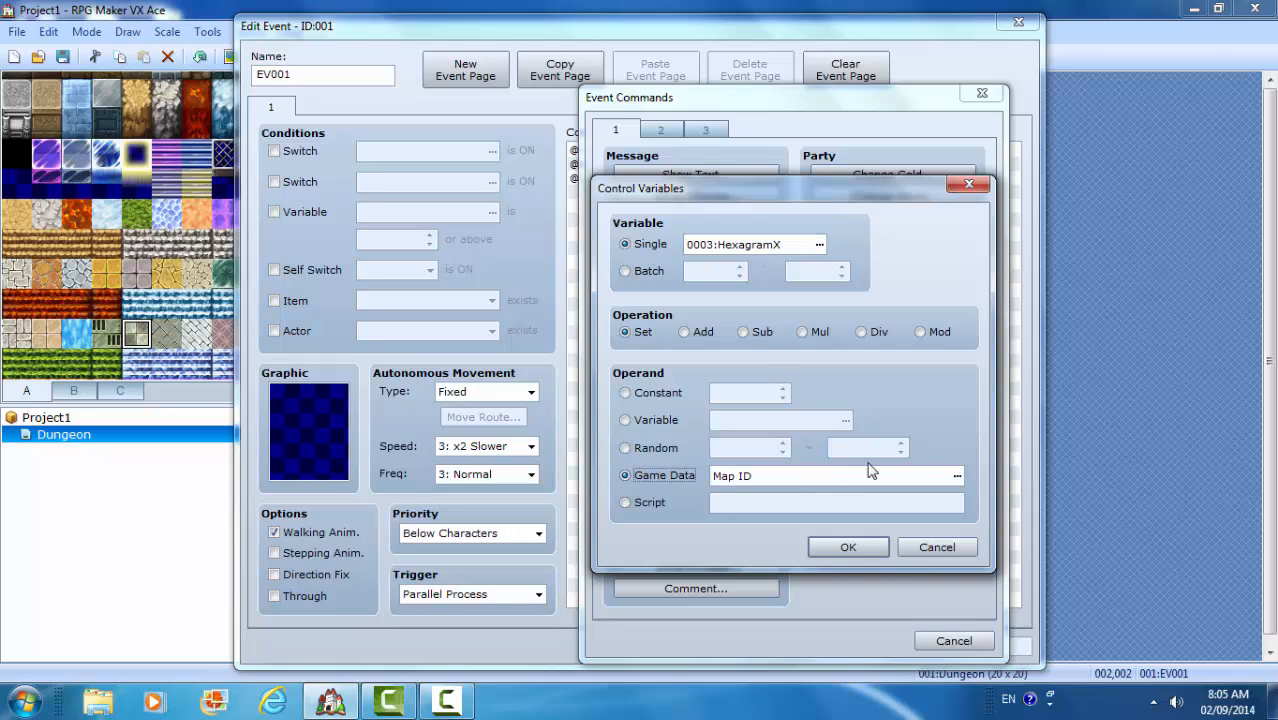
pyautogui.click(956, 476)
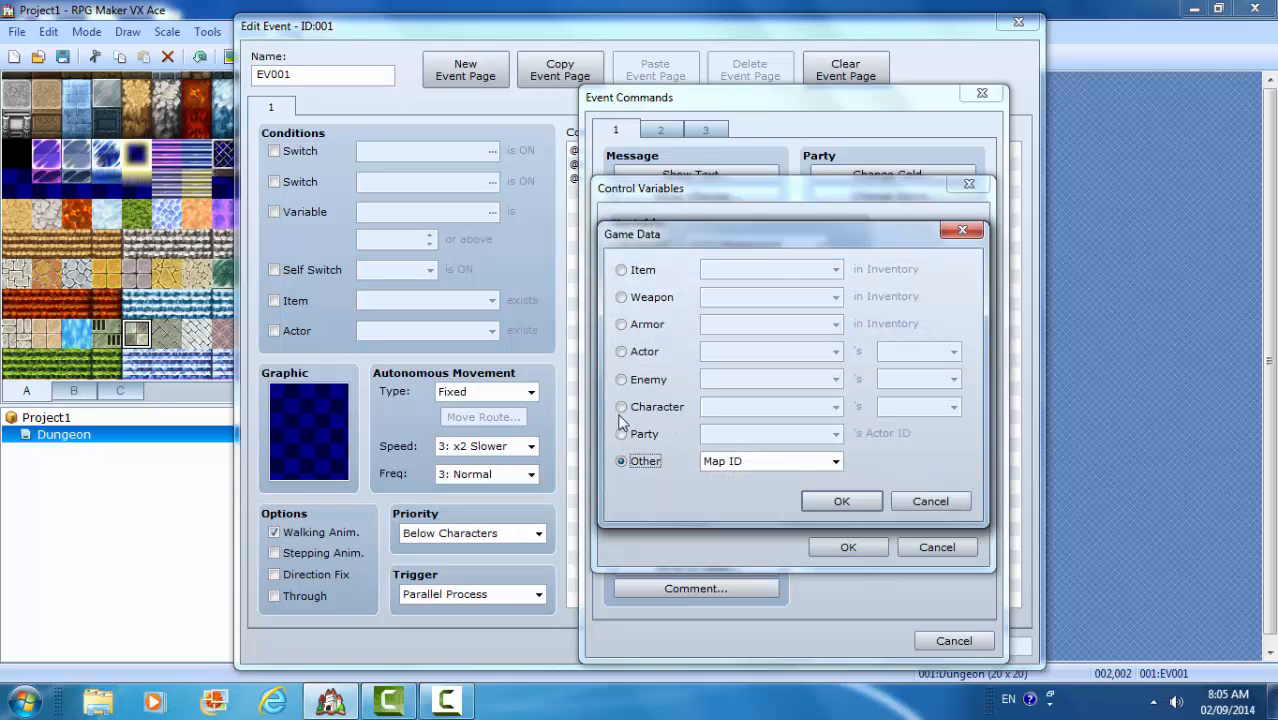
pyautogui.click(620, 406)
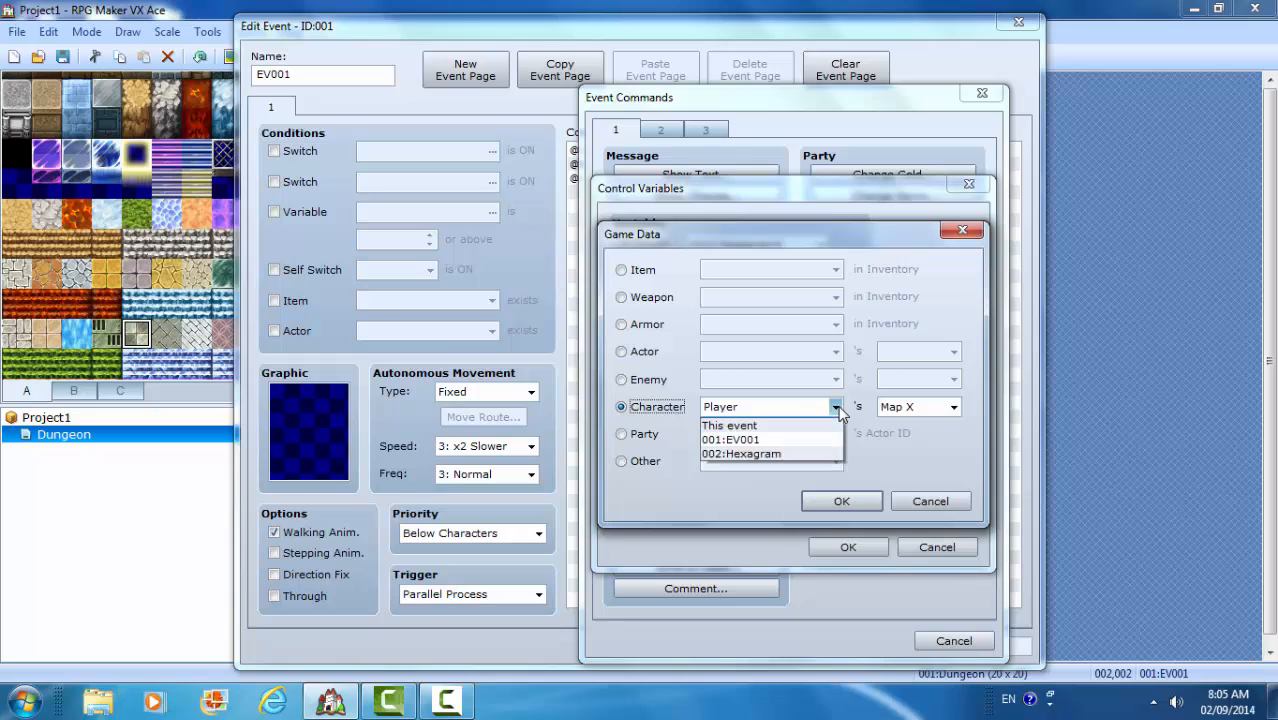
pyautogui.click(740, 452)
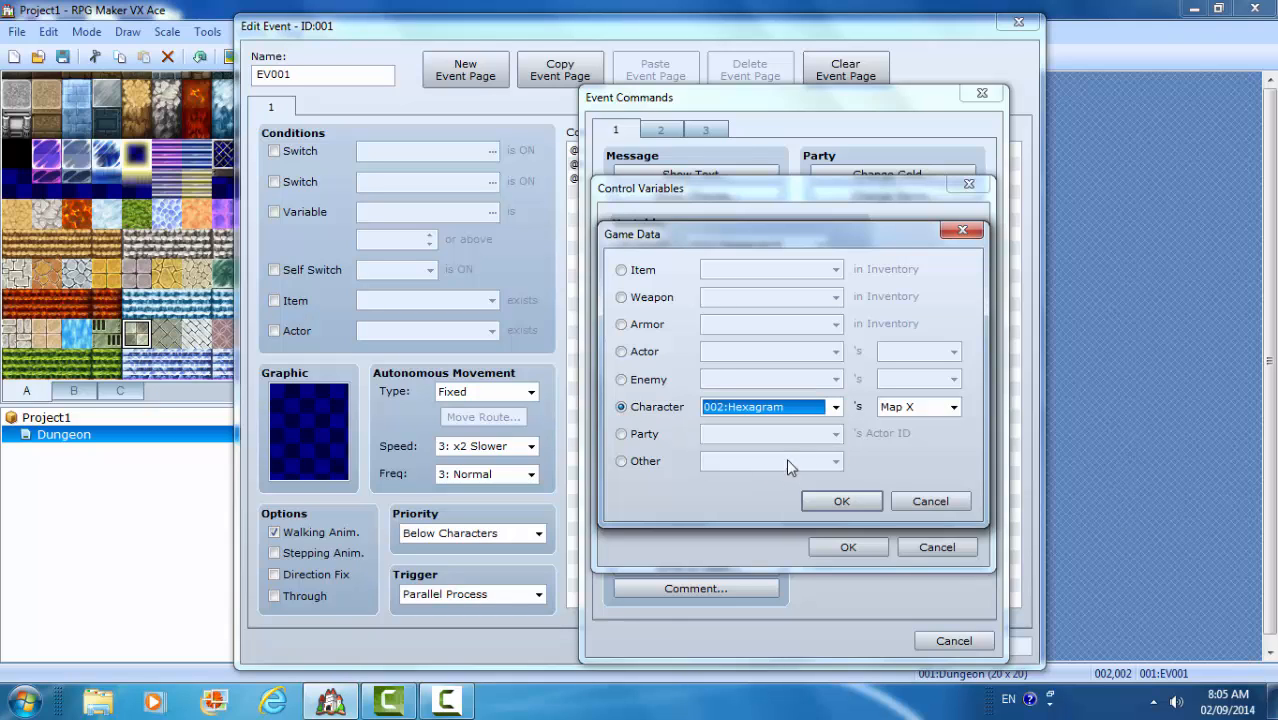
pyautogui.click(840, 500)
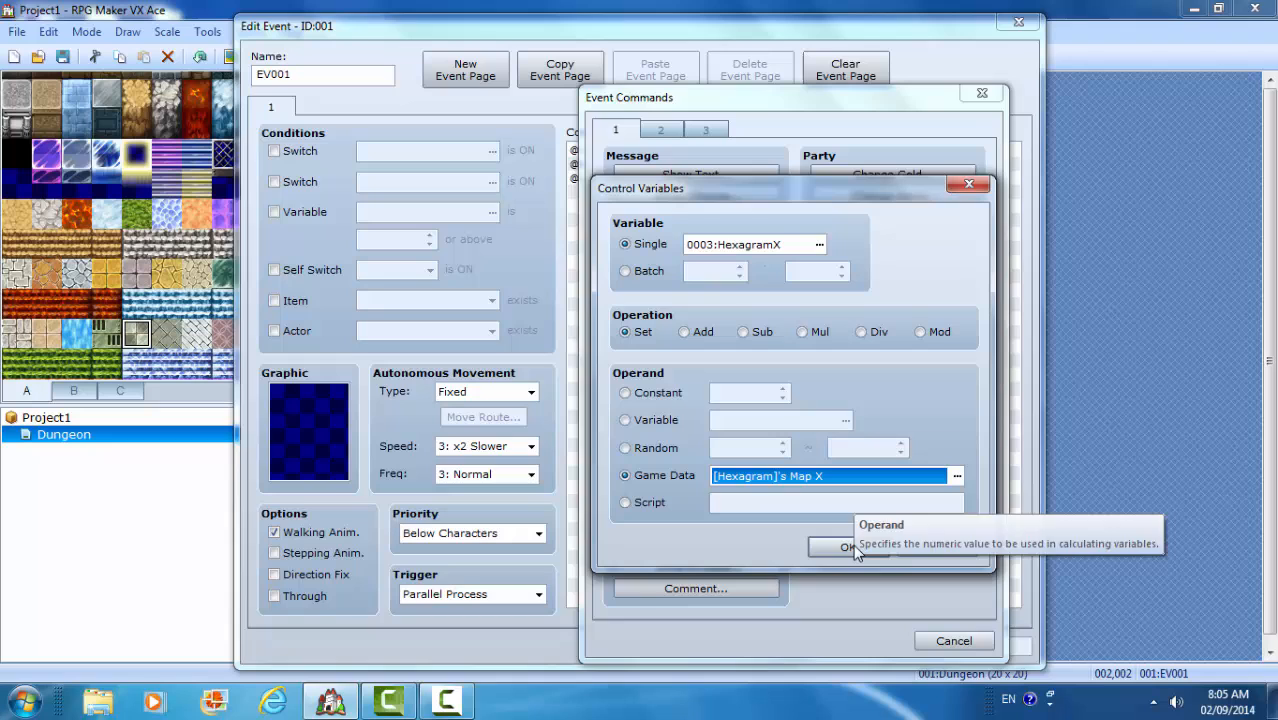
pyautogui.click(848, 548)
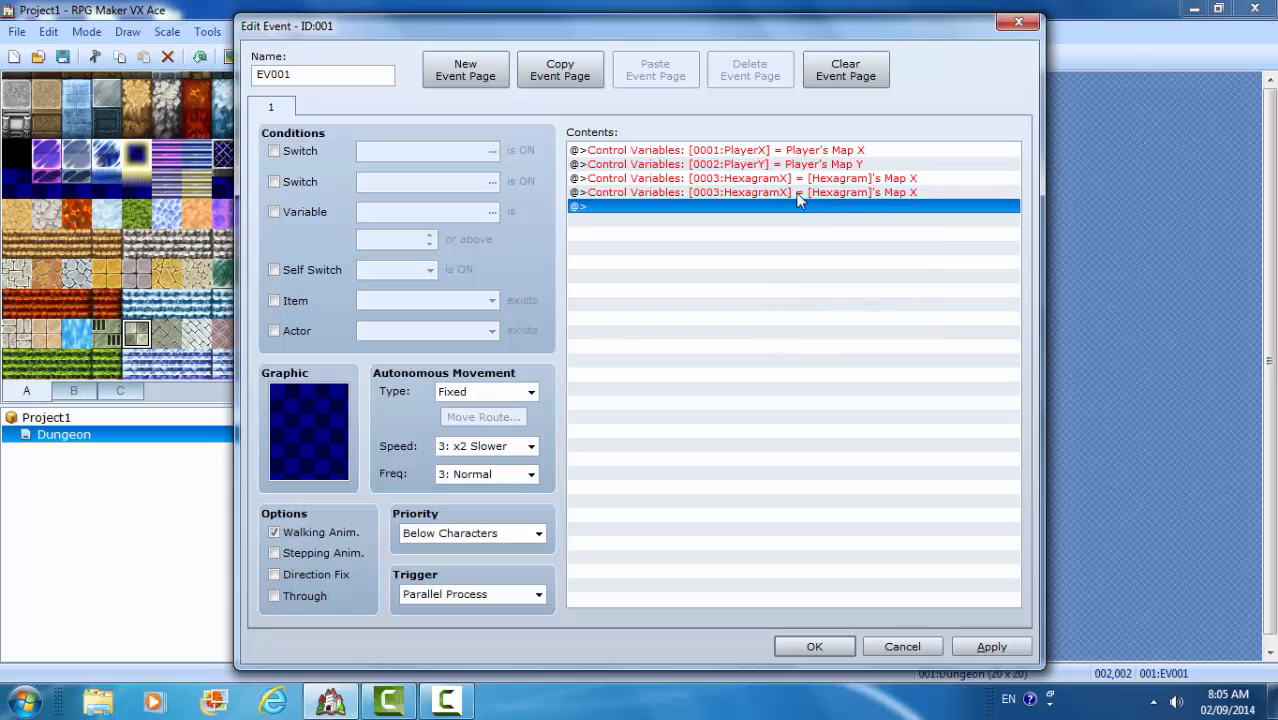
# - Edit the duplicate command to store Hexagram's Map Y in new variable 0004 HexagramY
pyautogui.doubleClick(790, 192)
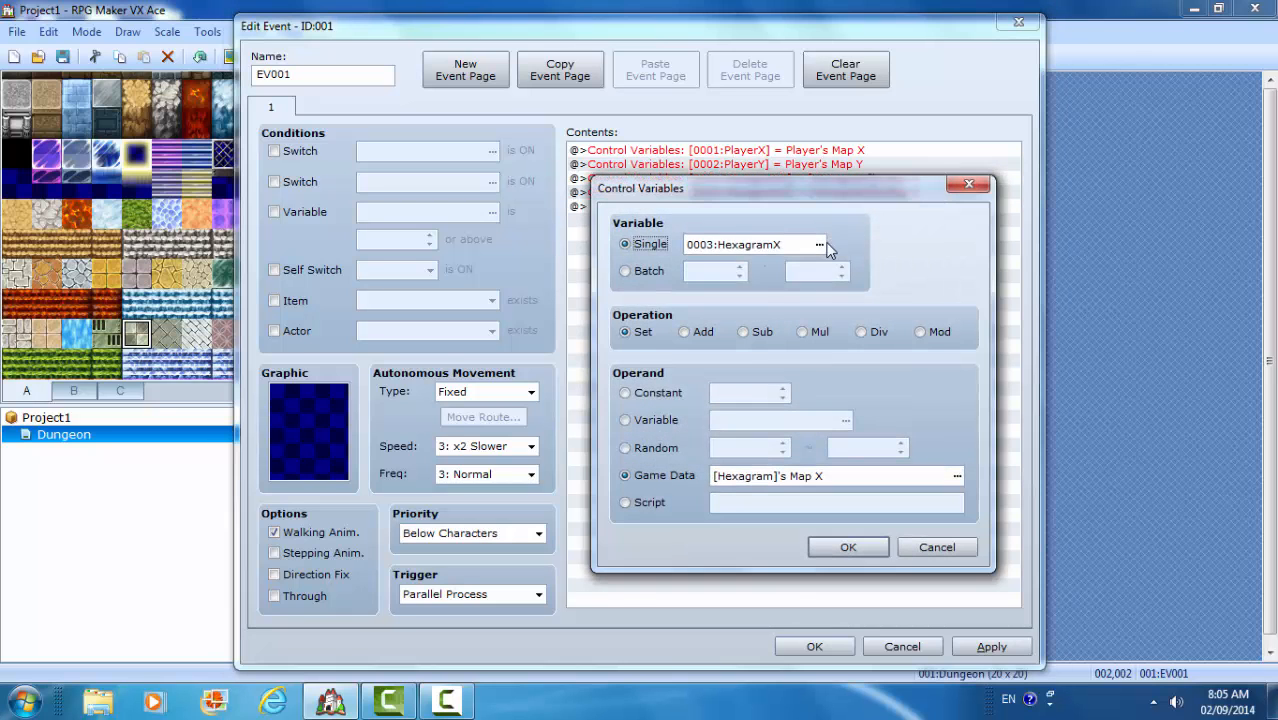
pyautogui.click(820, 244)
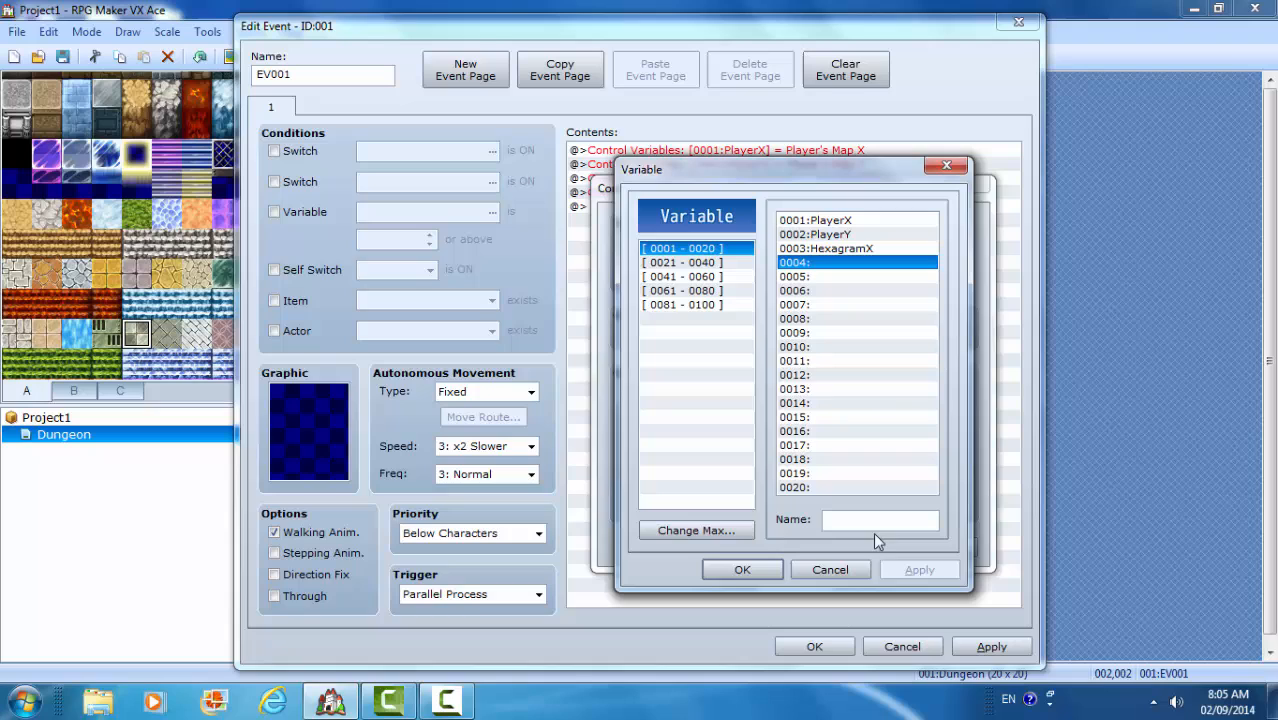
pyautogui.write('Hexagram')
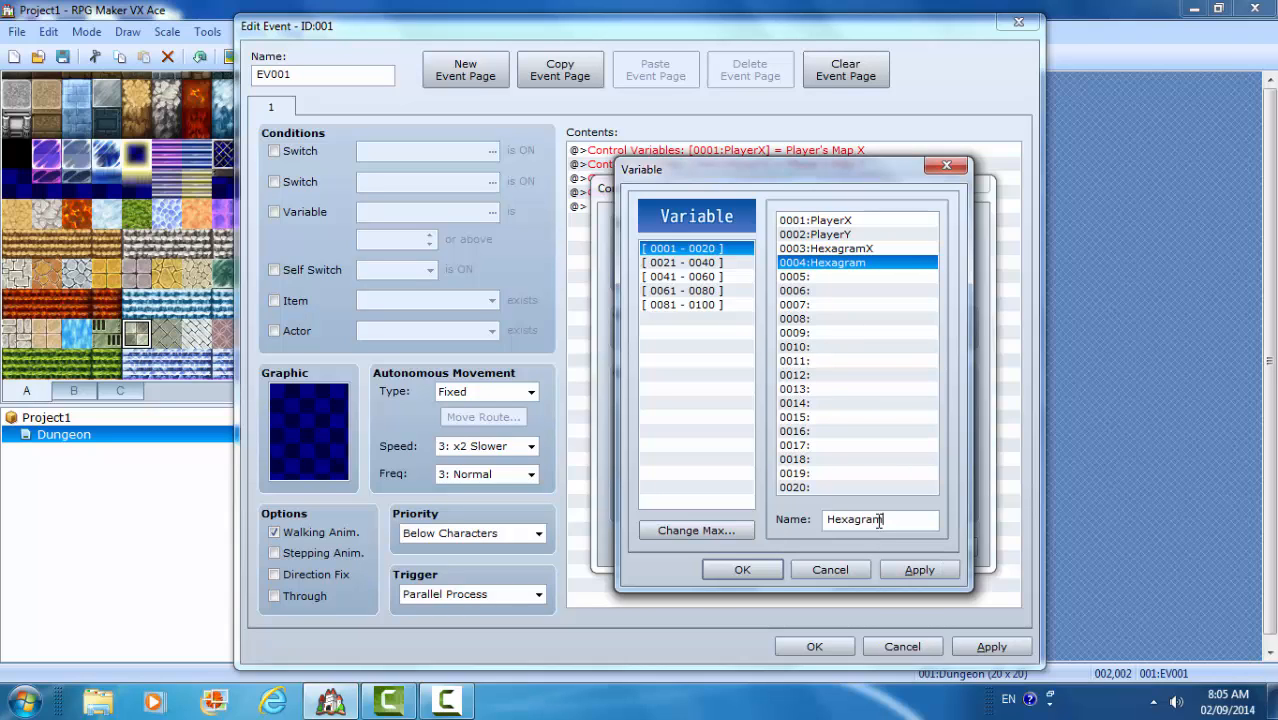
pyautogui.click(742, 568)
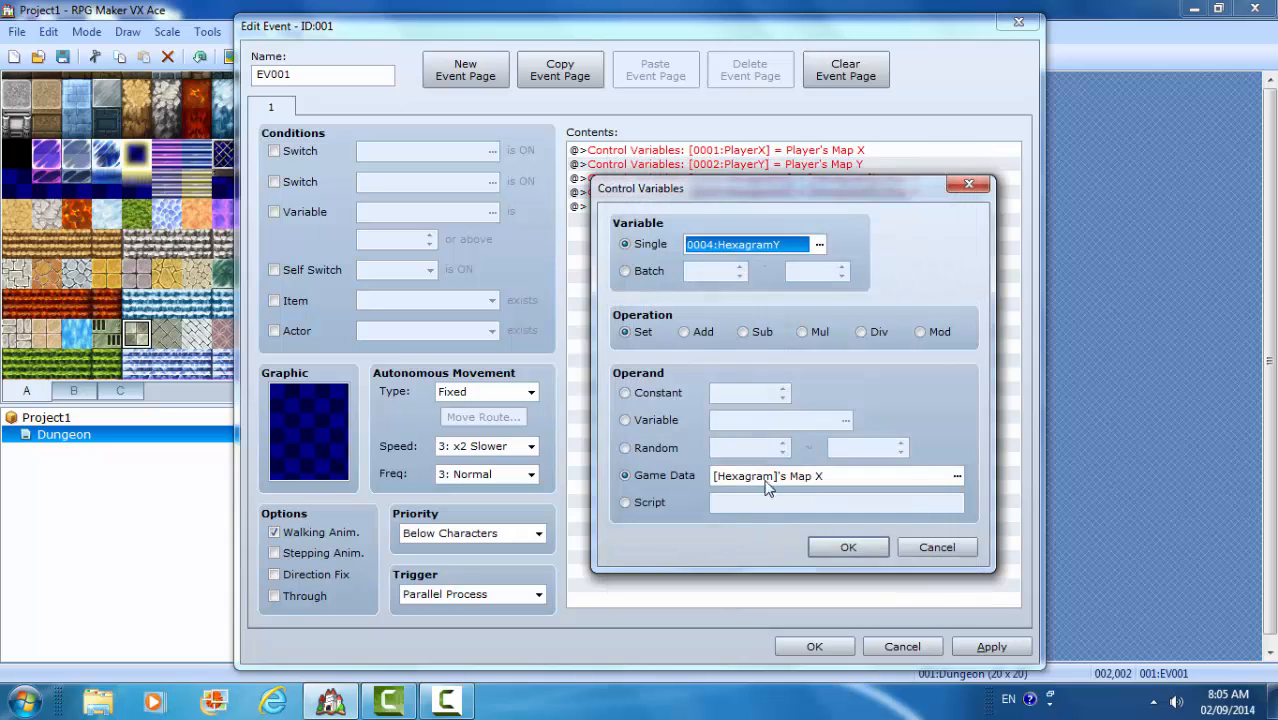
pyautogui.click(956, 476)
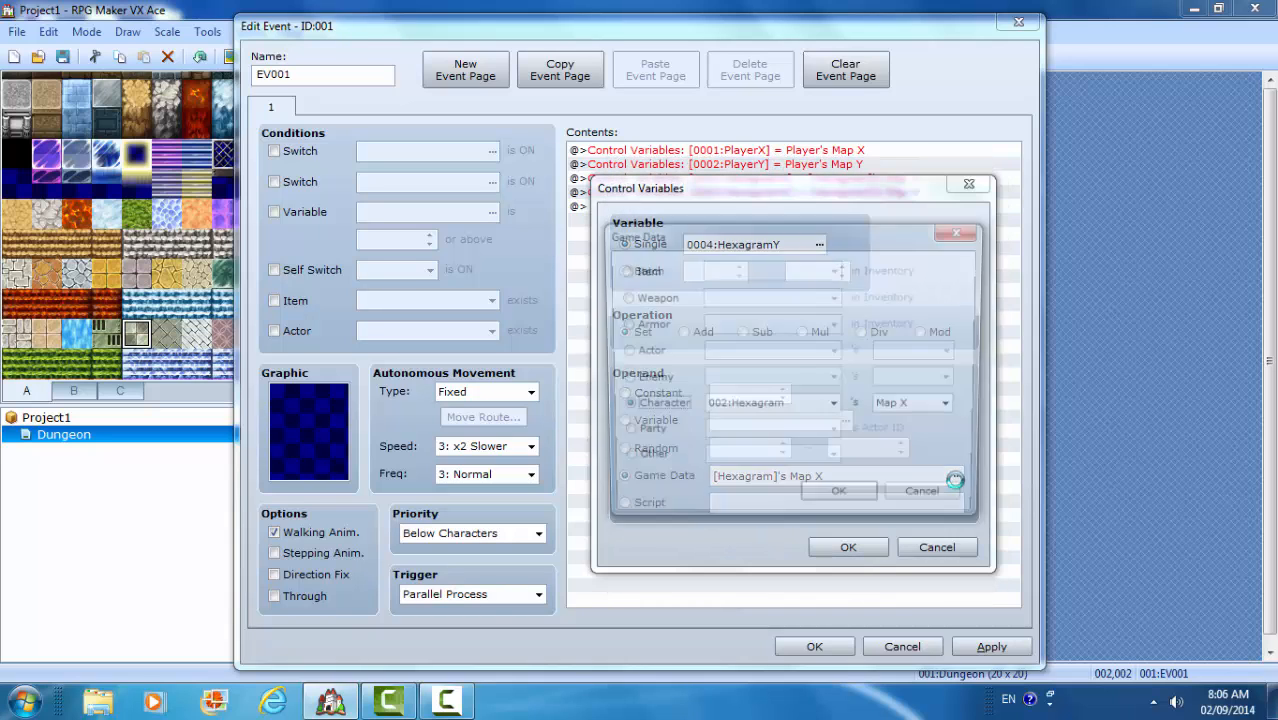
pyautogui.click(956, 406)
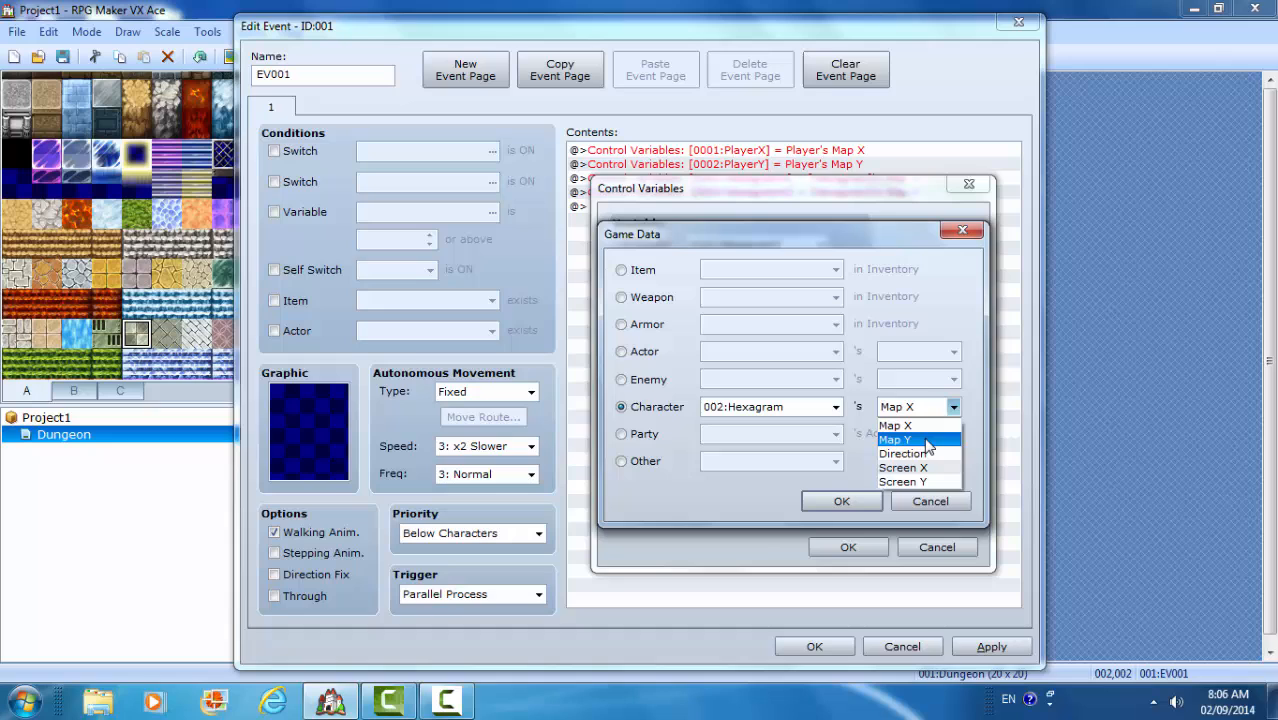
pyautogui.click(896, 440)
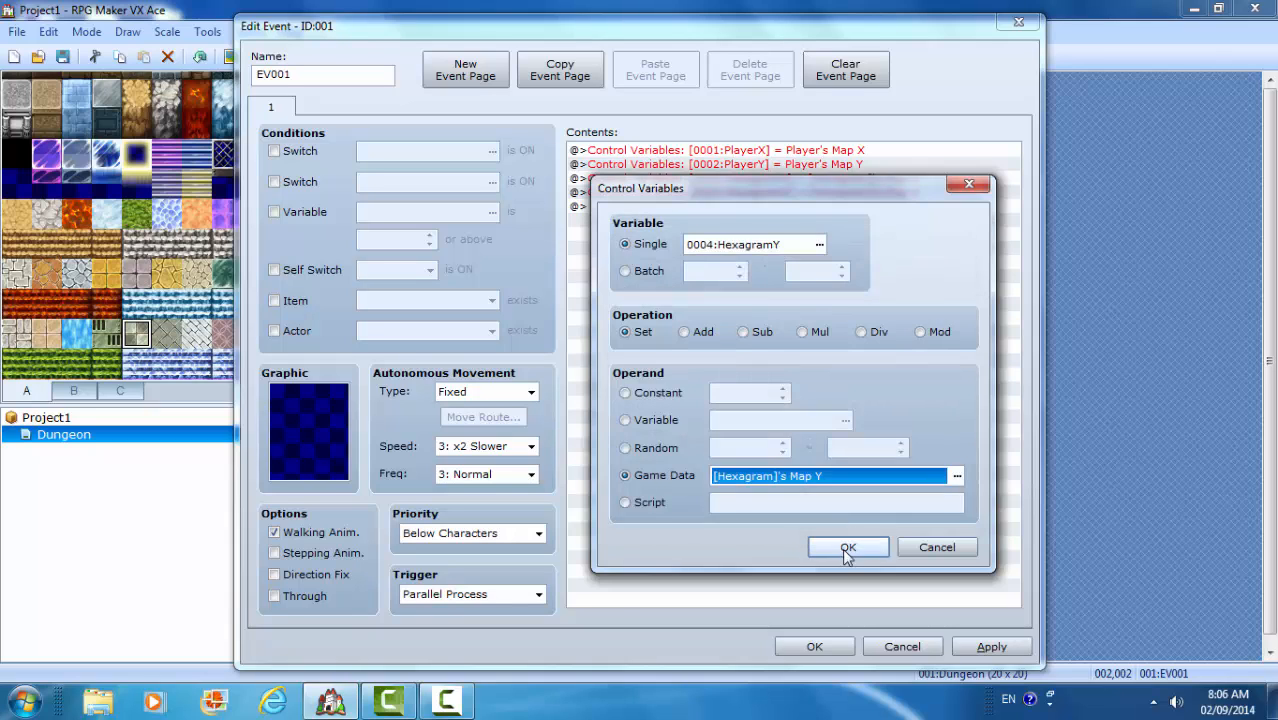
pyautogui.click(848, 548)
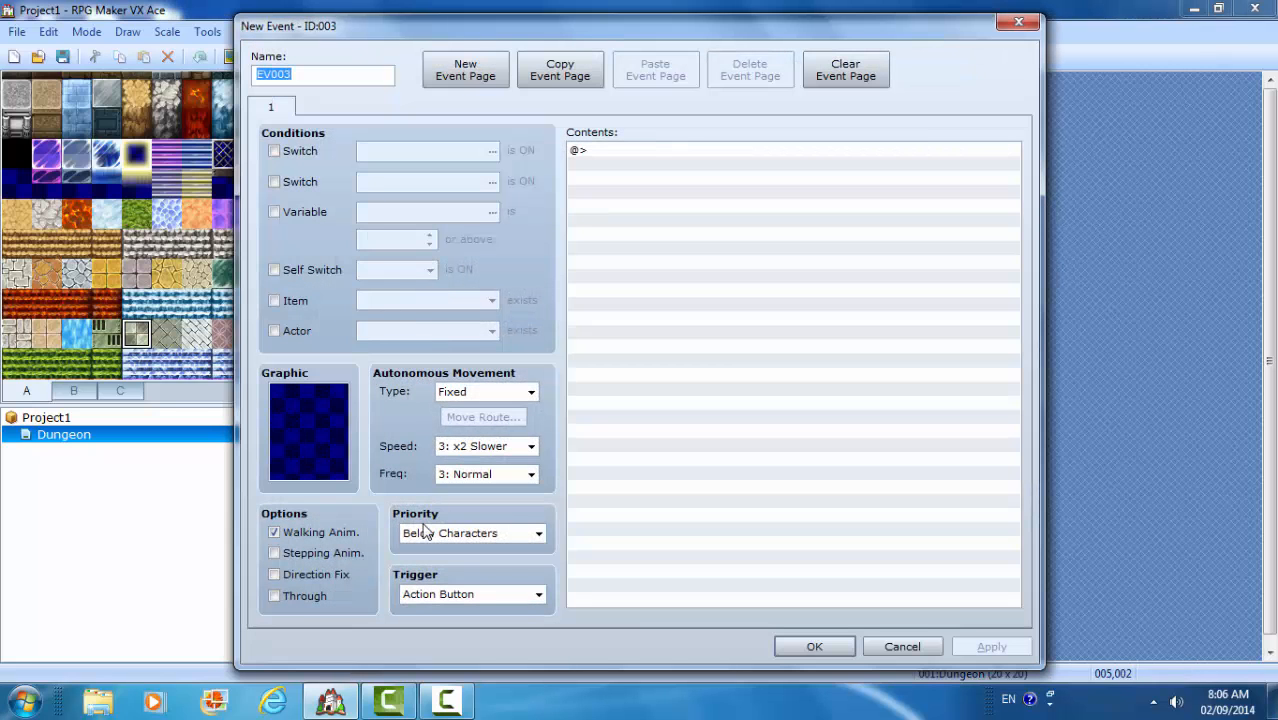
# - Make EV003 a Parallel Process with a Conditional Branch PlayerX == HexagramX, no else case
pyautogui.click(538, 594)
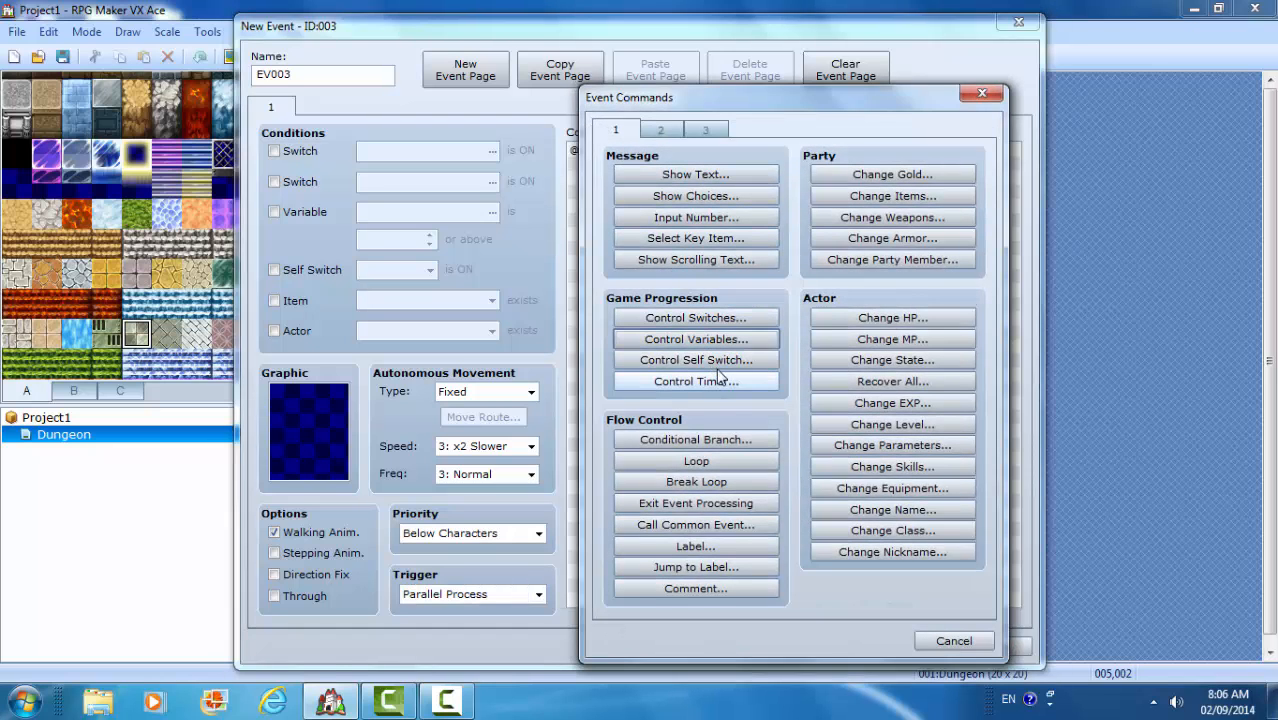
pyautogui.moveTo(696, 340)
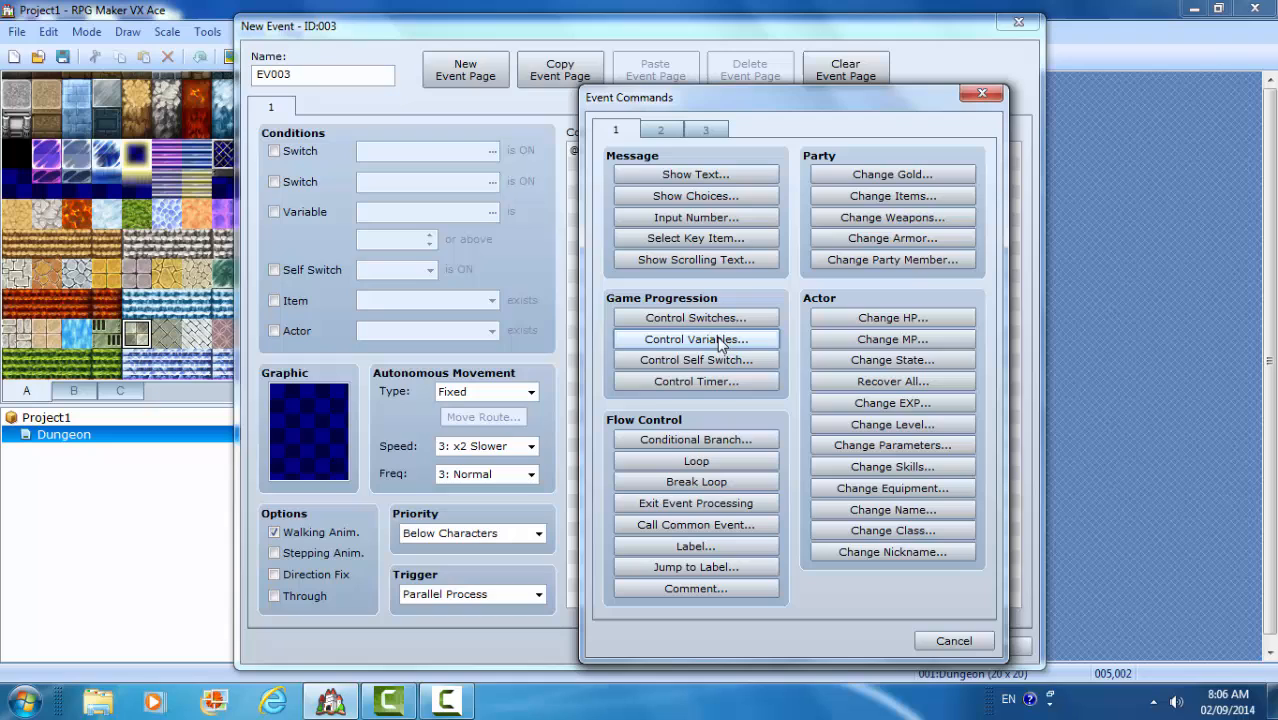
pyautogui.click(696, 440)
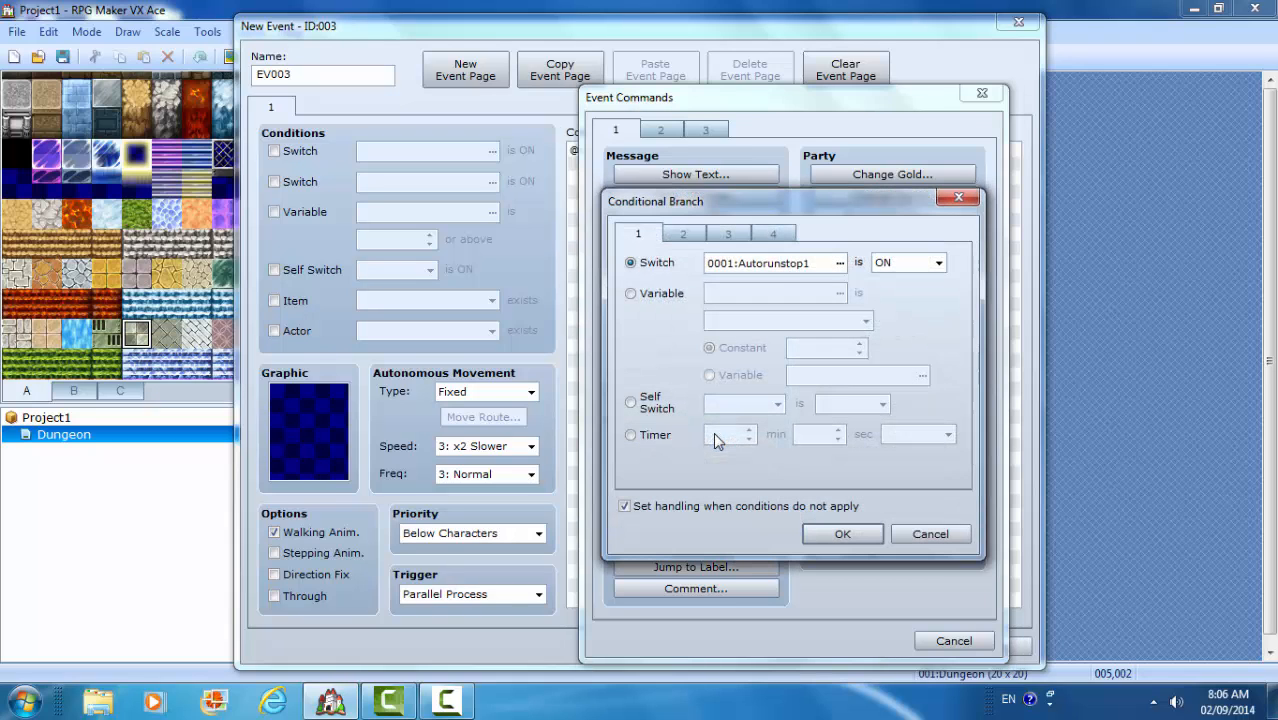
pyautogui.click(630, 292)
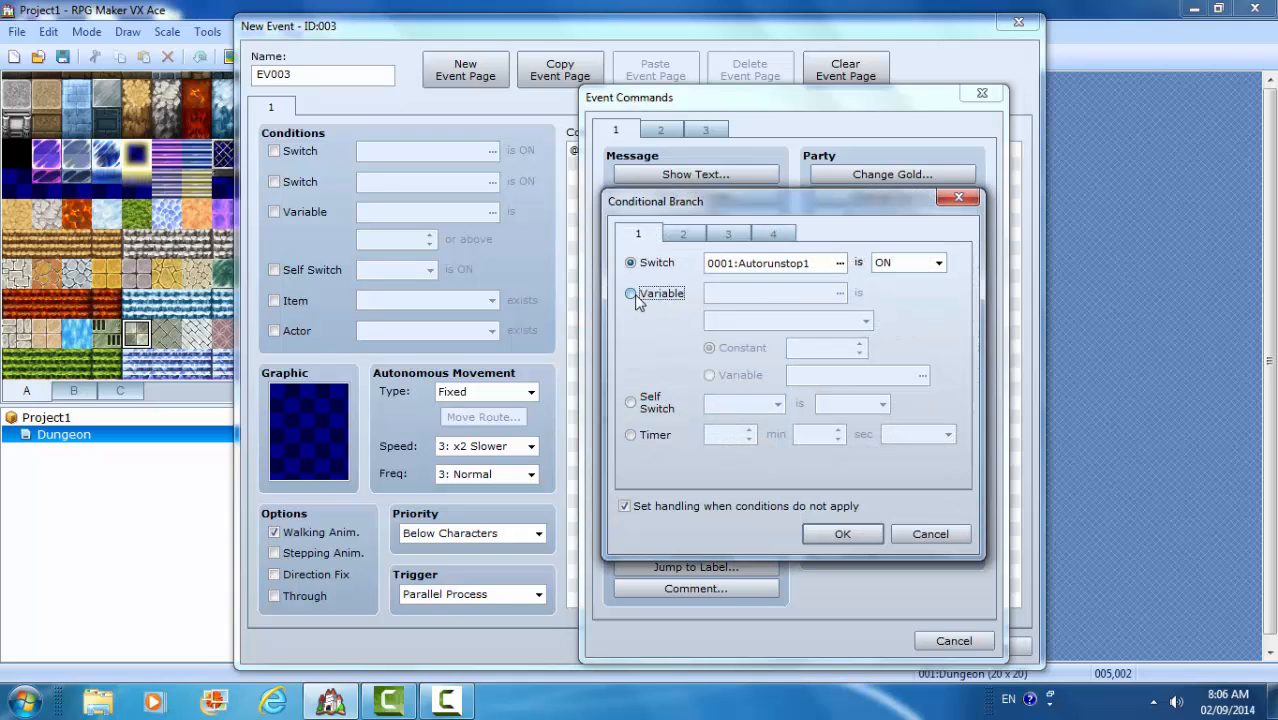
pyautogui.click(632, 292)
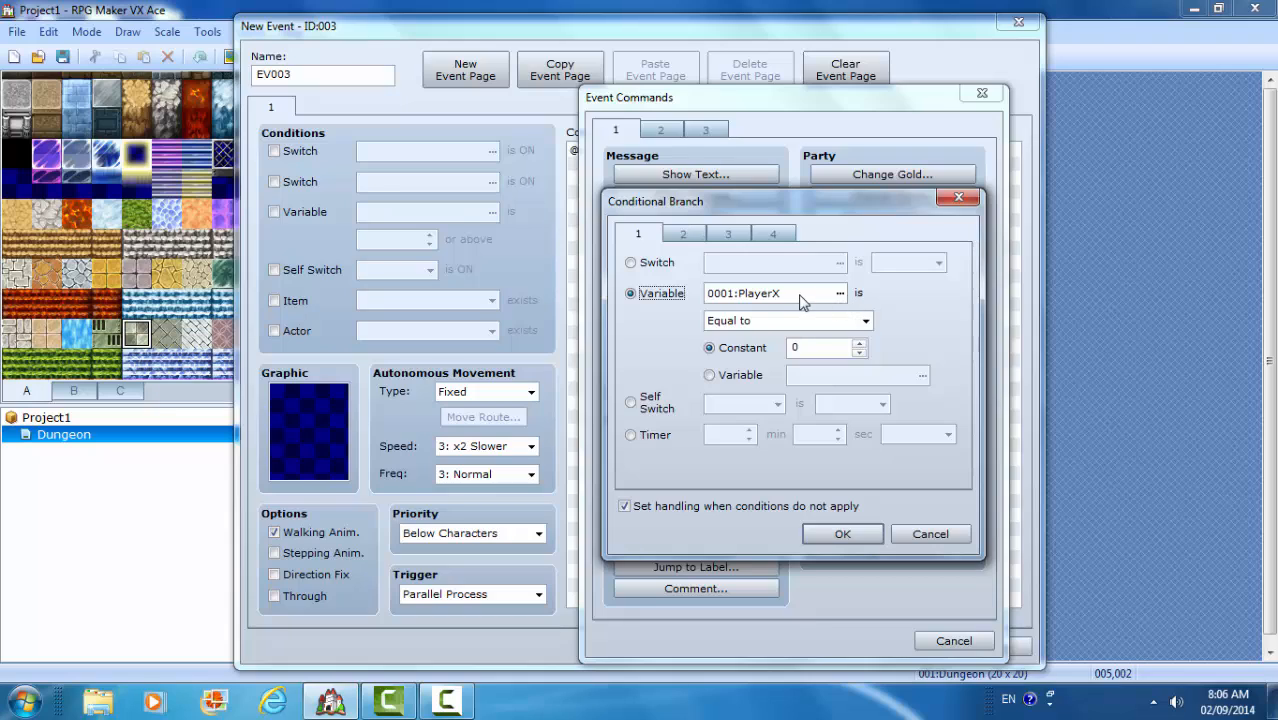
pyautogui.click(708, 376)
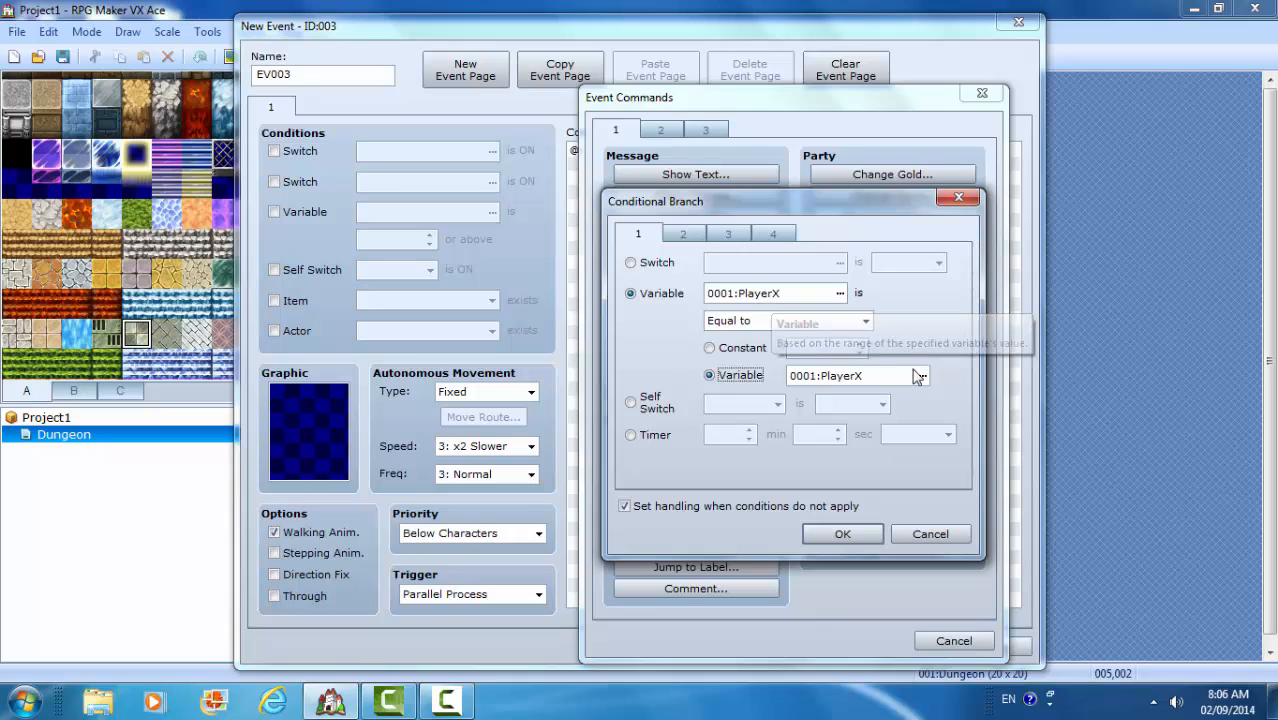
pyautogui.click(920, 376)
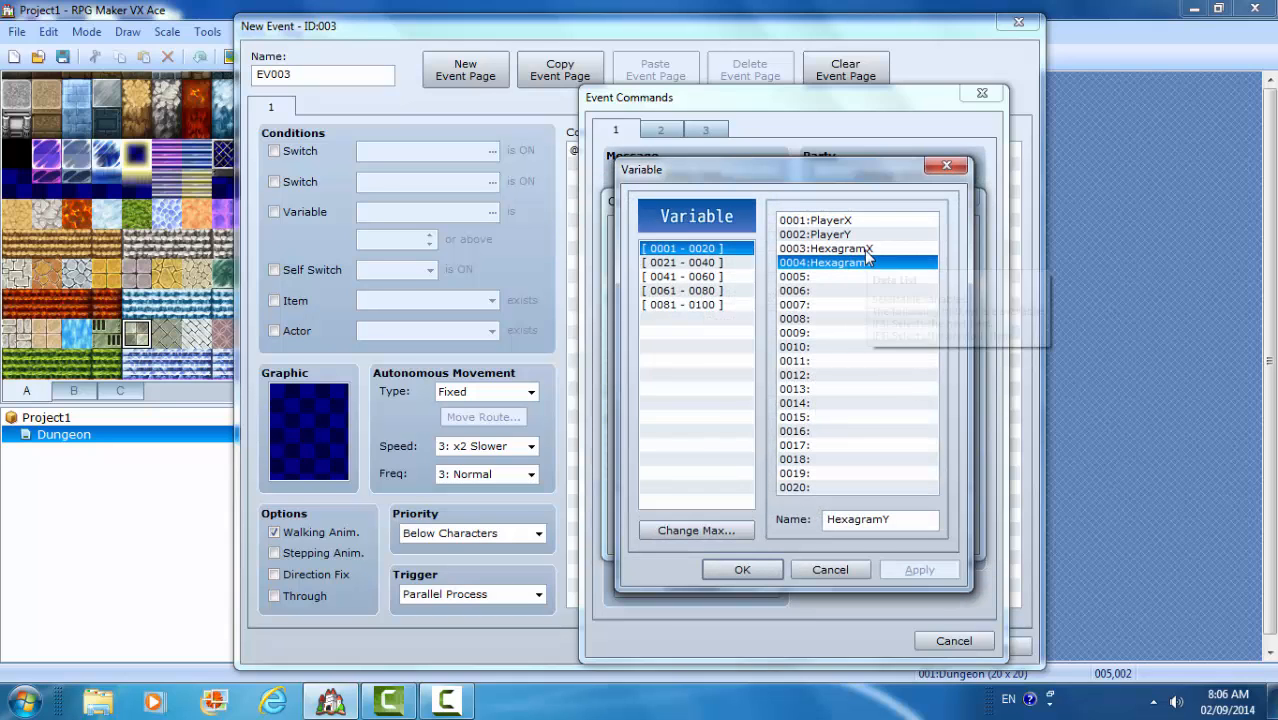
pyautogui.click(742, 568)
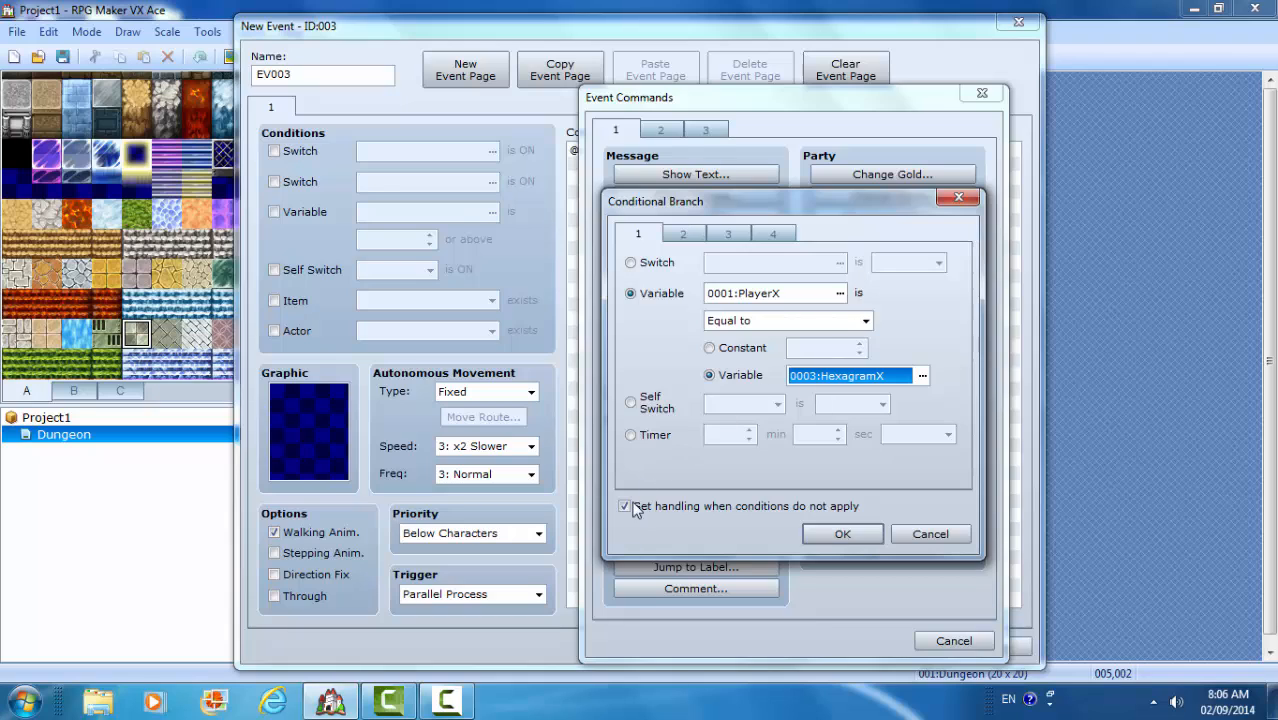
pyautogui.click(624, 506)
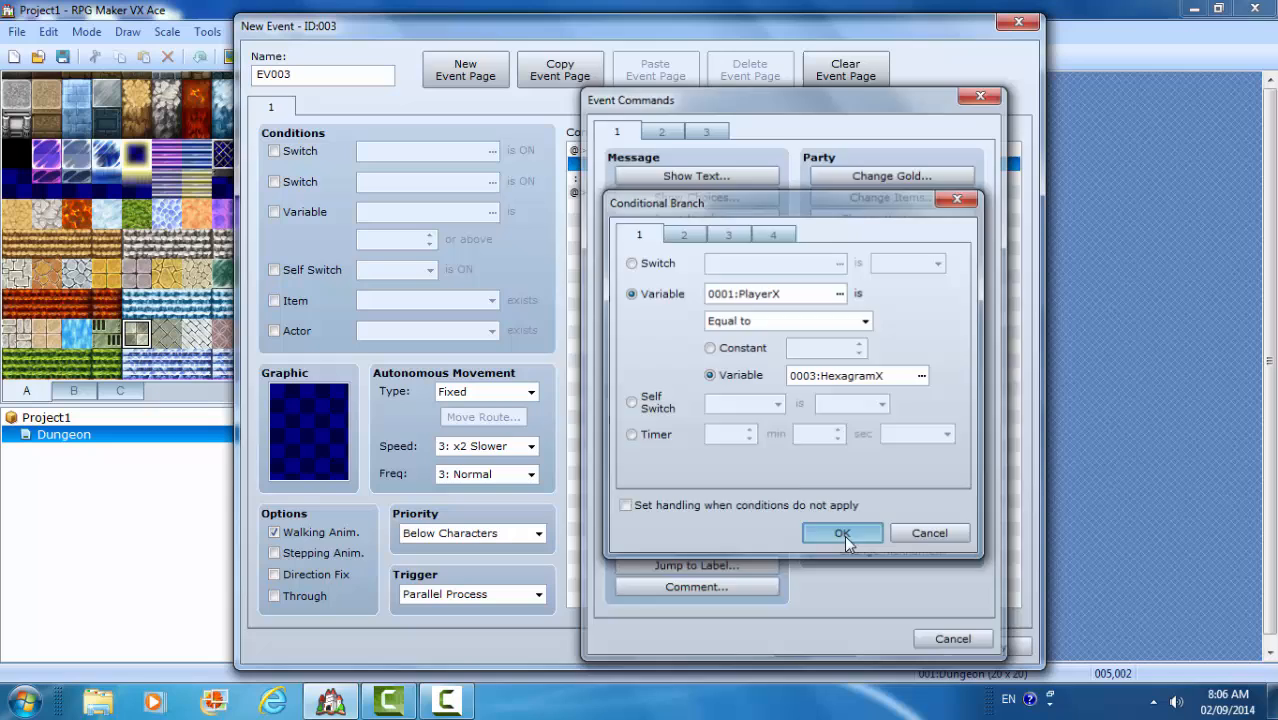
pyautogui.click(842, 532)
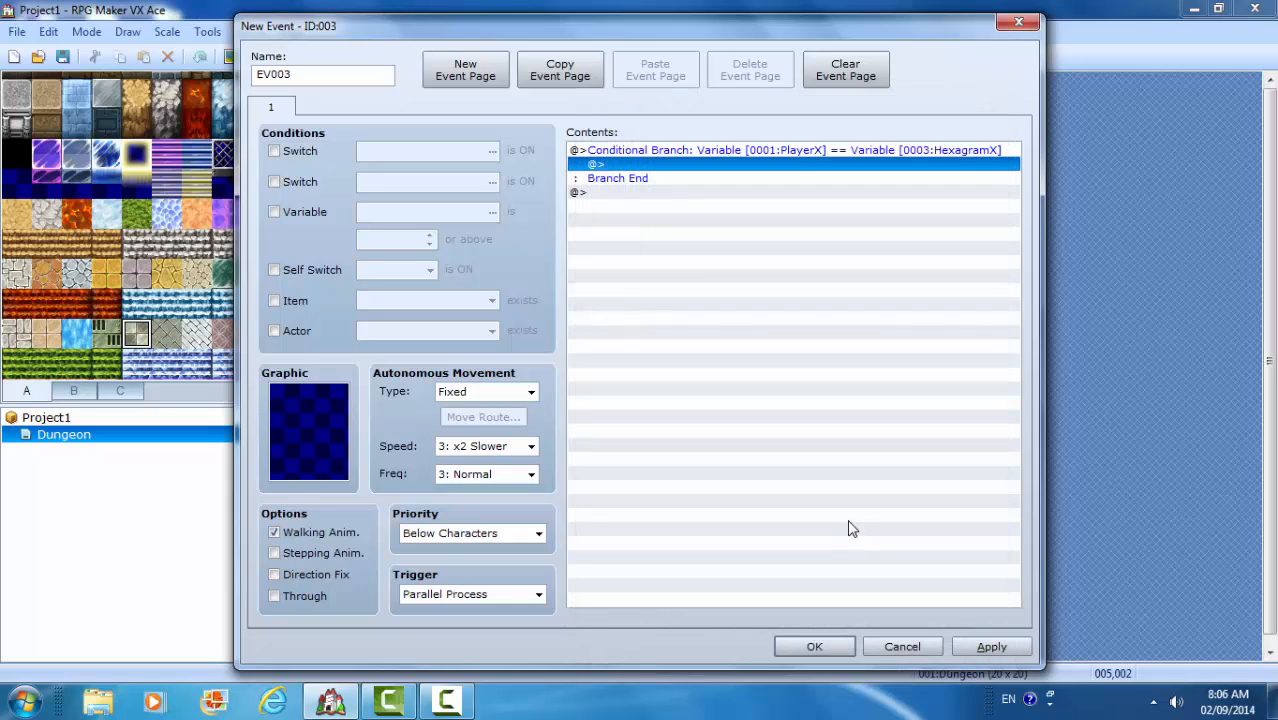
# - Nest a Conditional Branch inside it checking PlayerY == HexagramY
pyautogui.click(810, 150)
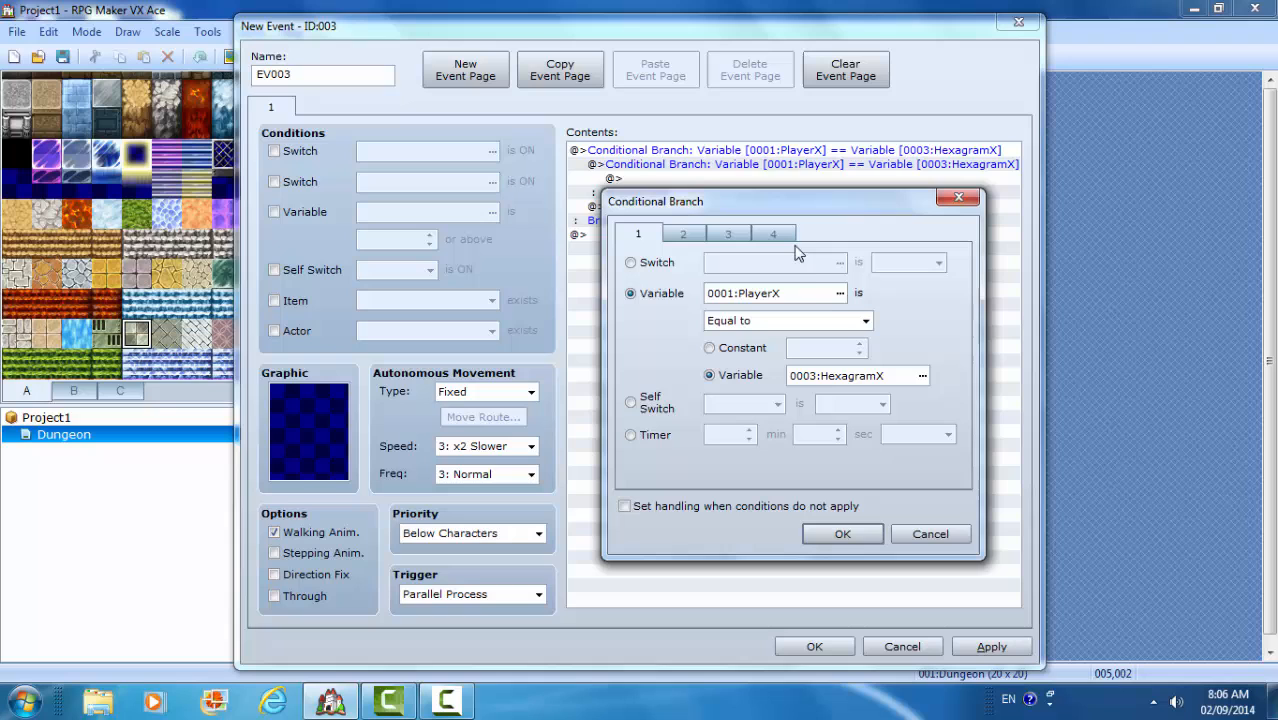
pyautogui.click(922, 376)
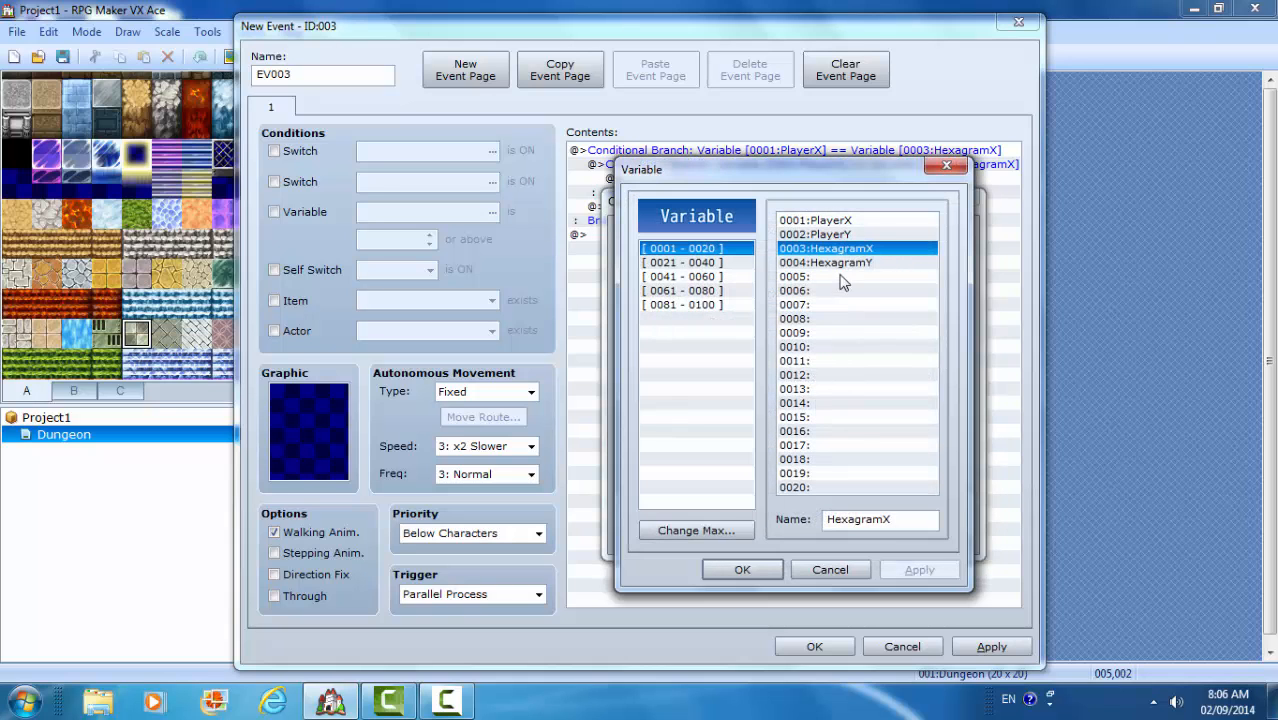
pyautogui.click(742, 568)
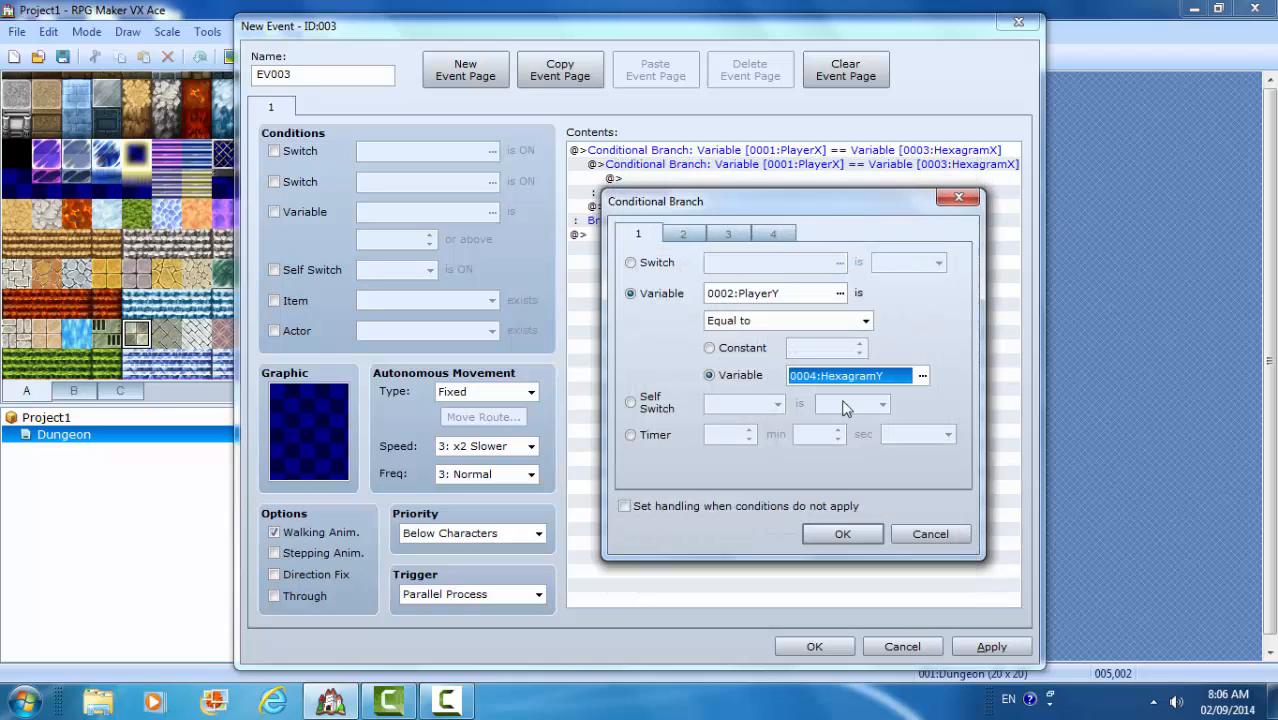
pyautogui.click(842, 532)
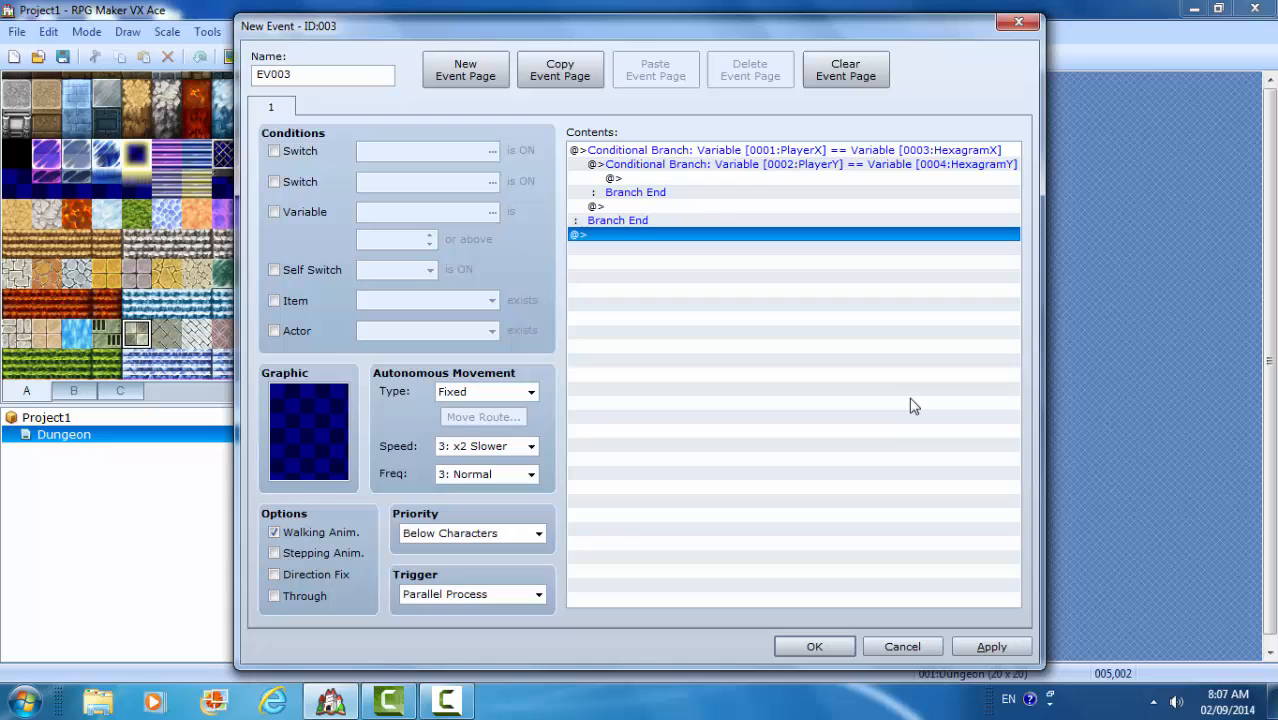
pyautogui.moveTo(674, 194)
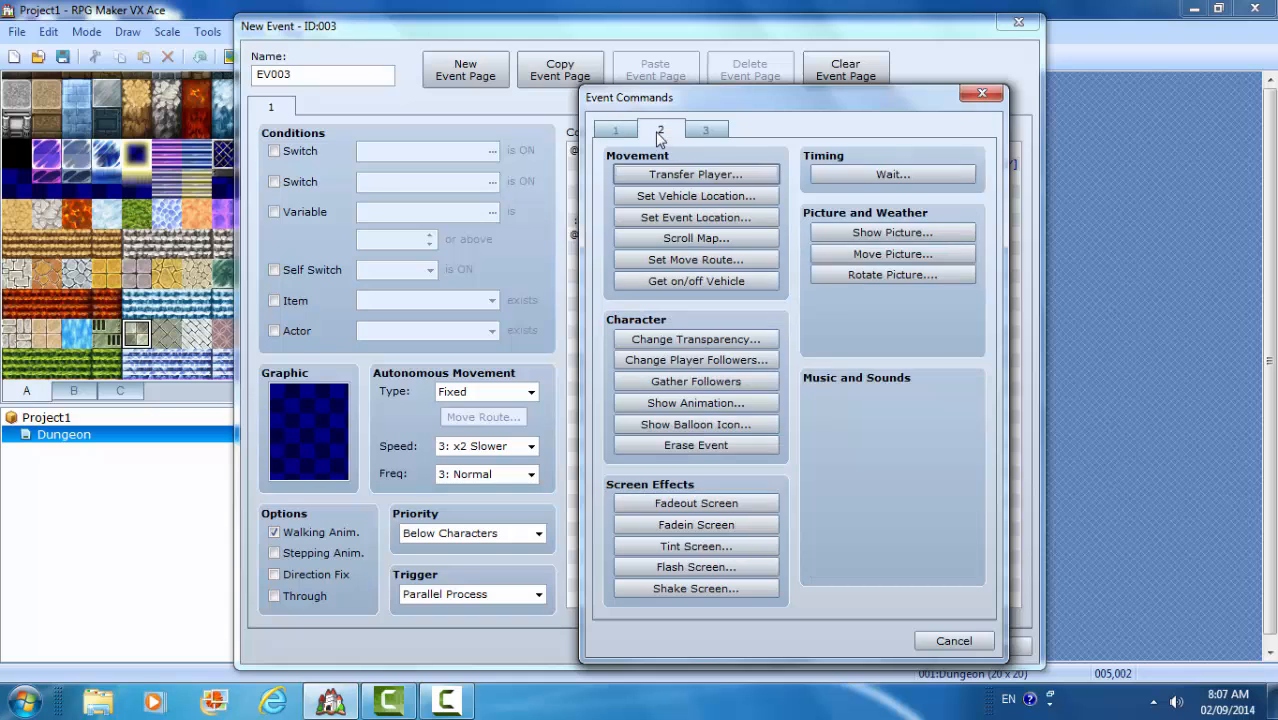
# - Add a Transfer Player command to Dungeon tile (013,013) facing Down and save the event
pyautogui.click(696, 172)
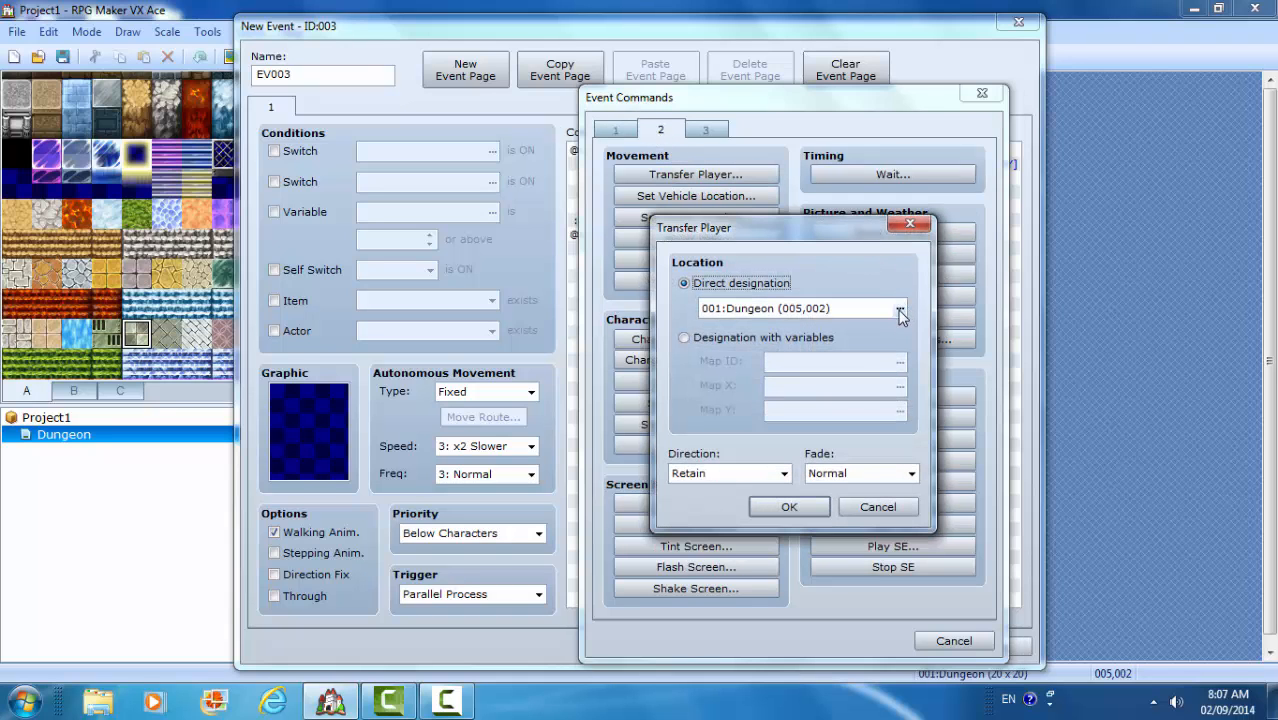
pyautogui.click(900, 308)
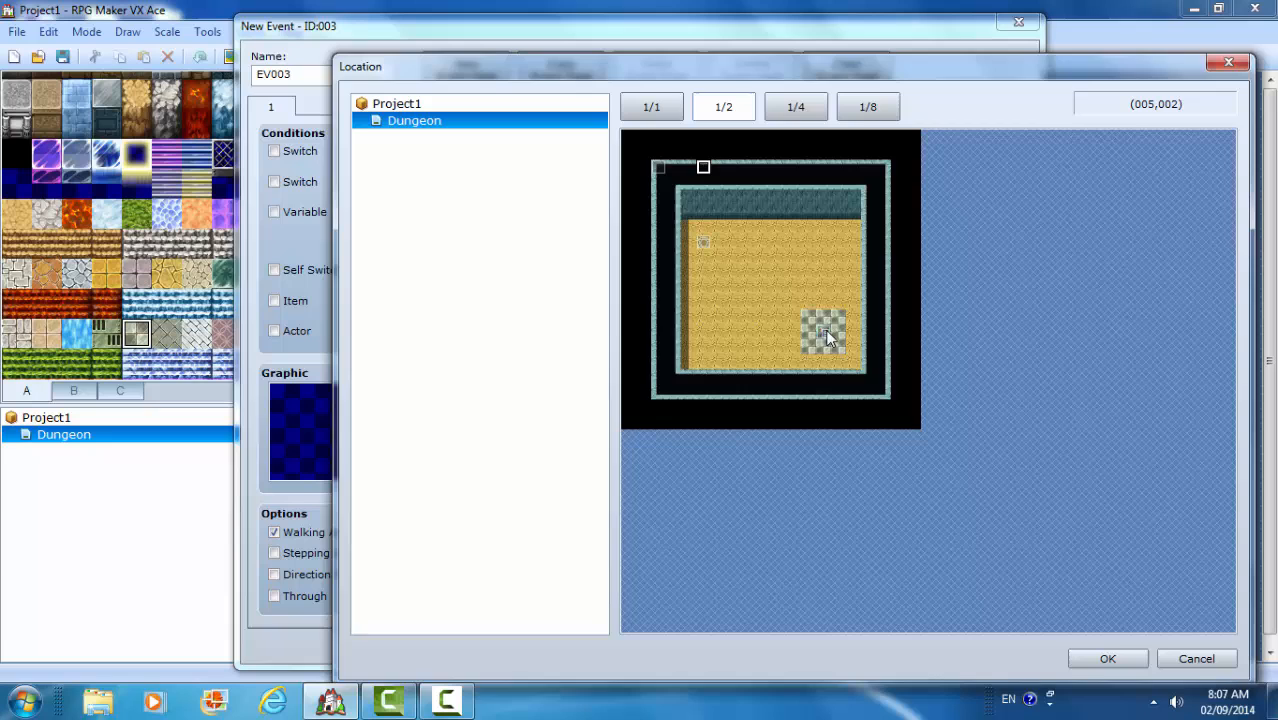
pyautogui.click(784, 472)
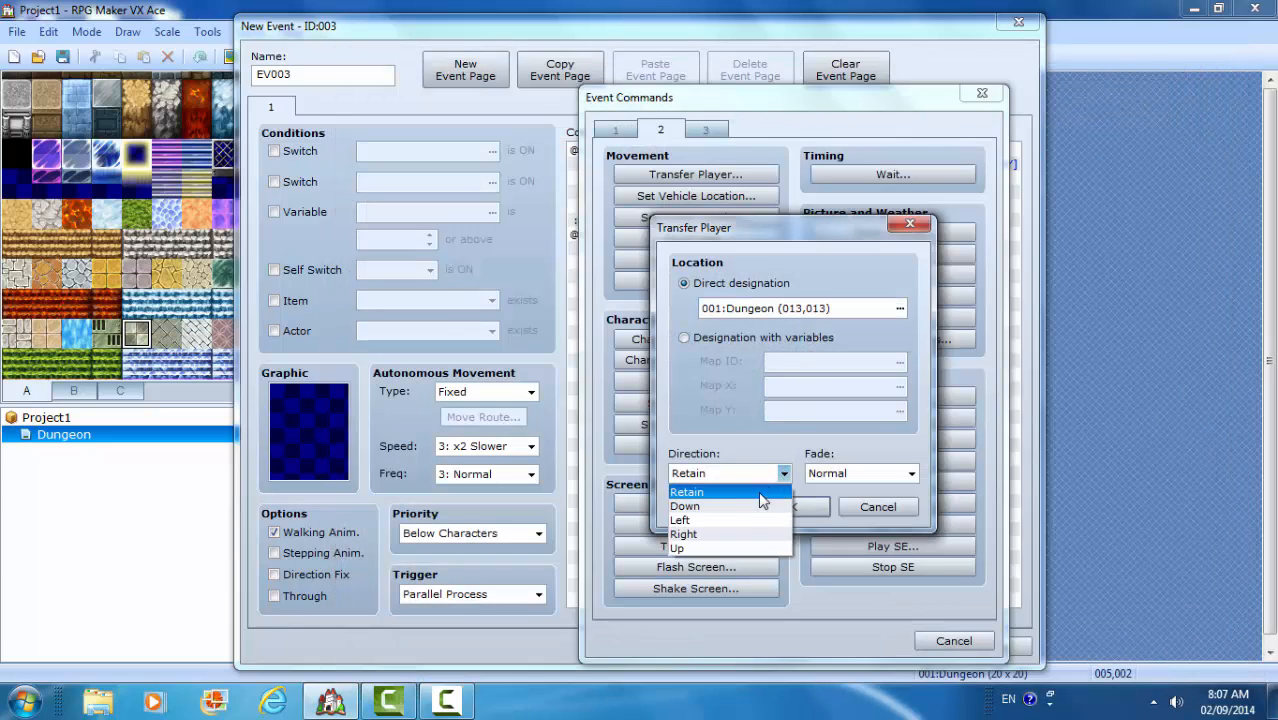
pyautogui.click(684, 504)
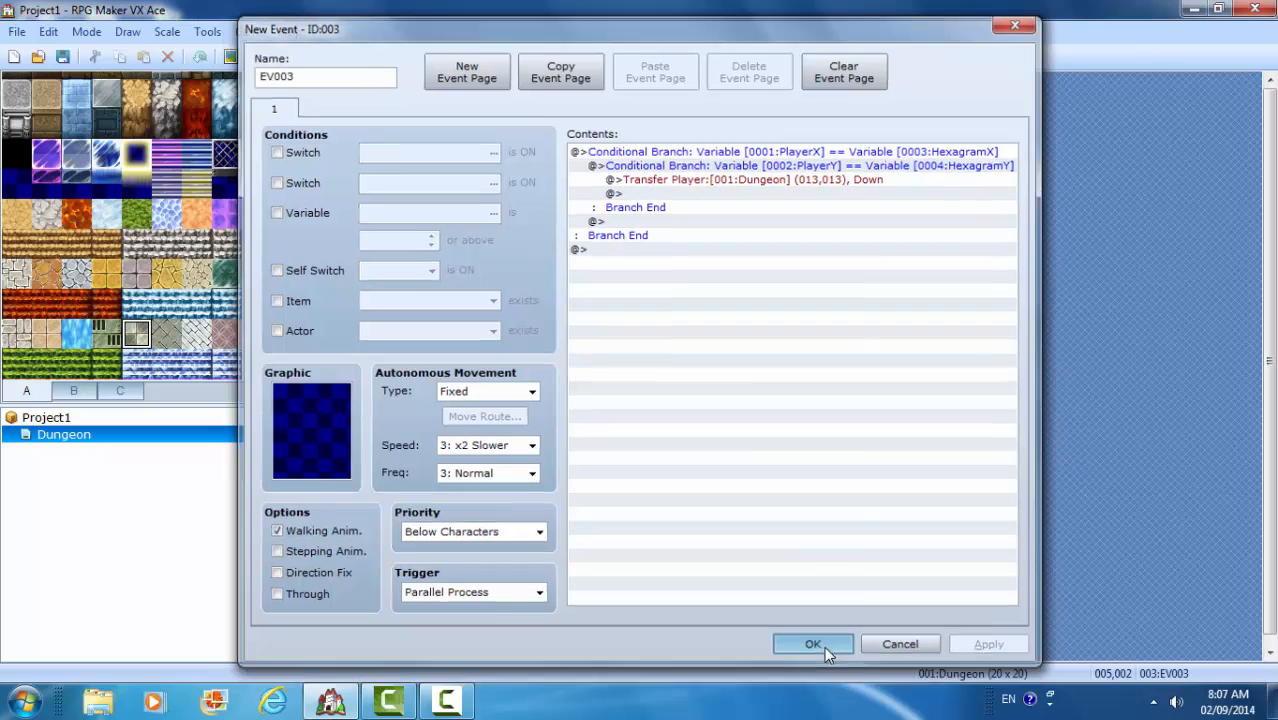
pyautogui.click(812, 644)
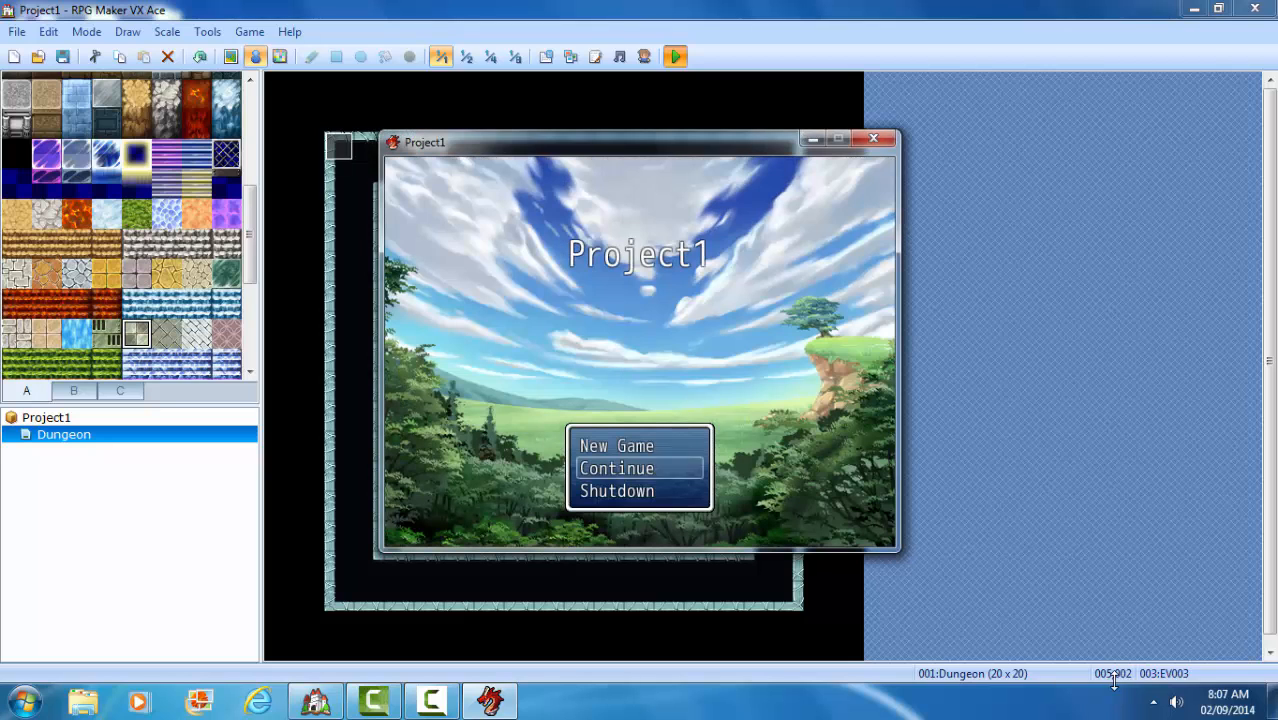
pyautogui.moveTo(1176, 704)
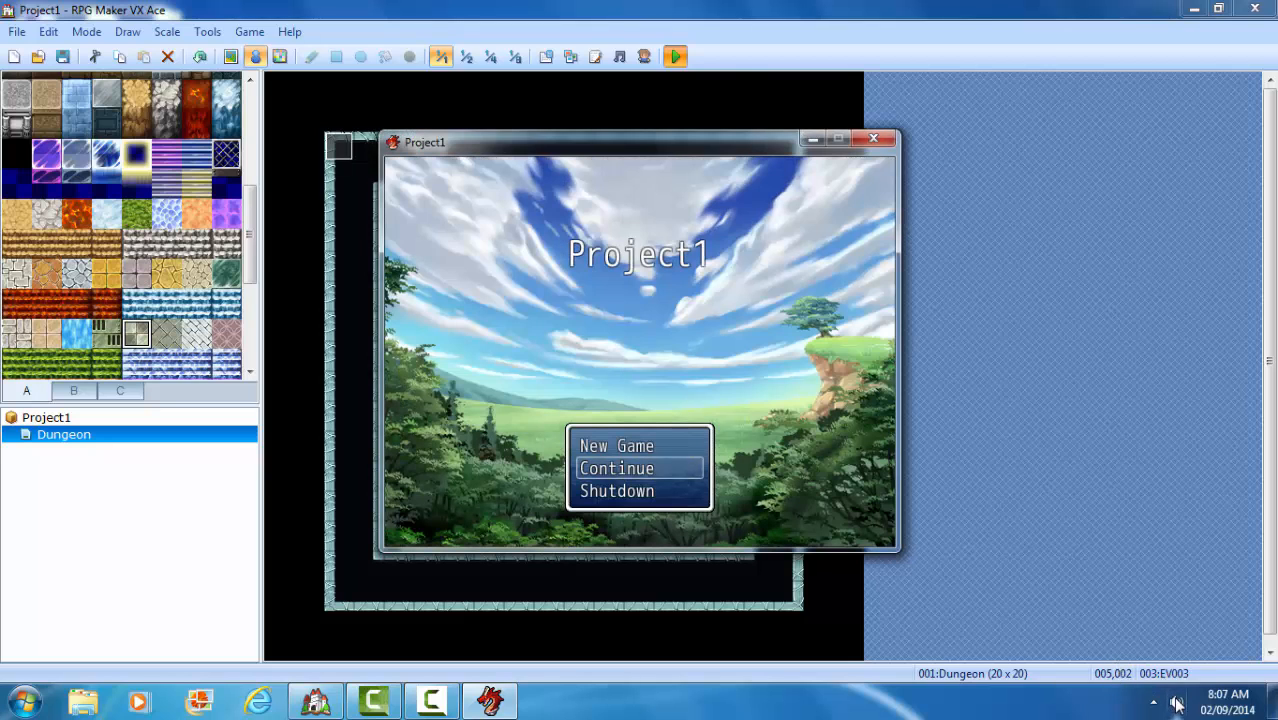
pyautogui.click(1176, 702)
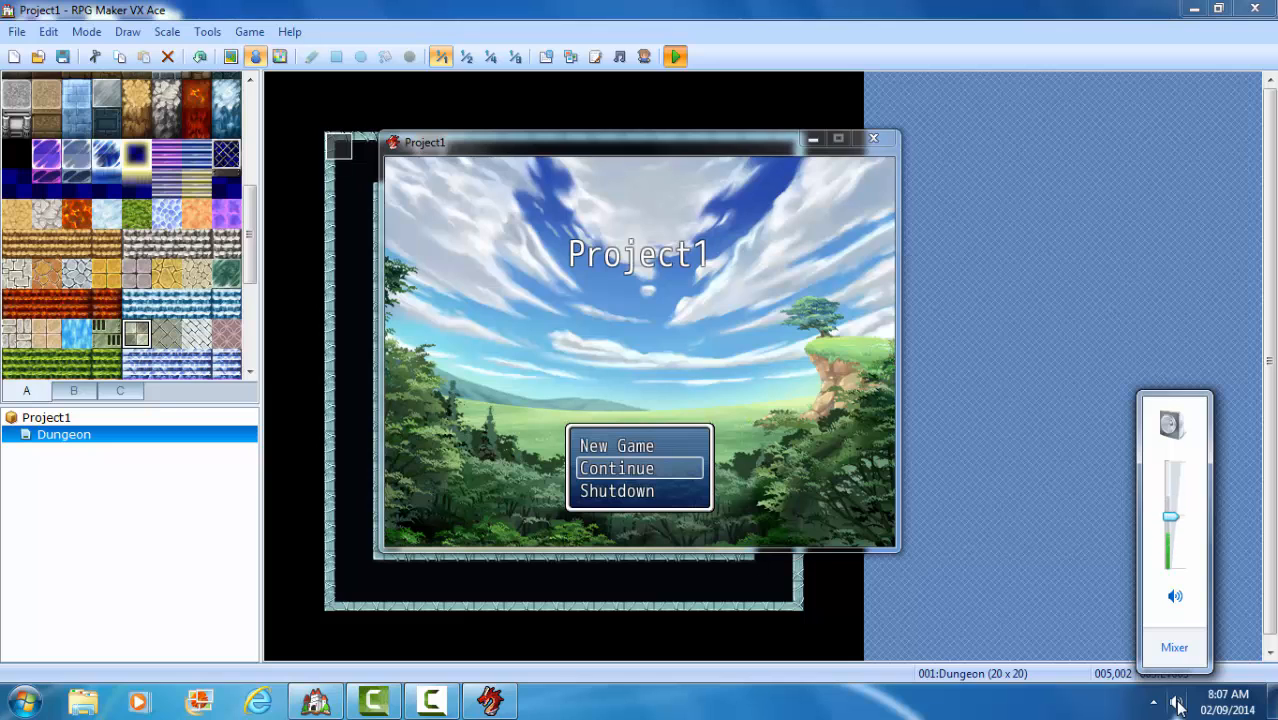
pyautogui.click(550, 142)
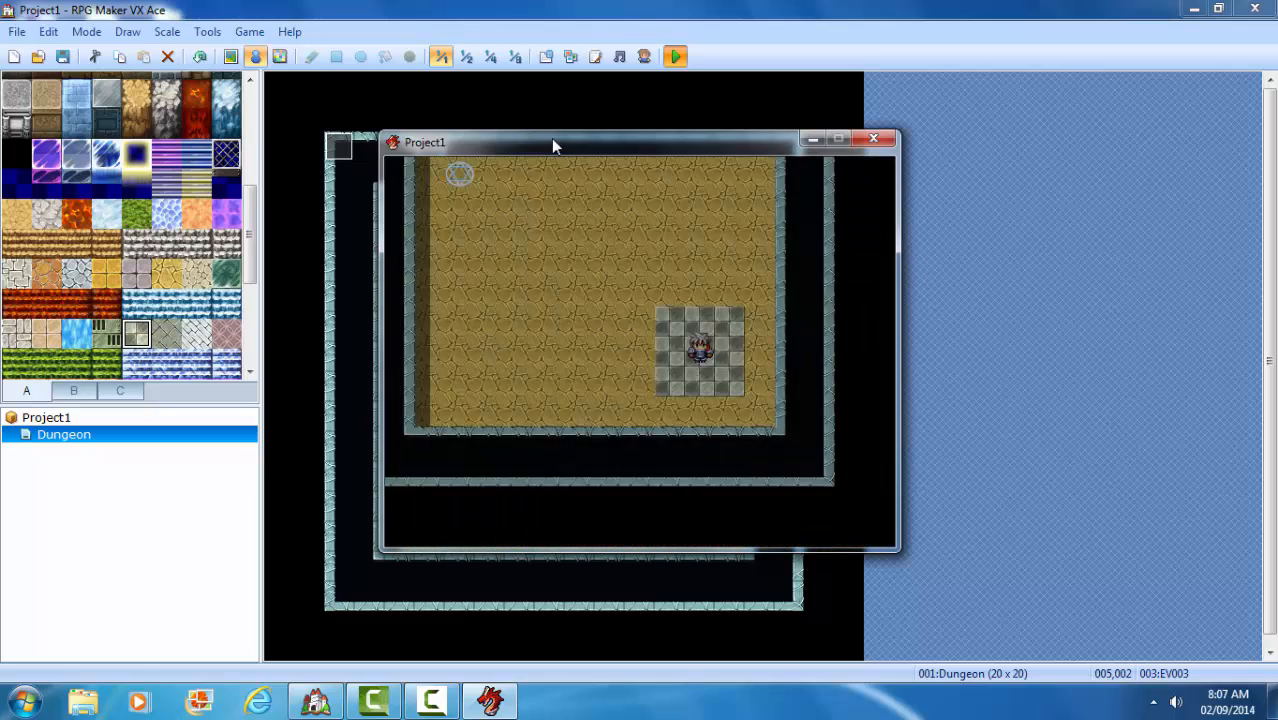
pyautogui.click(872, 138)
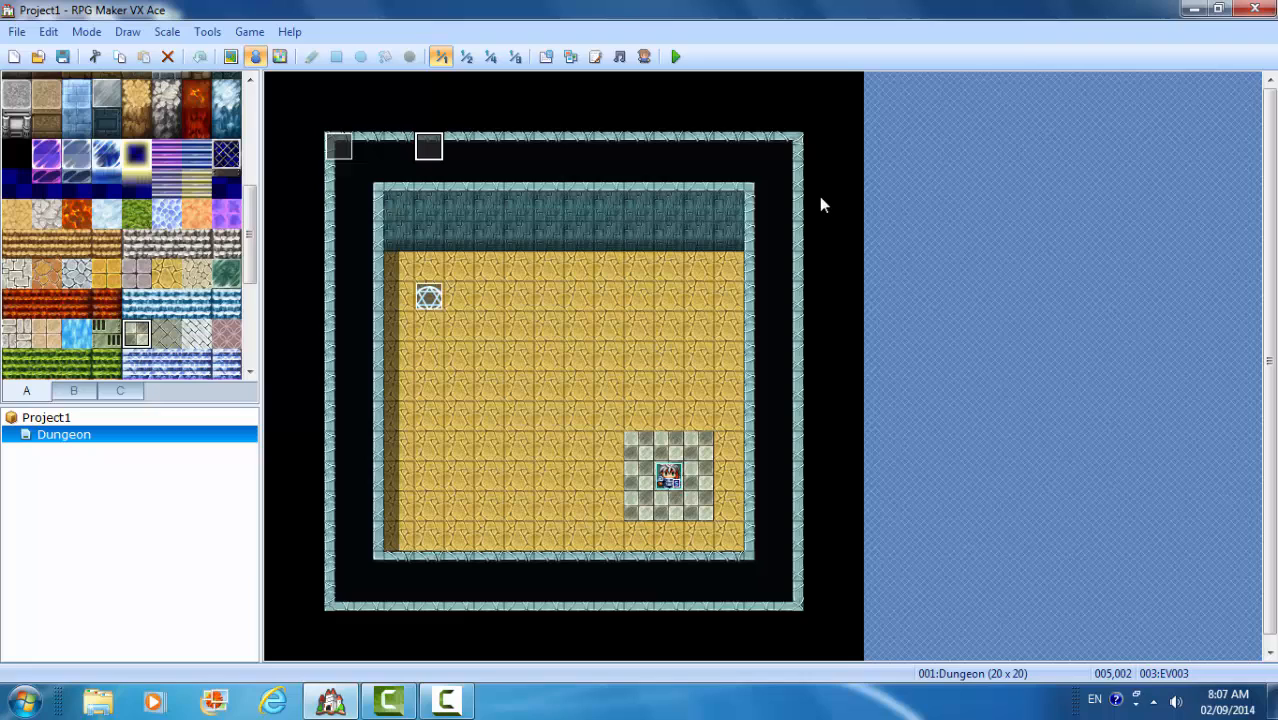
pyautogui.moveTo(596, 208)
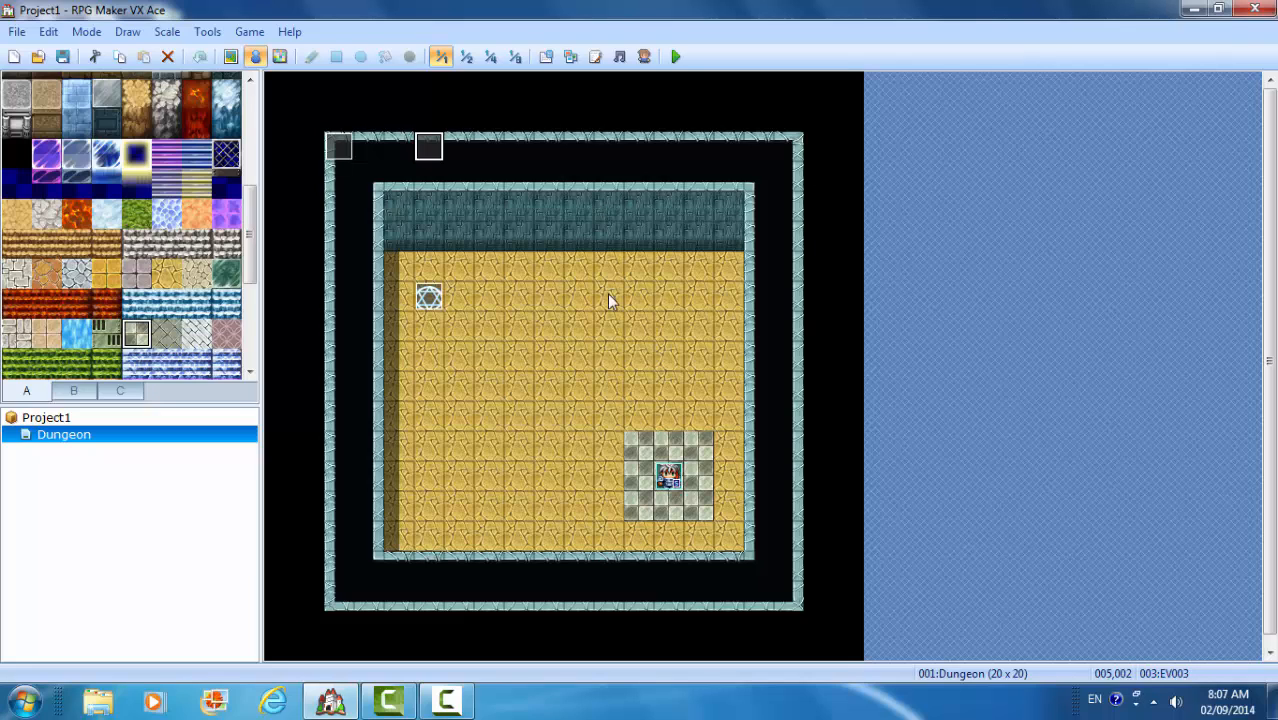
# - Delete the transfer event from the top edge of the dungeon map
pyautogui.rightClick(428, 146)
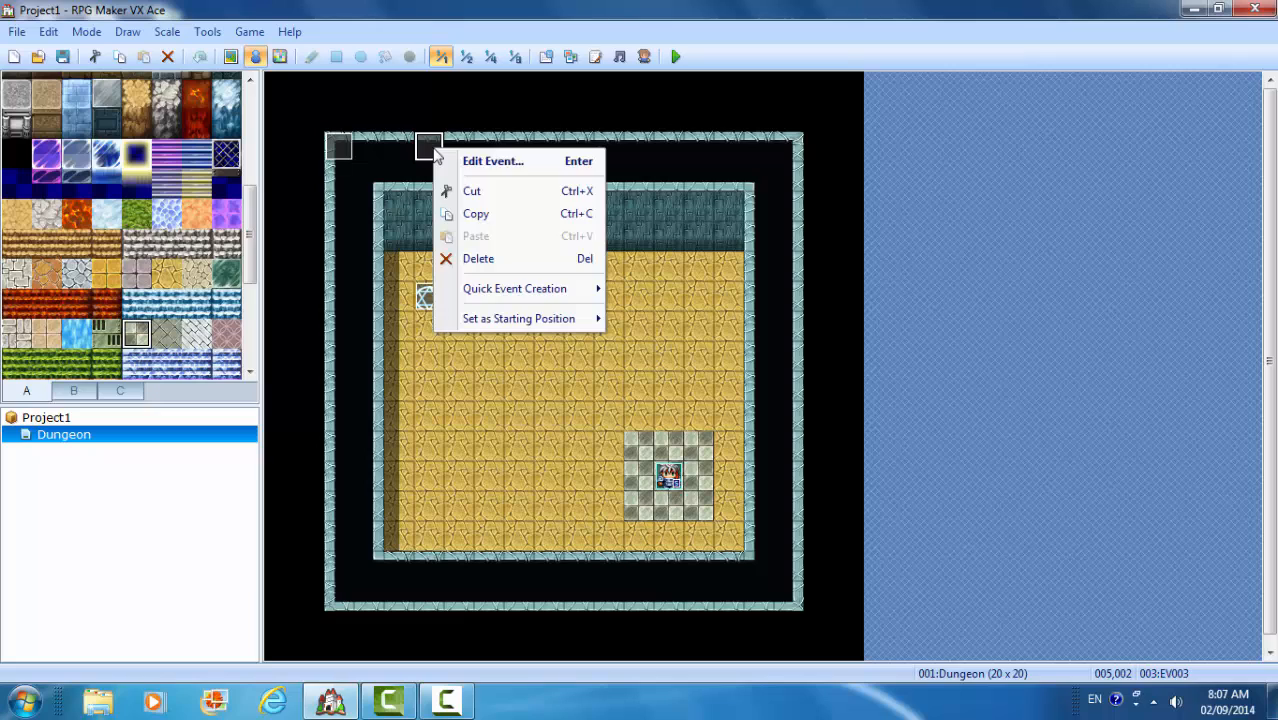
pyautogui.click(472, 192)
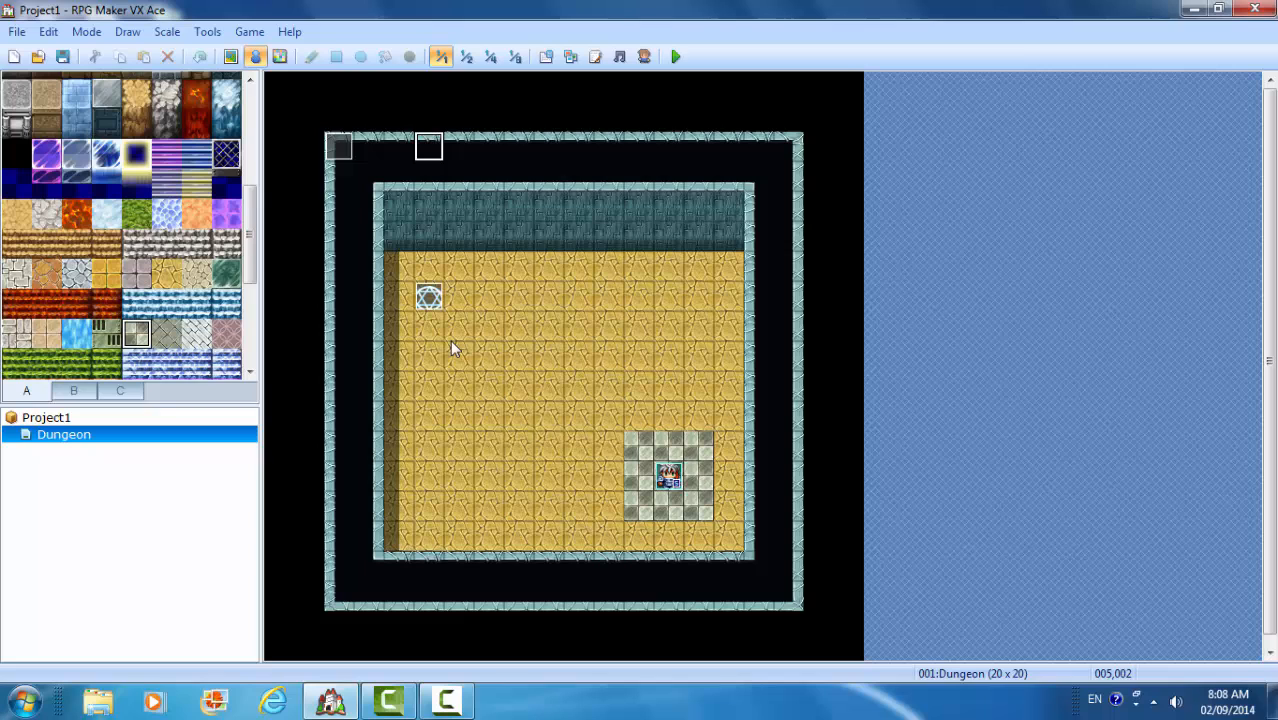
pyautogui.moveTo(548, 460)
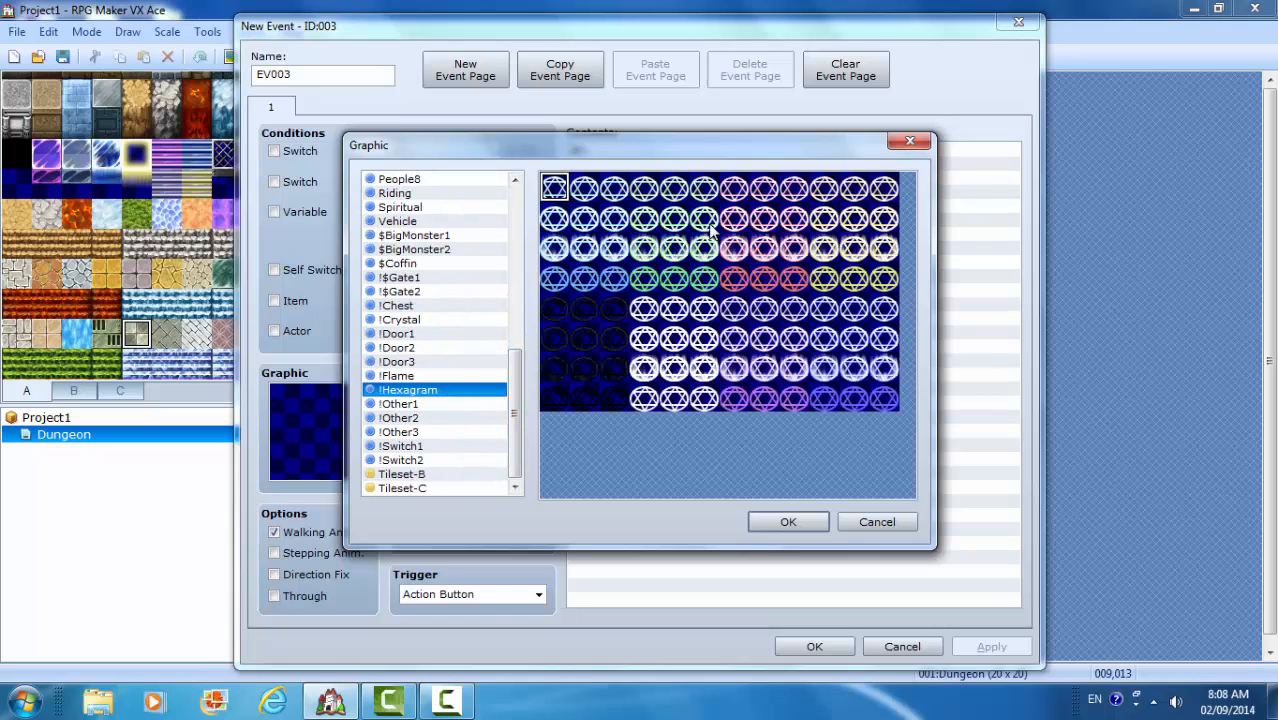
# - Give the new event a hexagram sprite, Parallel Process trigger, Below Characters priority and name Hexagram2
pyautogui.click(788, 520)
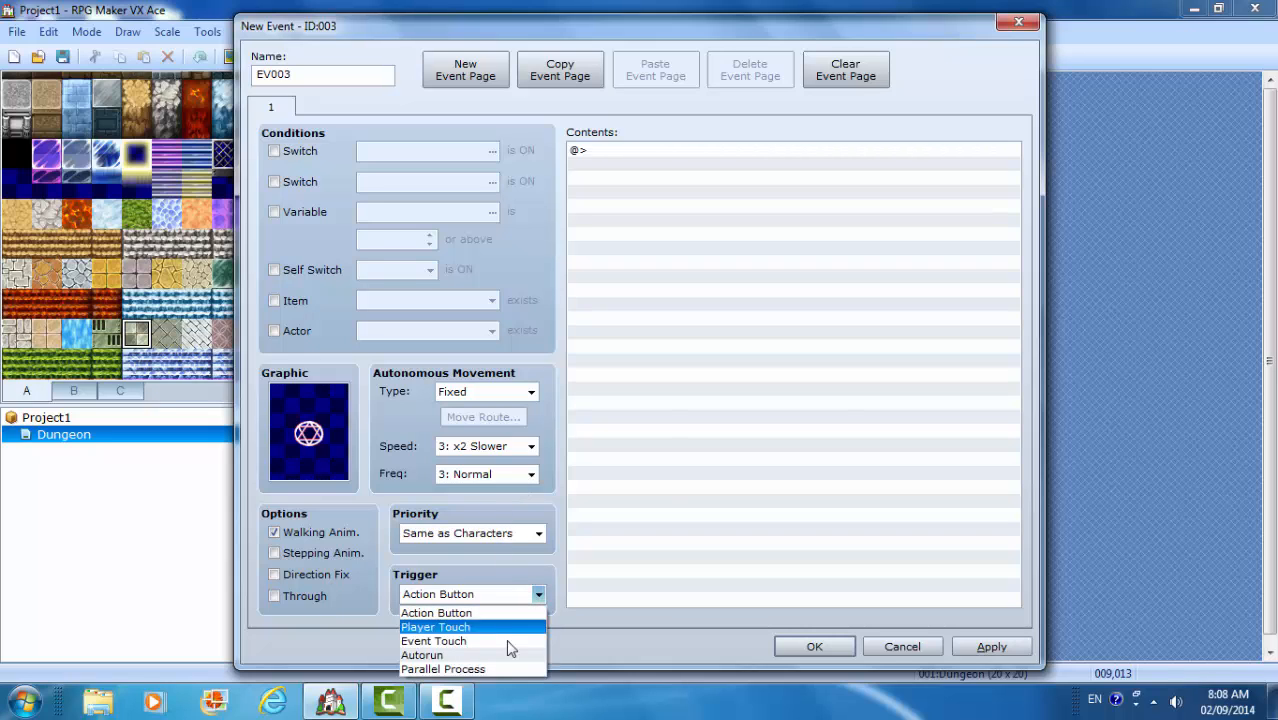
pyautogui.click(442, 668)
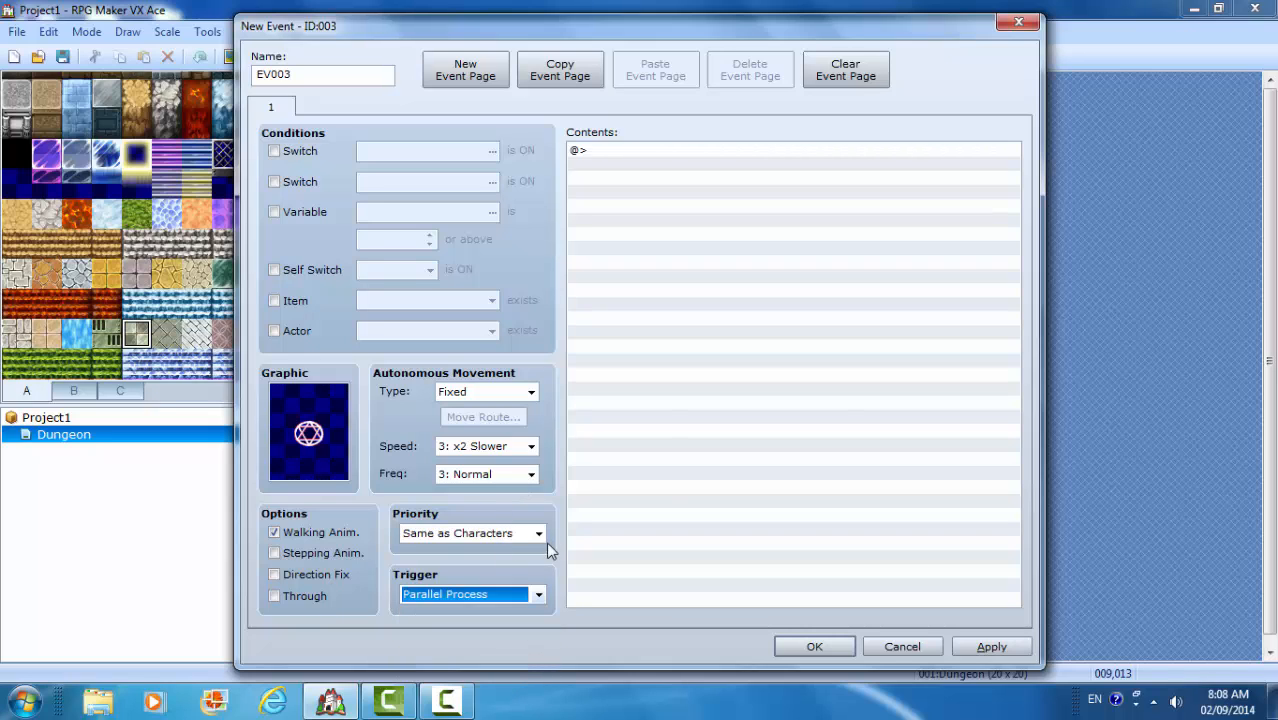
pyautogui.click(538, 532)
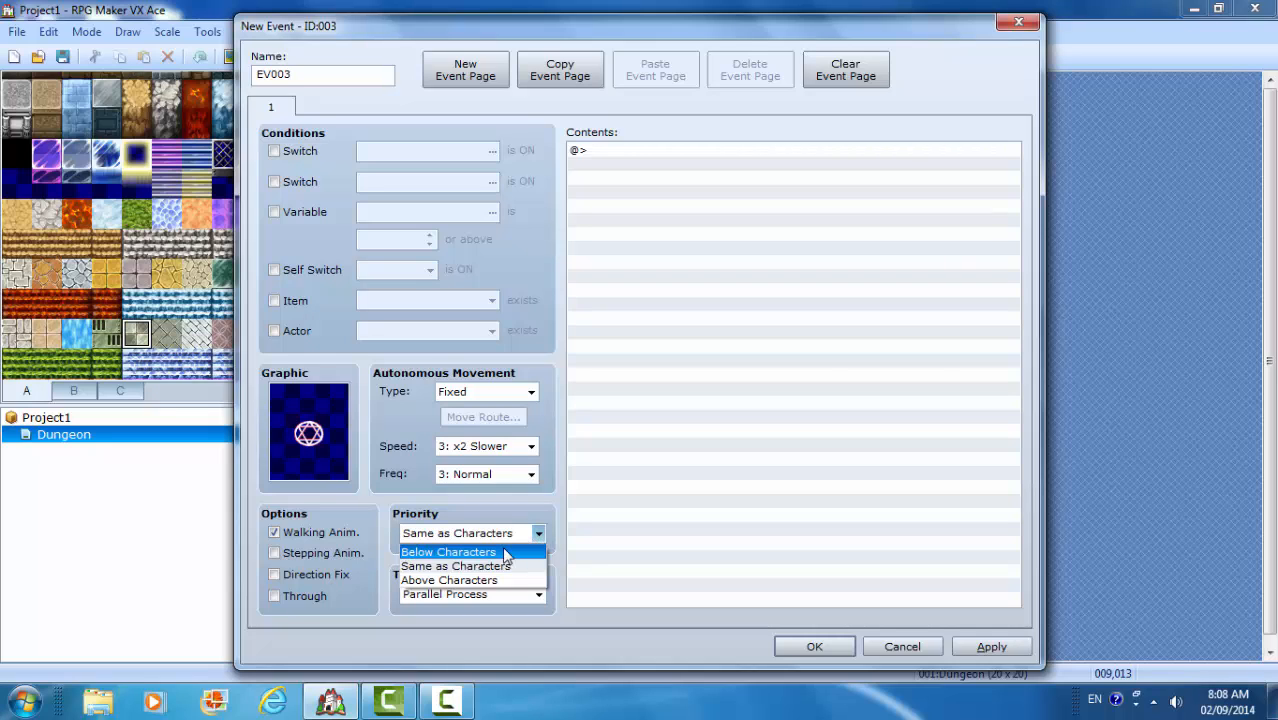
pyautogui.click(448, 552)
pyautogui.write('H')
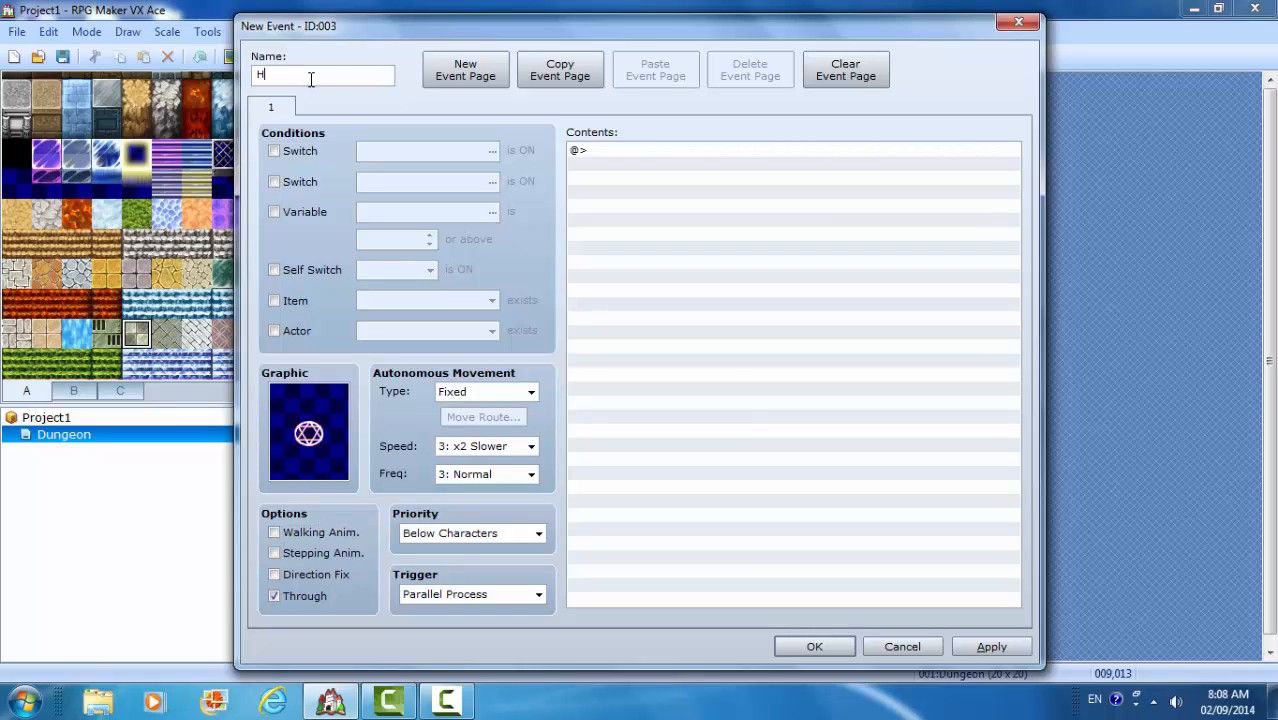
pyautogui.write('exagram2')
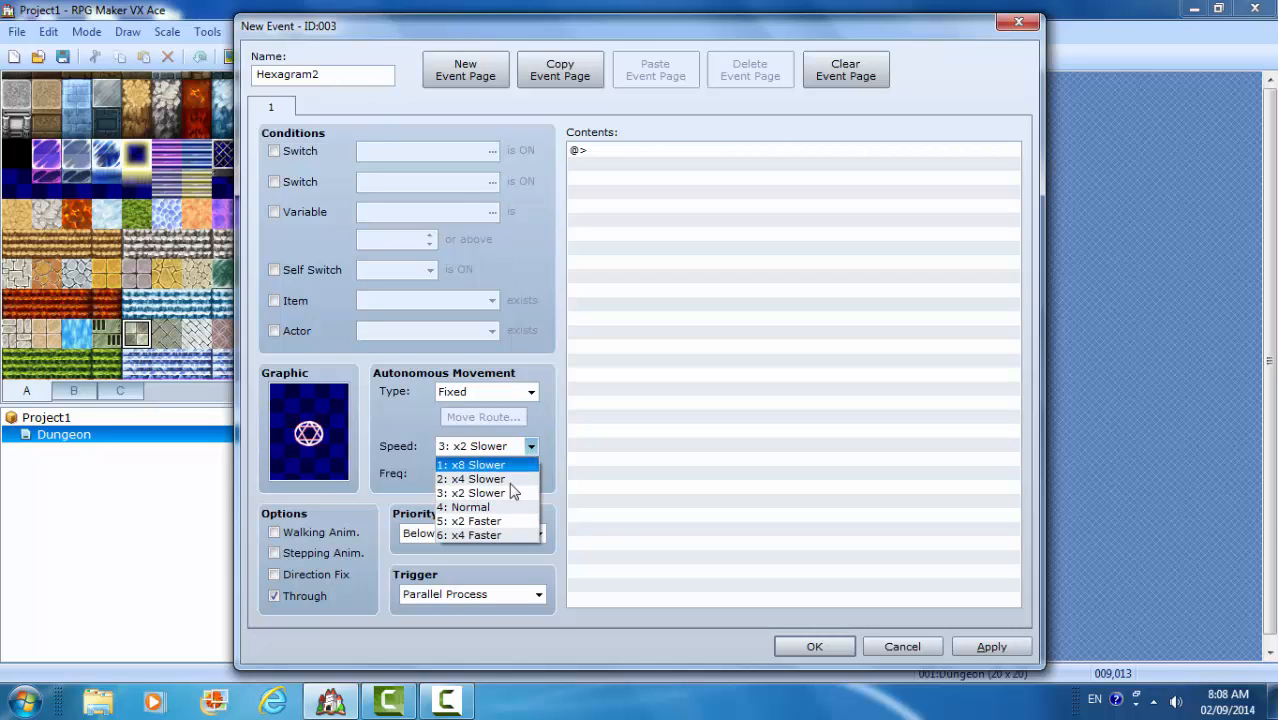
# - Set its movement to x2 Faster speed, Higher frequency and Approach type, then create it
pyautogui.click(476, 520)
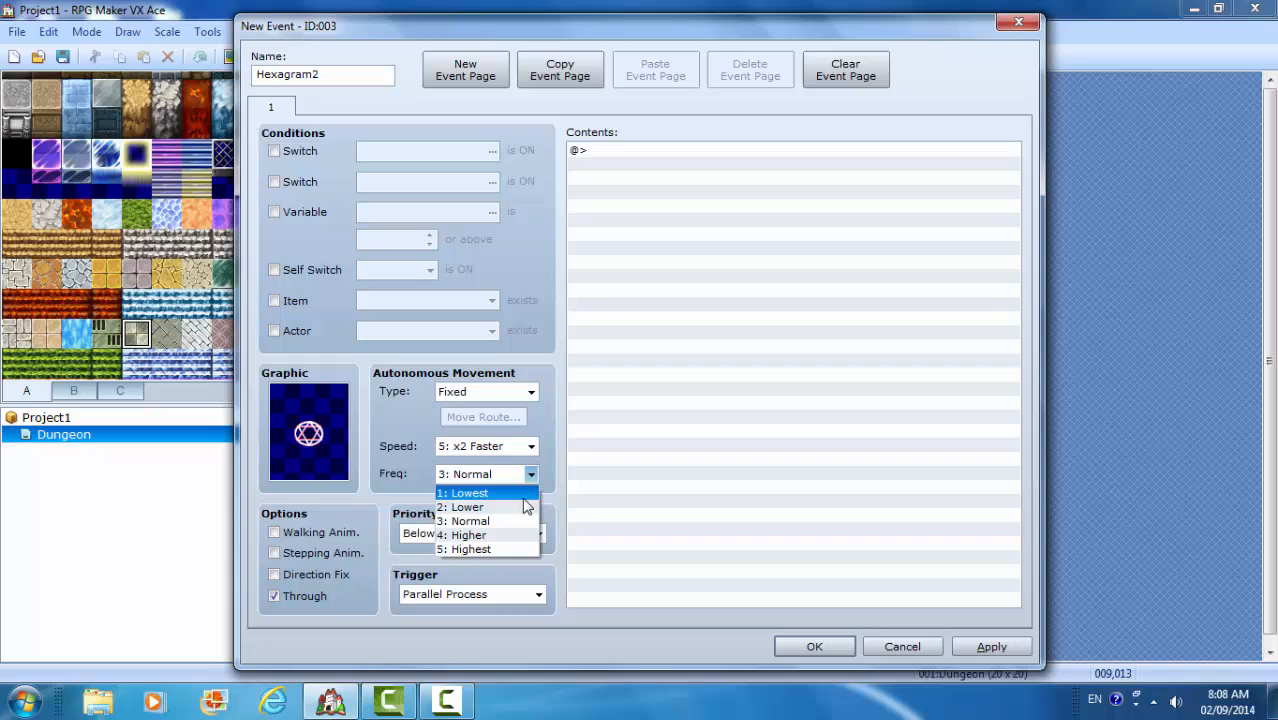
pyautogui.click(468, 534)
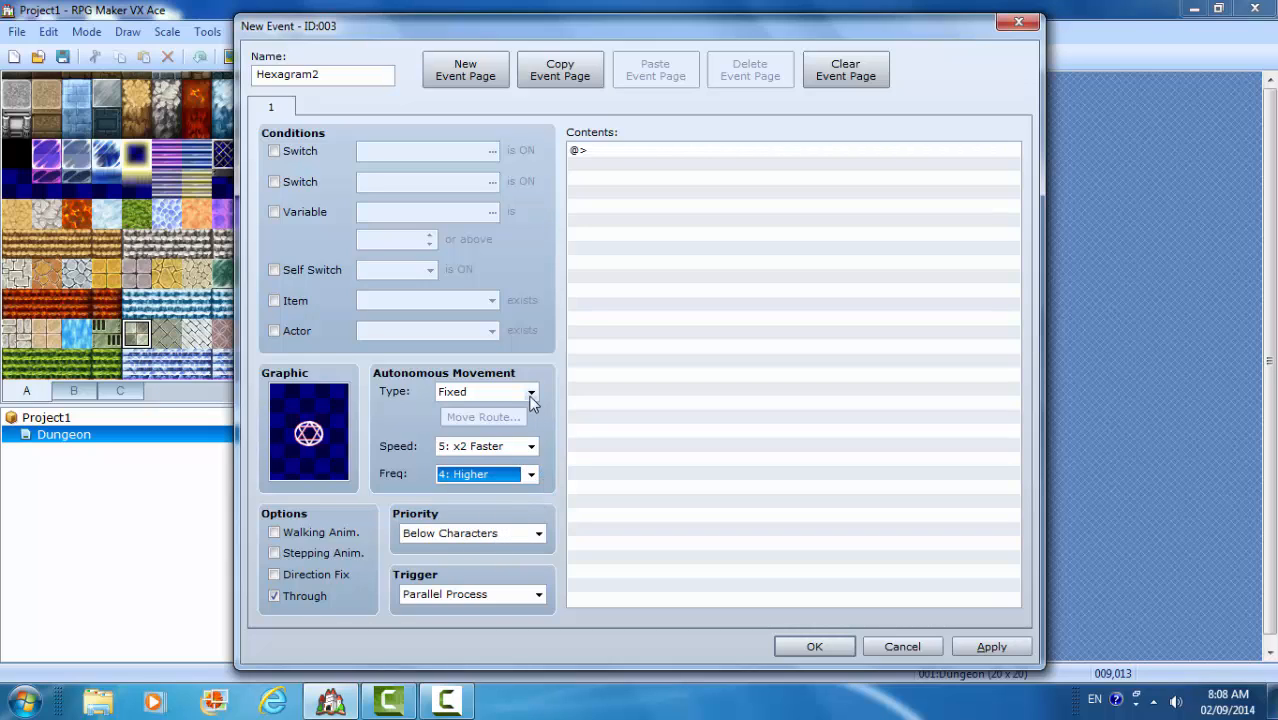
pyautogui.click(484, 390)
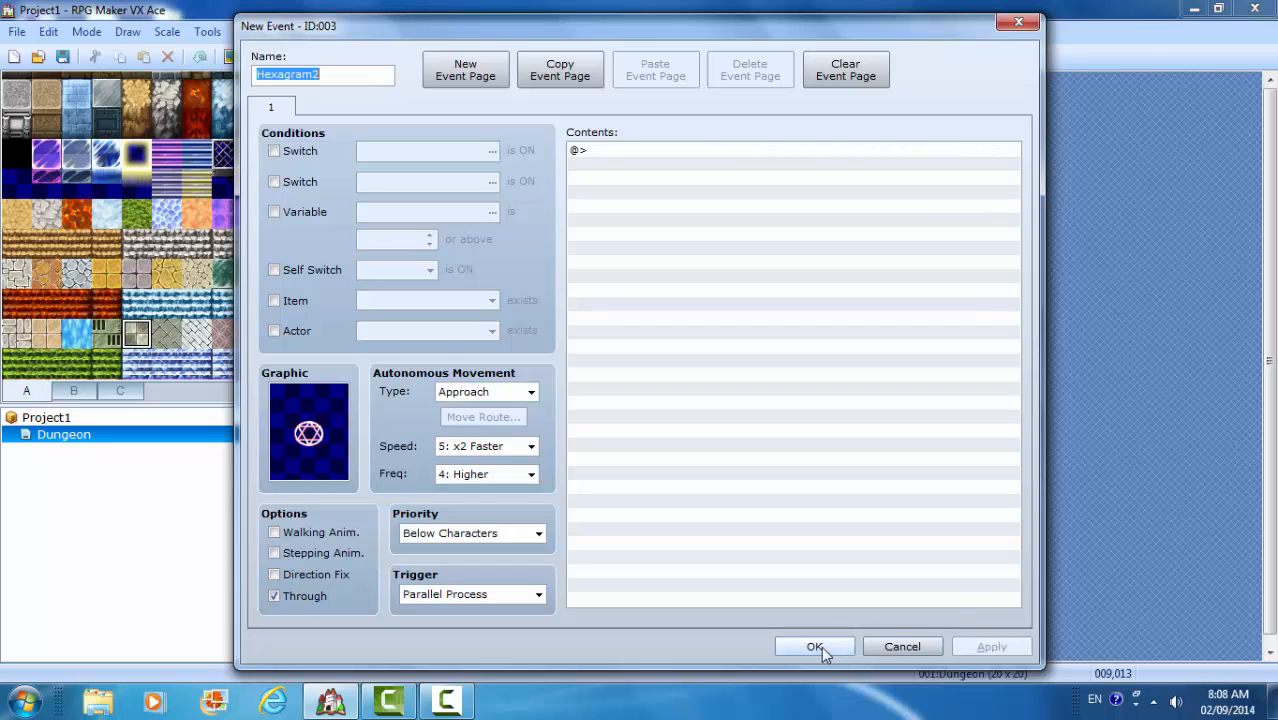
pyautogui.click(814, 646)
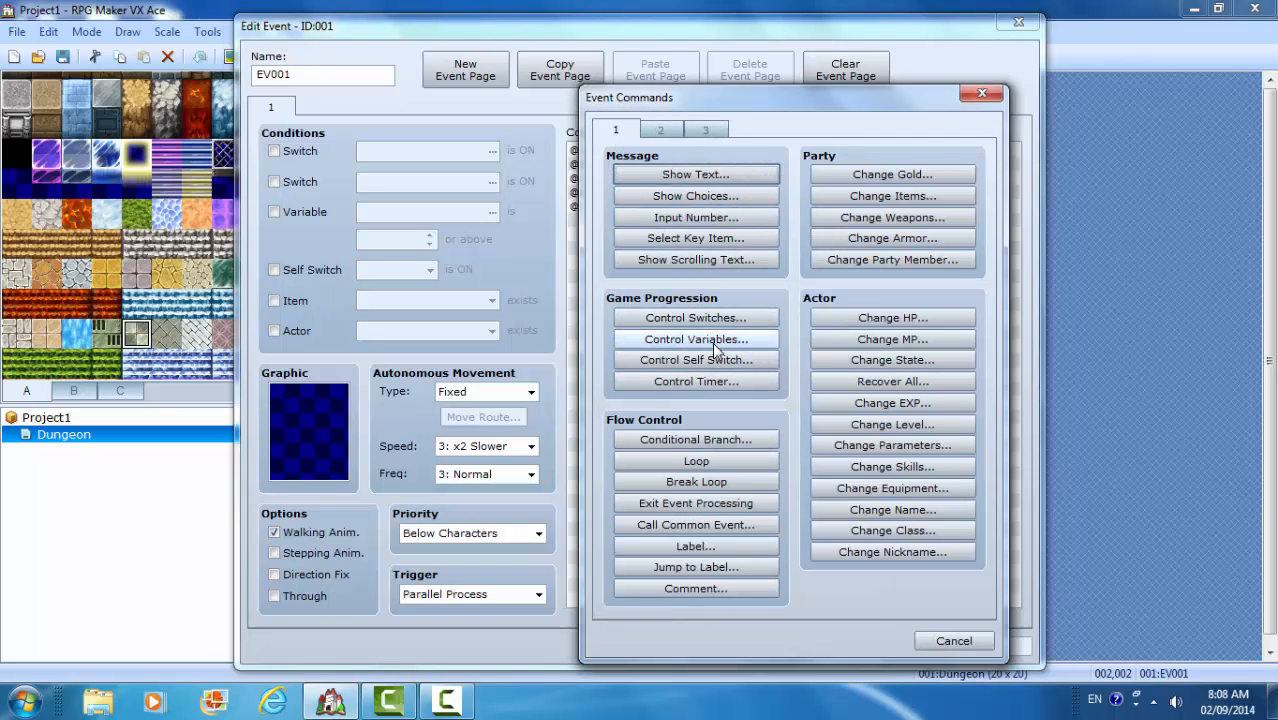
# - Add a Control Variables command using new variable 0005 named RedX
pyautogui.click(696, 340)
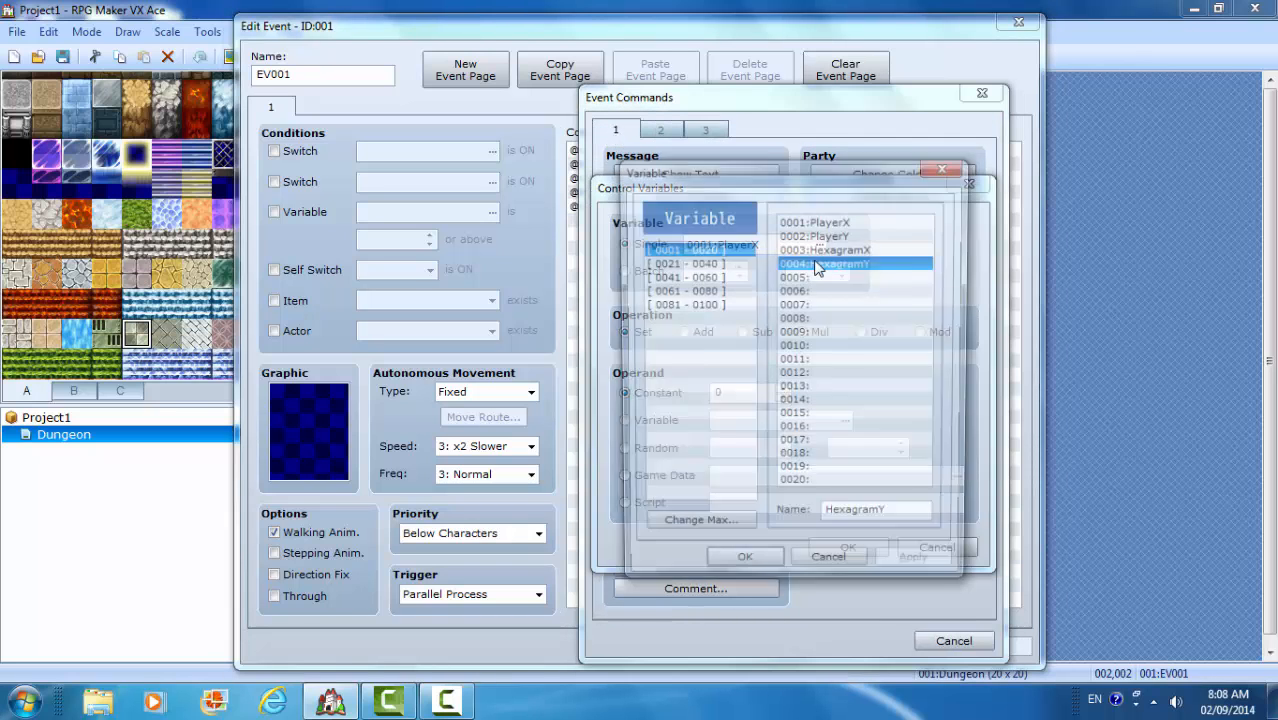
pyautogui.click(856, 276)
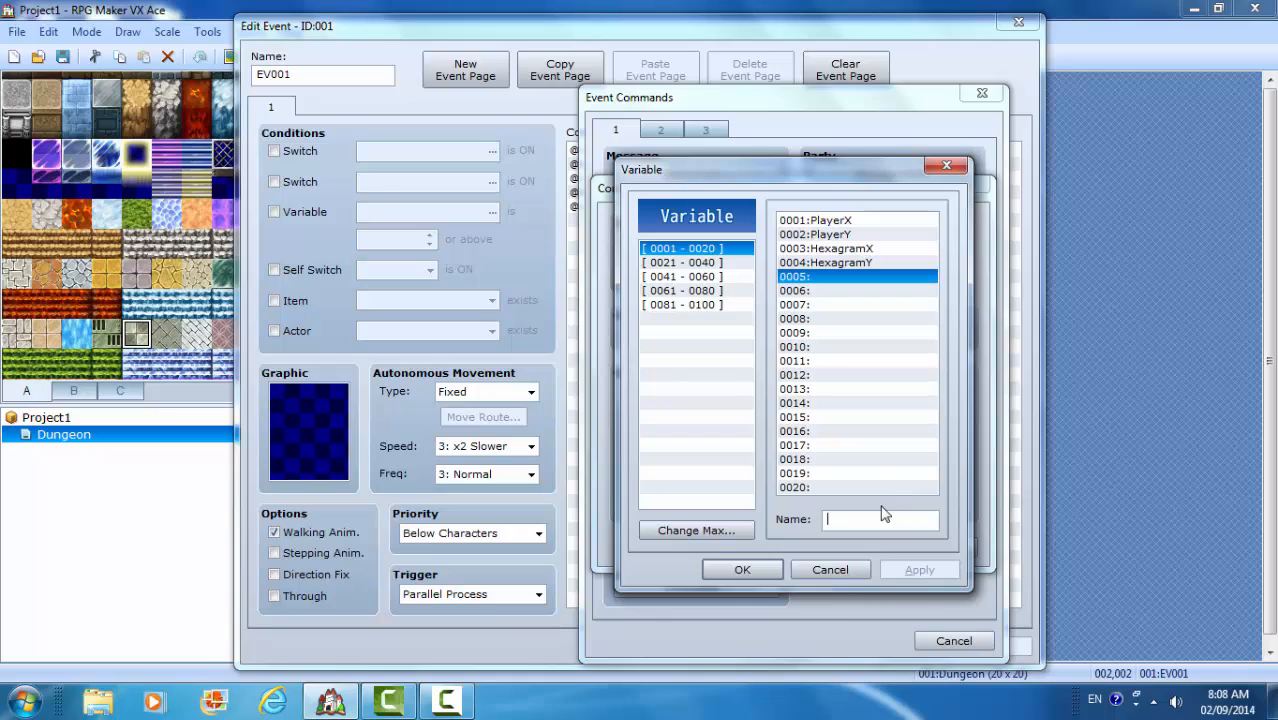
pyautogui.write('R')
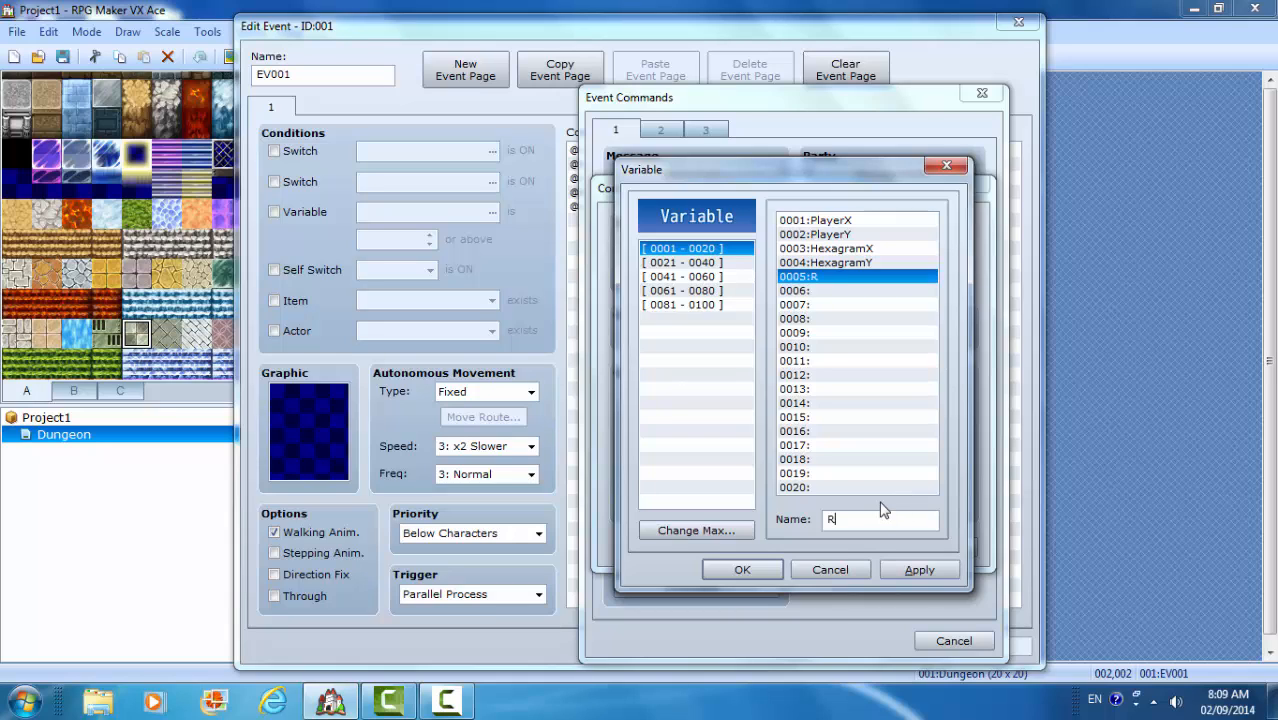
pyautogui.write('ed')
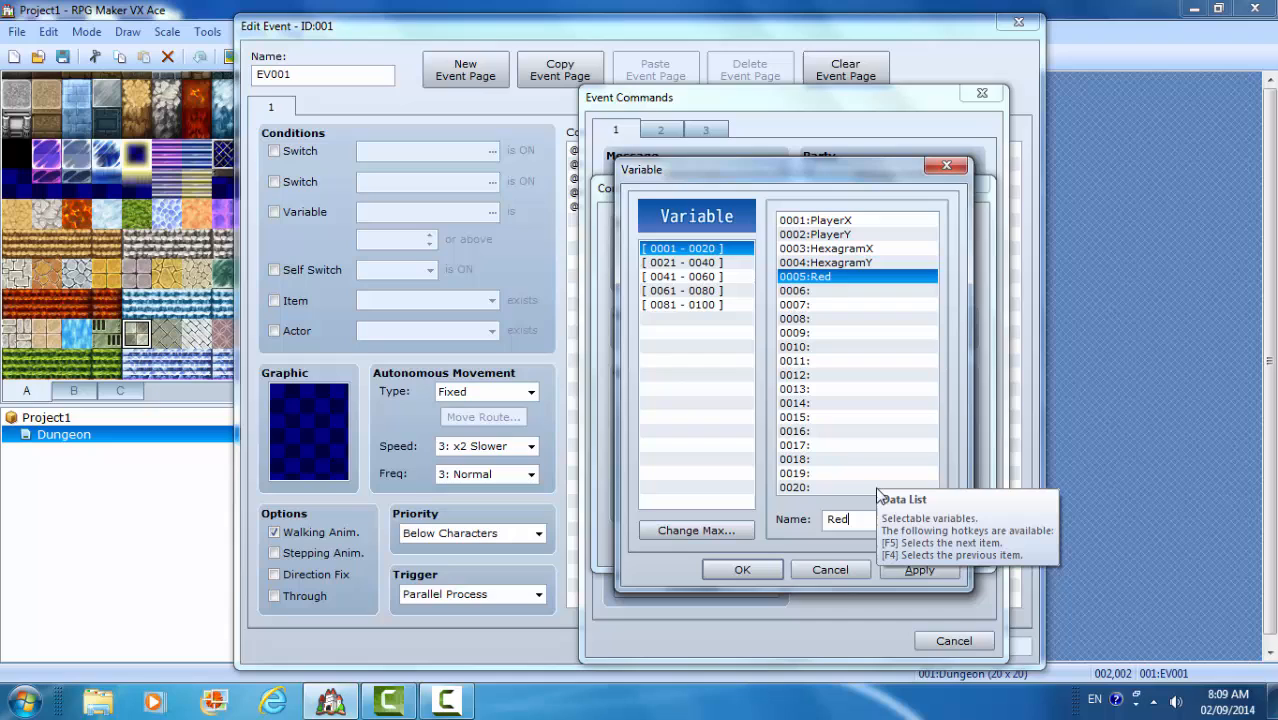
pyautogui.write('X')
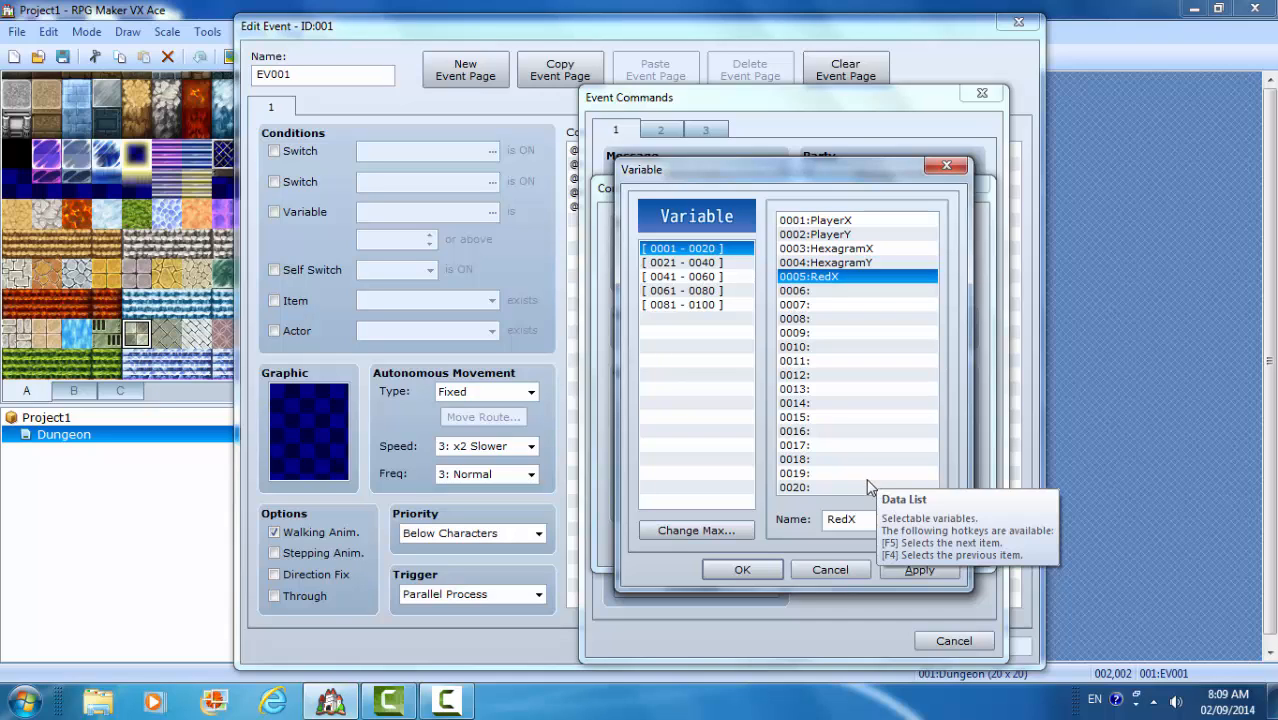
pyautogui.moveTo(742, 568)
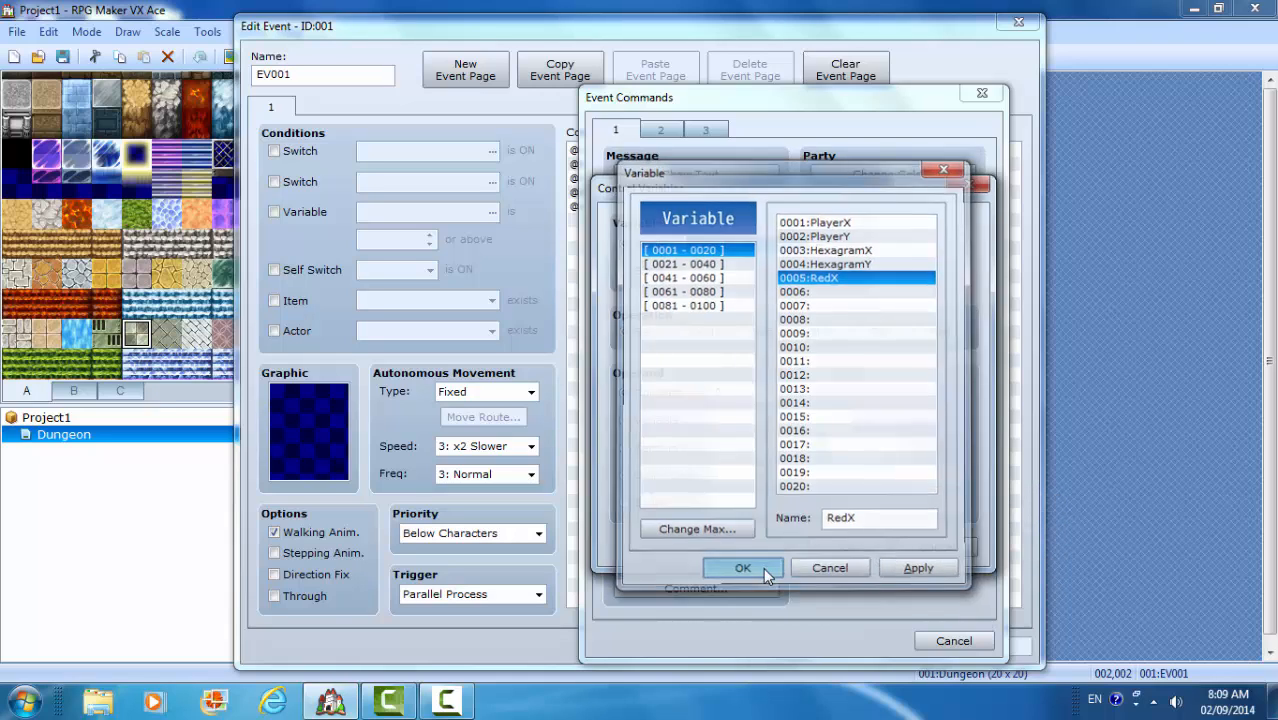
pyautogui.click(742, 568)
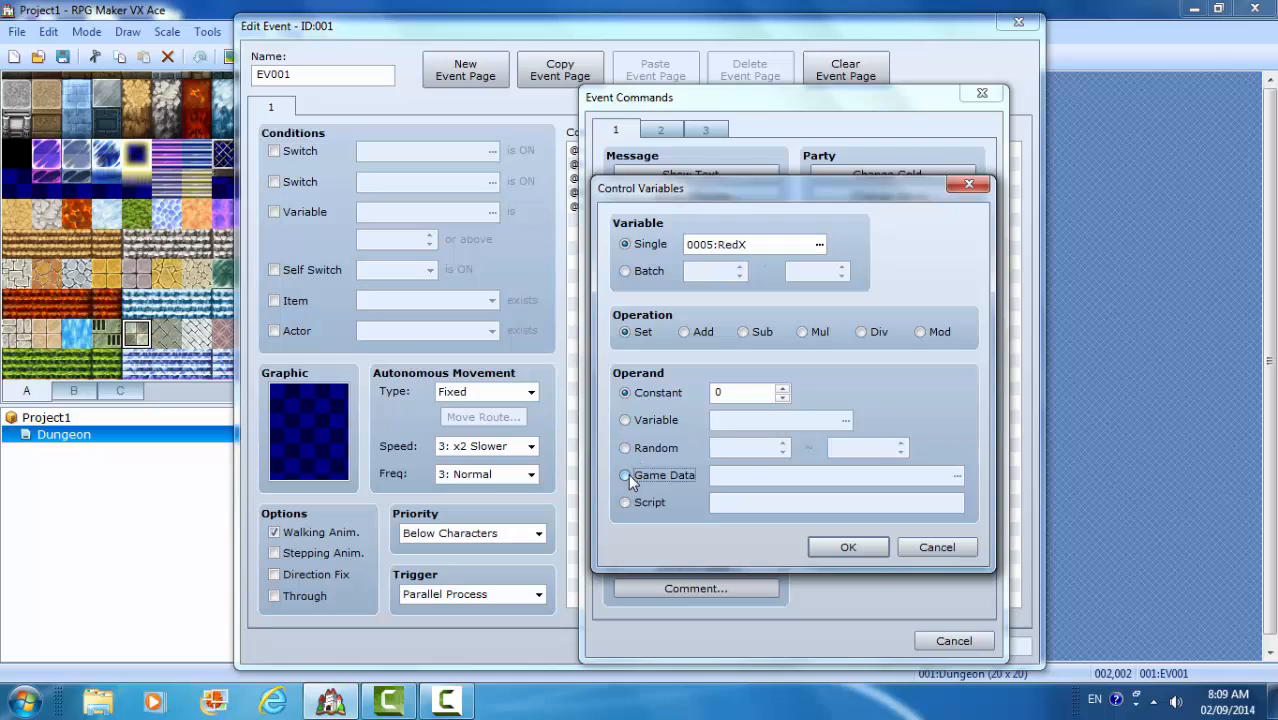
# - Set RedX's operand to Game Data > Character Hexagram2's Map X and add the command
pyautogui.click(624, 476)
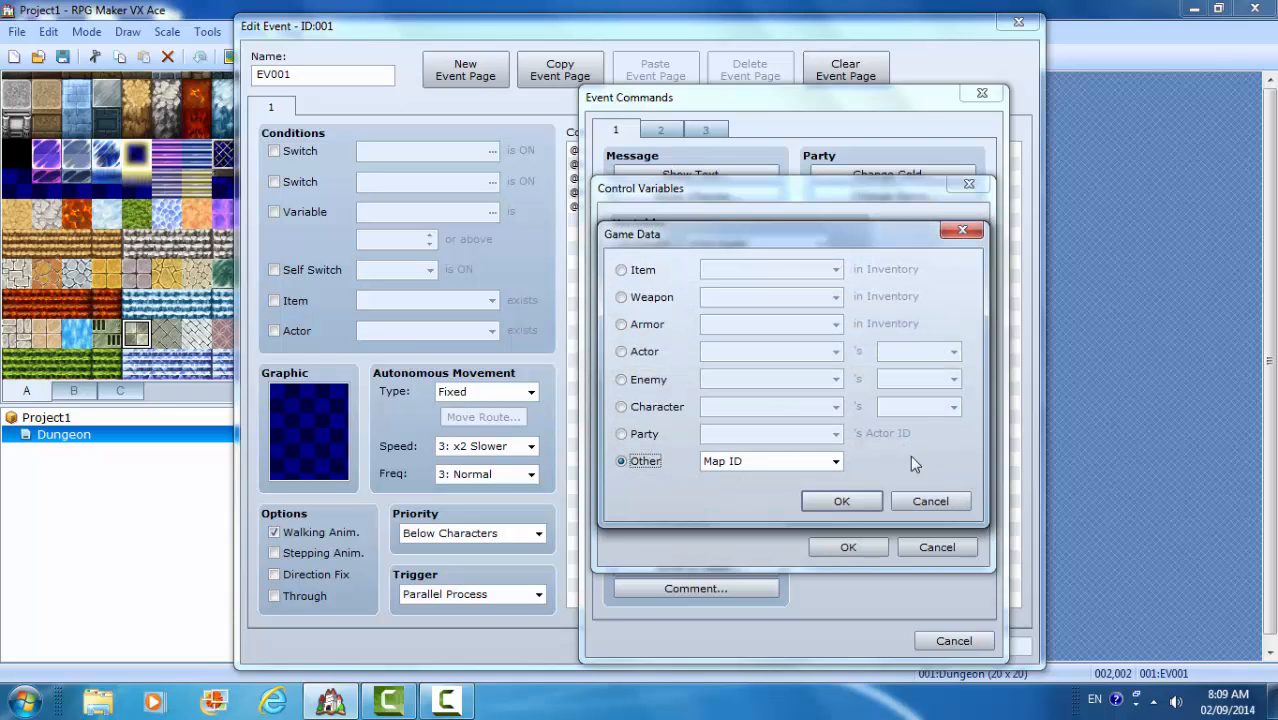
pyautogui.click(620, 406)
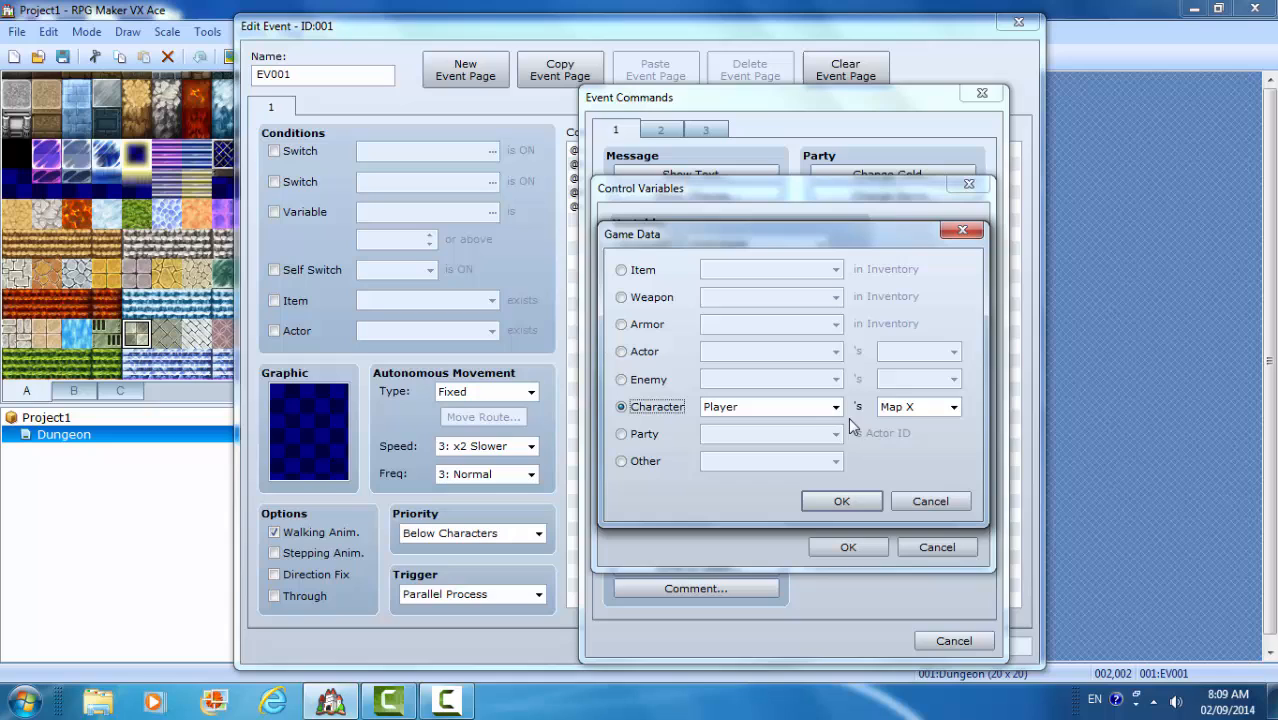
pyautogui.click(836, 406)
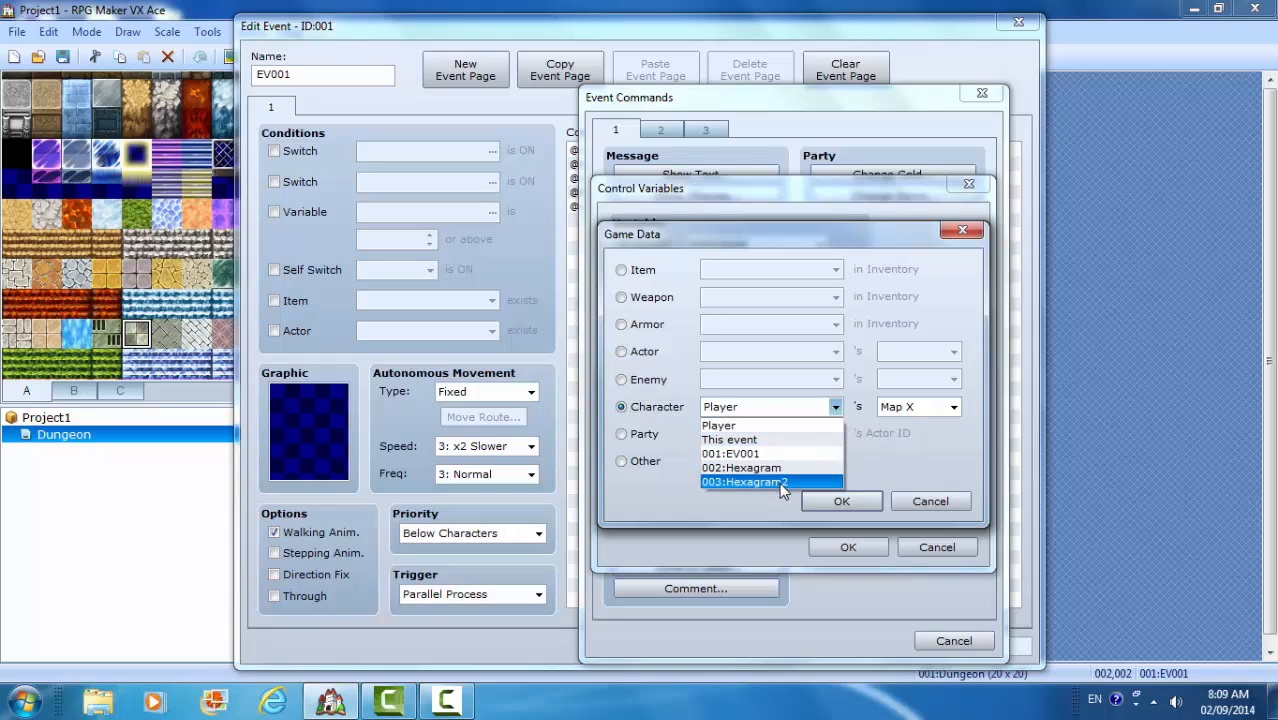
pyautogui.click(744, 482)
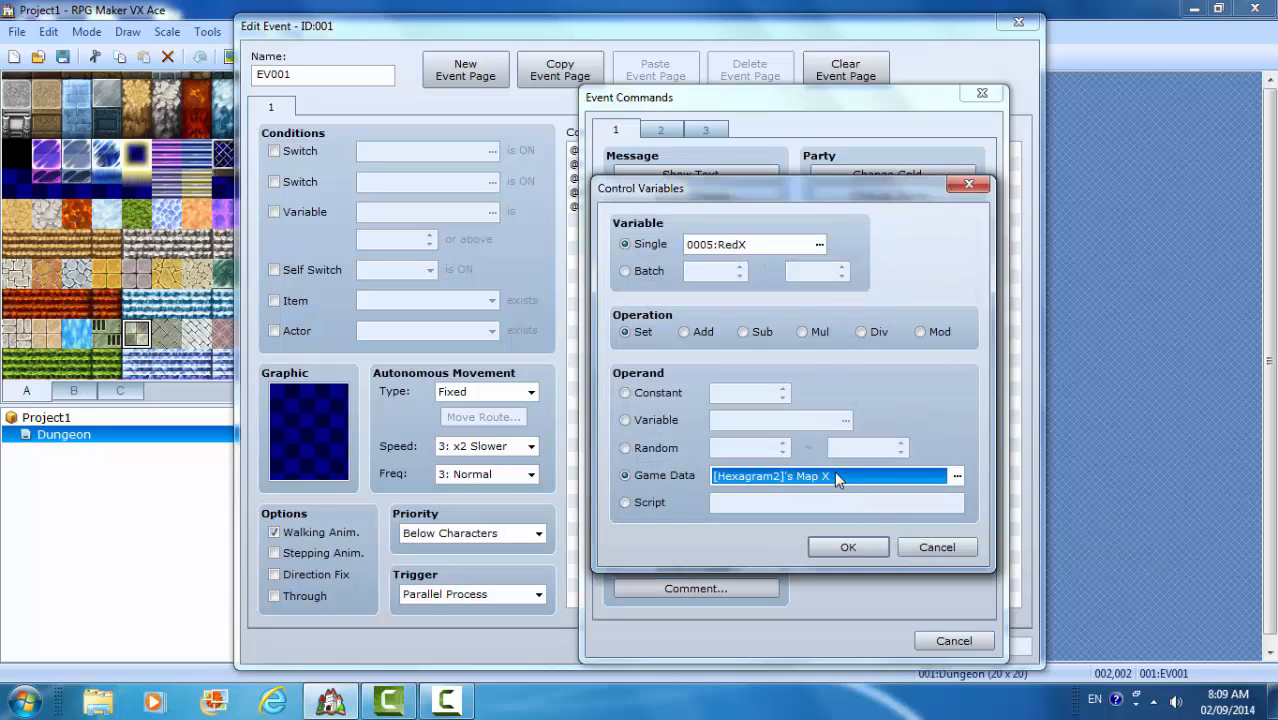
pyautogui.click(848, 548)
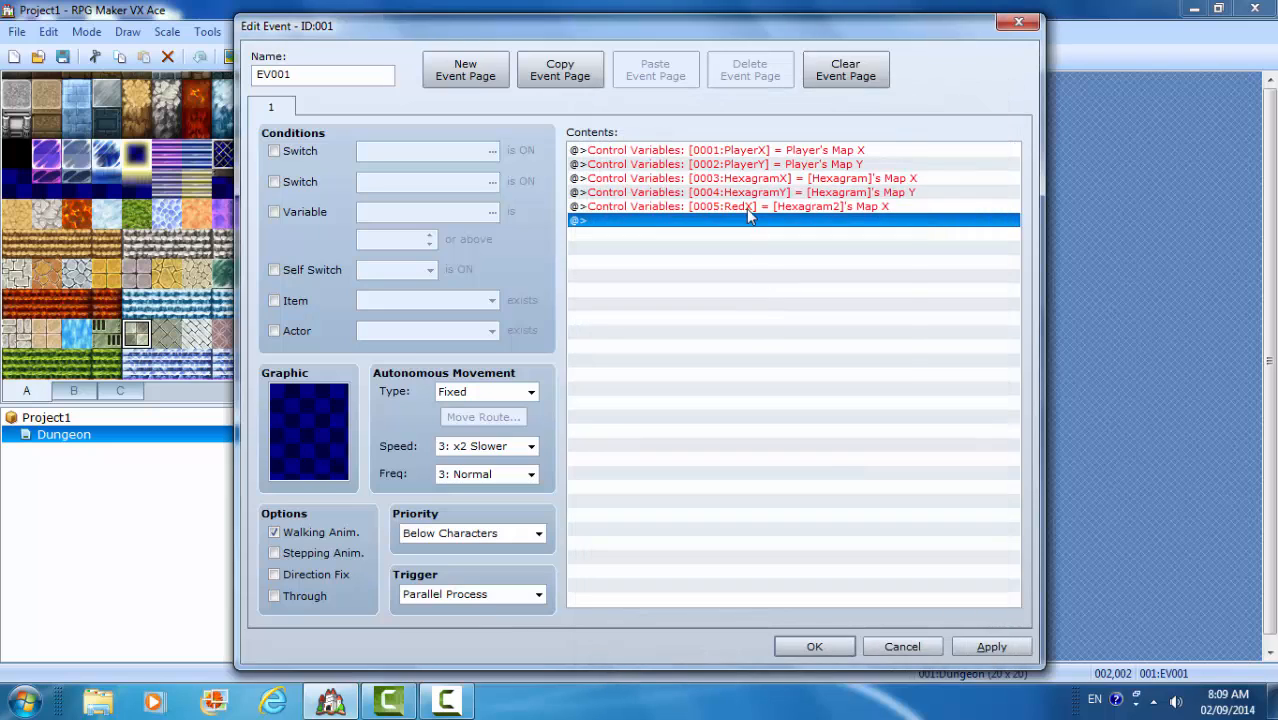
pyautogui.moveTo(744, 224)
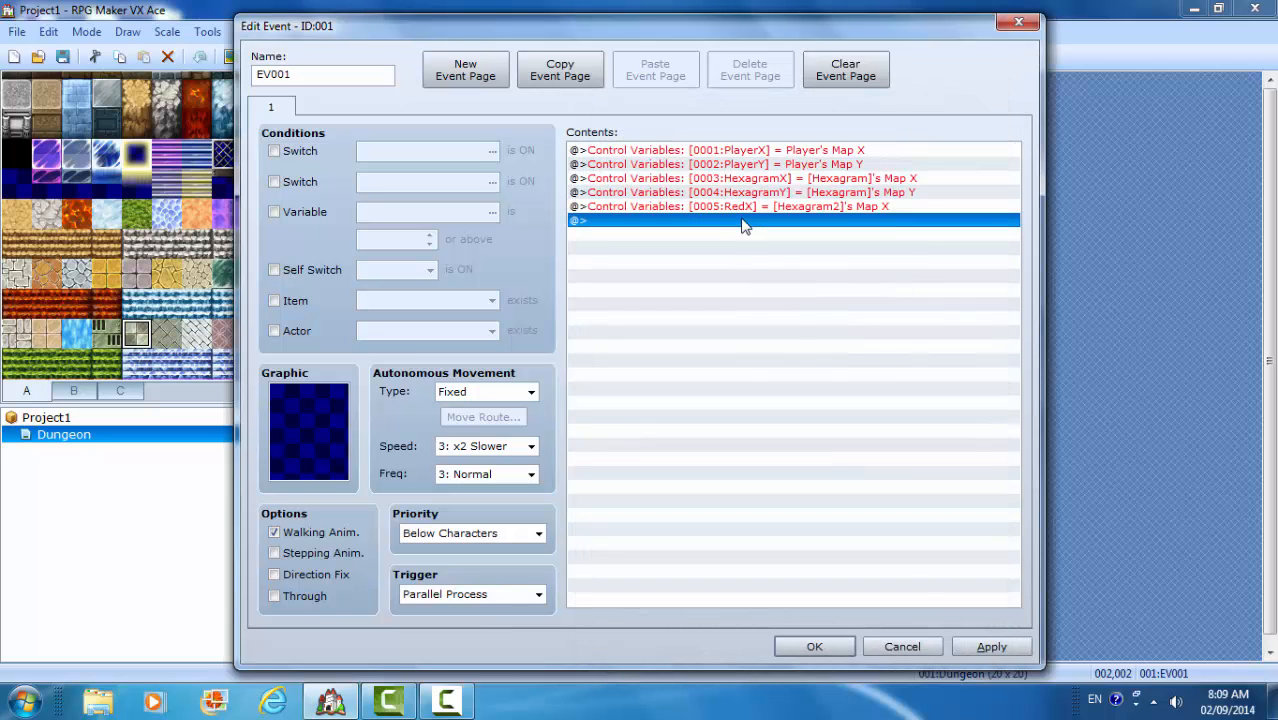
# - Duplicate the RedX command and retarget it to new variable 0006 named RedY for Hexagram2's Map Y
pyautogui.click(736, 220)
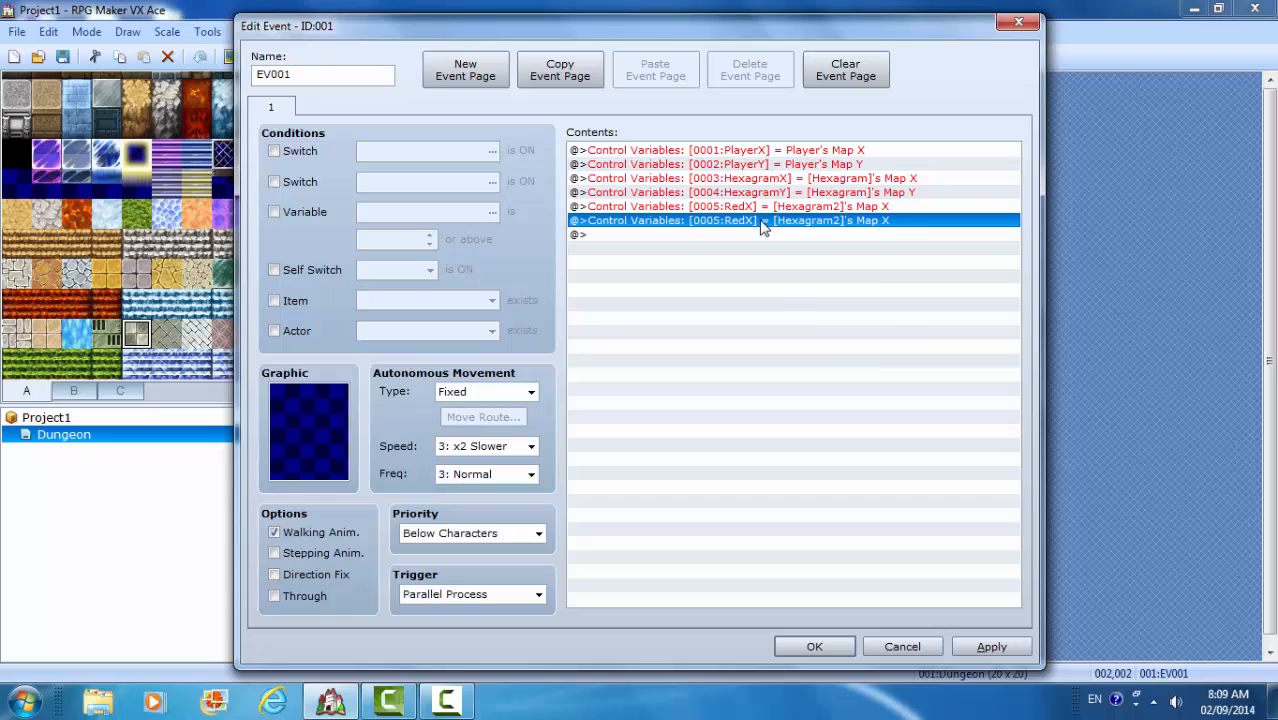
pyautogui.doubleClick(730, 220)
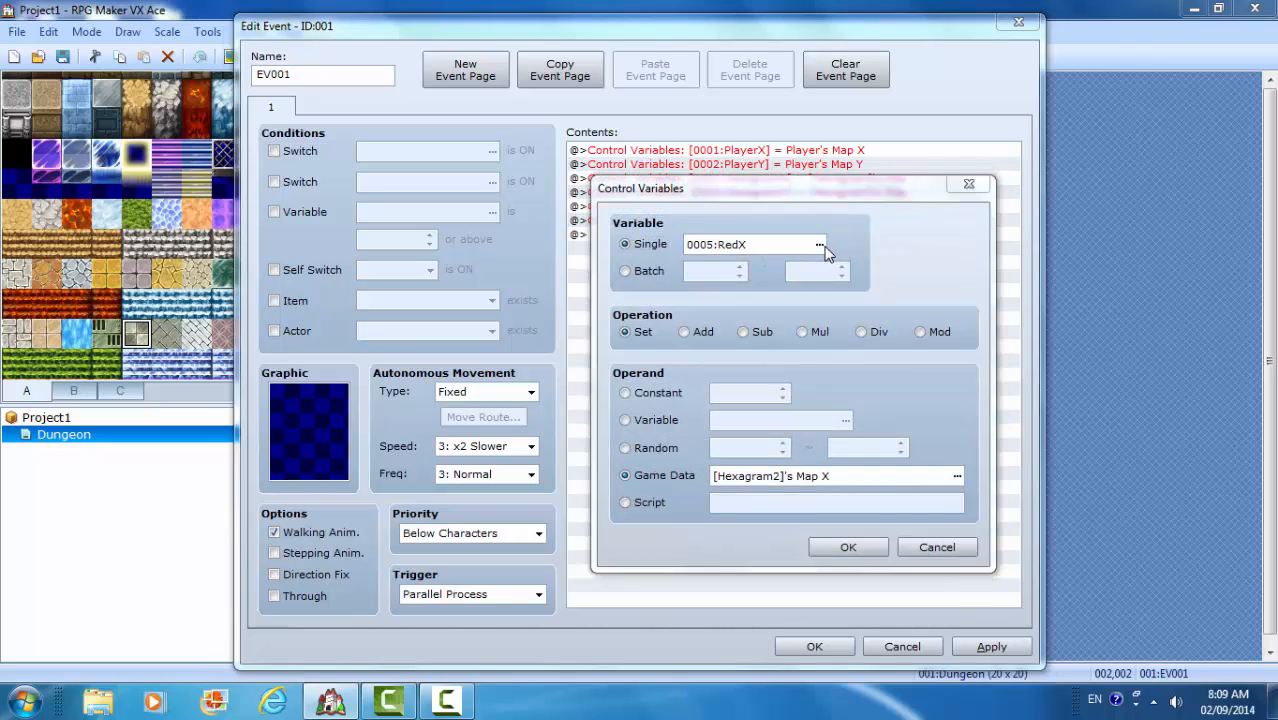
pyautogui.click(820, 244)
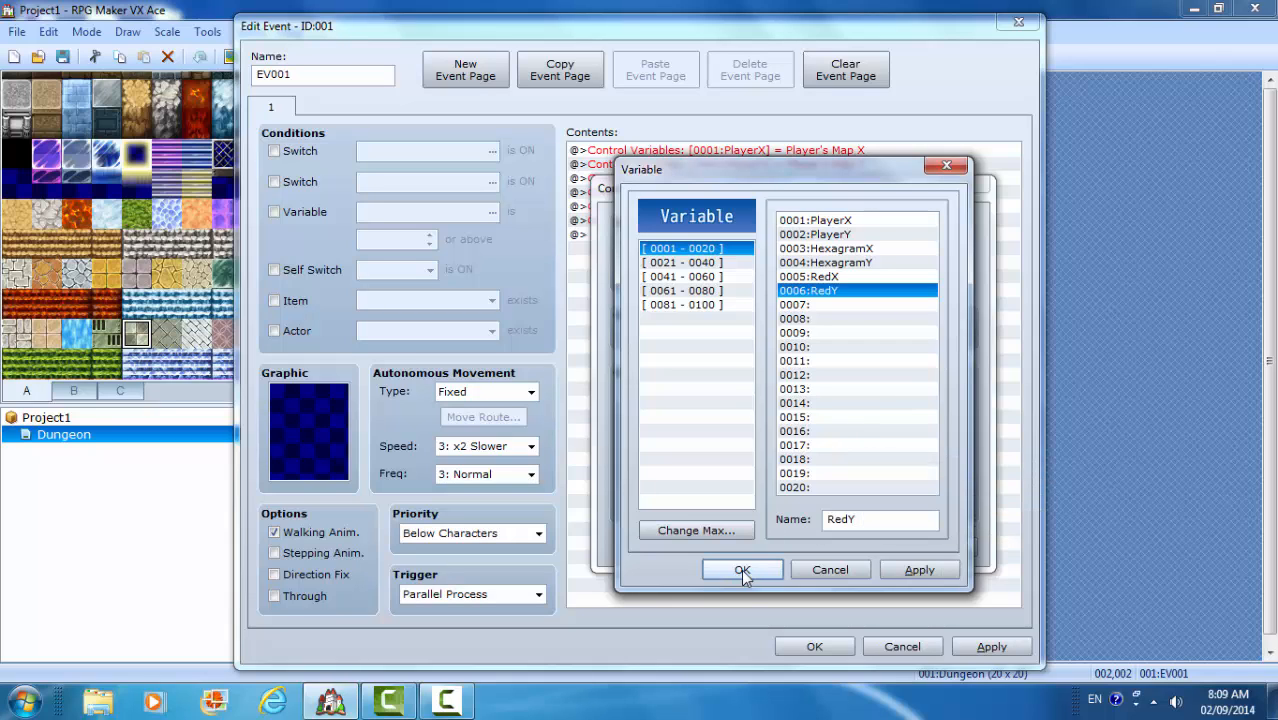
pyautogui.click(742, 568)
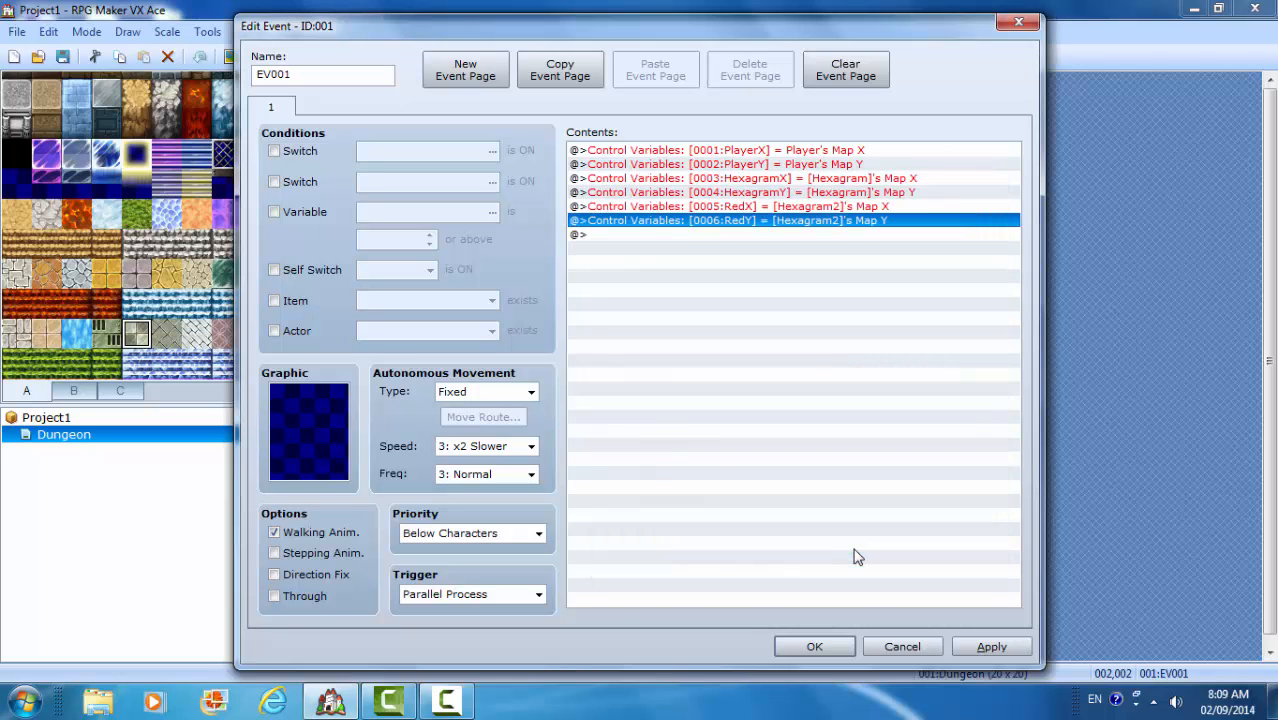
pyautogui.moveTo(862, 528)
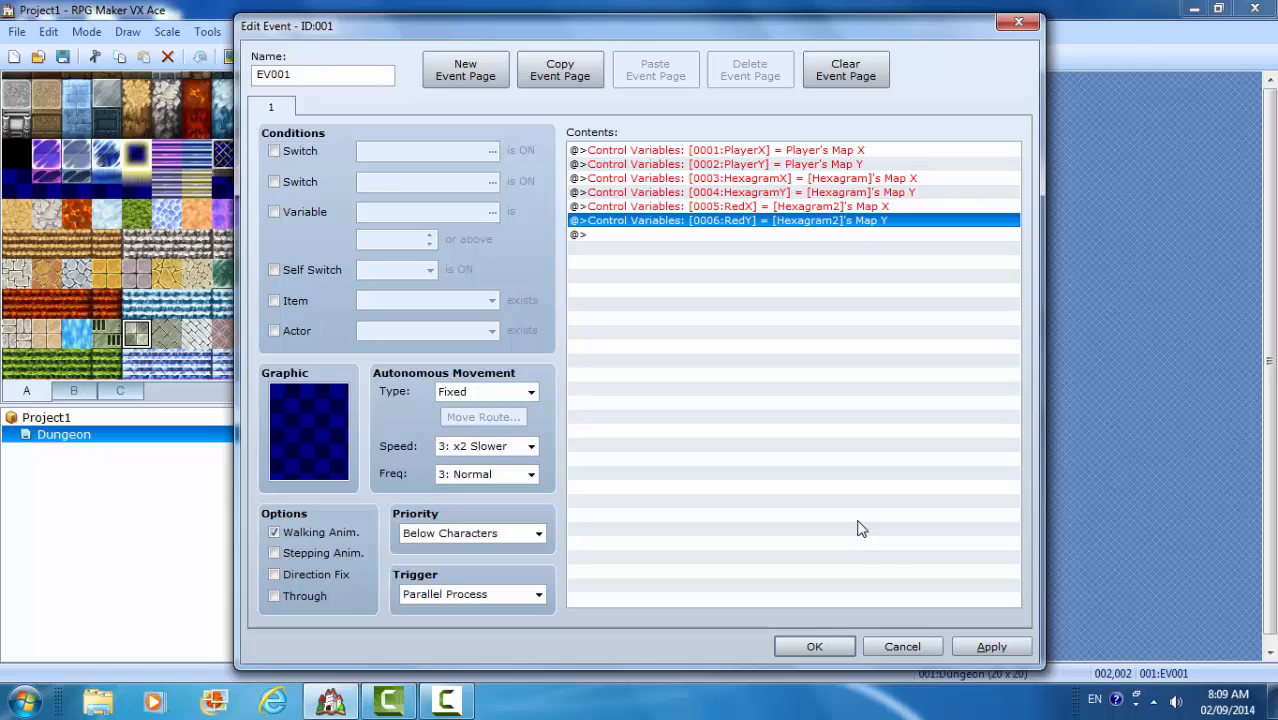
pyautogui.moveTo(862, 520)
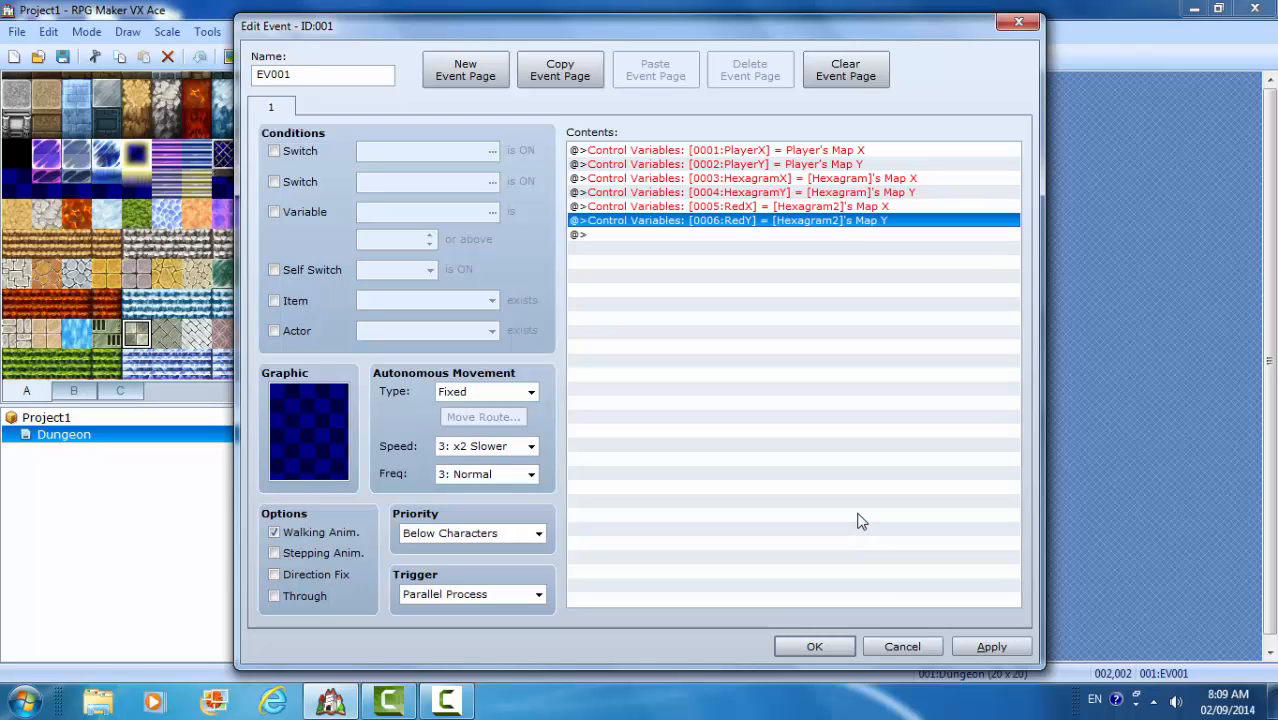
pyautogui.moveTo(930, 584)
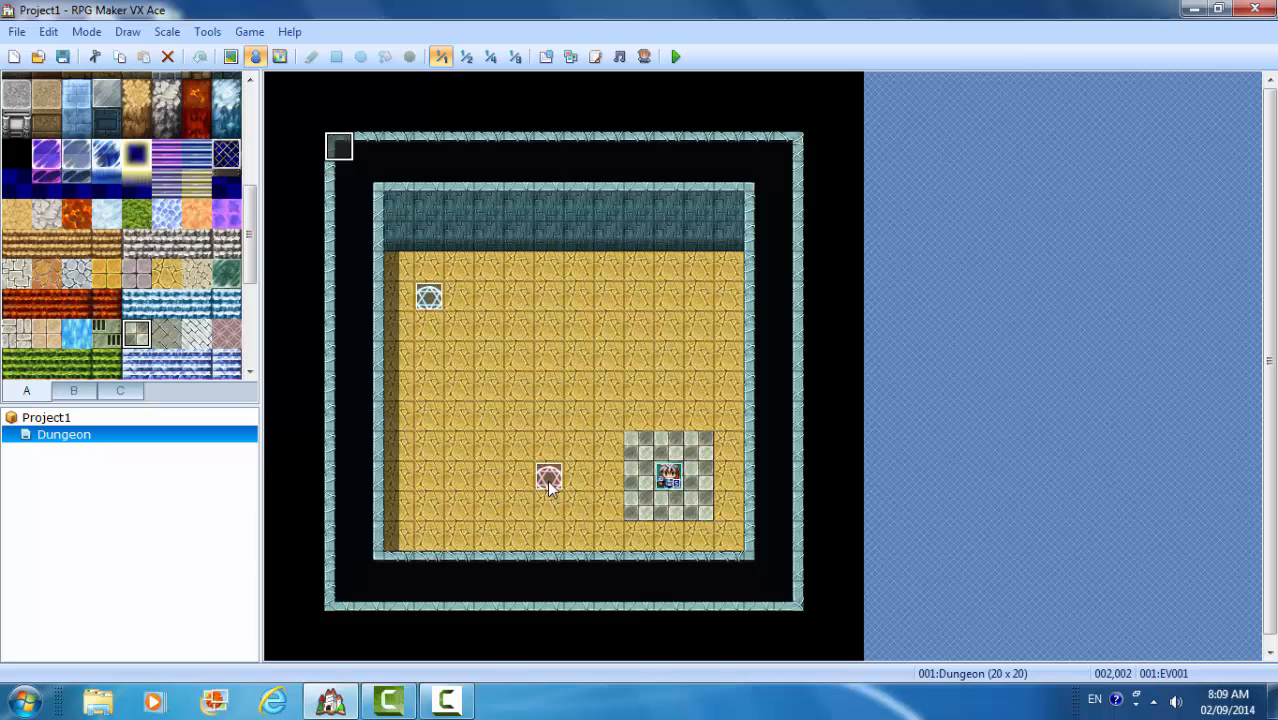
pyautogui.moveTo(488, 376)
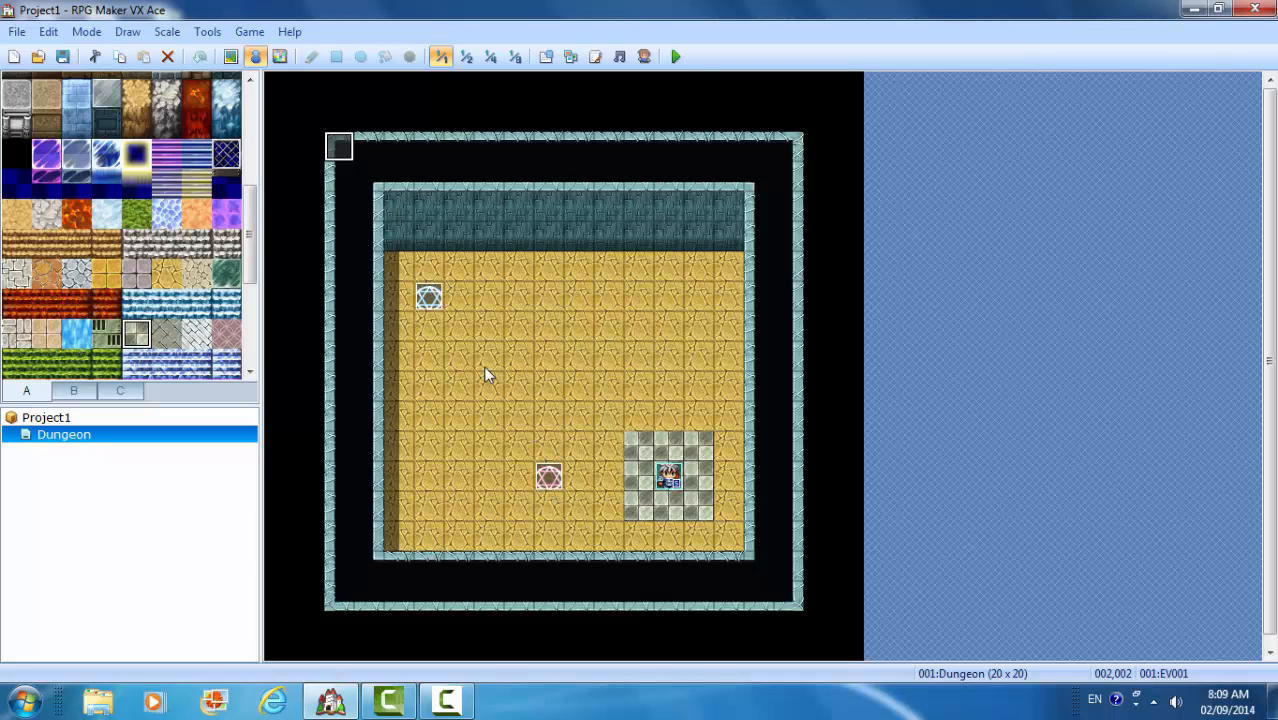
pyautogui.moveTo(428, 148)
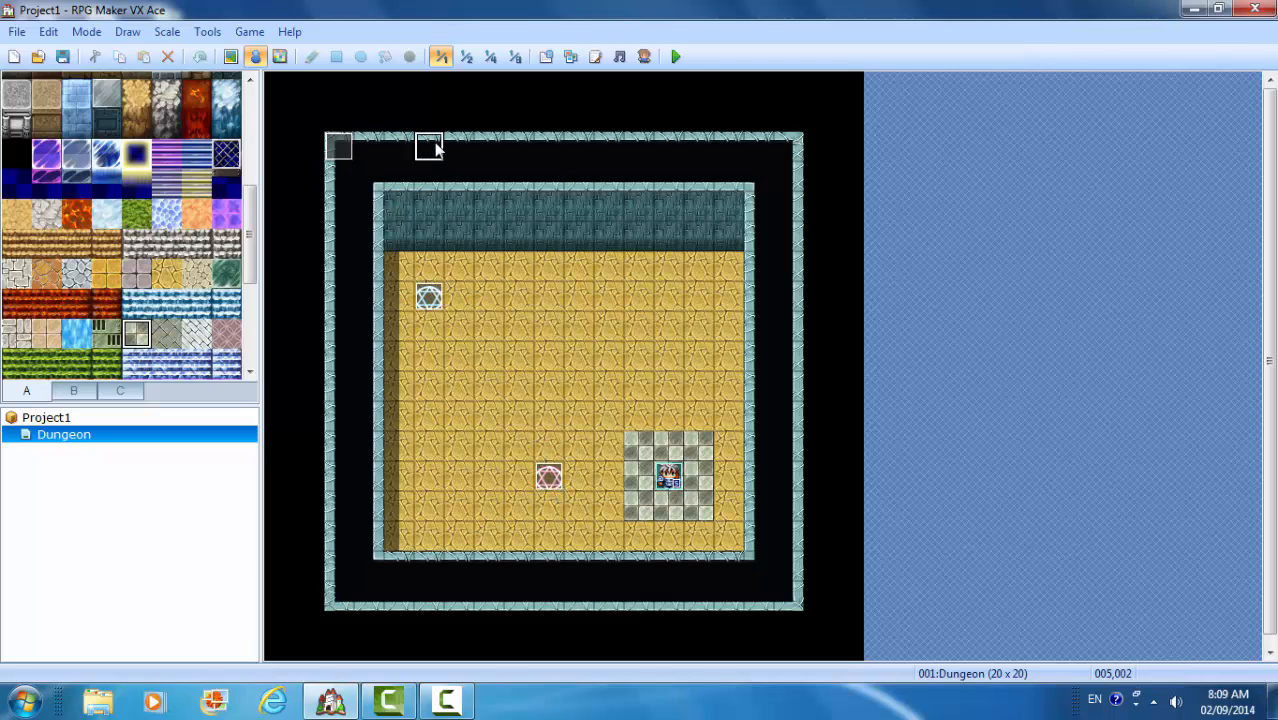
# - Create a parallel-process event on the top border with a branch checking HexagramX == RedX
pyautogui.doubleClick(428, 148)
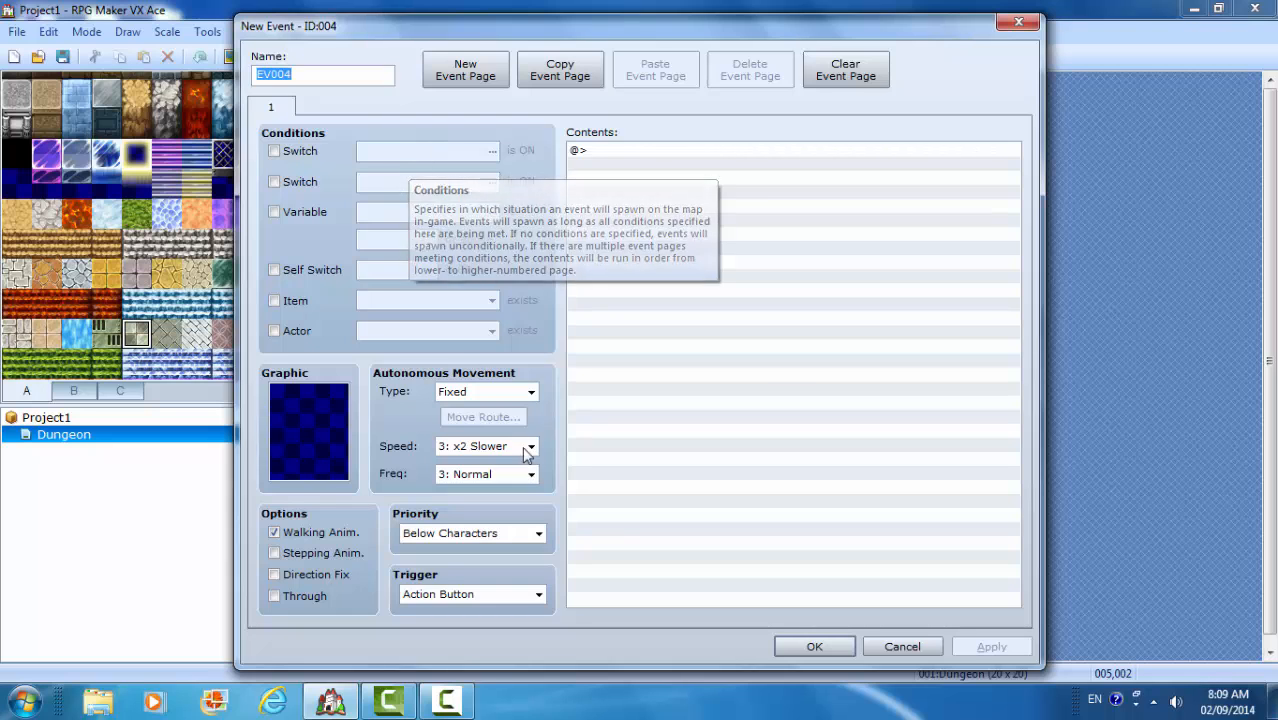
pyautogui.click(540, 594)
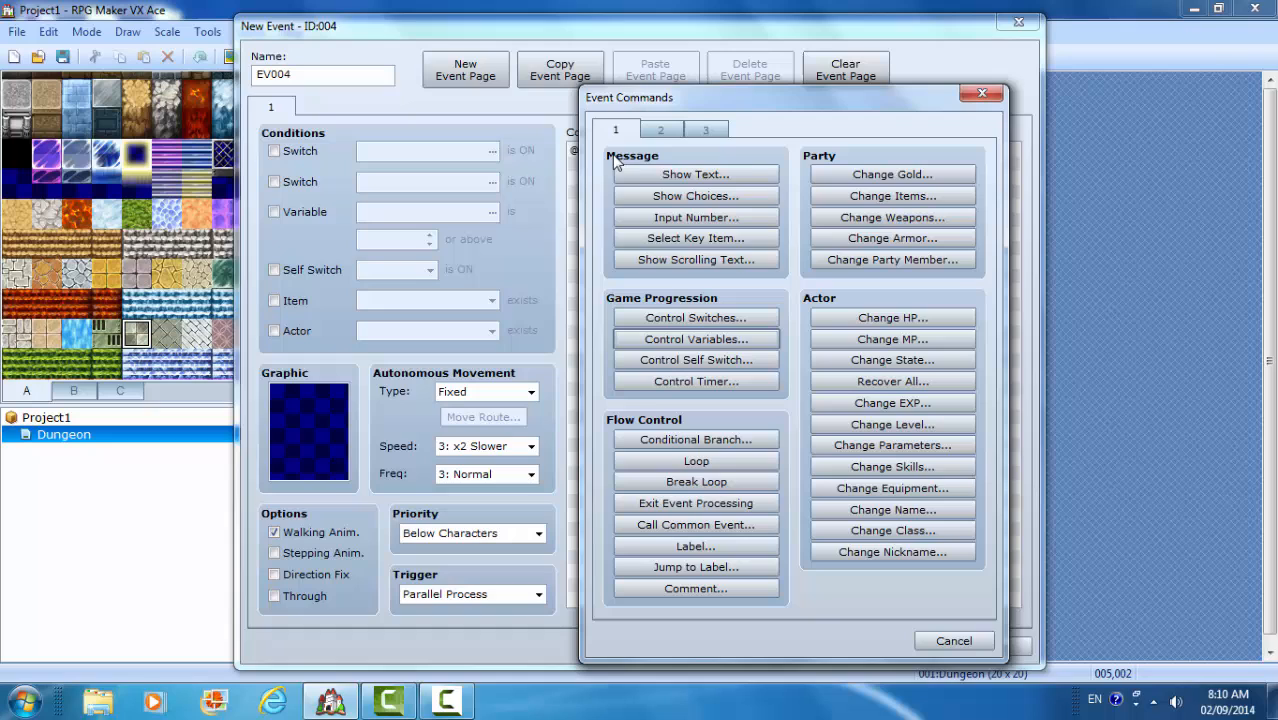
pyautogui.moveTo(696, 440)
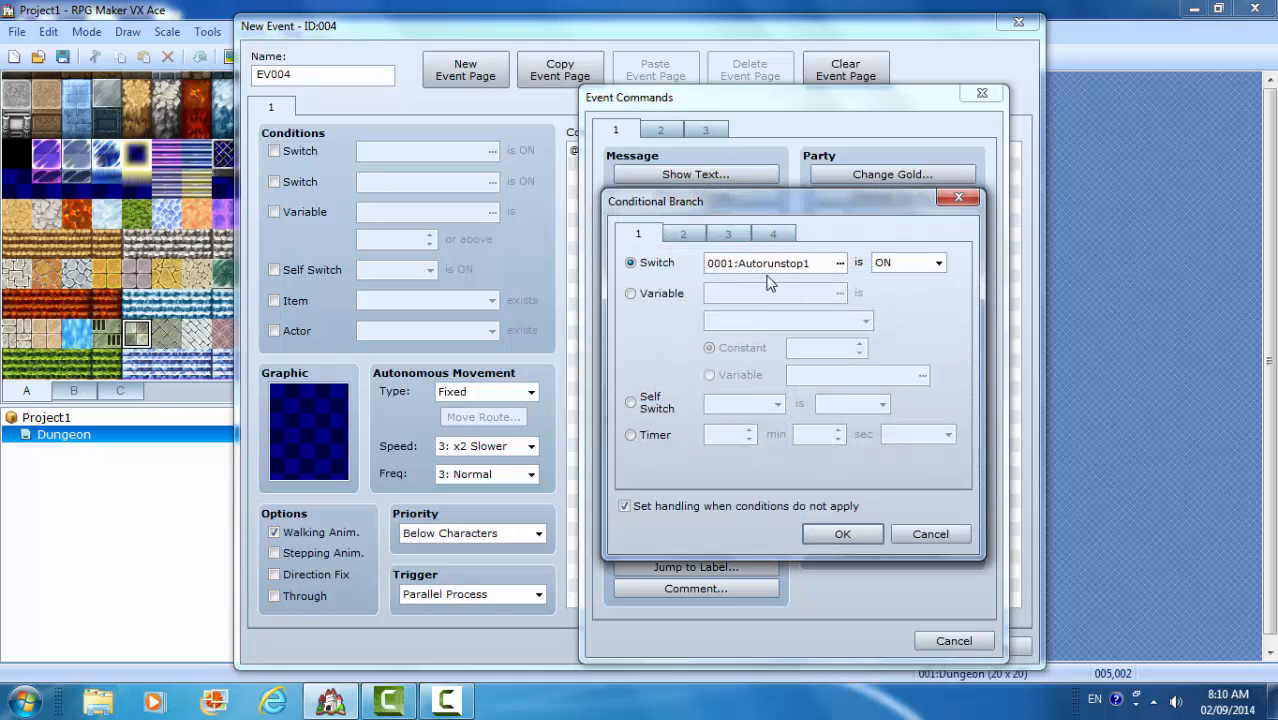
pyautogui.click(630, 292)
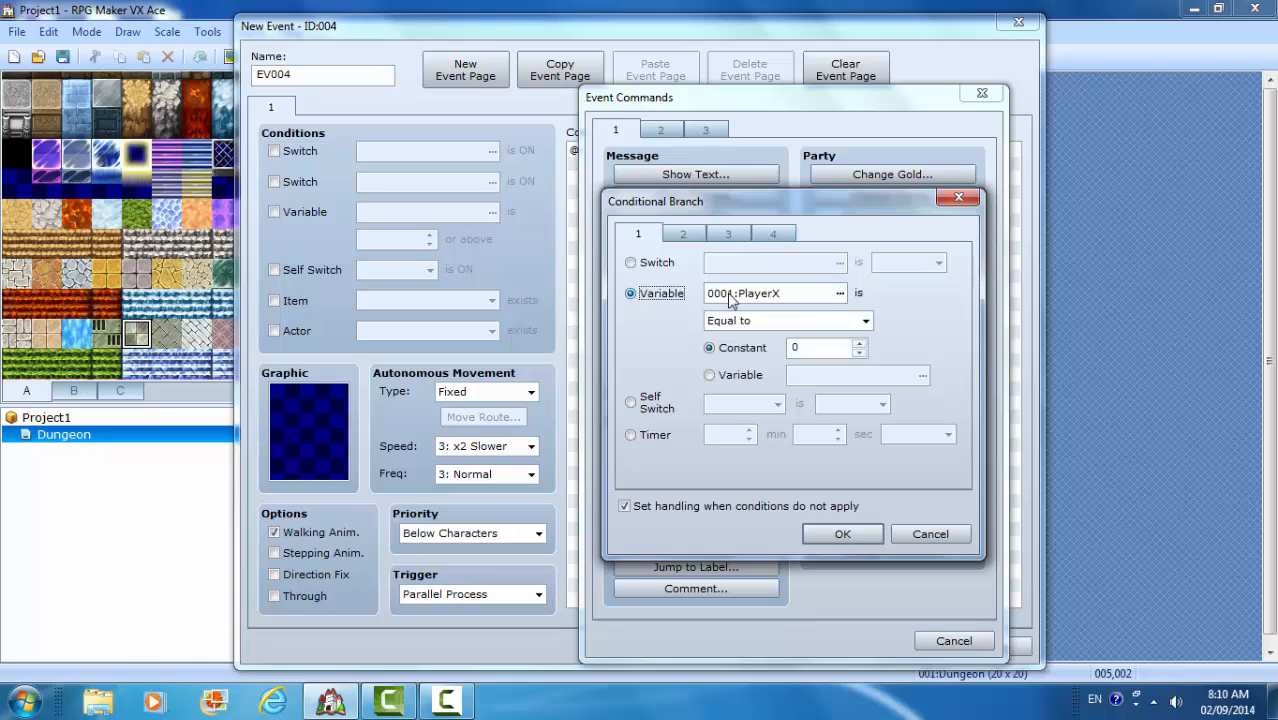
pyautogui.click(840, 292)
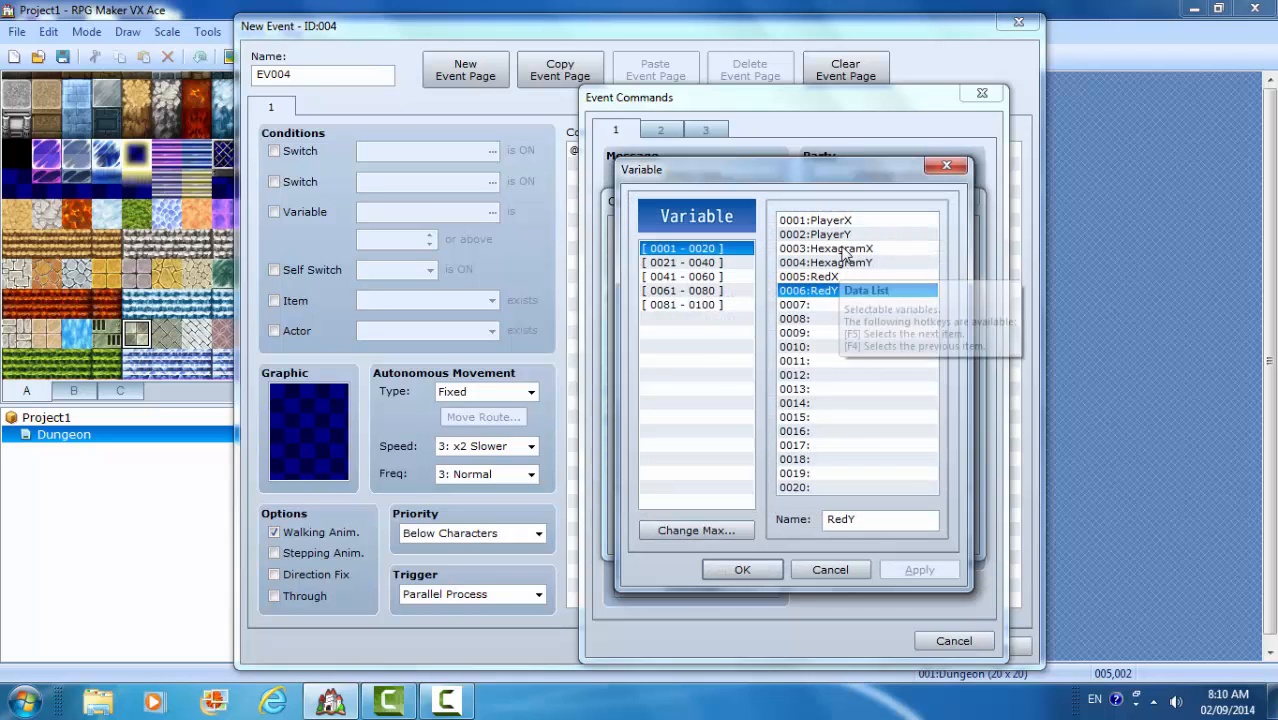
pyautogui.click(742, 568)
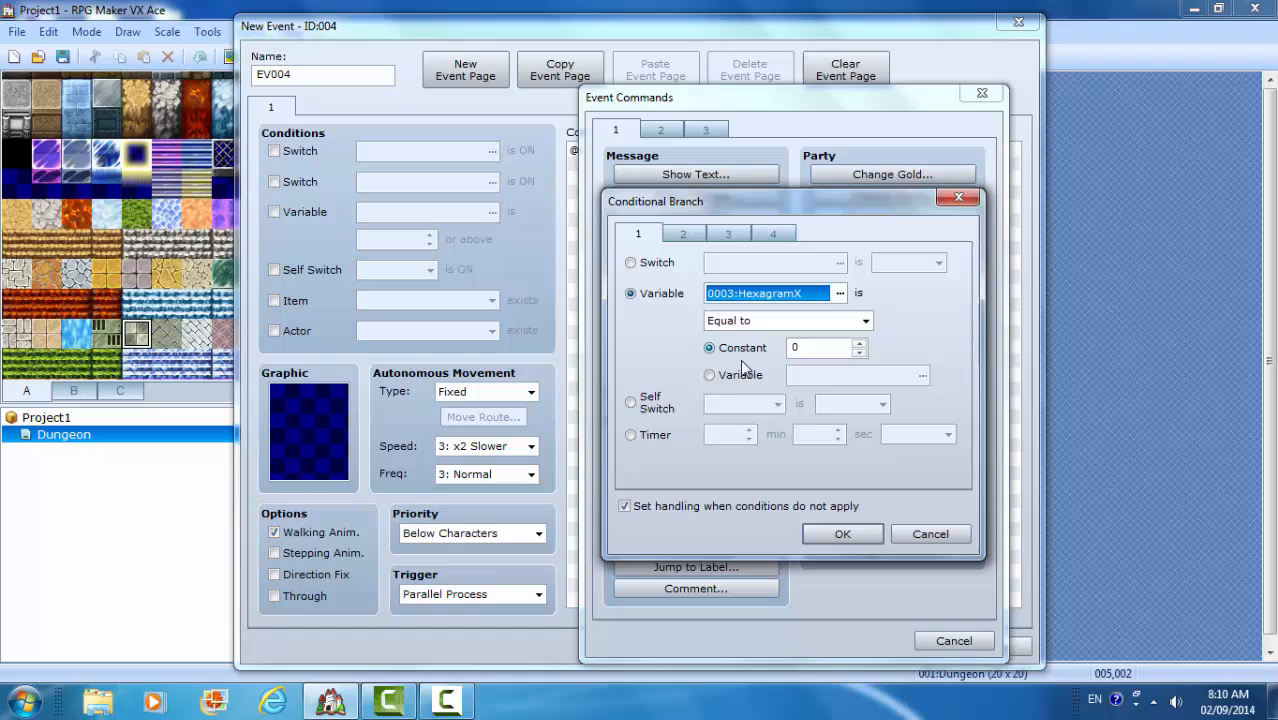
pyautogui.click(710, 374)
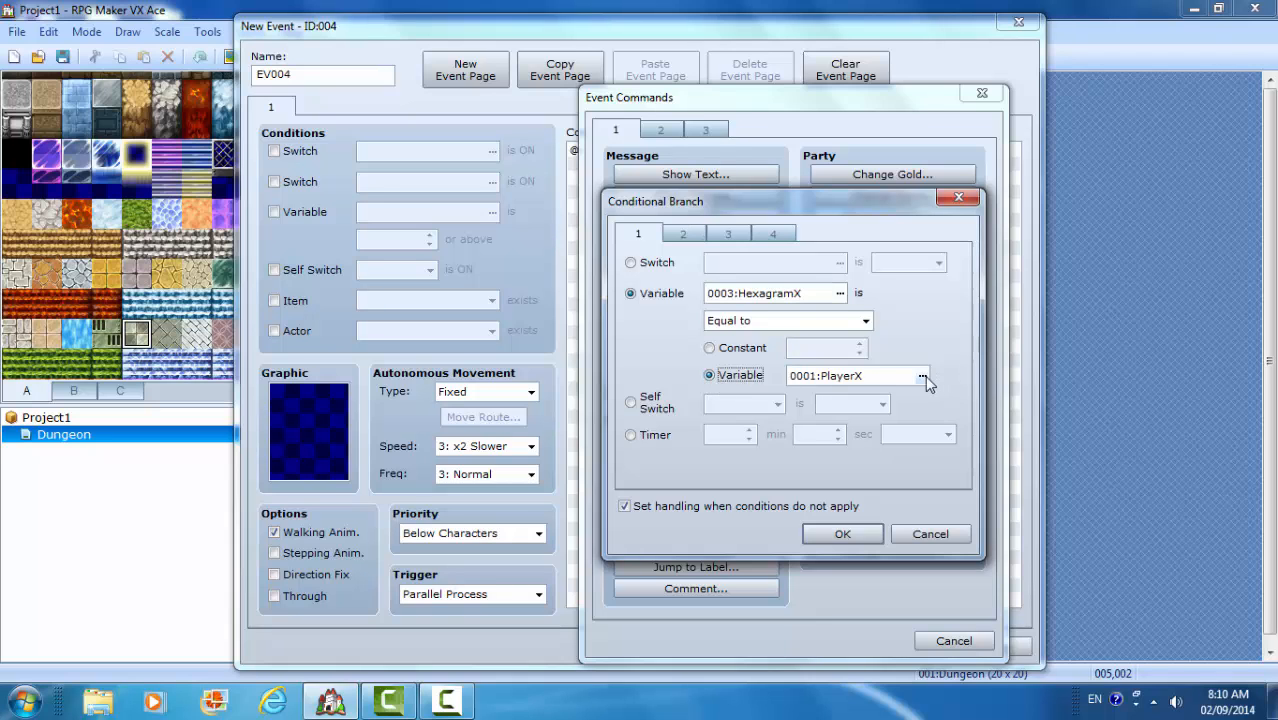
pyautogui.click(922, 376)
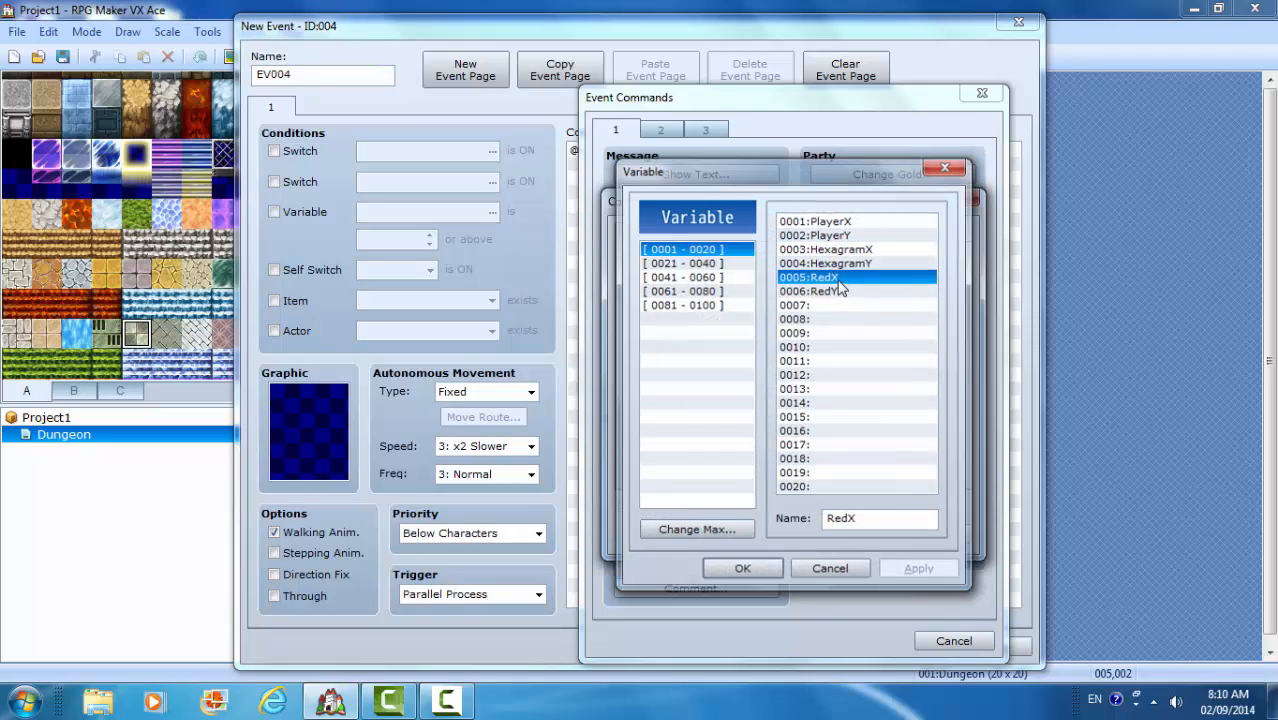
pyautogui.click(742, 568)
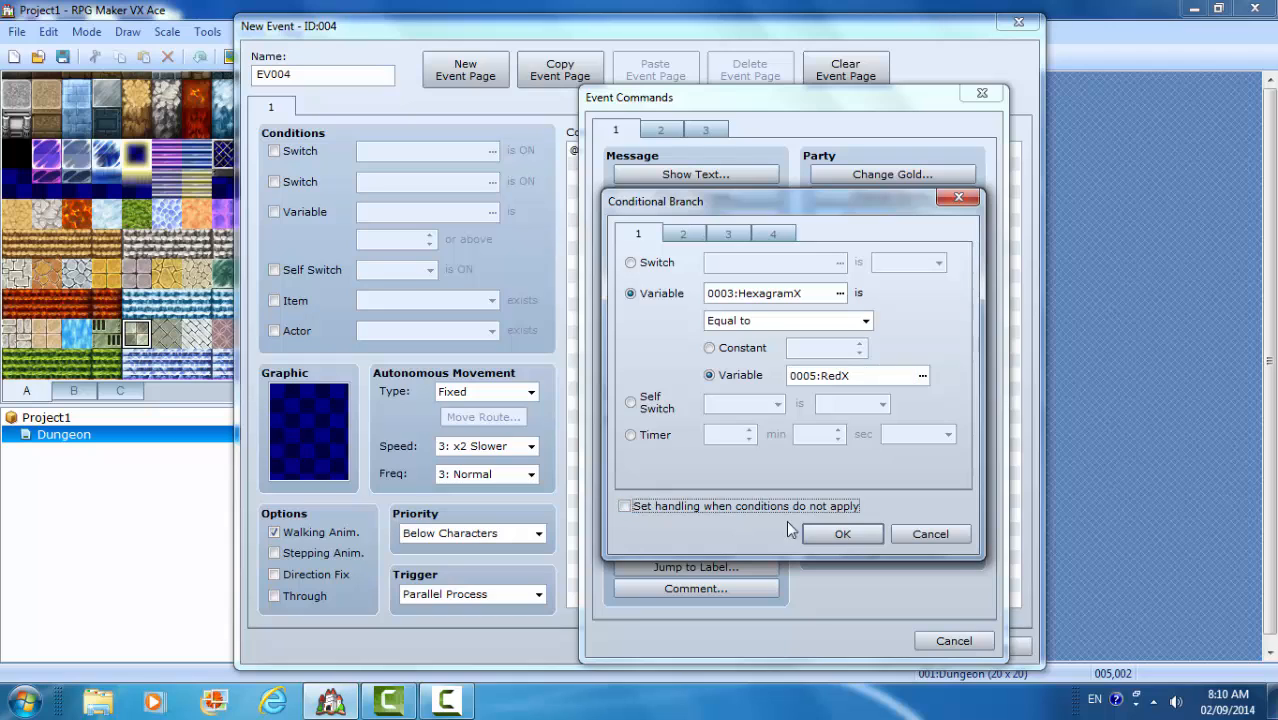
pyautogui.click(842, 532)
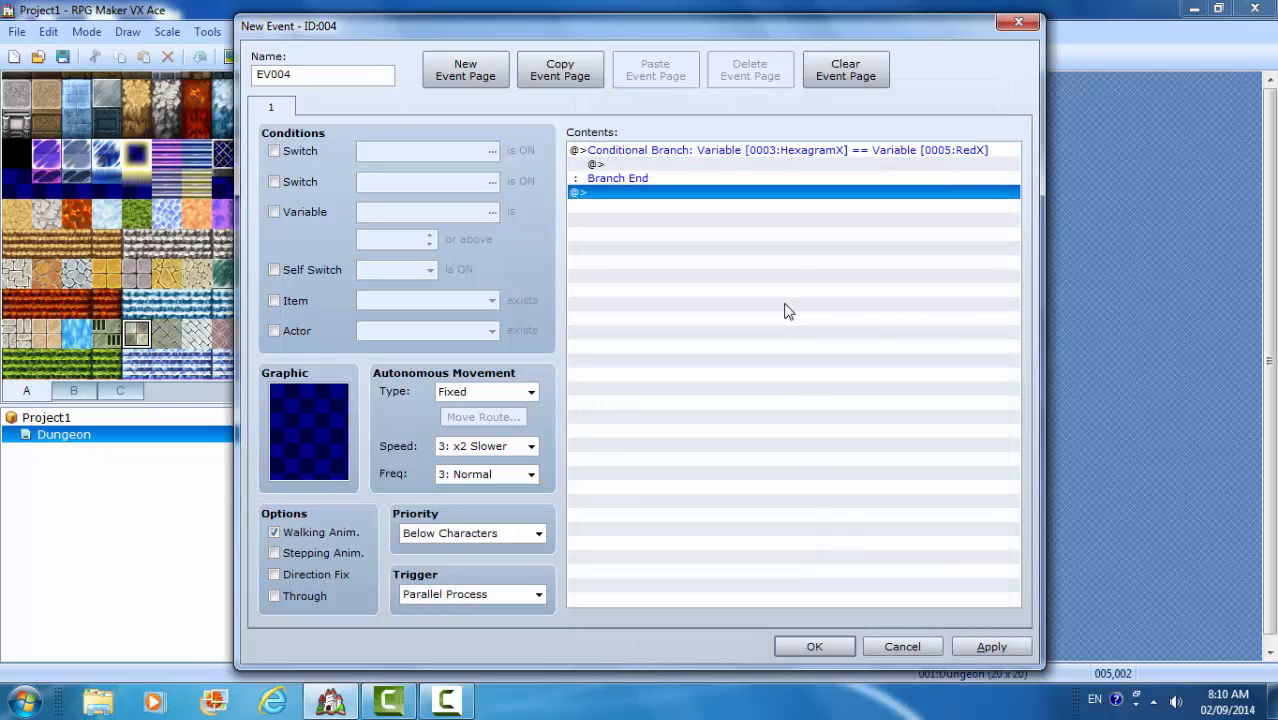
# - Nest a second branch inside it checking HexagramY == RedY
pyautogui.rightClick(744, 150)
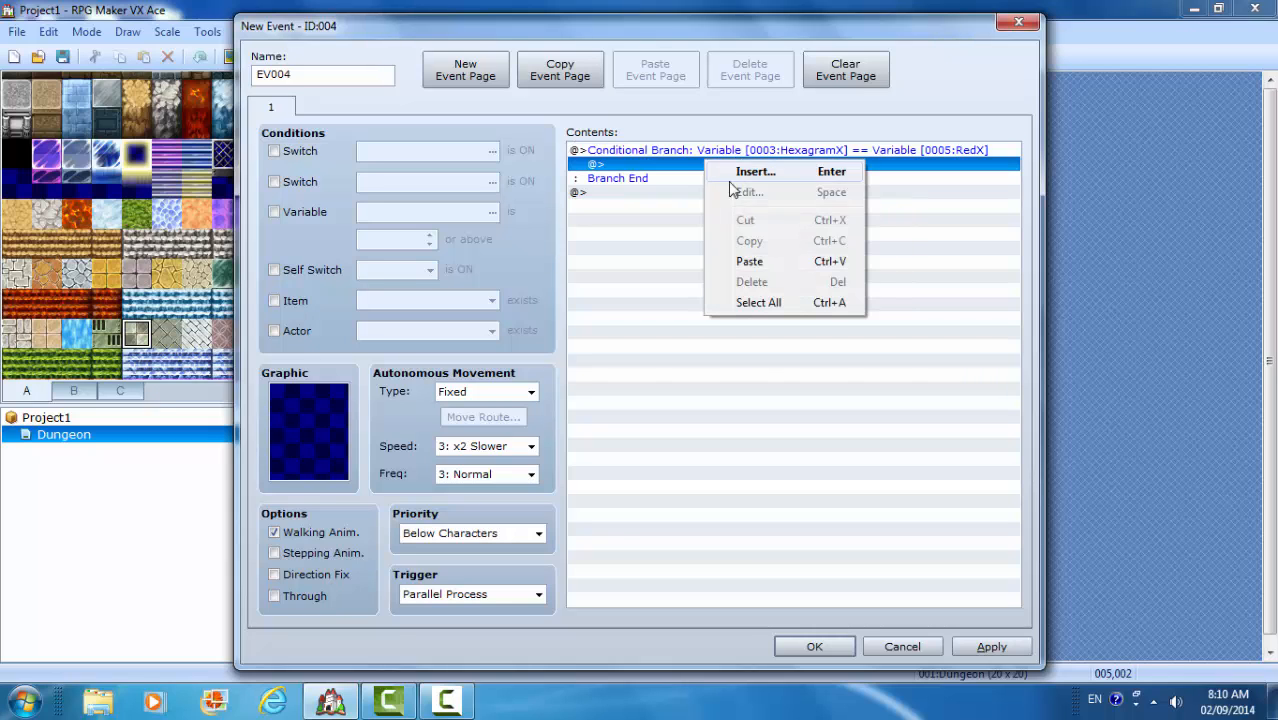
pyautogui.click(748, 260)
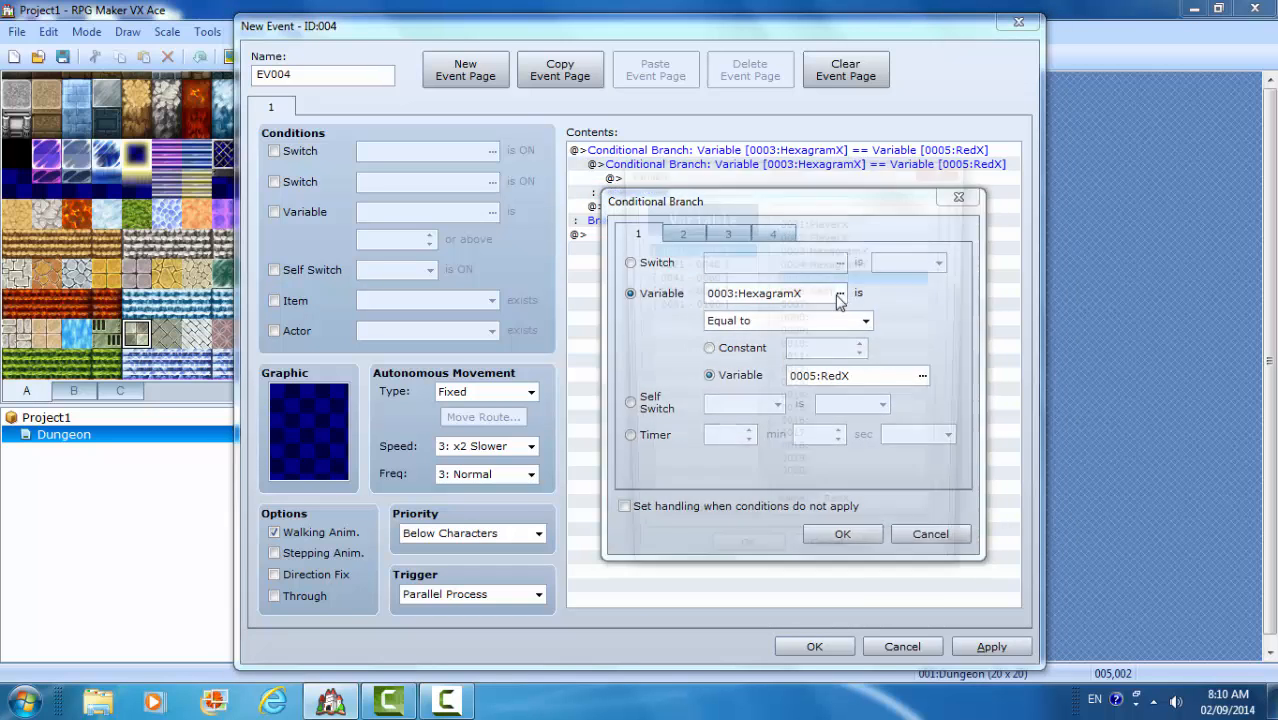
pyautogui.click(838, 292)
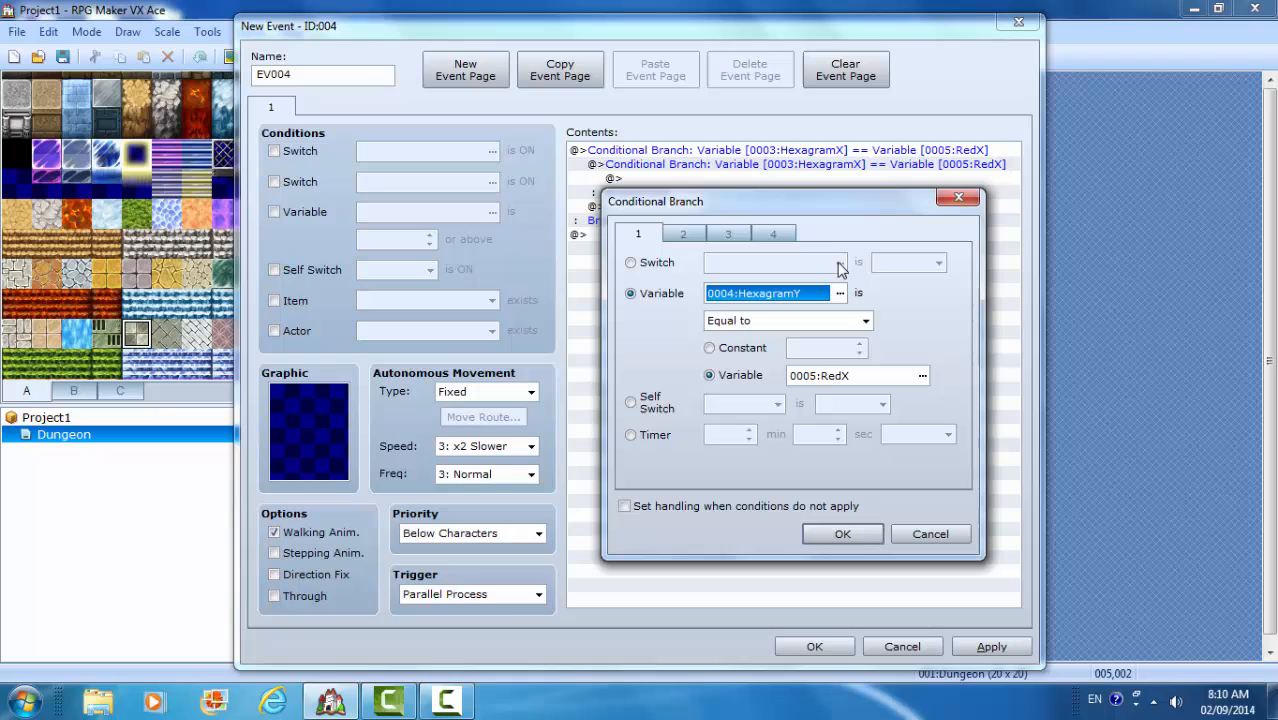
pyautogui.click(840, 292)
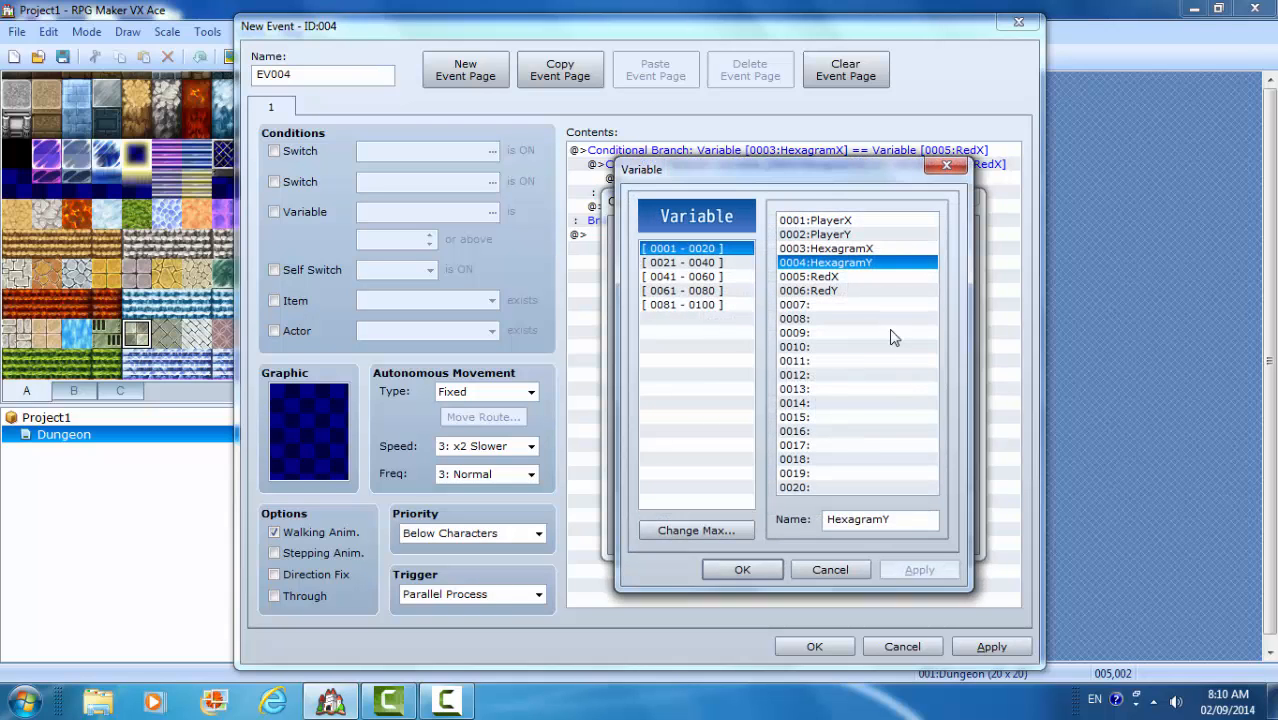
pyautogui.click(742, 568)
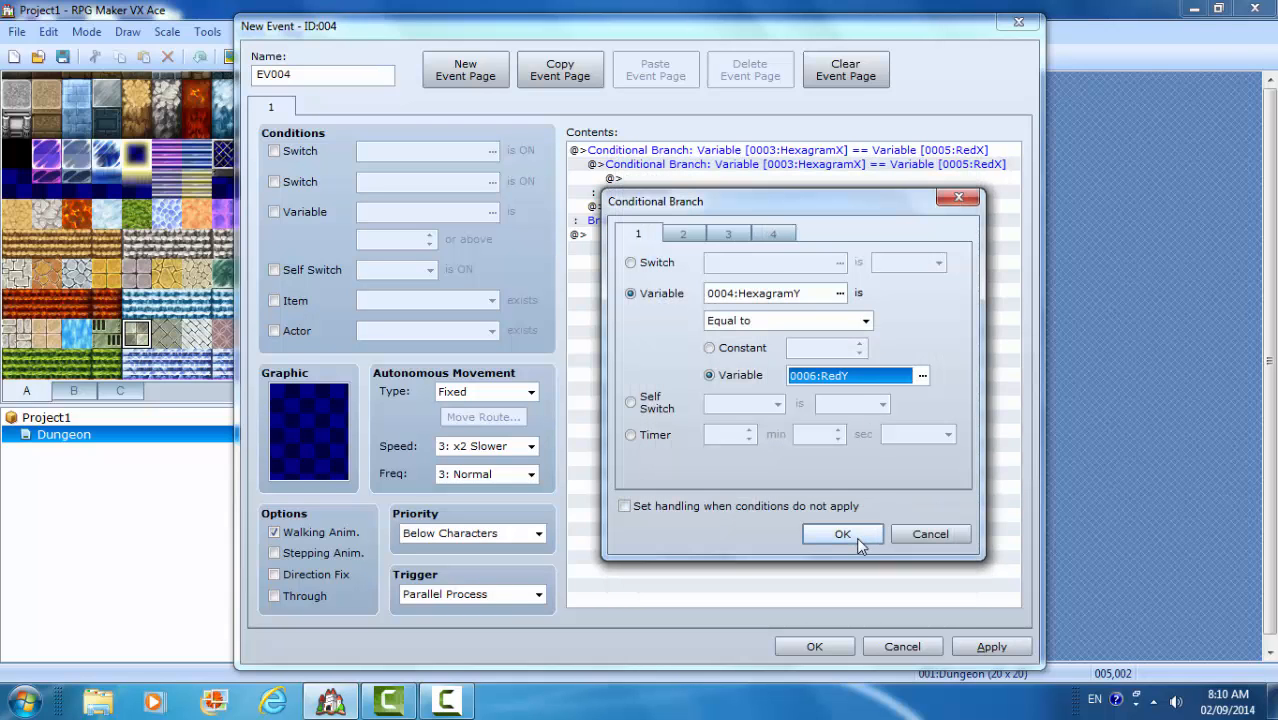
pyautogui.click(842, 532)
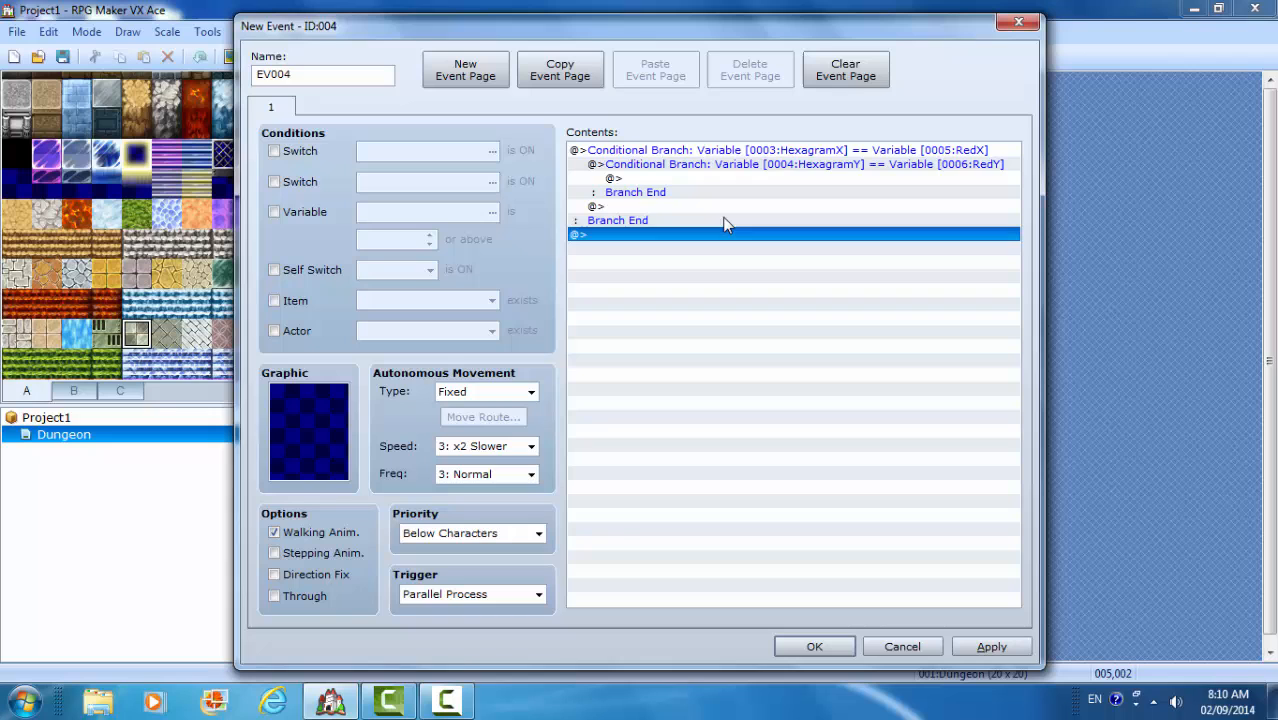
pyautogui.click(700, 178)
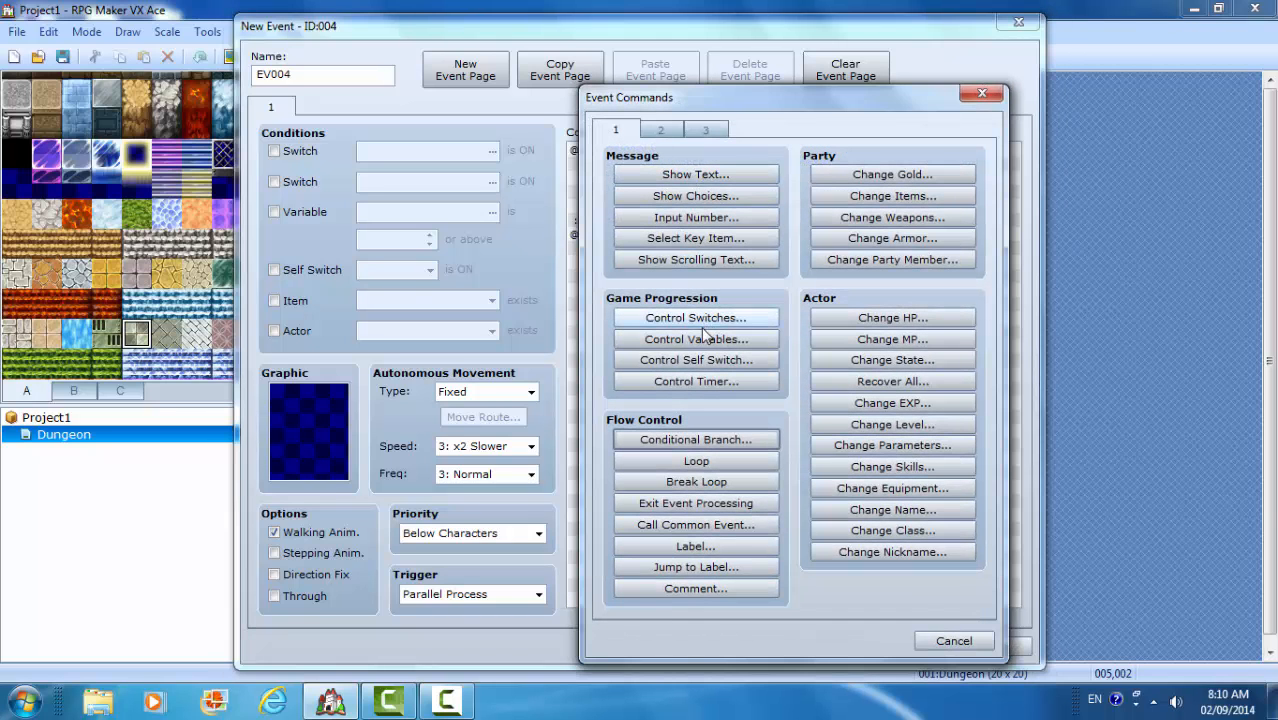
# - Inside the inner branch add Control Switches turning new switch 0001 named Hexagram ON
pyautogui.click(660, 128)
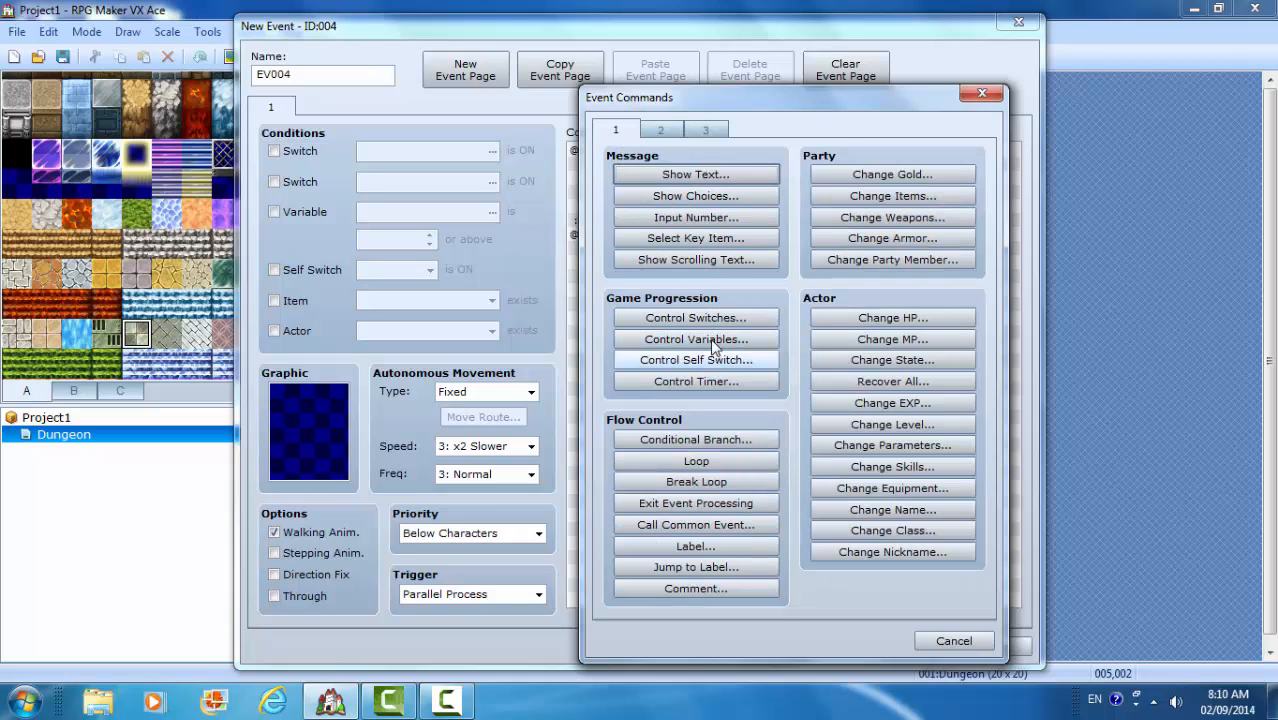
pyautogui.click(694, 316)
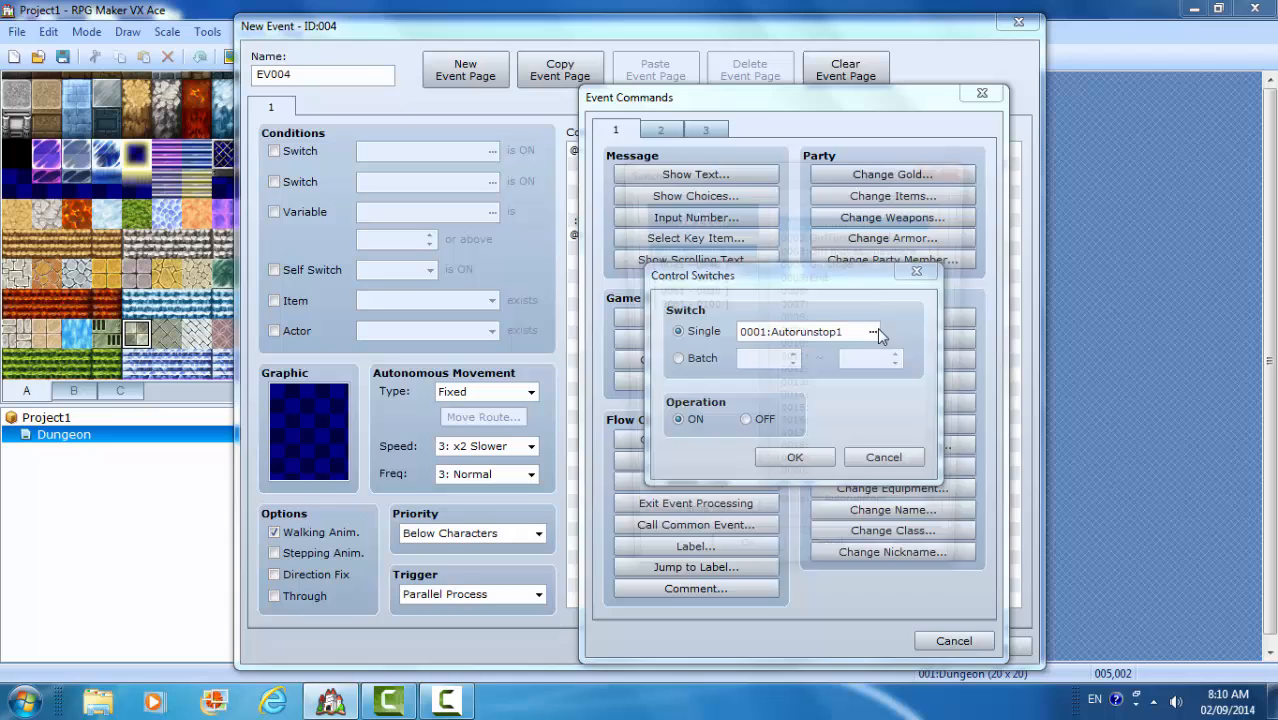
pyautogui.click(872, 332)
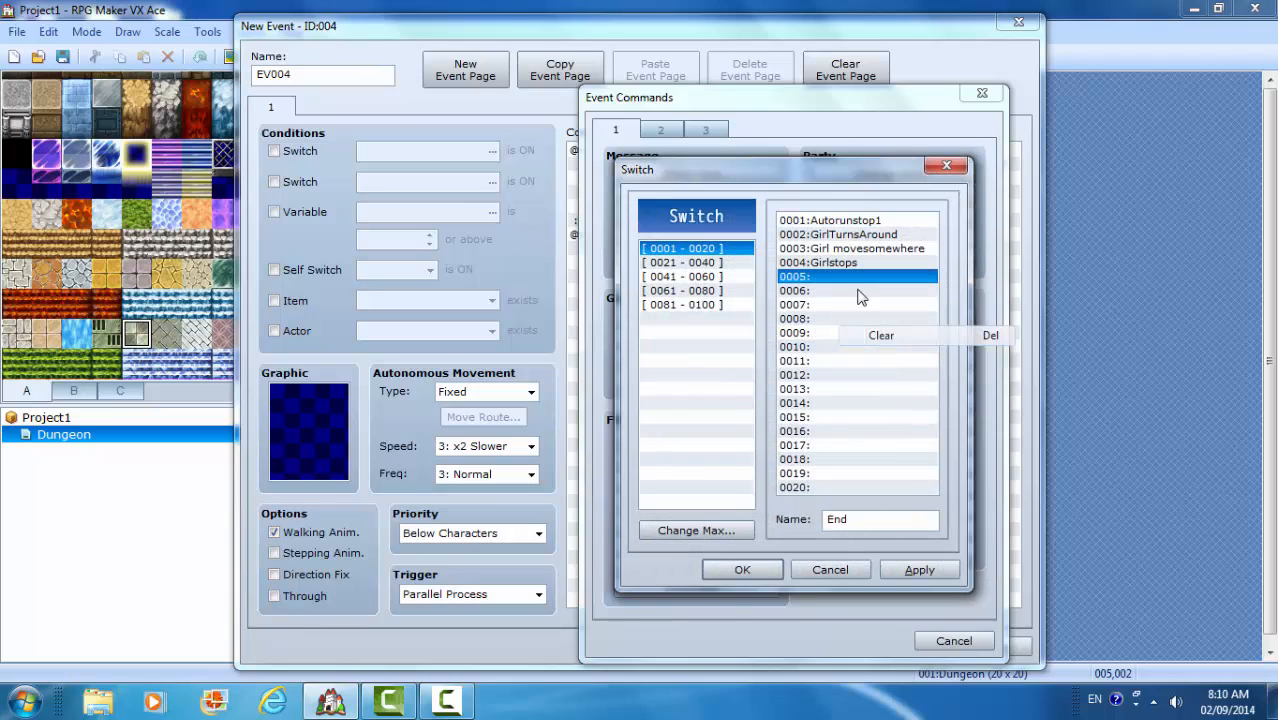
pyautogui.click(852, 248)
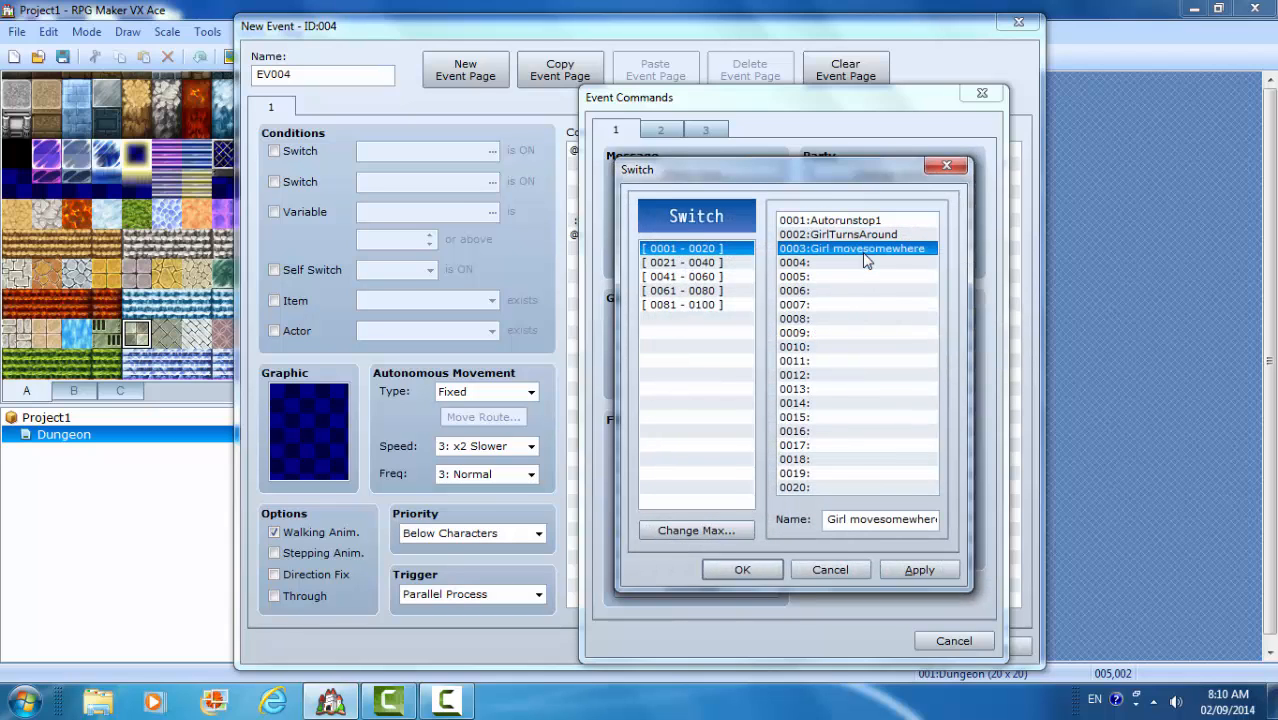
pyautogui.click(828, 220)
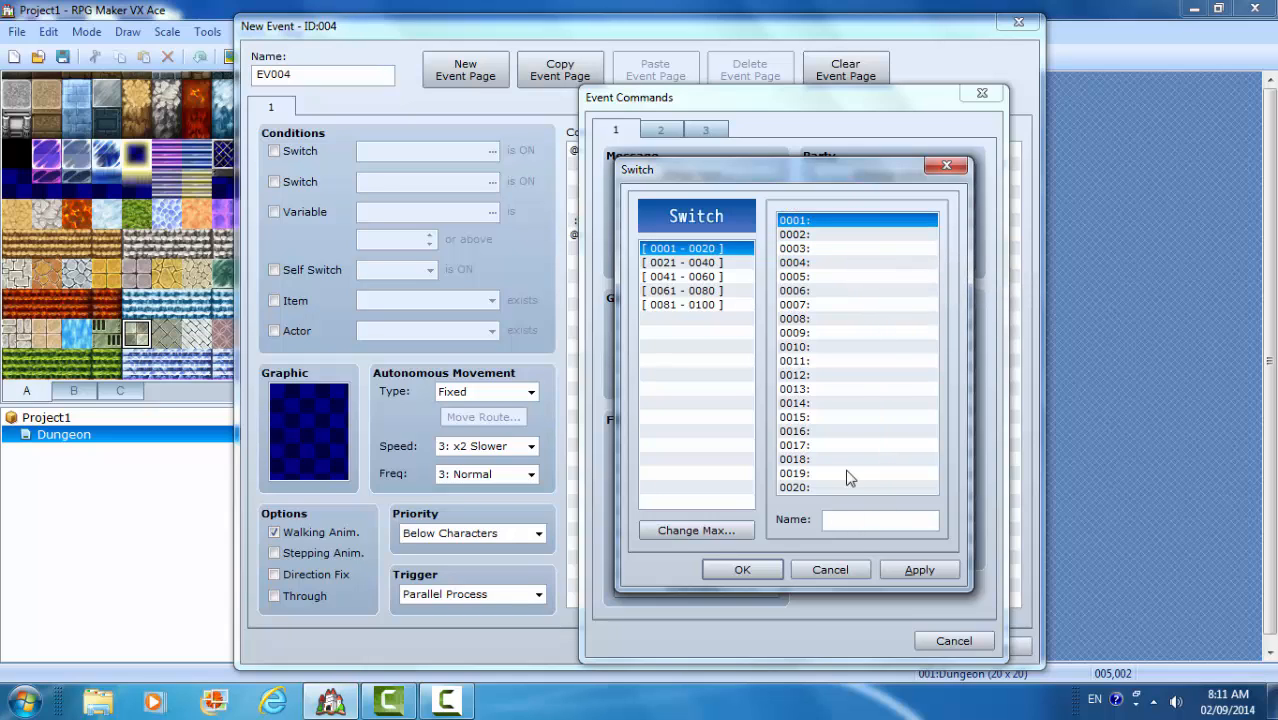
pyautogui.write('H')
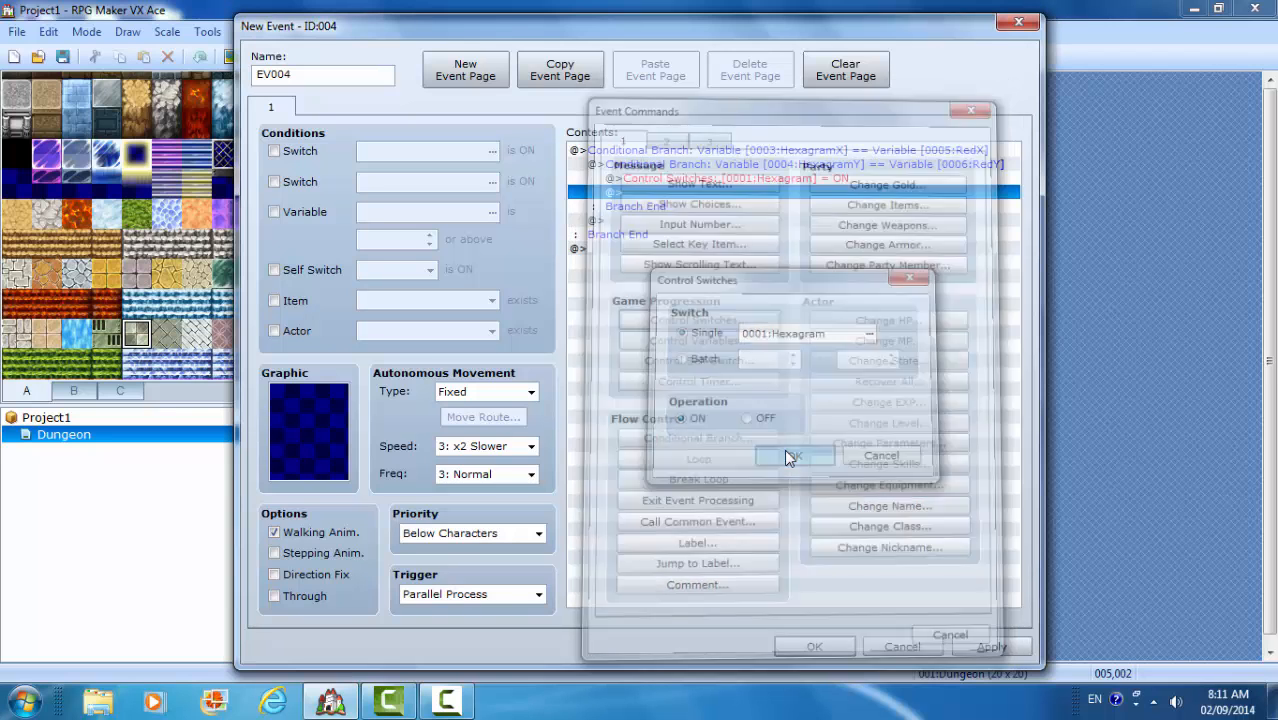
pyautogui.click(792, 456)
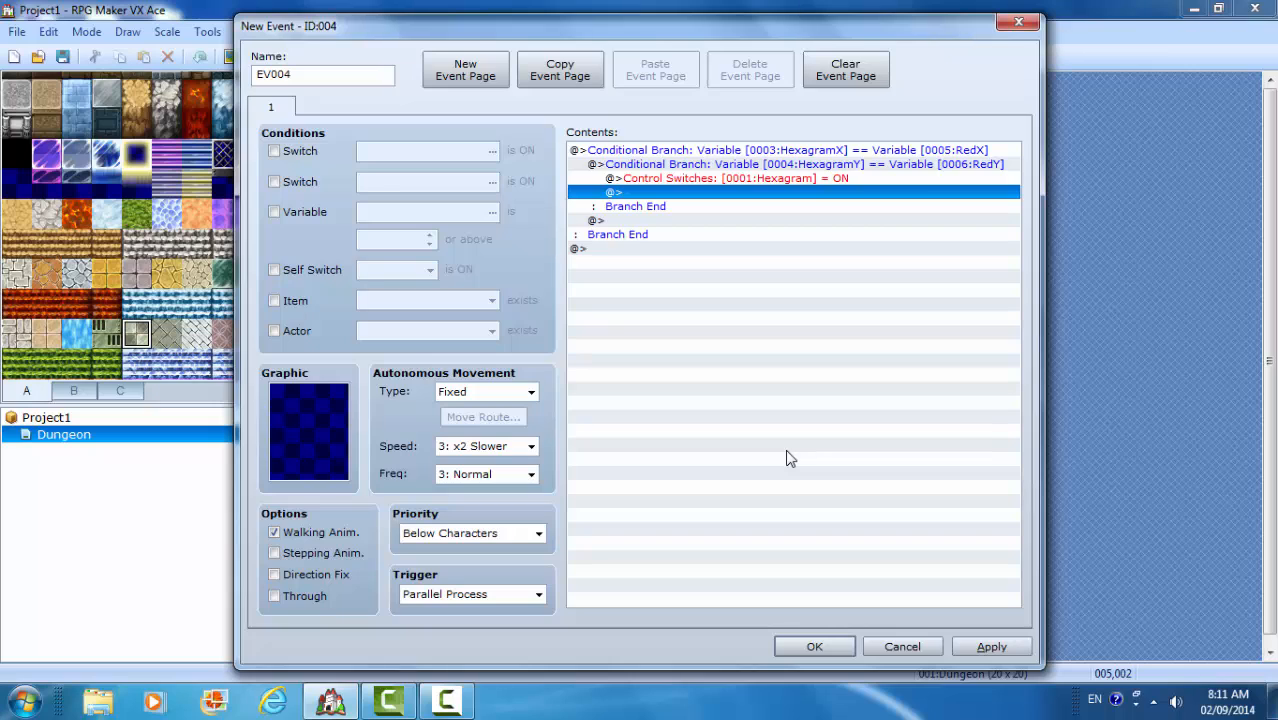
pyautogui.moveTo(958, 616)
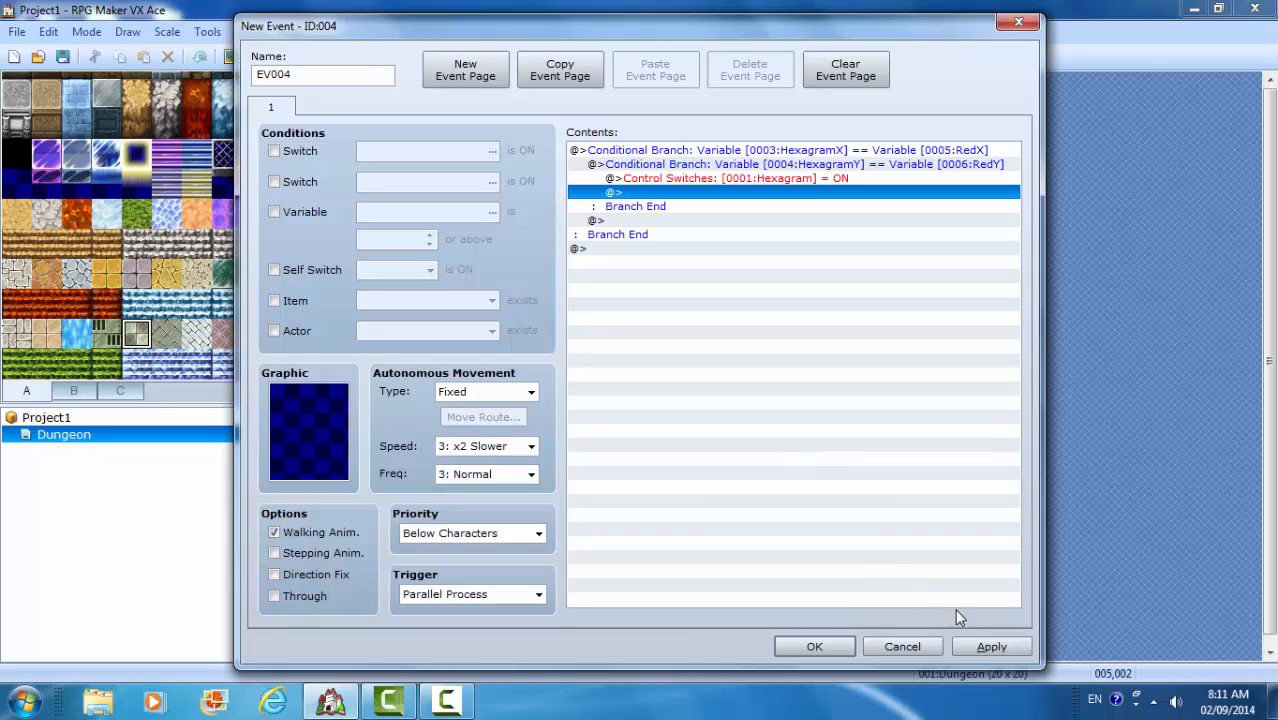
pyautogui.moveTo(970, 618)
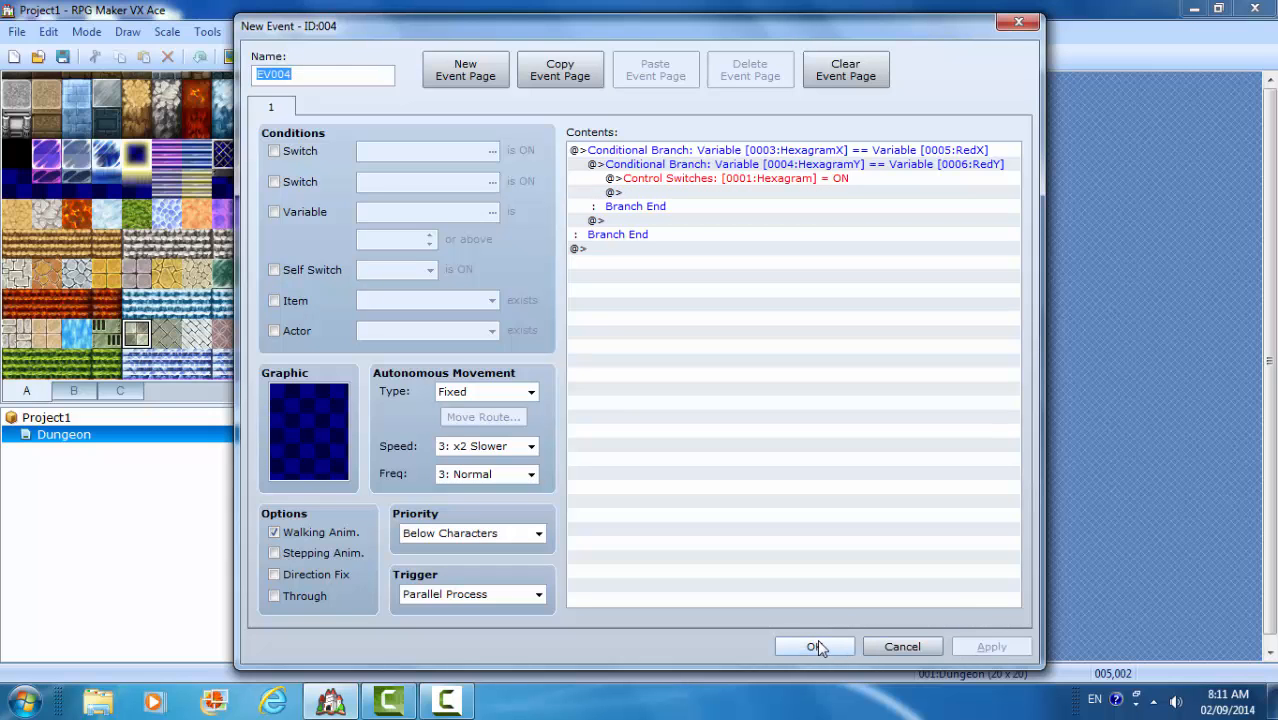
# - Save EV004, then condition page 2 of Hexagram2 and Hexagram on switch 0001:Hexagram
pyautogui.click(812, 646)
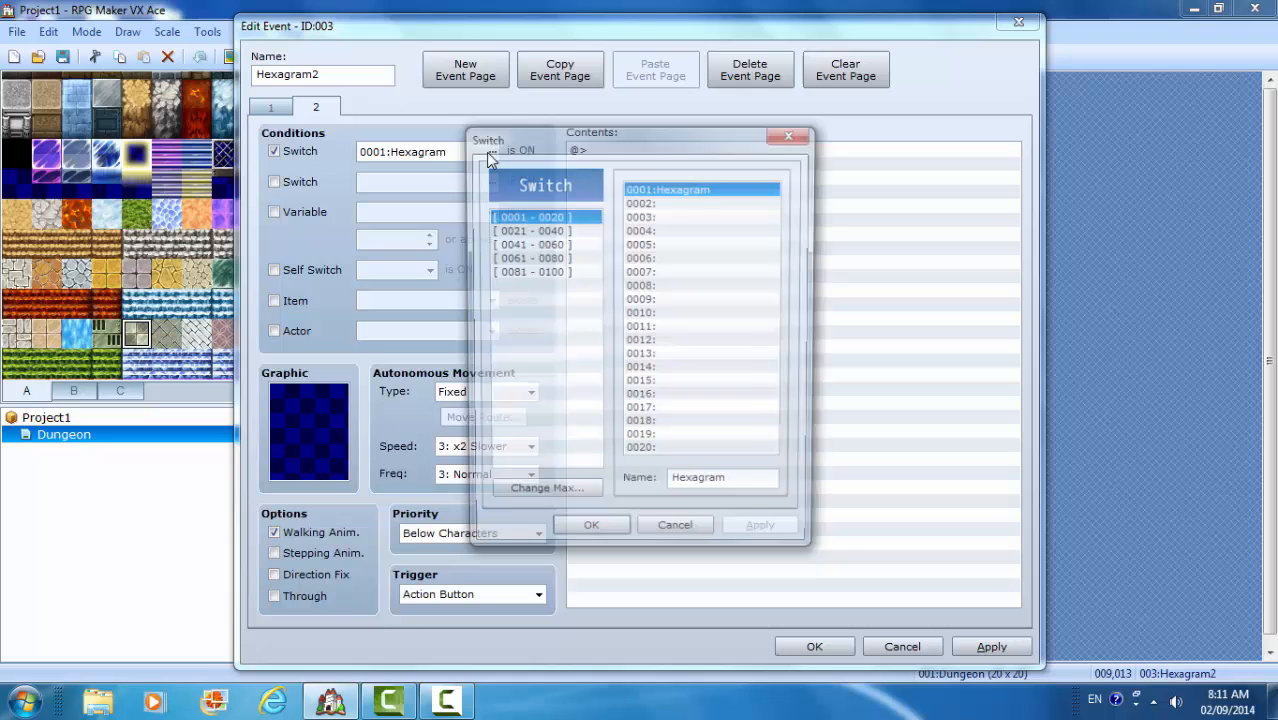
pyautogui.click(592, 524)
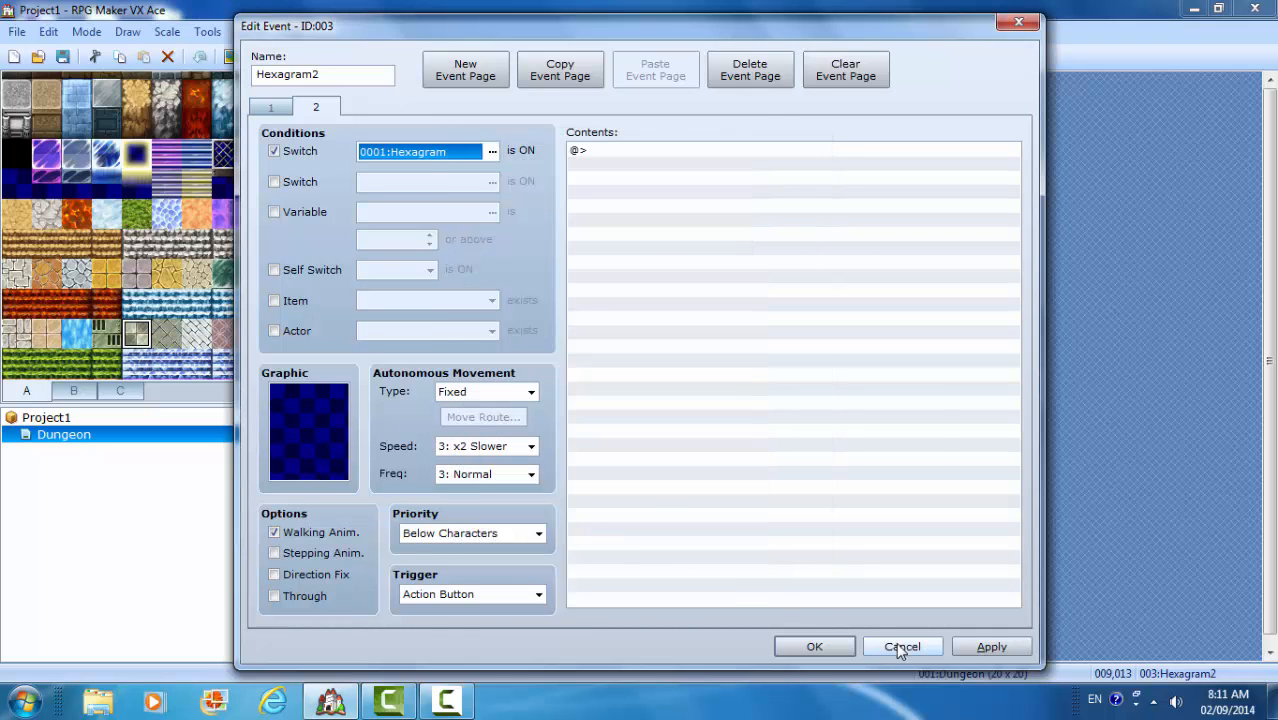
pyautogui.click(900, 646)
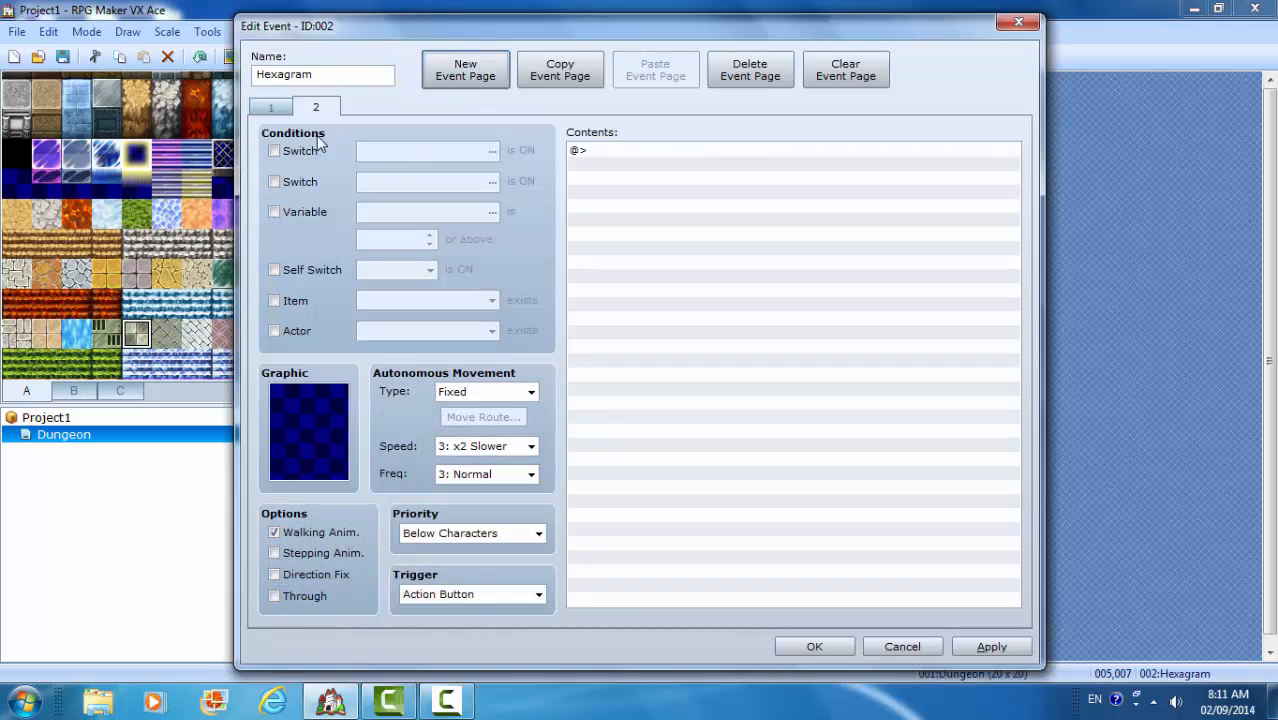
pyautogui.click(274, 150)
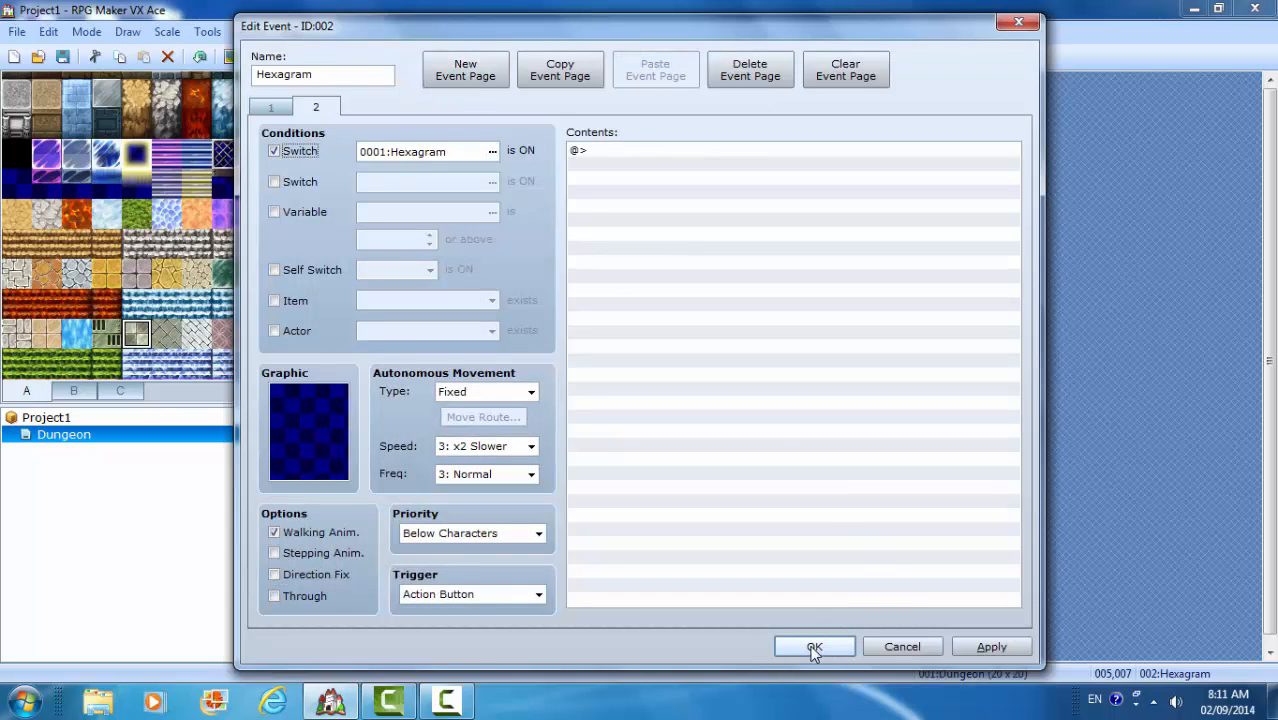
pyautogui.click(814, 646)
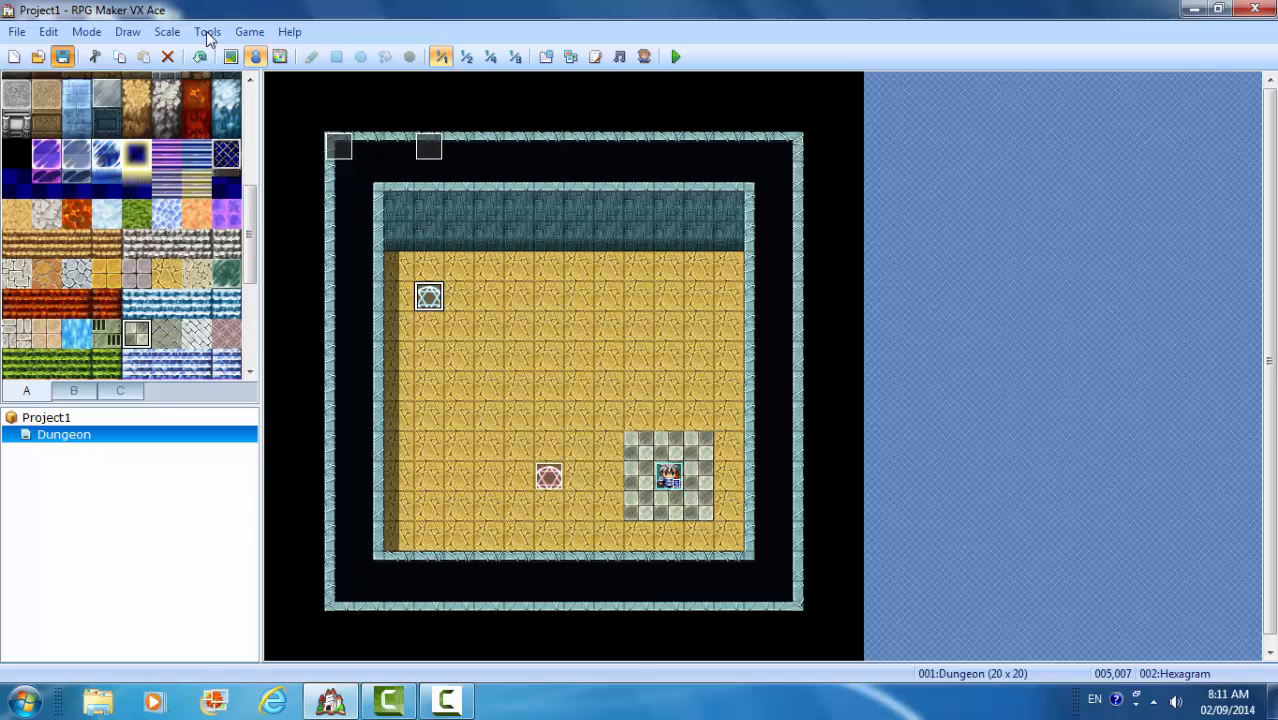
pyautogui.click(674, 56)
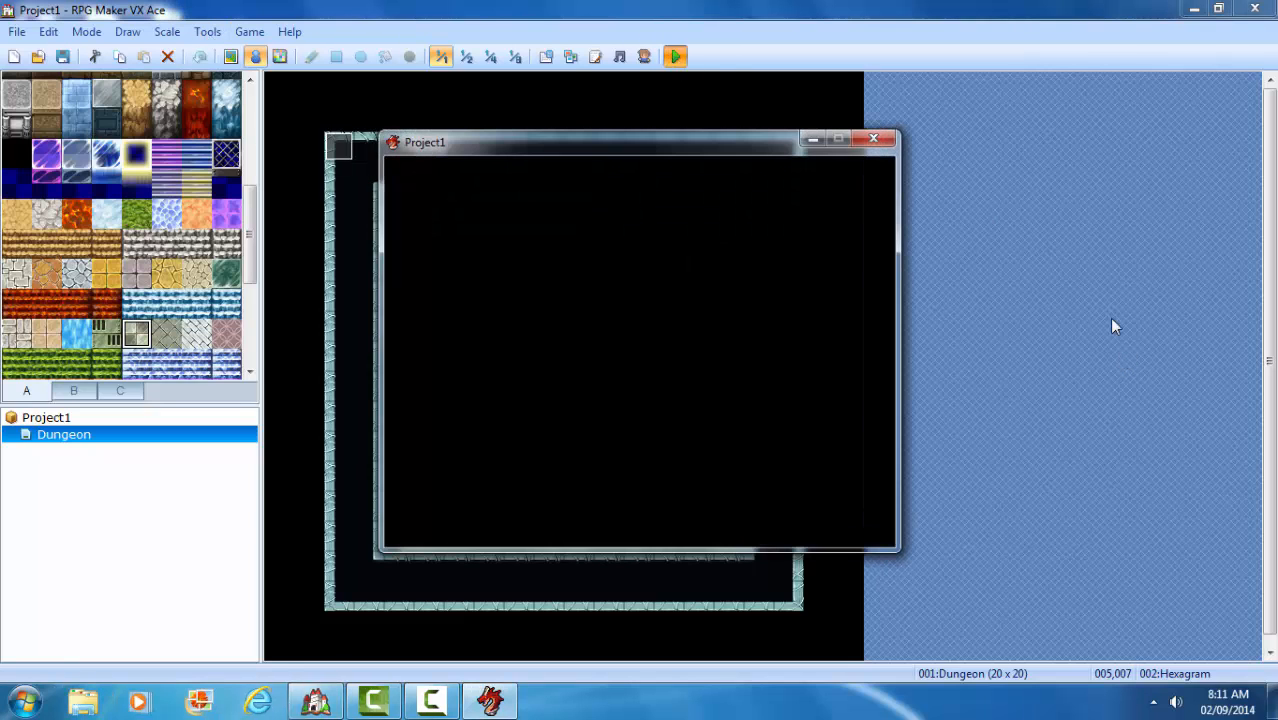
pyautogui.click(674, 56)
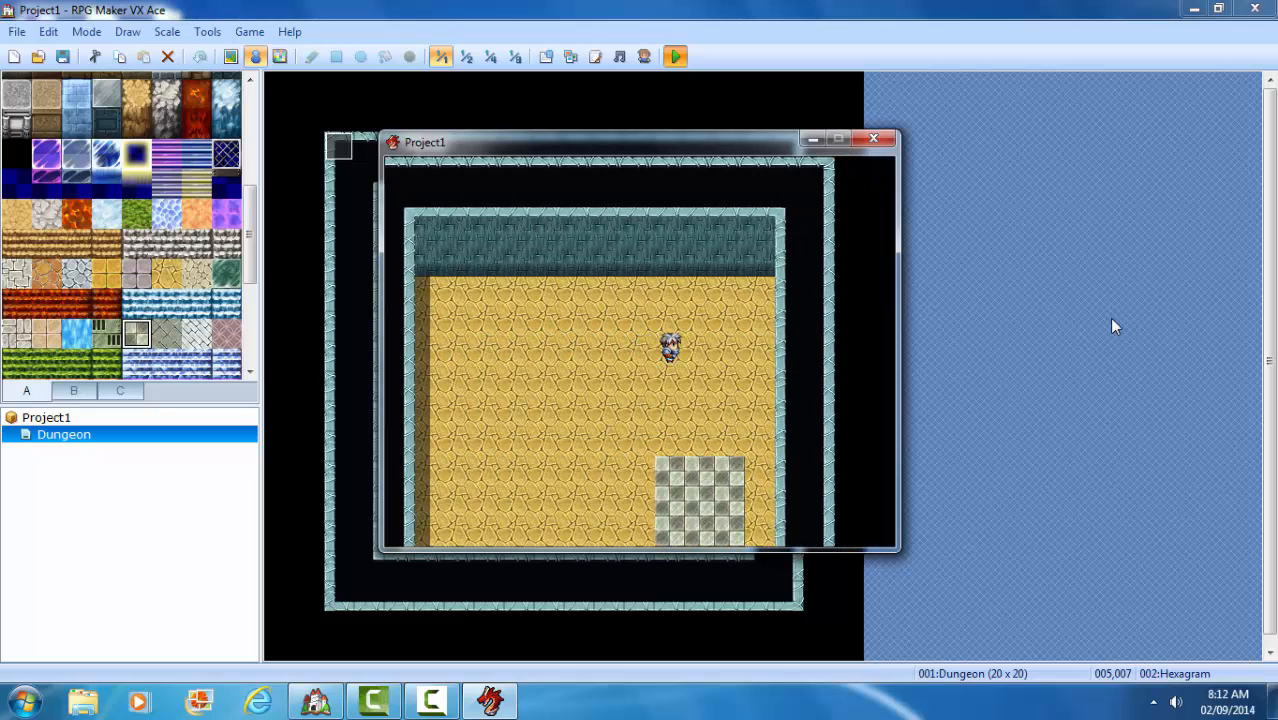
pyautogui.click(872, 138)
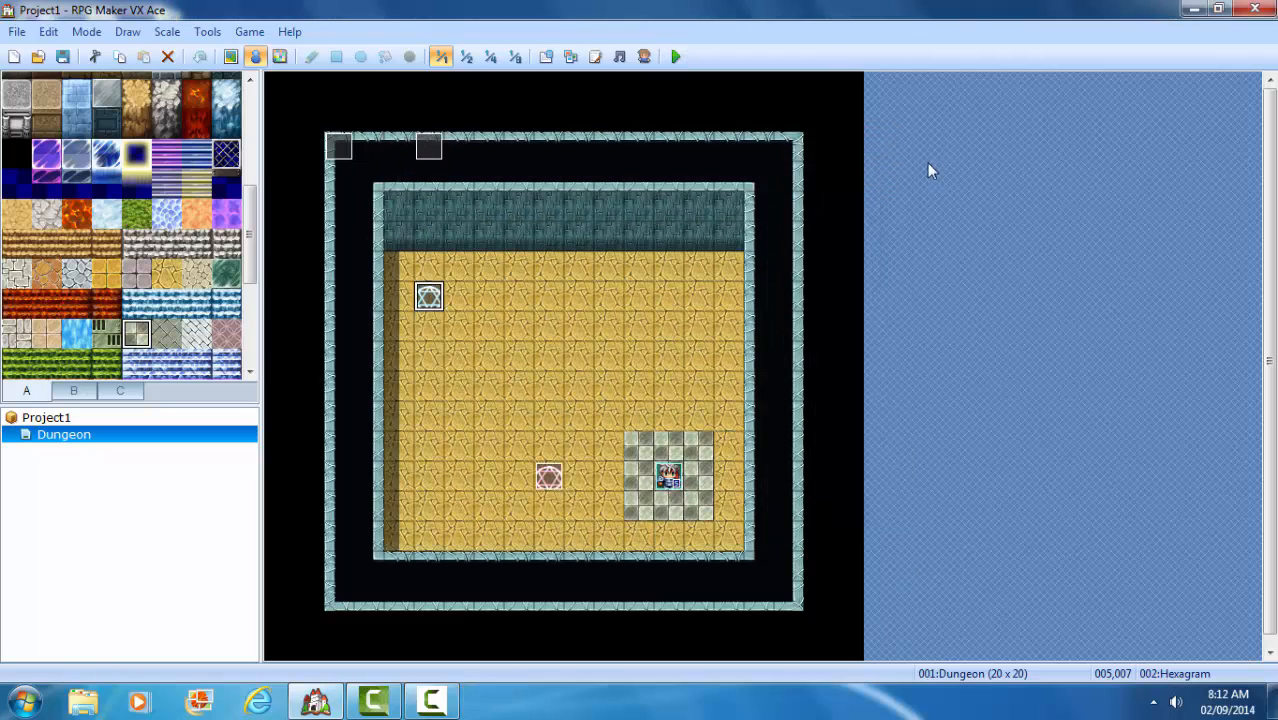